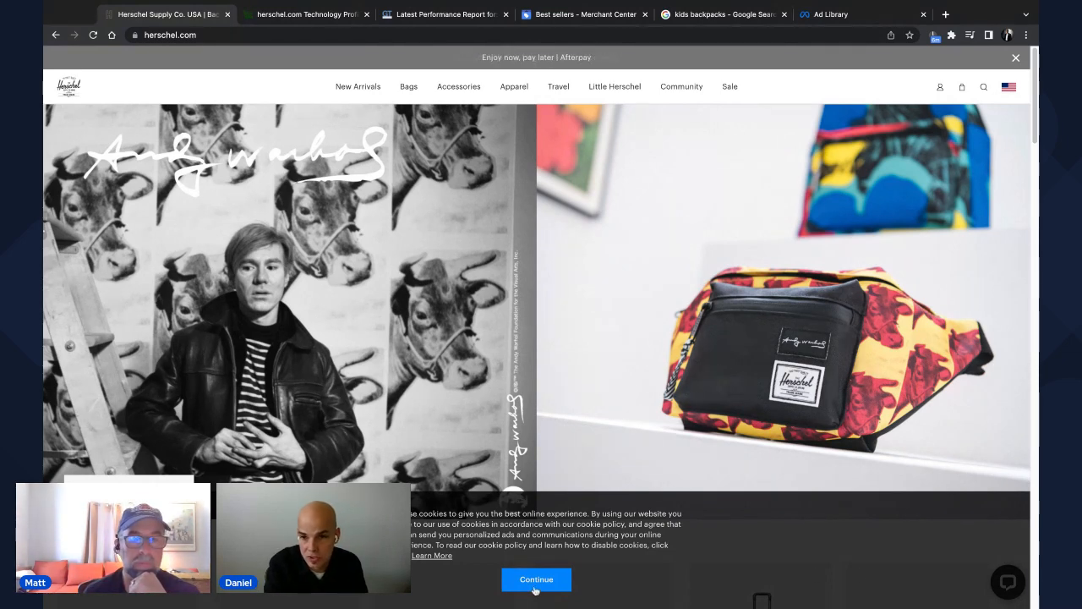
- Accept the cookie notice so the Herschel homepage is fully visible
{"action": "left_click", "coordinate": [536, 578]}
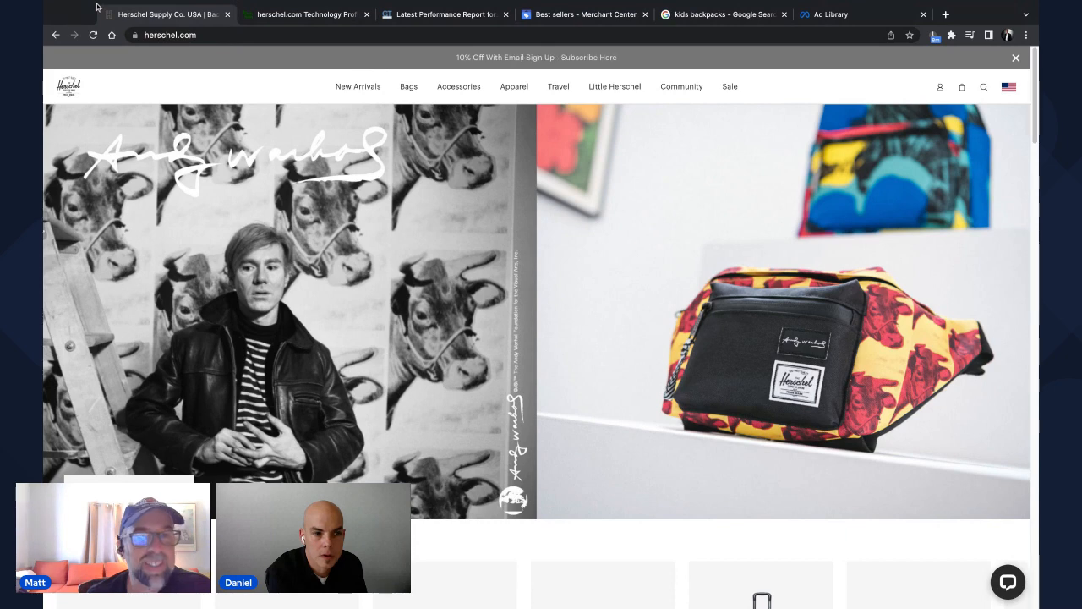
{"action": "mouse_move", "coordinate": [384, 337]}
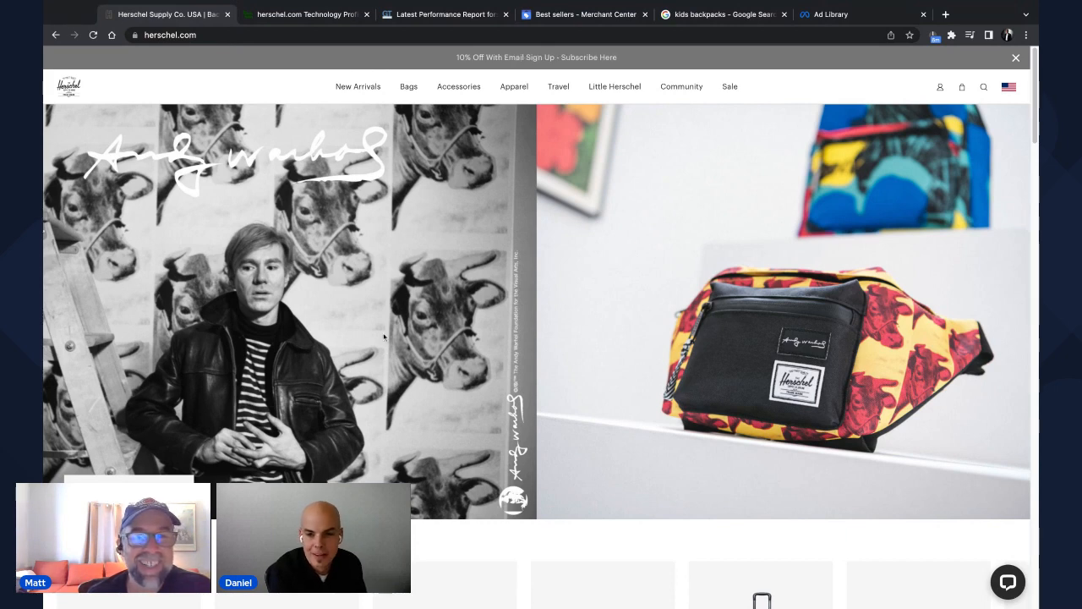
{"action": "mouse_move", "coordinate": [390, 328]}
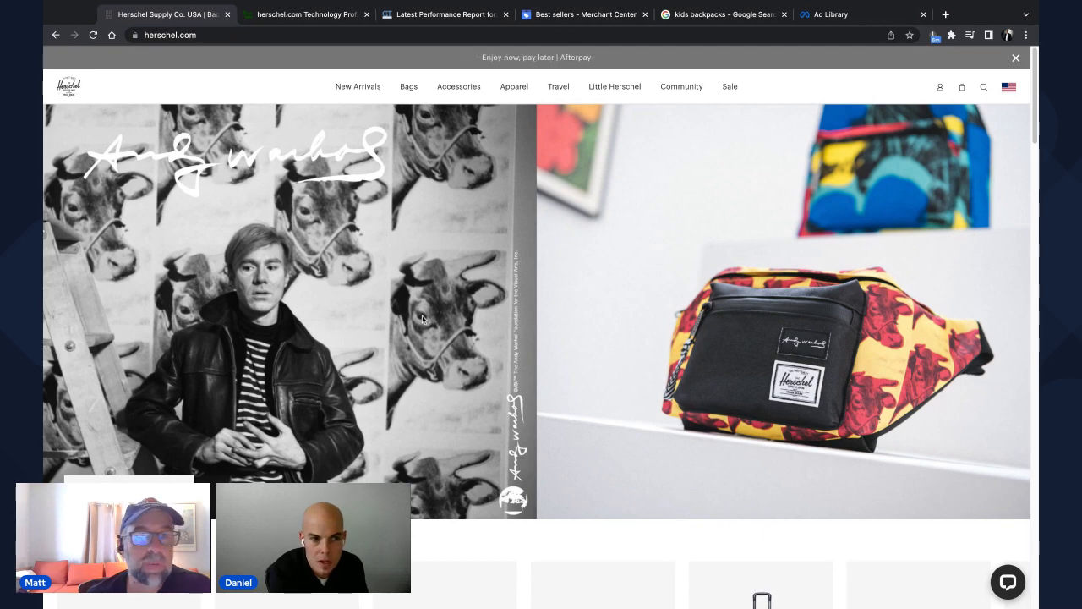
{"action": "mouse_move", "coordinate": [429, 311]}
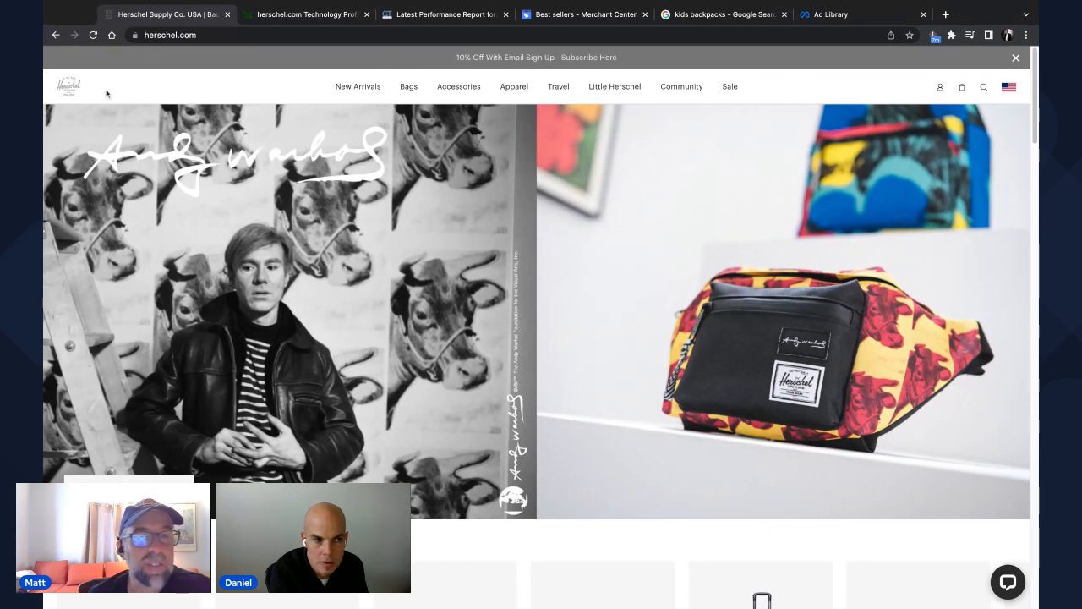
{"action": "mouse_move", "coordinate": [178, 88]}
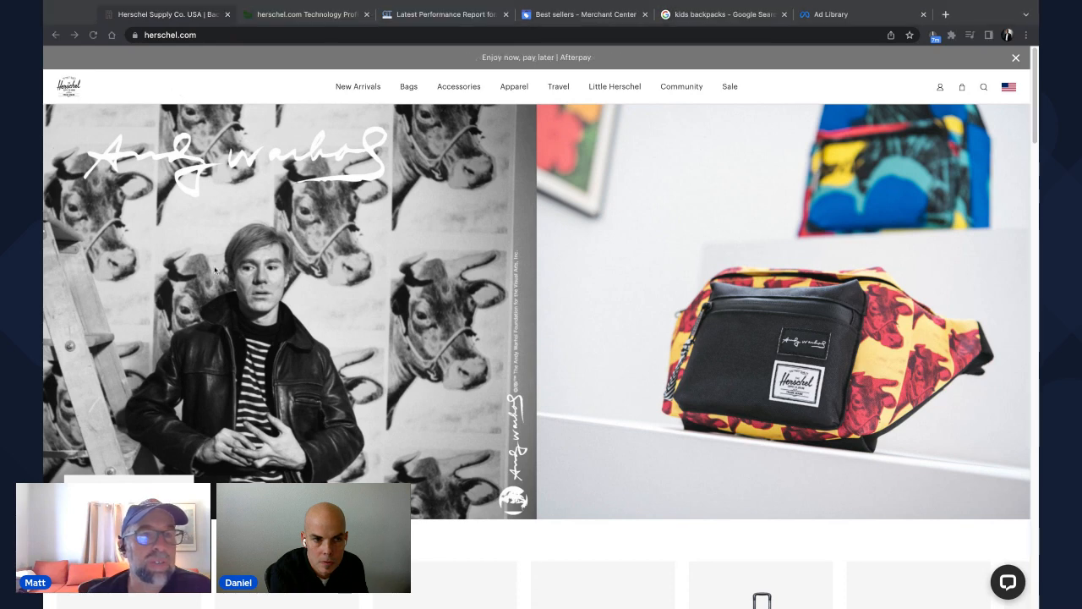
{"action": "mouse_move", "coordinate": [68, 86]}
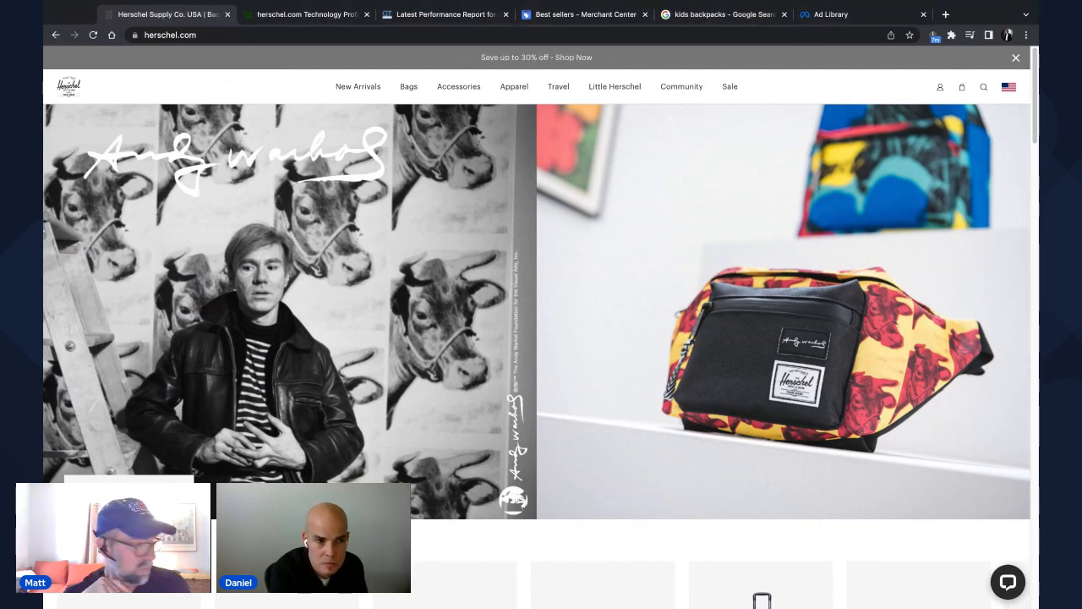
{"action": "mouse_move", "coordinate": [984, 13]}
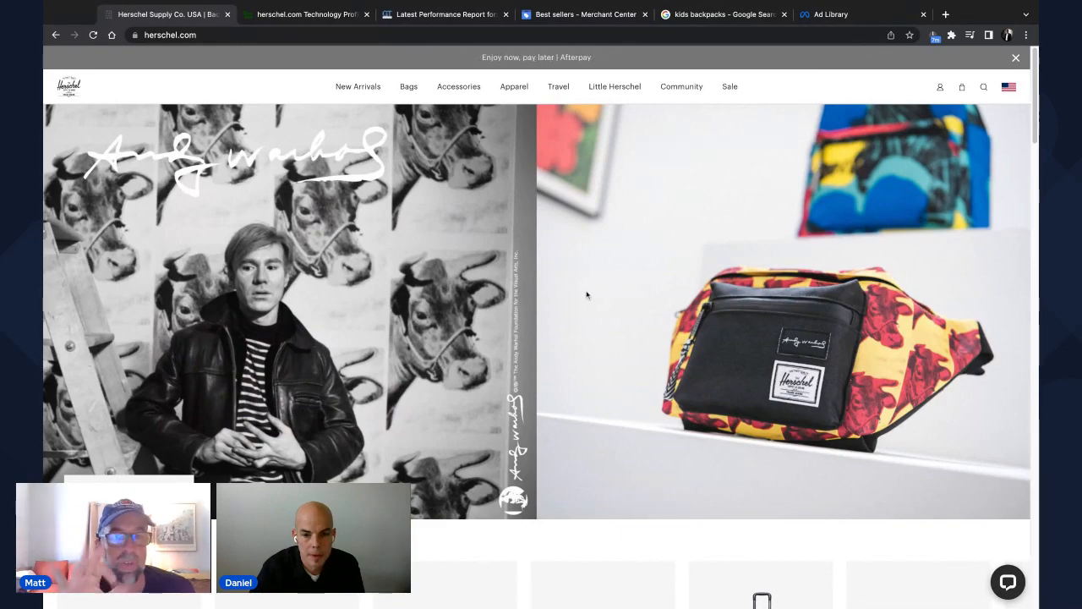
{"action": "mouse_move", "coordinate": [358, 86]}
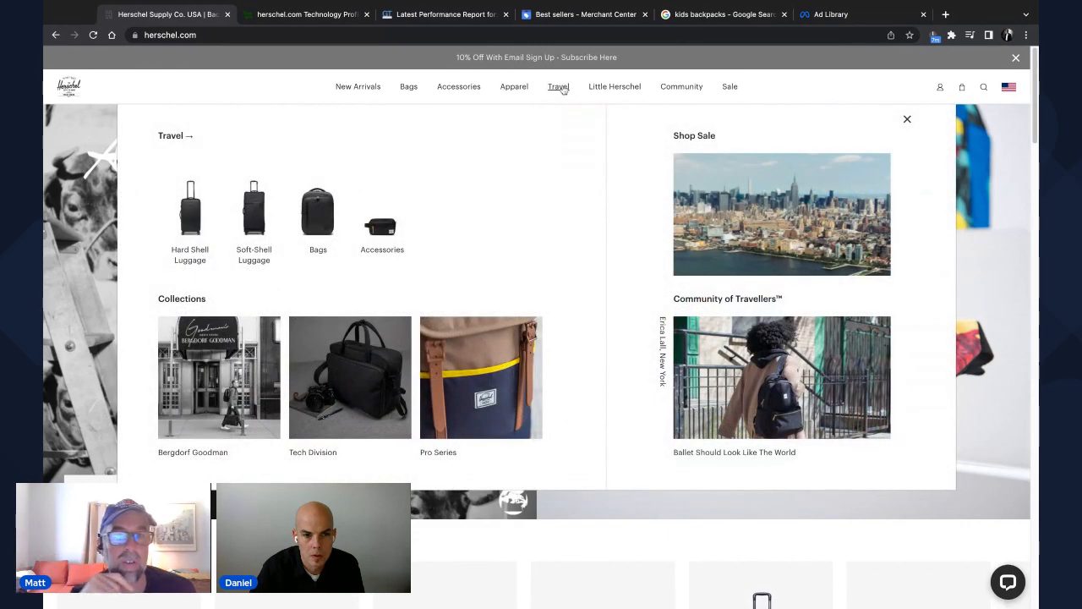
{"action": "left_click", "coordinate": [615, 86]}
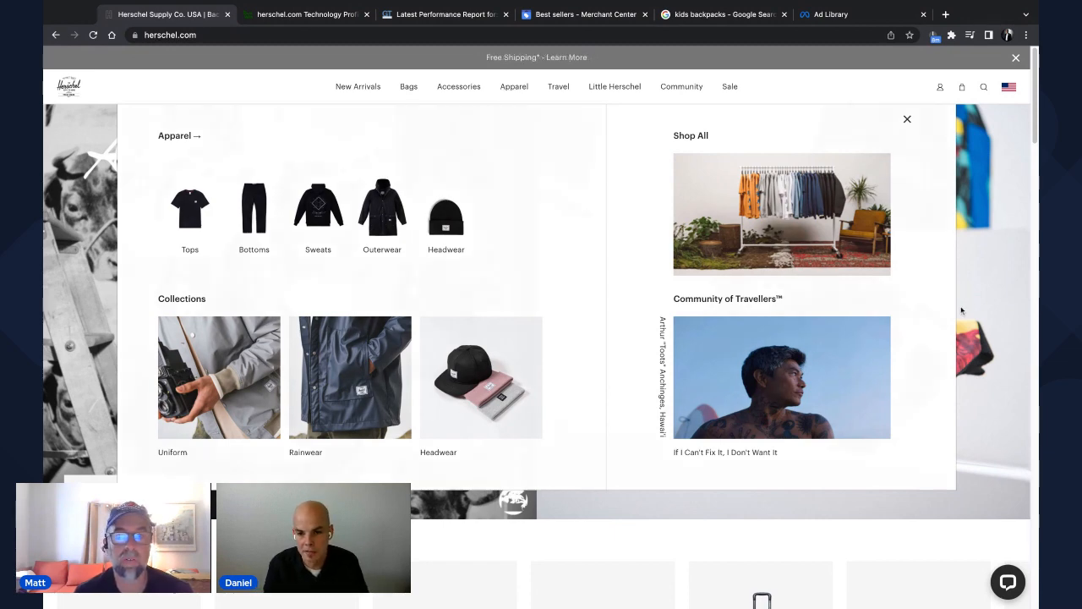
{"action": "left_click", "coordinate": [907, 119]}
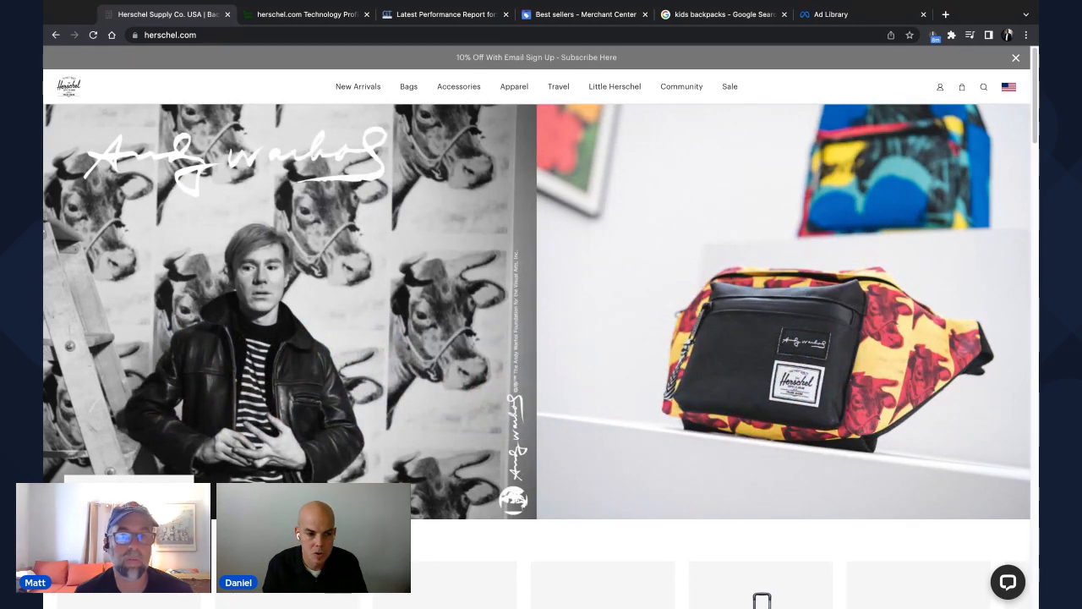
{"action": "left_click", "coordinate": [359, 86]}
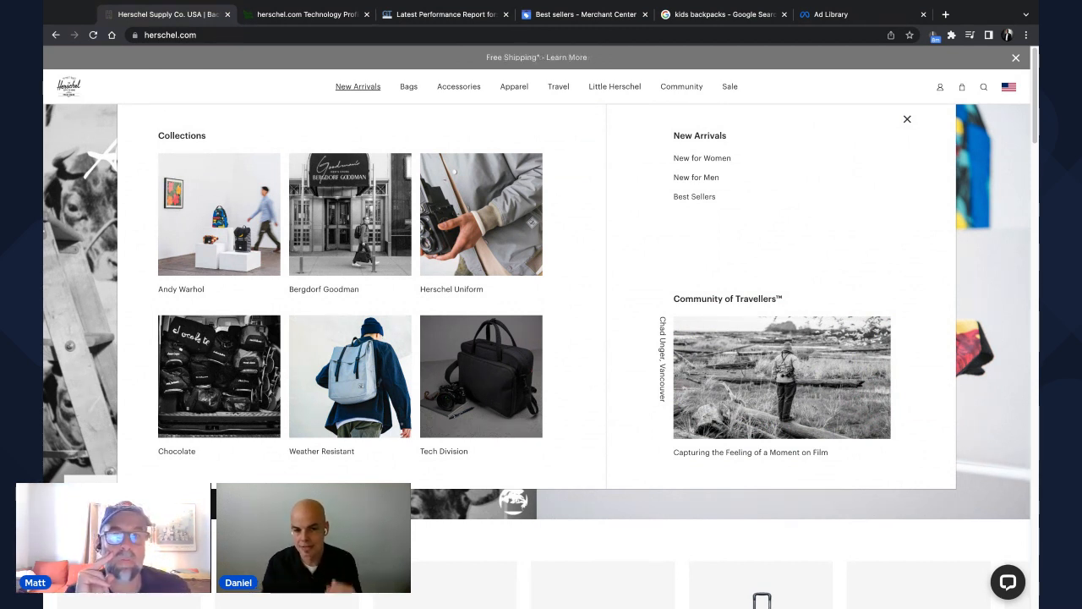
{"action": "mouse_move", "coordinate": [487, 185]}
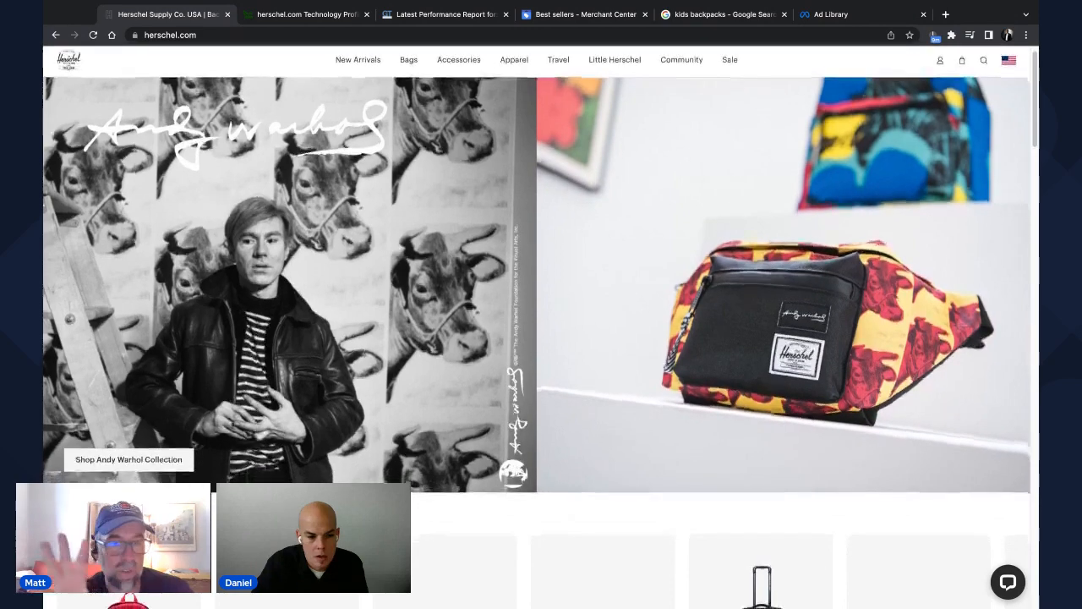
- Browse the Shop Categories carousel through Crossbodies, Insulated and Totes, then back to Backpacks
{"action": "scroll", "scroll_direction": "down", "scroll_amount": 3}
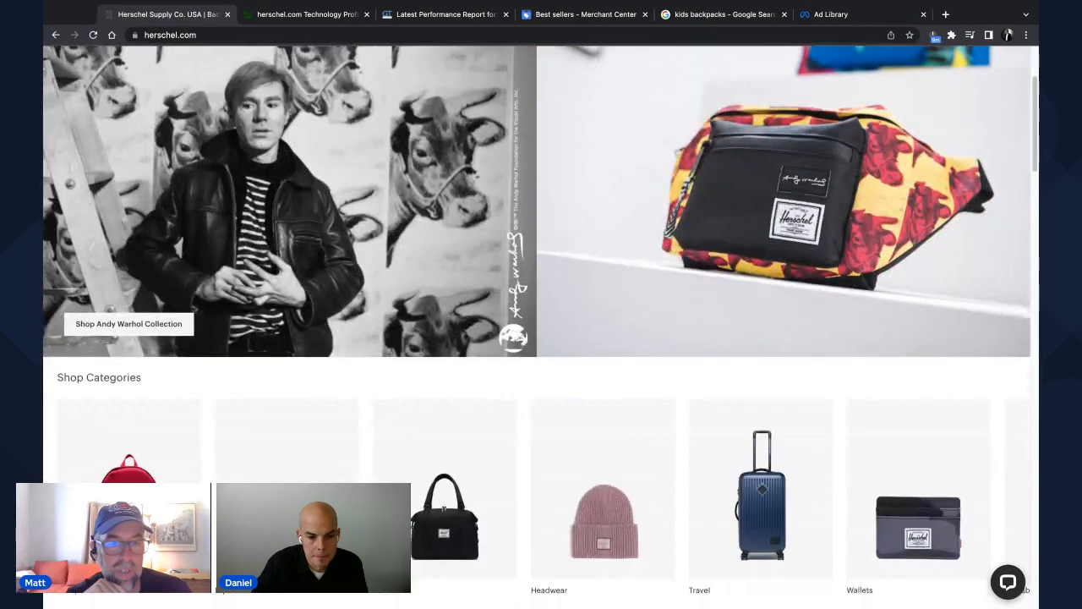
{"action": "scroll", "scroll_direction": "down", "scroll_amount": 3}
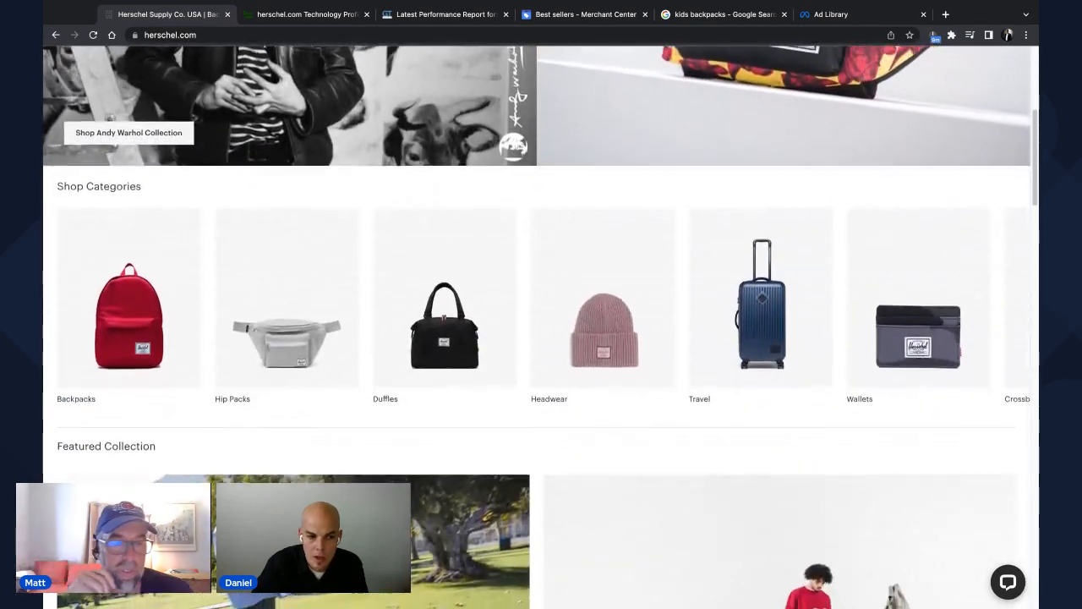
{"action": "scroll", "scroll_direction": "down", "scroll_amount": 3}
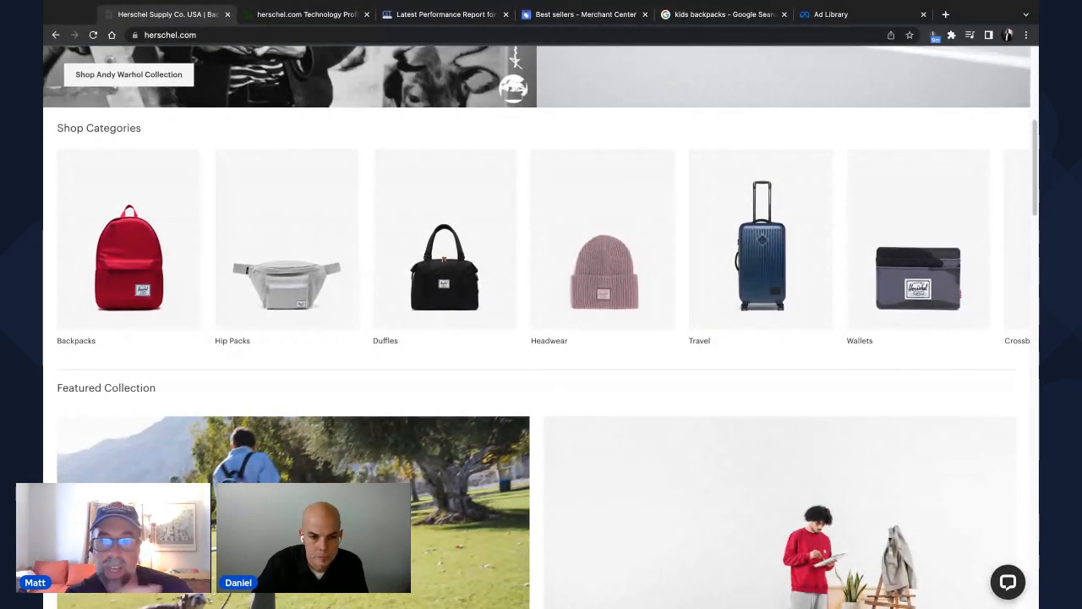
{"action": "mouse_move", "coordinate": [166, 263]}
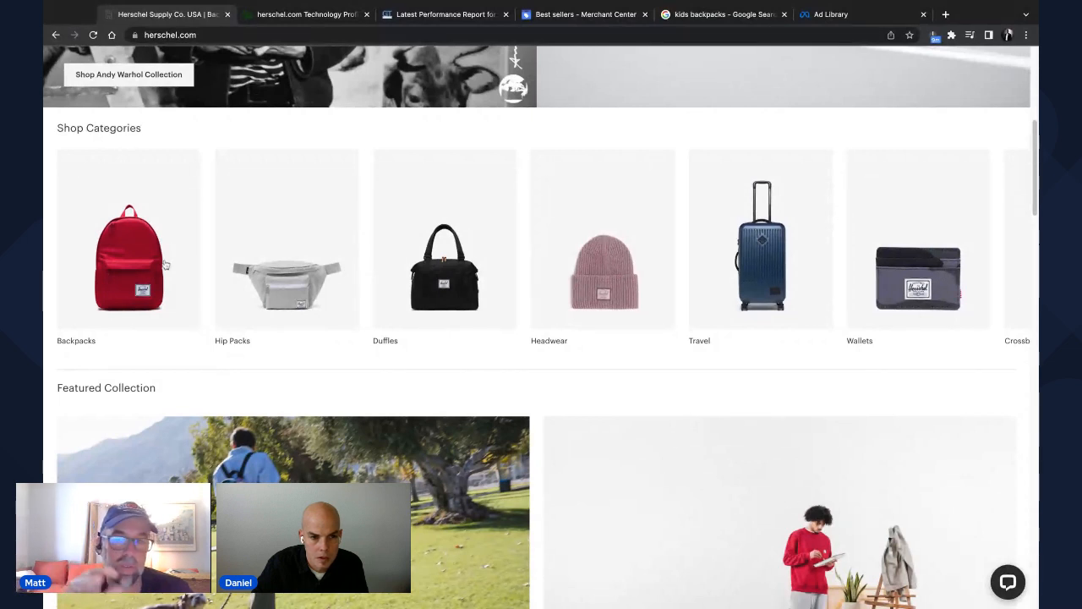
{"action": "mouse_move", "coordinate": [759, 268]}
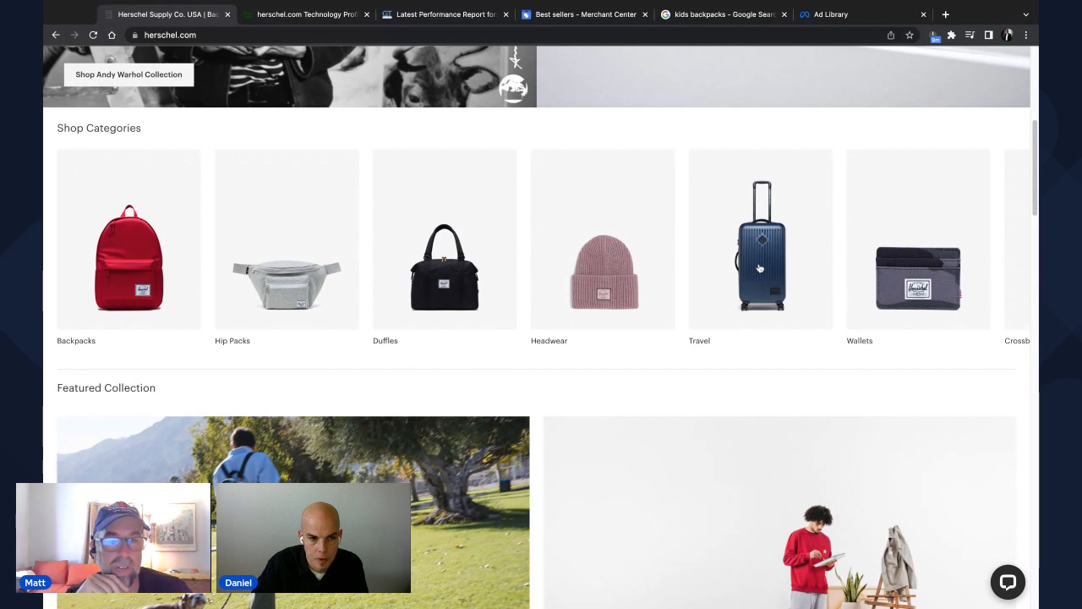
{"action": "scroll", "scroll_direction": "right", "scroll_amount": 3}
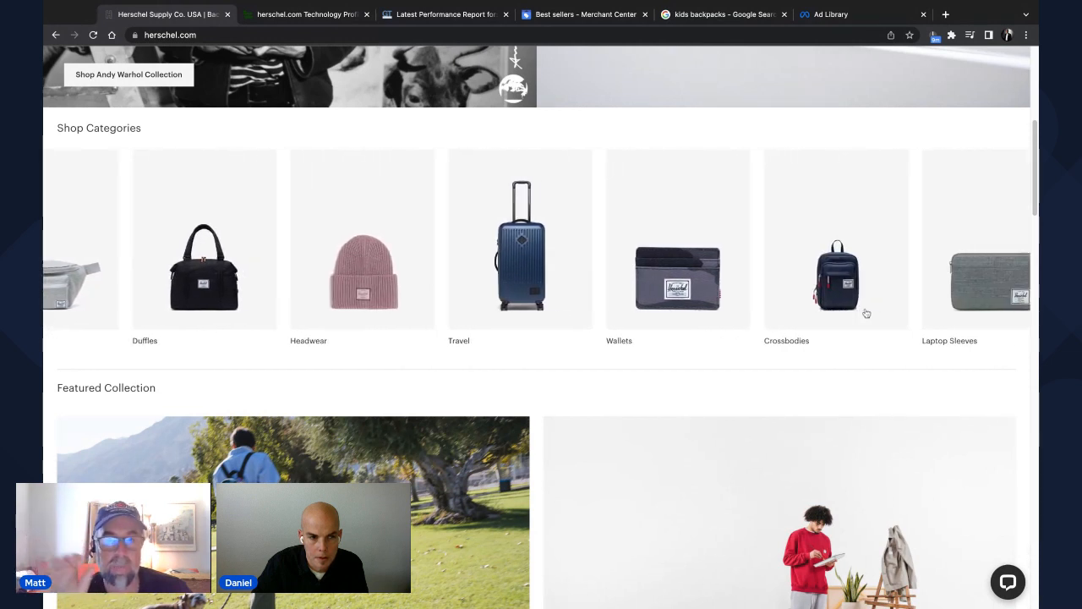
{"action": "scroll", "scroll_direction": "right", "scroll_amount": 3}
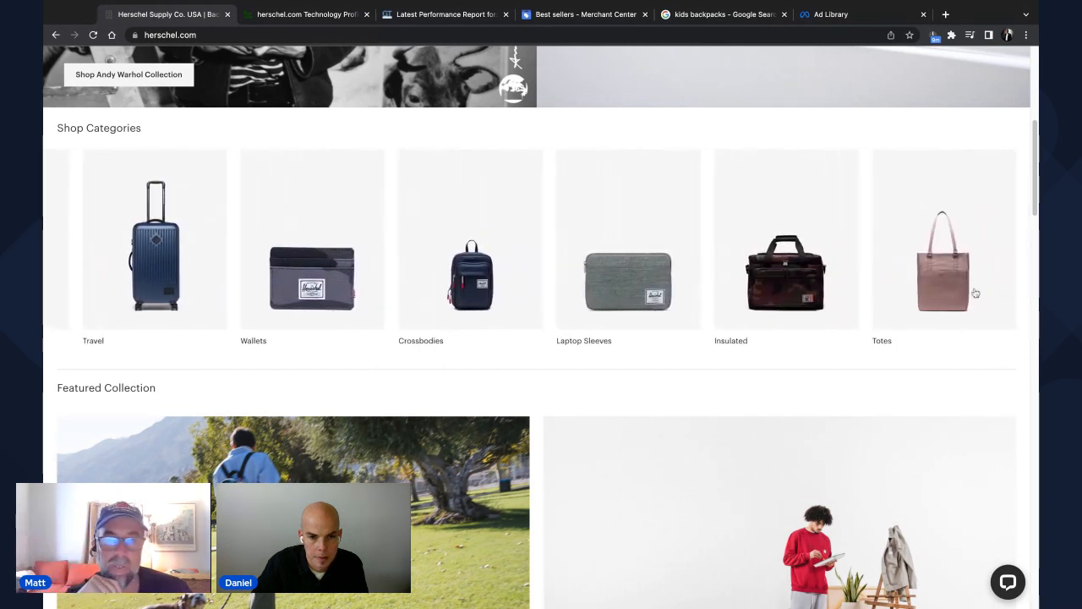
{"action": "scroll", "scroll_direction": "left", "scroll_amount": 3}
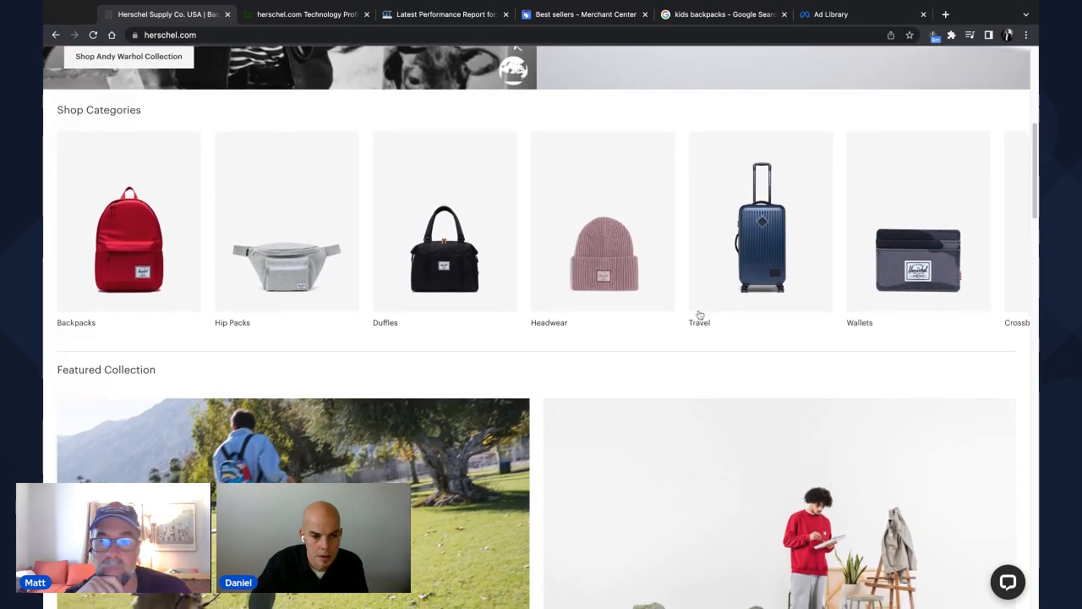
- Scroll past the Chocolate collaboration, Community of Travellers and Travel feature down to the footer
{"action": "scroll", "scroll_direction": "down", "scroll_amount": 3}
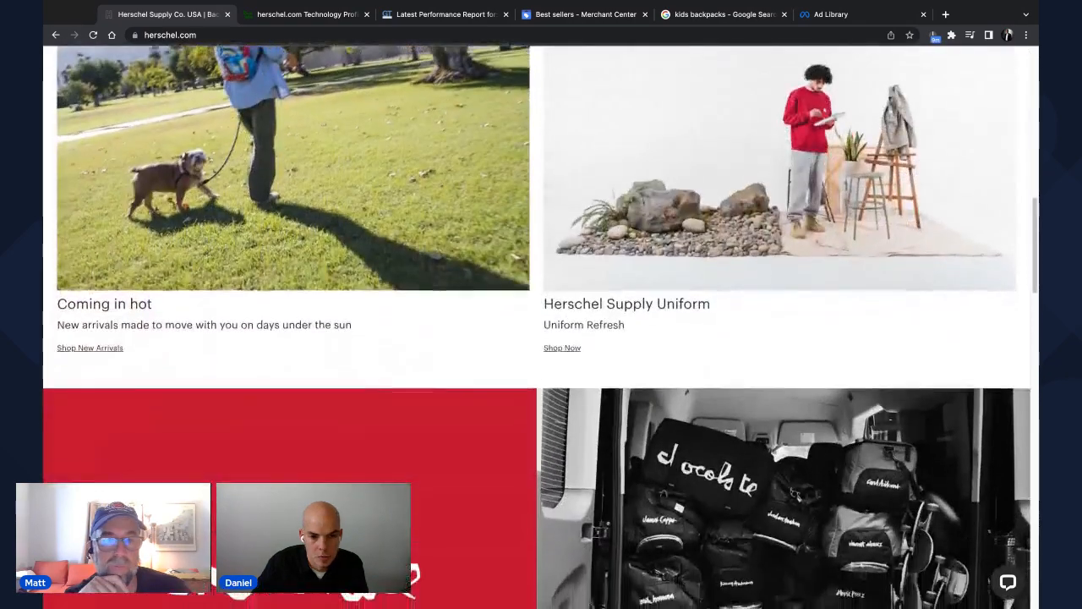
{"action": "scroll", "scroll_direction": "down", "scroll_amount": 3}
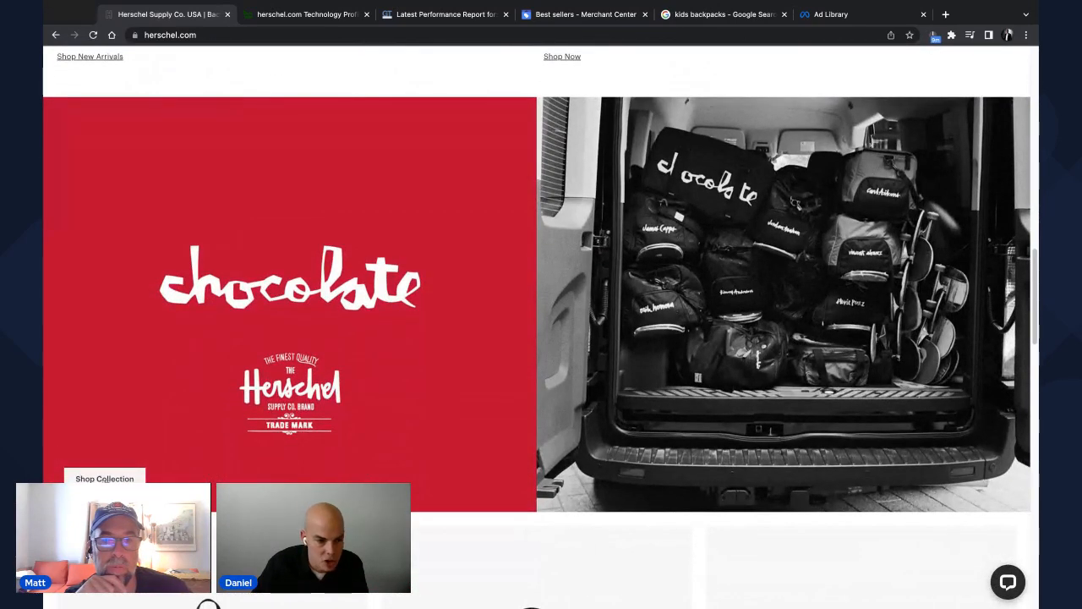
{"action": "mouse_move", "coordinate": [450, 363]}
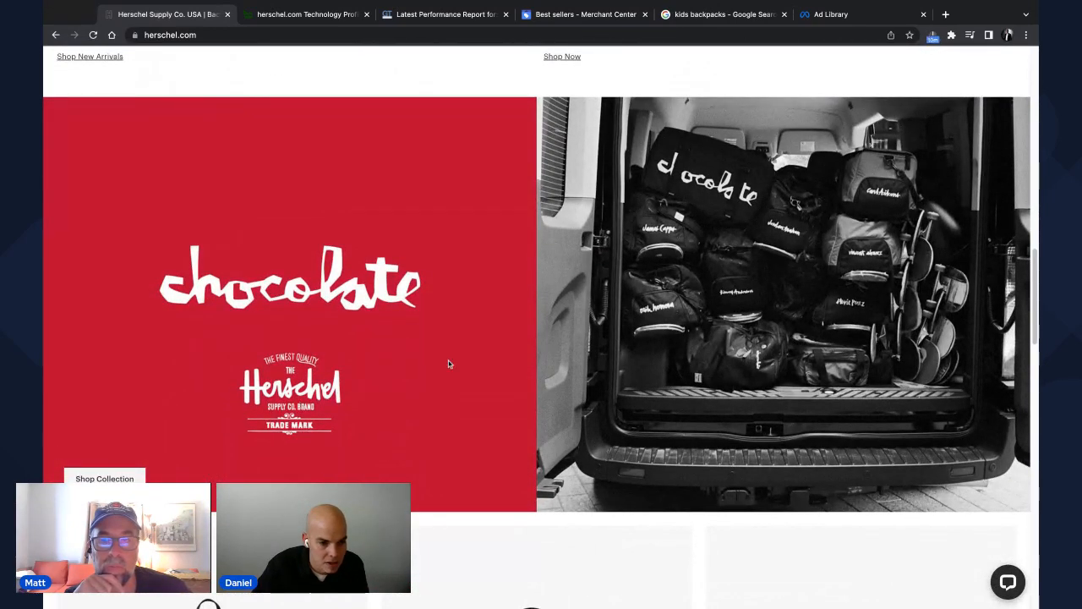
{"action": "scroll", "scroll_direction": "down", "scroll_amount": 3}
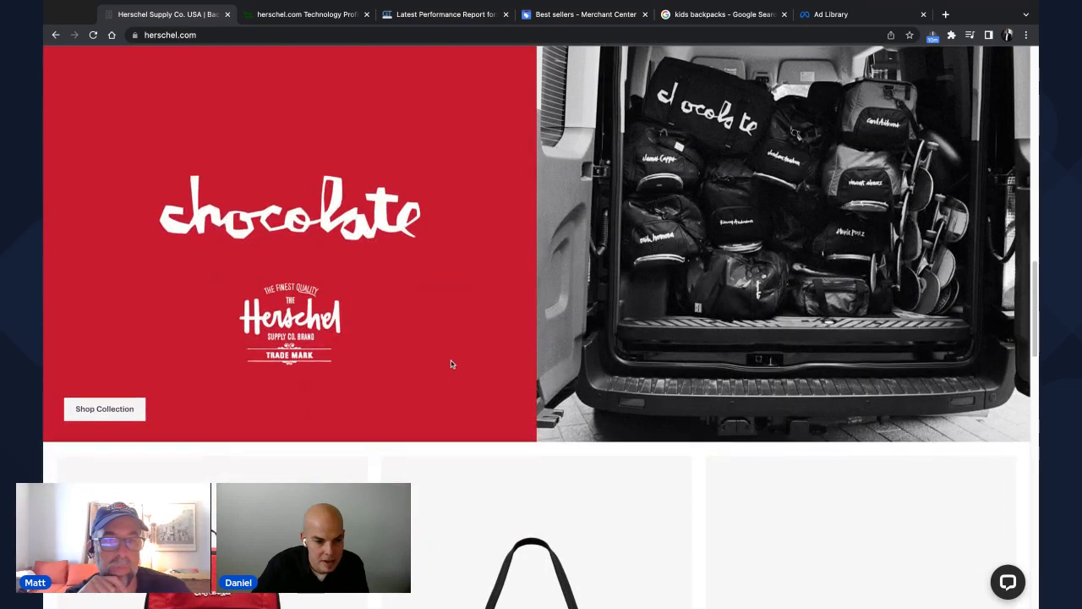
{"action": "scroll", "scroll_direction": "down", "scroll_amount": 3}
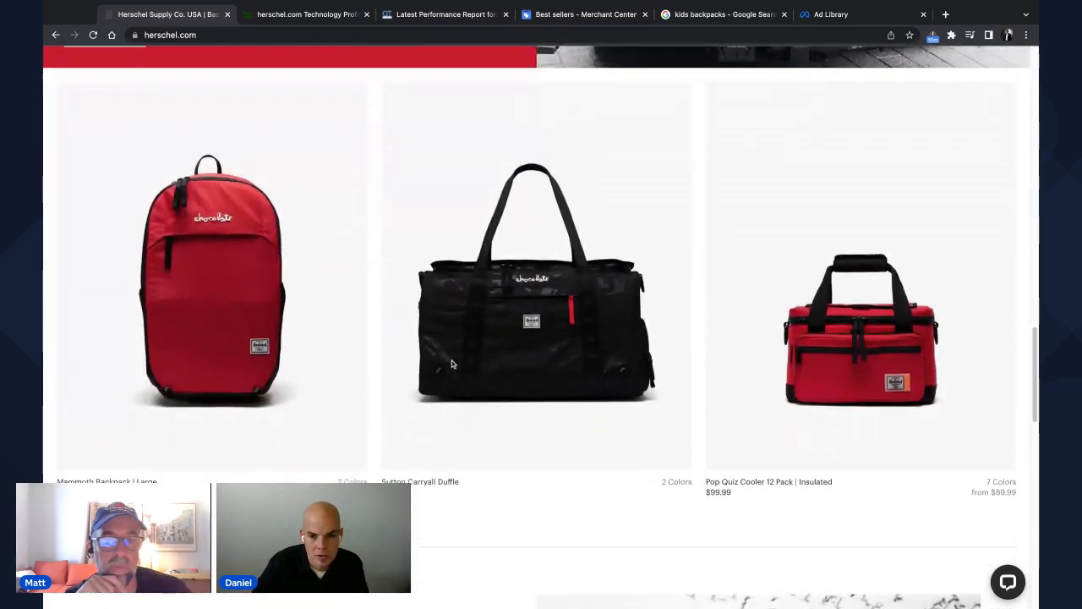
{"action": "scroll", "scroll_direction": "down", "scroll_amount": 3}
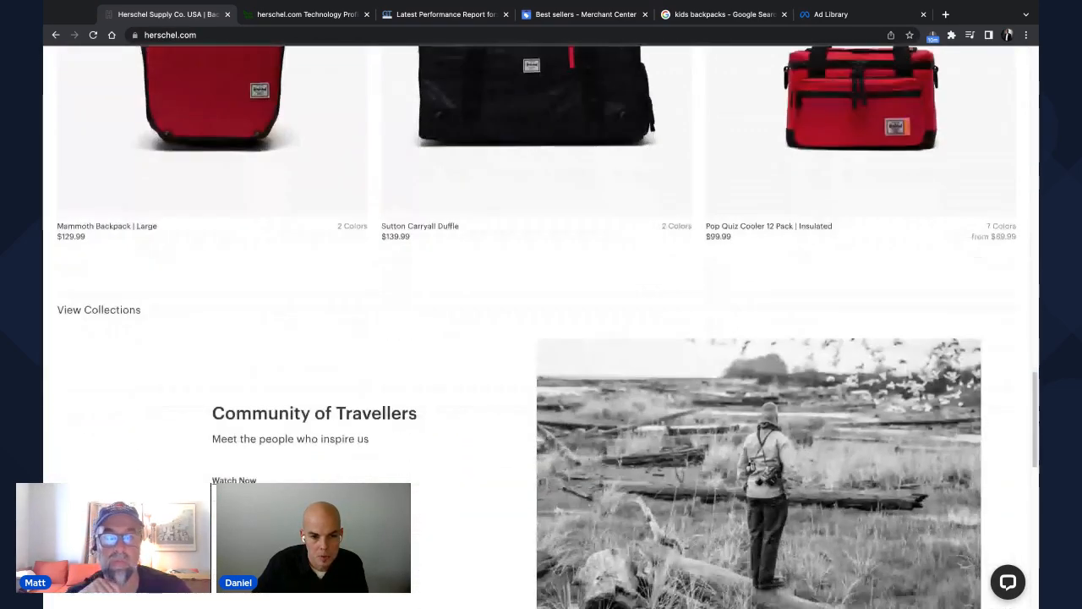
{"action": "scroll", "scroll_direction": "up", "scroll_amount": 3}
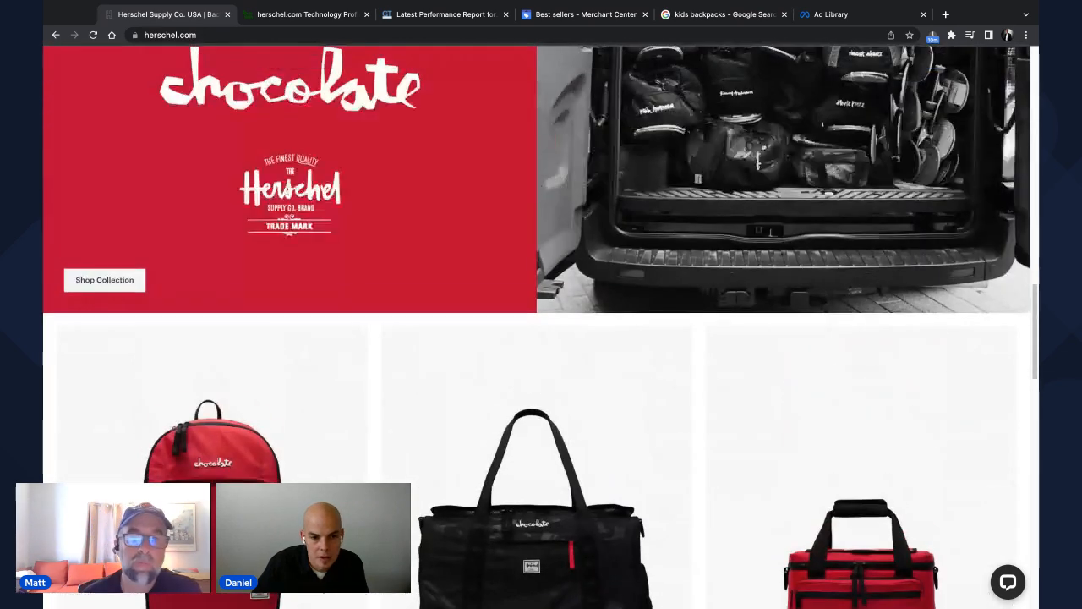
{"action": "scroll", "scroll_direction": "down", "scroll_amount": 3}
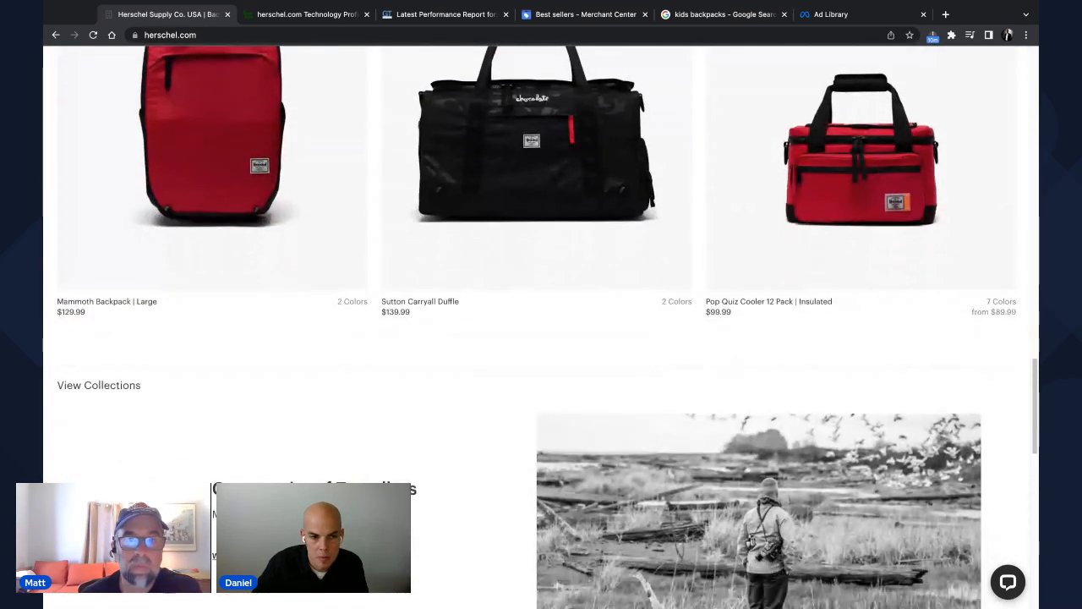
{"action": "scroll", "scroll_direction": "down", "scroll_amount": 3}
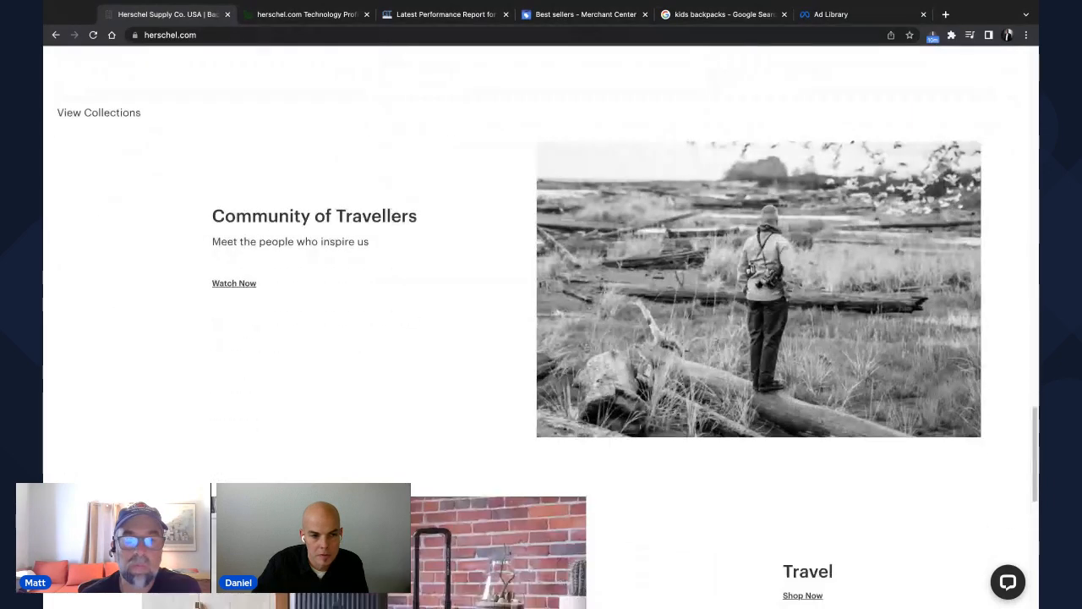
{"action": "scroll", "scroll_direction": "down", "scroll_amount": 3}
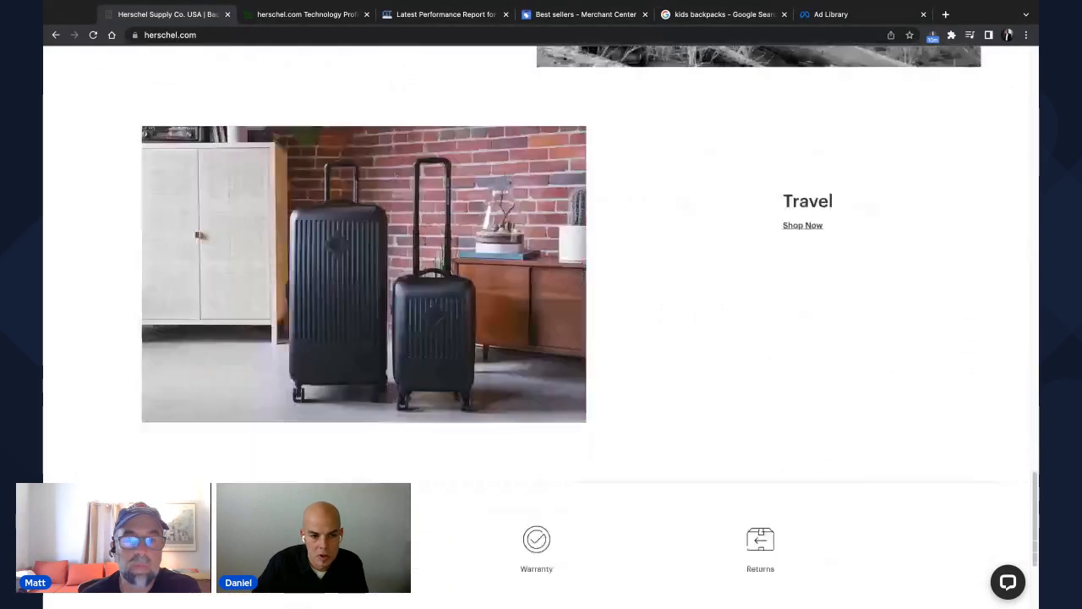
{"action": "scroll", "scroll_direction": "down", "scroll_amount": 3}
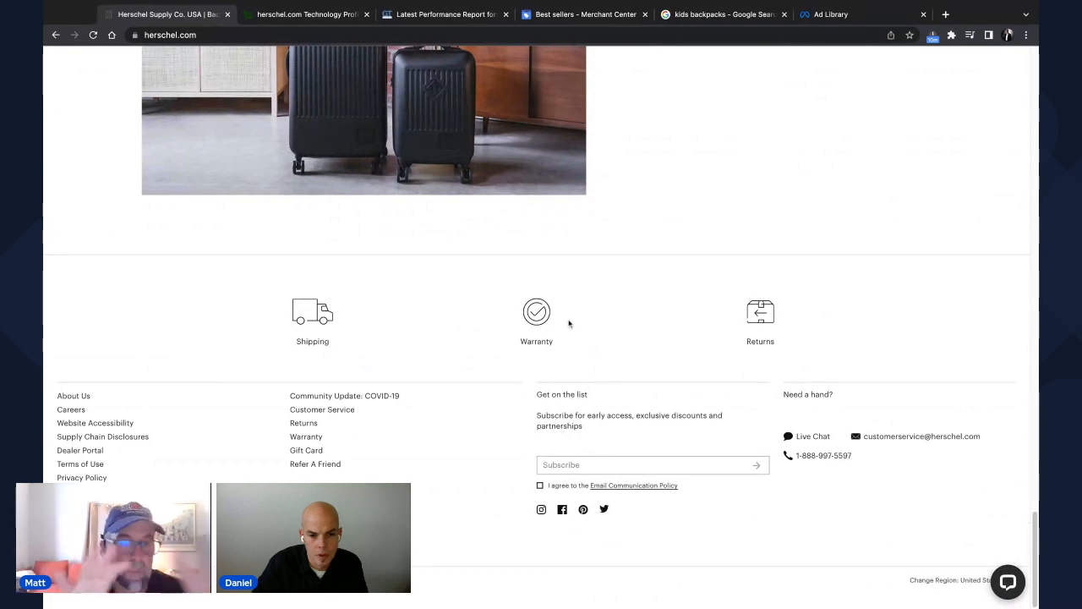
{"action": "mouse_move", "coordinate": [731, 315]}
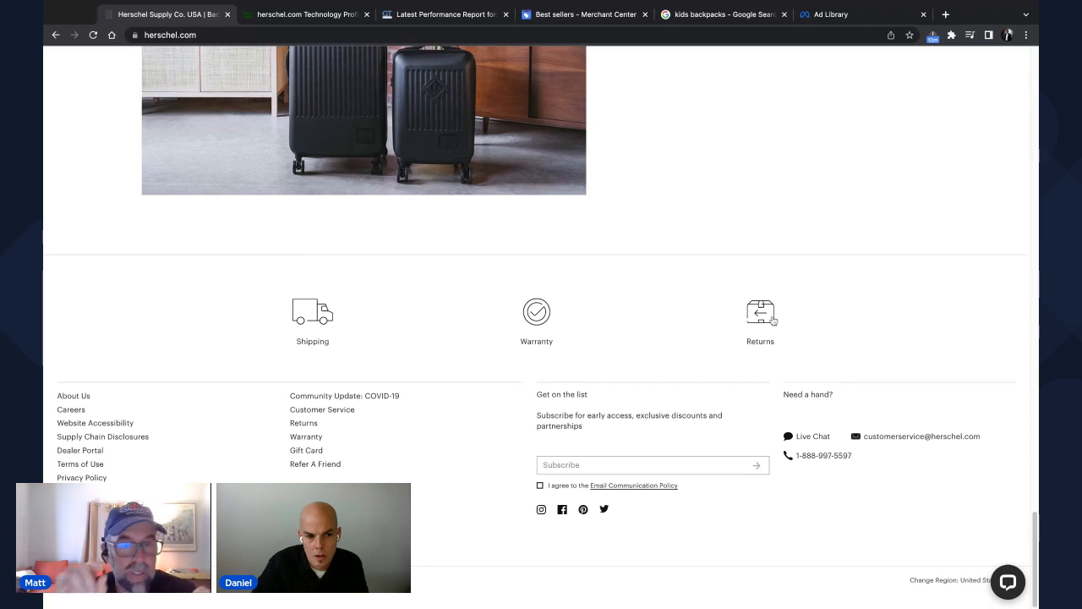
{"action": "mouse_move", "coordinate": [467, 319]}
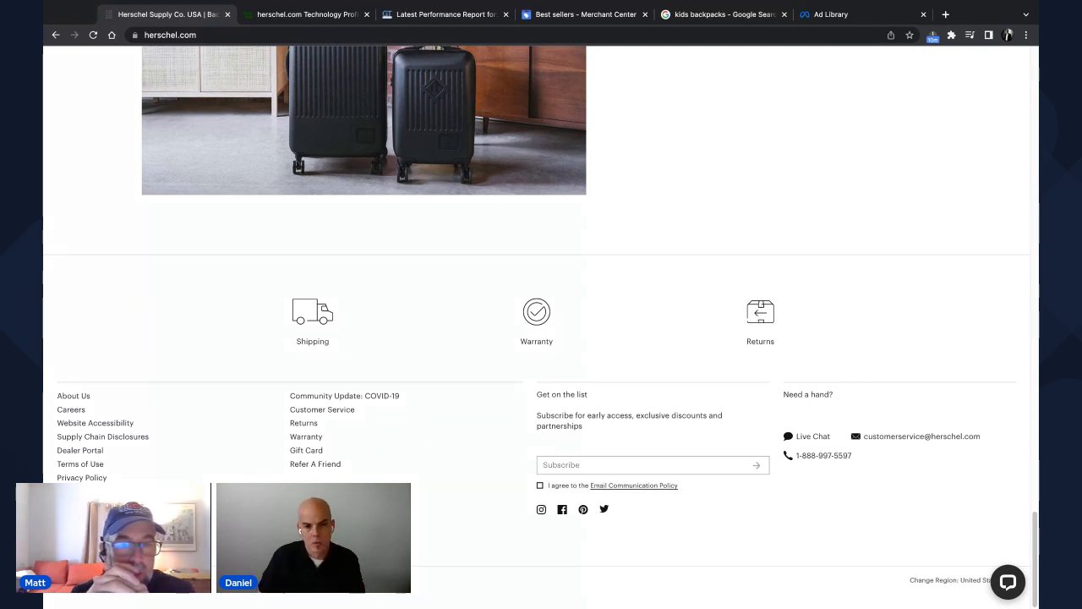
{"action": "mouse_move", "coordinate": [775, 345]}
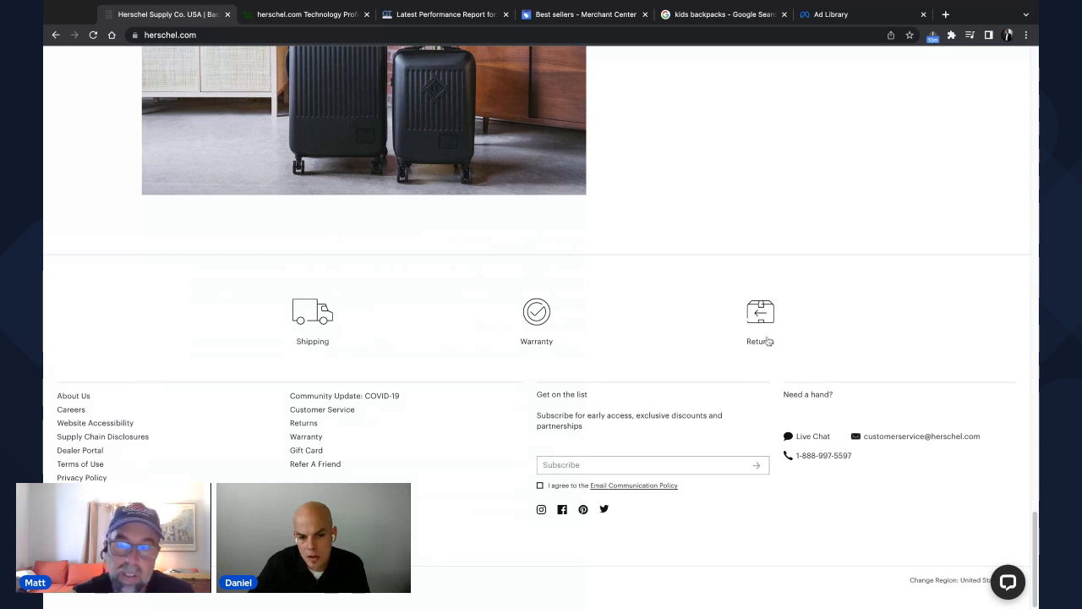
{"action": "mouse_move", "coordinate": [656, 336]}
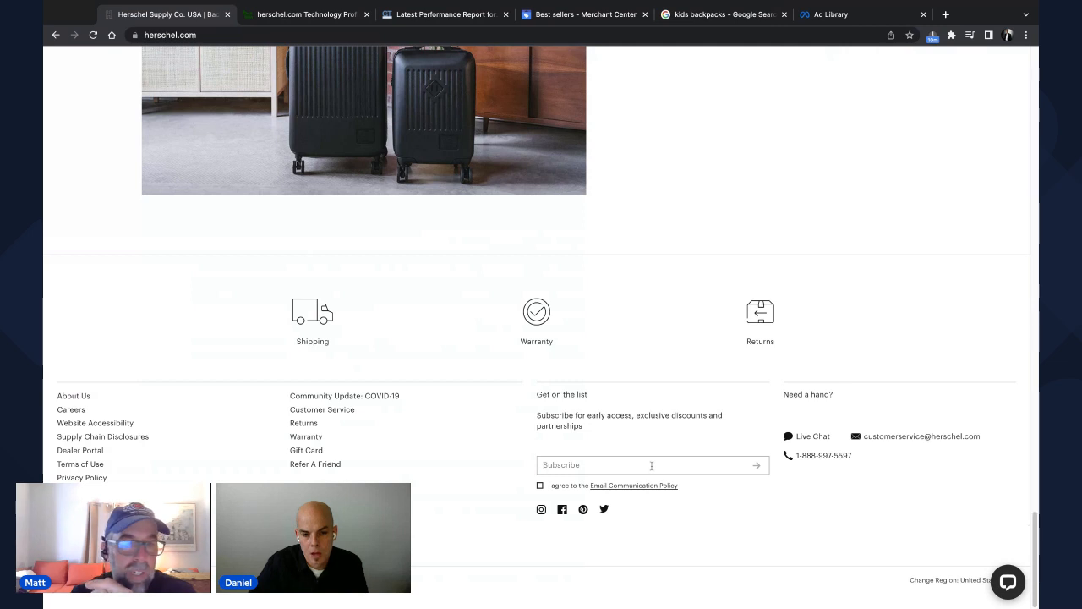
{"action": "mouse_move", "coordinate": [687, 336]}
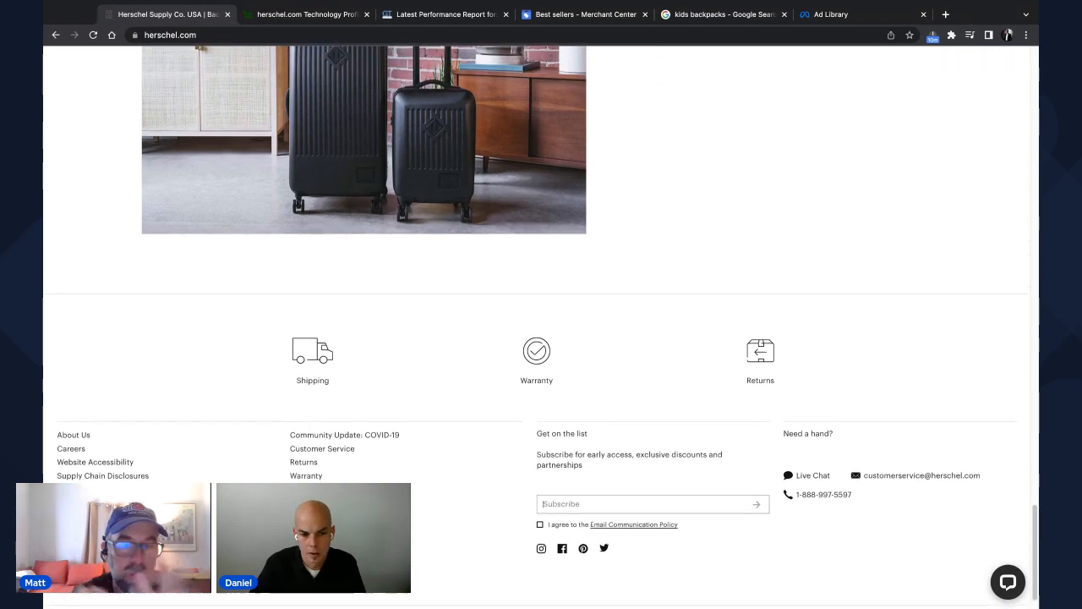
{"action": "scroll", "scroll_direction": "down", "scroll_amount": 3}
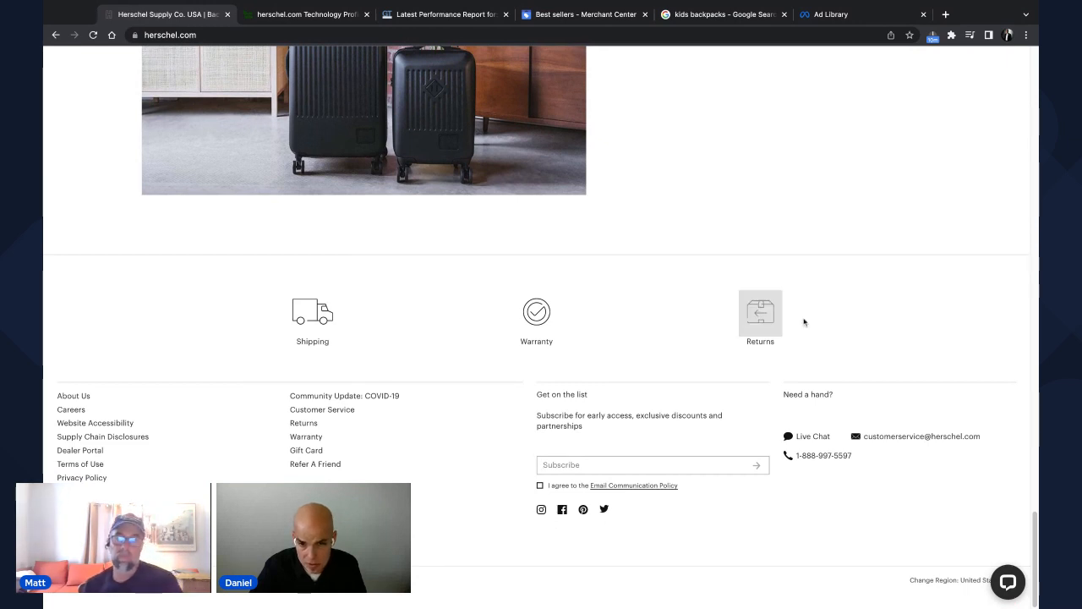
{"action": "mouse_move", "coordinate": [913, 316]}
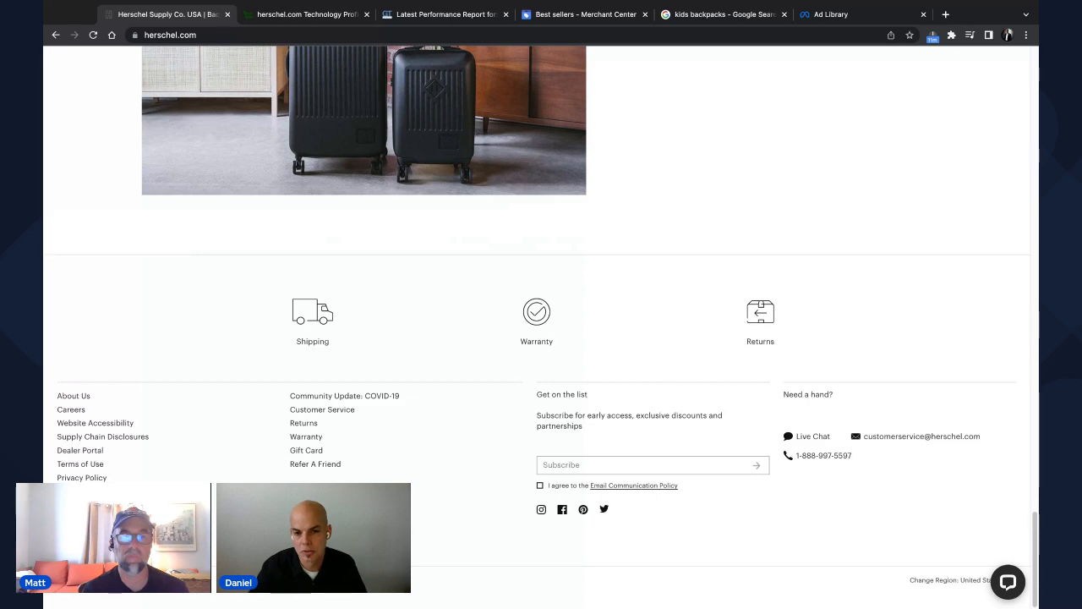
{"action": "scroll", "scroll_direction": "down", "scroll_amount": 3}
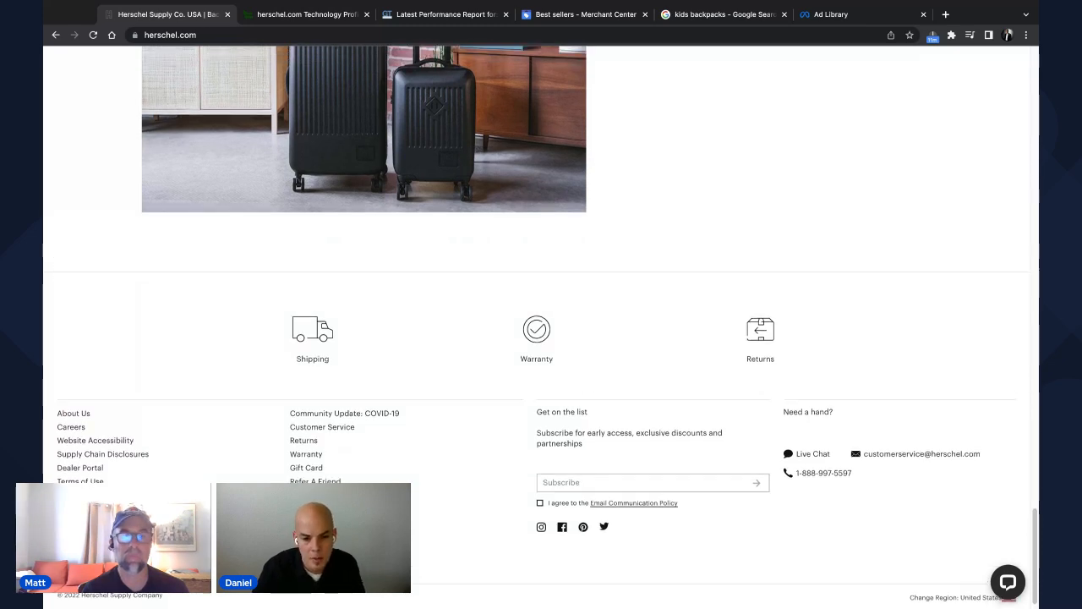
{"action": "scroll", "scroll_direction": "up", "scroll_amount": 3}
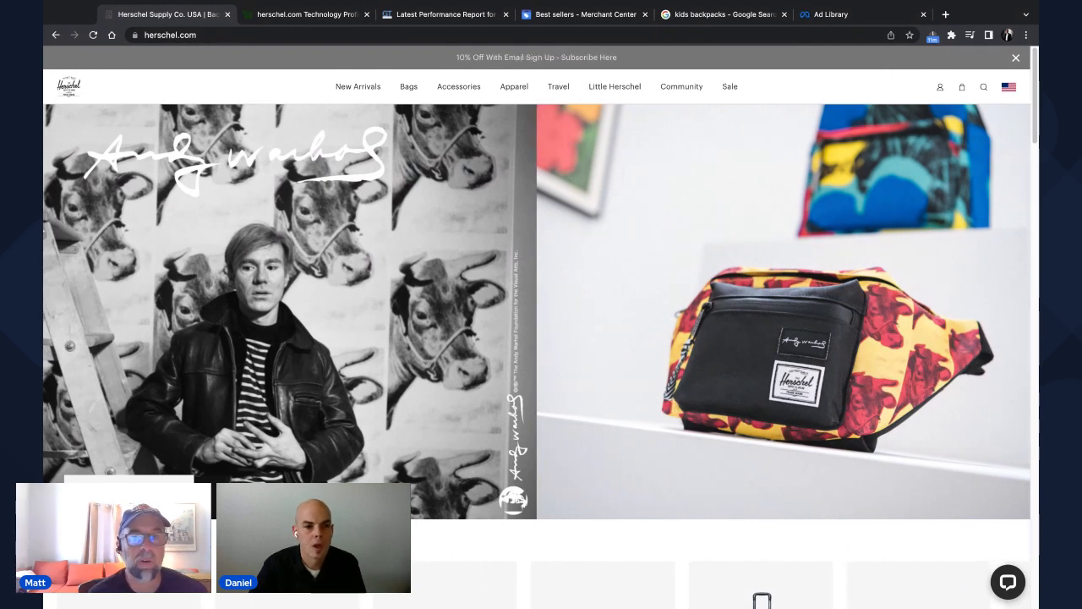
- Open the Backpacks category from the Shop Categories tiles
{"action": "scroll", "scroll_direction": "down", "scroll_amount": 3}
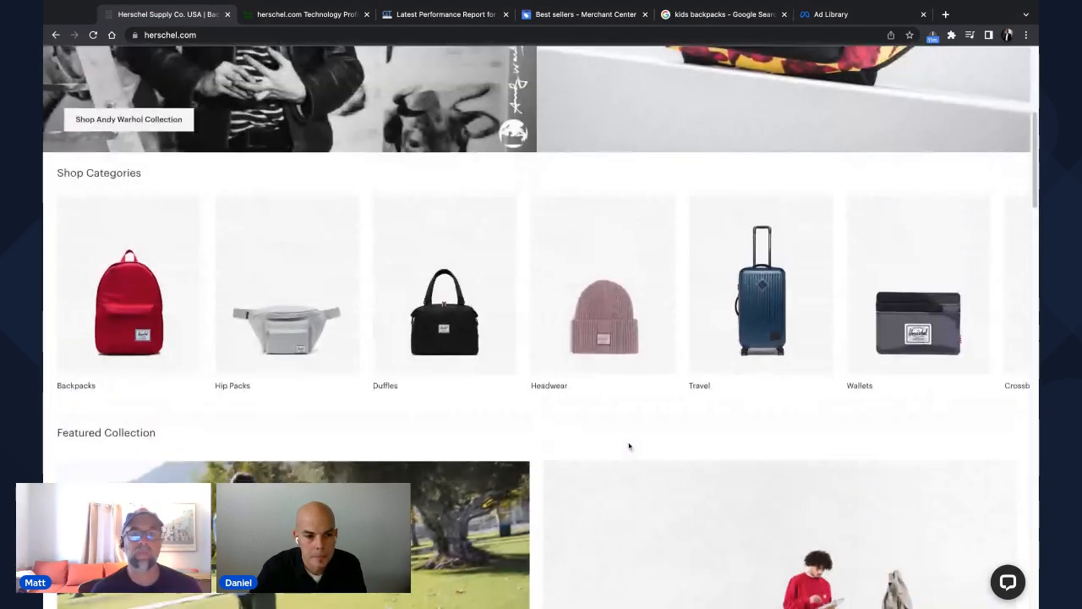
{"action": "left_click", "coordinate": [128, 296]}
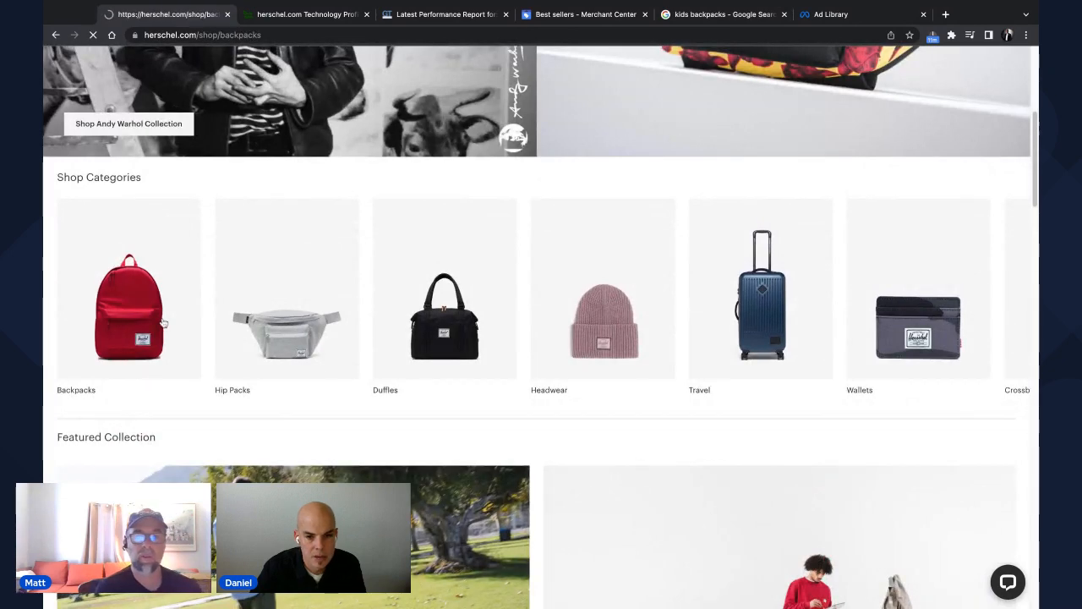
{"action": "left_click", "coordinate": [128, 288]}
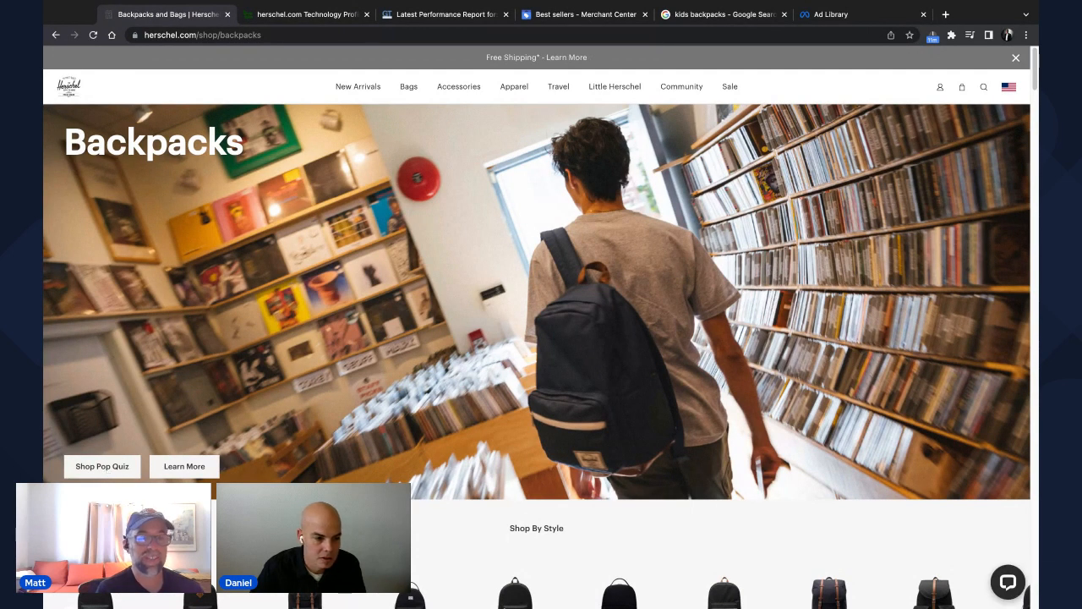
{"action": "left_click", "coordinate": [102, 467]}
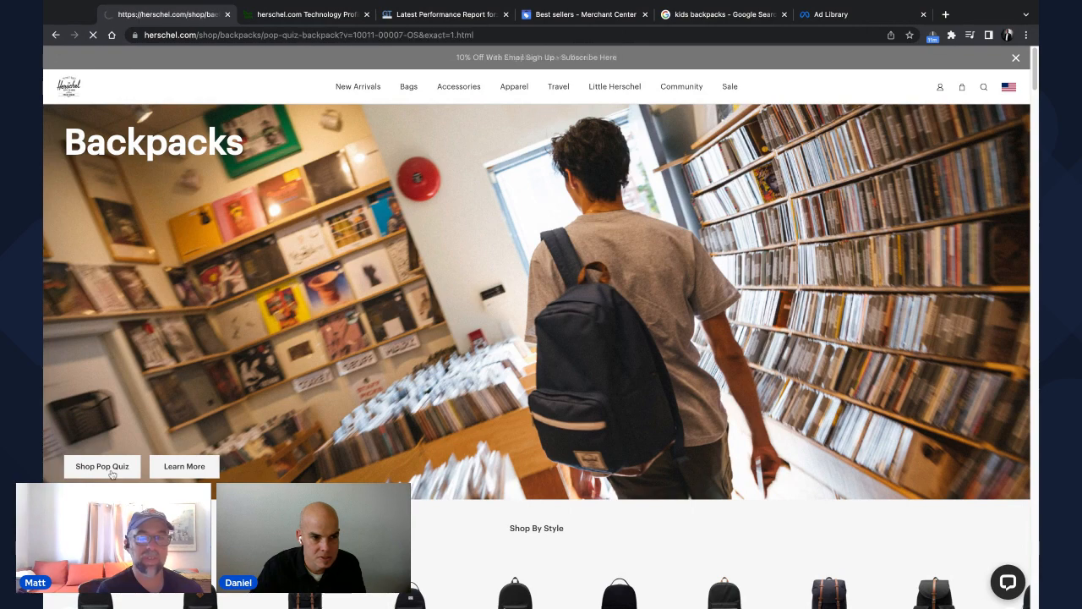
{"action": "left_click", "coordinate": [102, 467]}
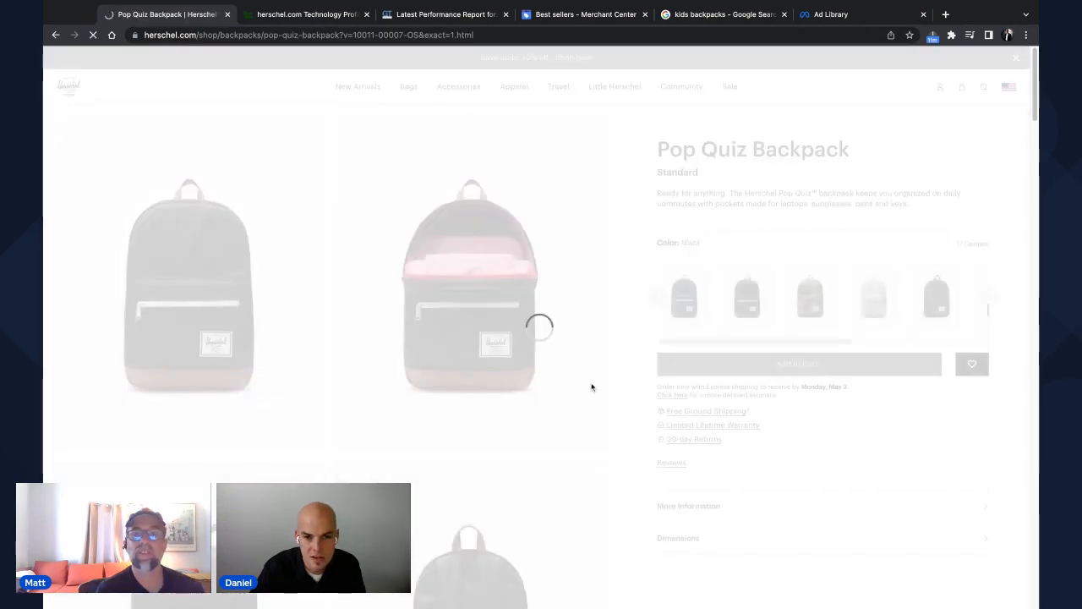
{"action": "left_click", "coordinate": [684, 296]}
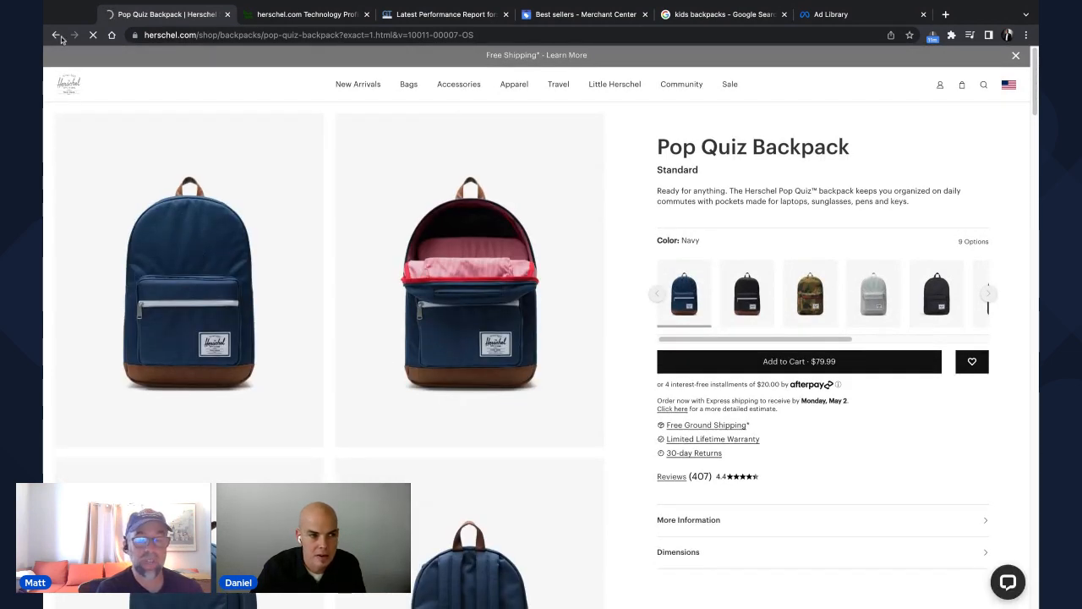
{"action": "left_click", "coordinate": [58, 34]}
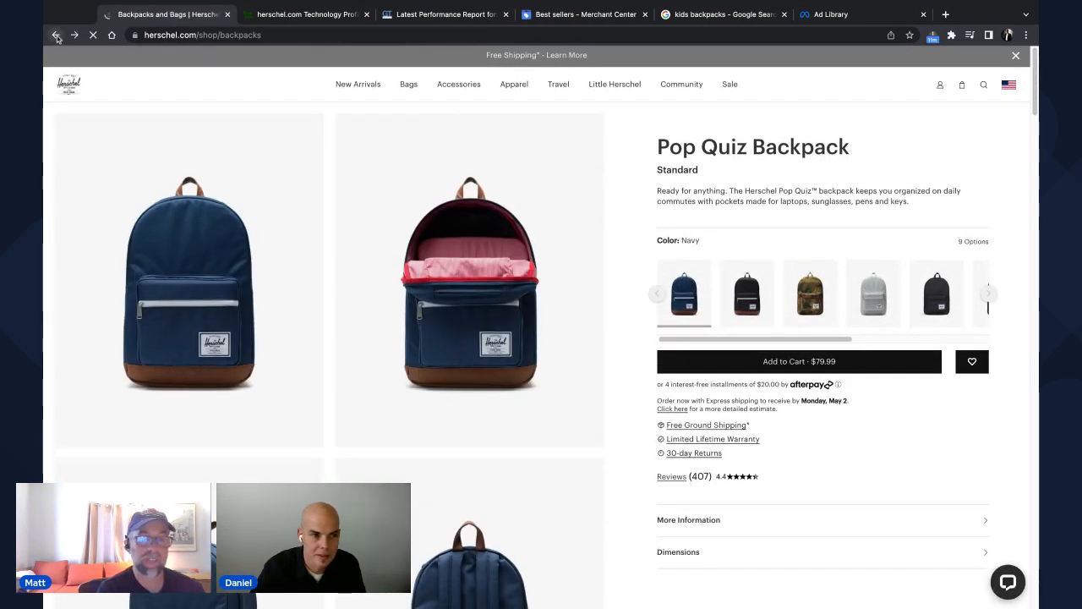
{"action": "left_click", "coordinate": [56, 34]}
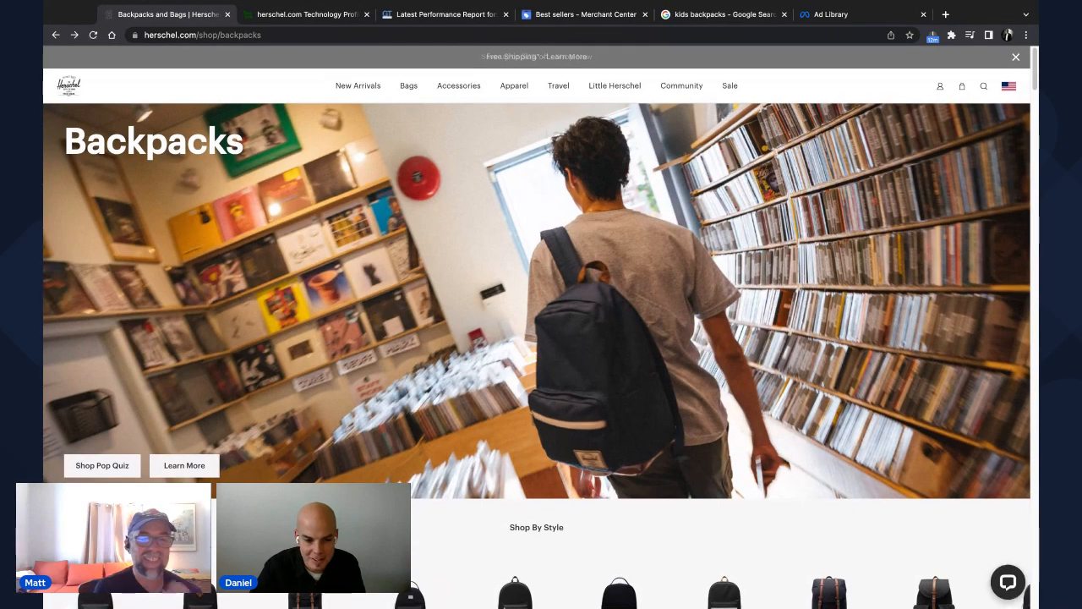
- Advance the Shop By Style carousel twice to reveal Daypack and Packable styles
{"action": "scroll", "scroll_direction": "down", "scroll_amount": 3}
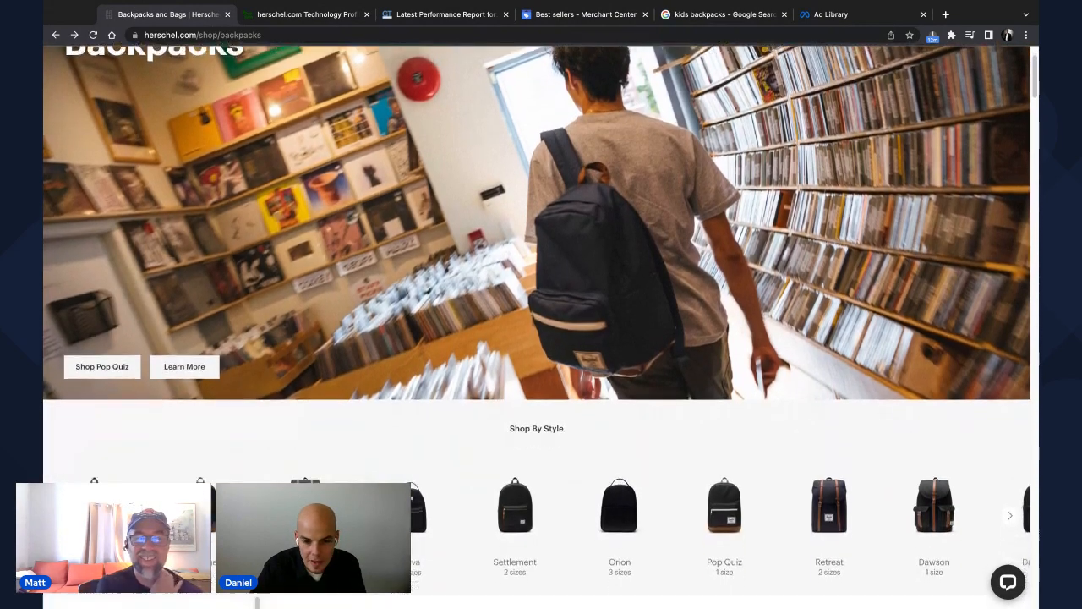
{"action": "scroll", "scroll_direction": "down", "scroll_amount": 3}
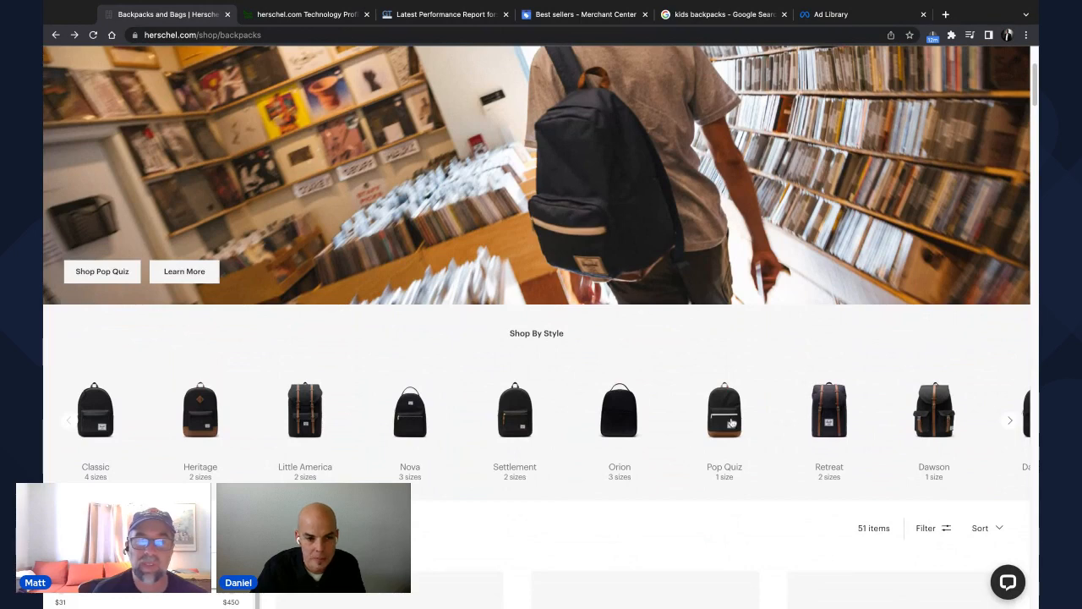
{"action": "scroll", "scroll_direction": "down", "scroll_amount": 3}
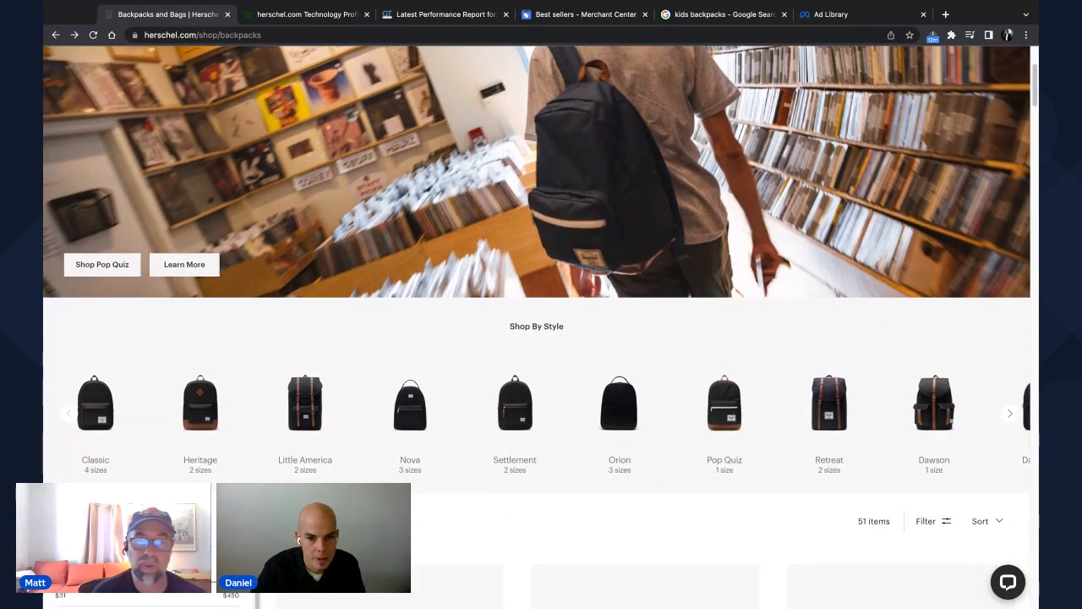
{"action": "scroll", "scroll_direction": "down", "scroll_amount": 3}
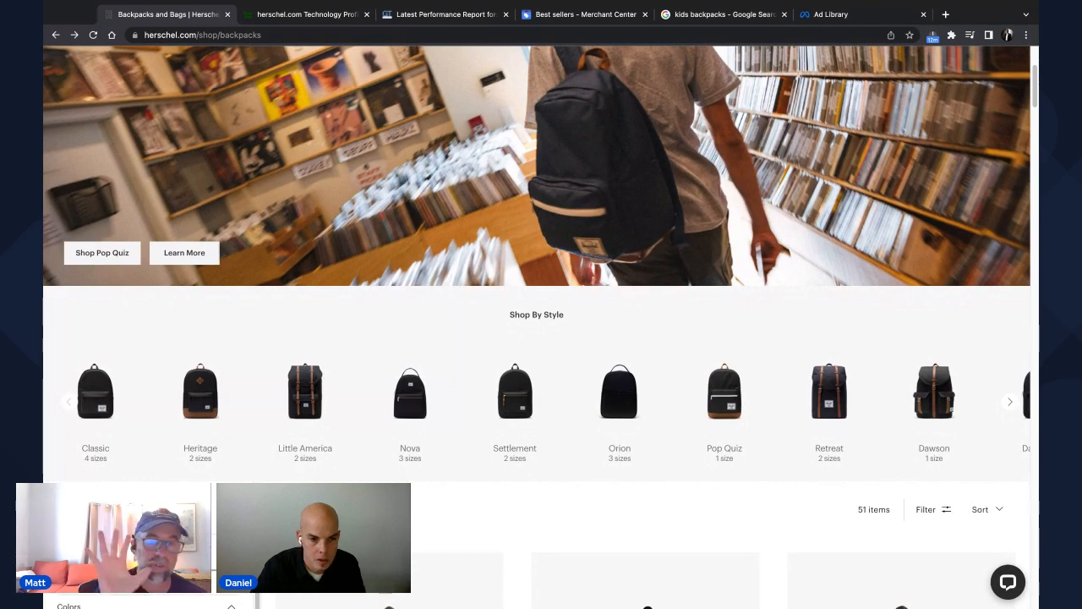
{"action": "scroll", "scroll_direction": "down", "scroll_amount": 3}
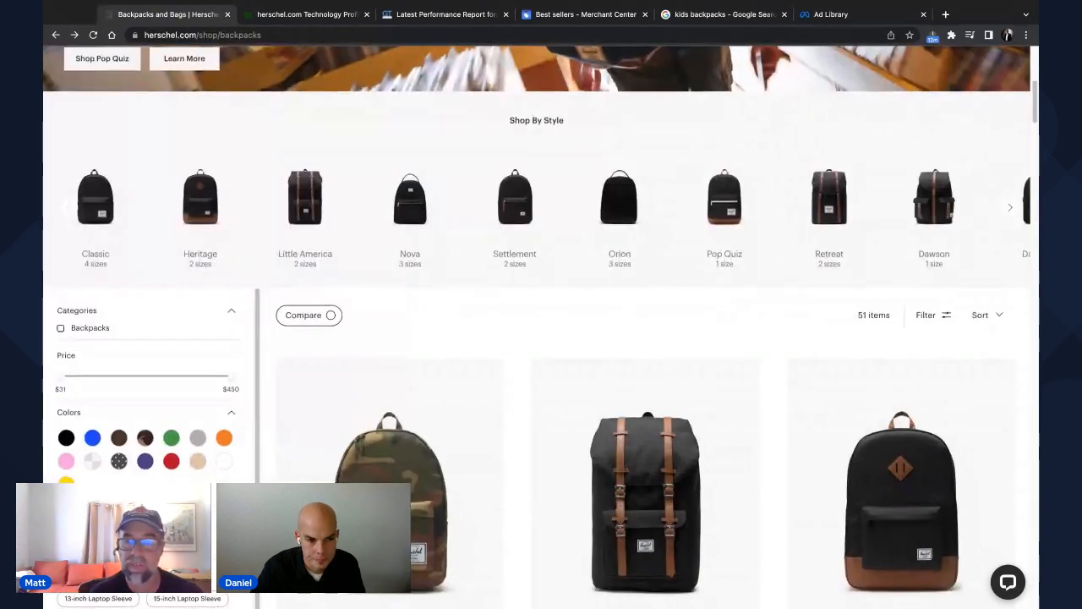
{"action": "scroll", "scroll_direction": "down", "scroll_amount": 3}
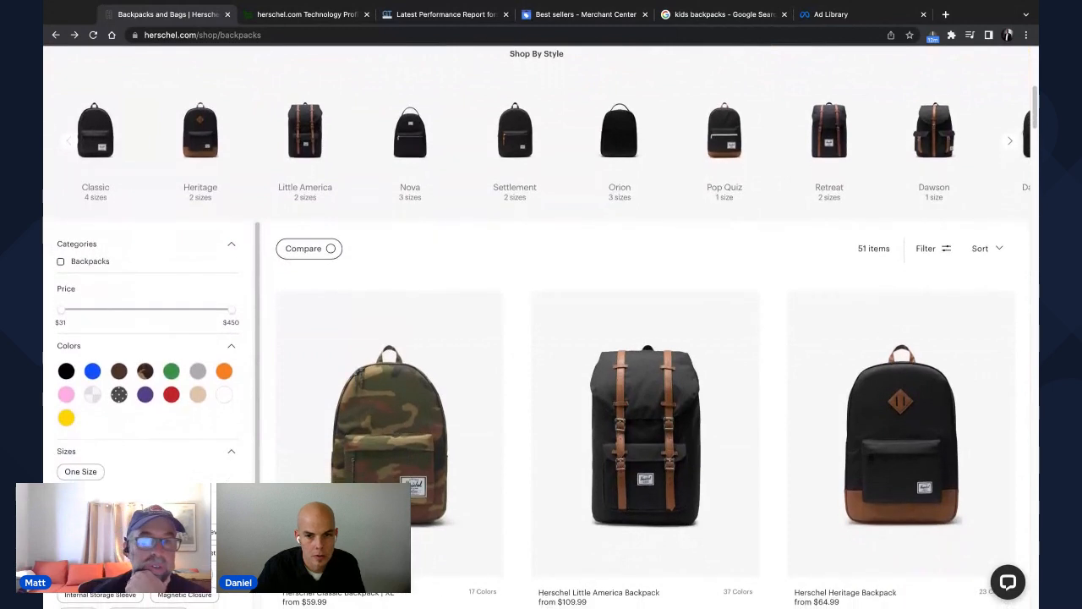
{"action": "left_click", "coordinate": [1009, 140]}
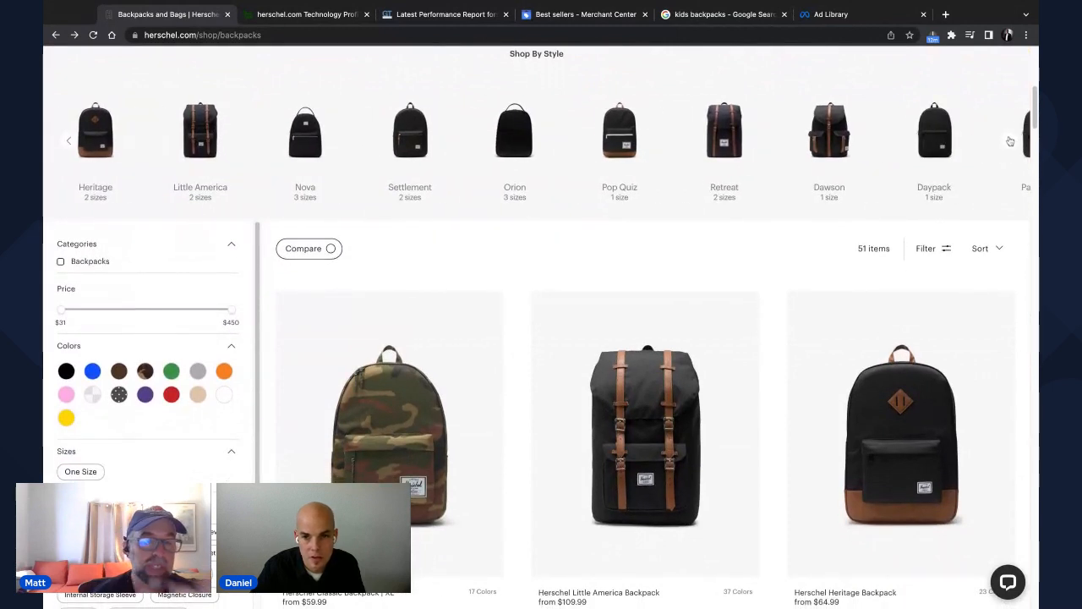
{"action": "left_click", "coordinate": [1010, 141]}
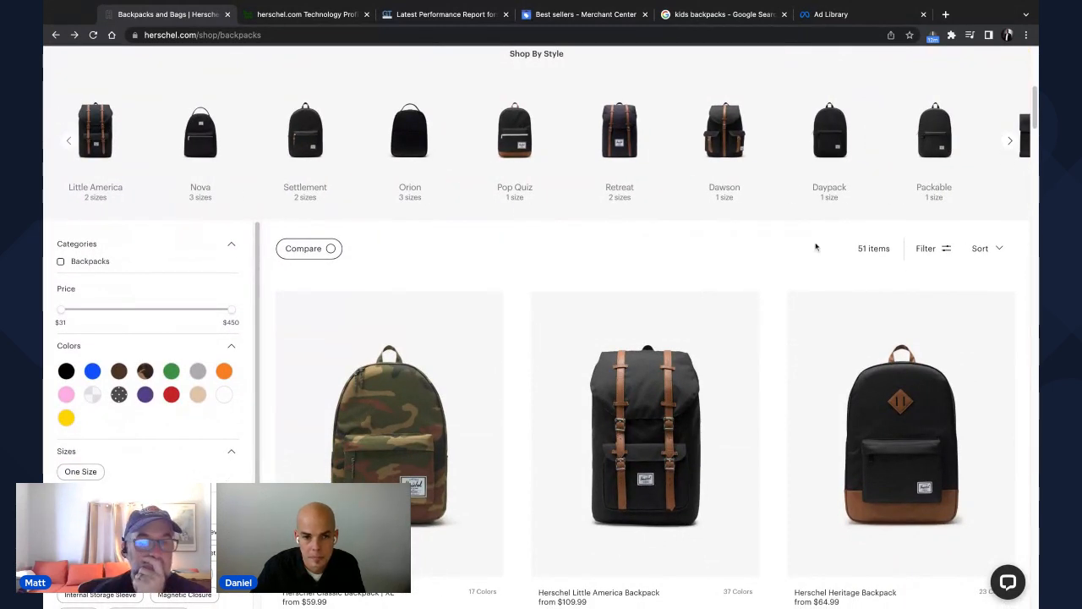
{"action": "scroll", "scroll_direction": "down", "scroll_amount": 3}
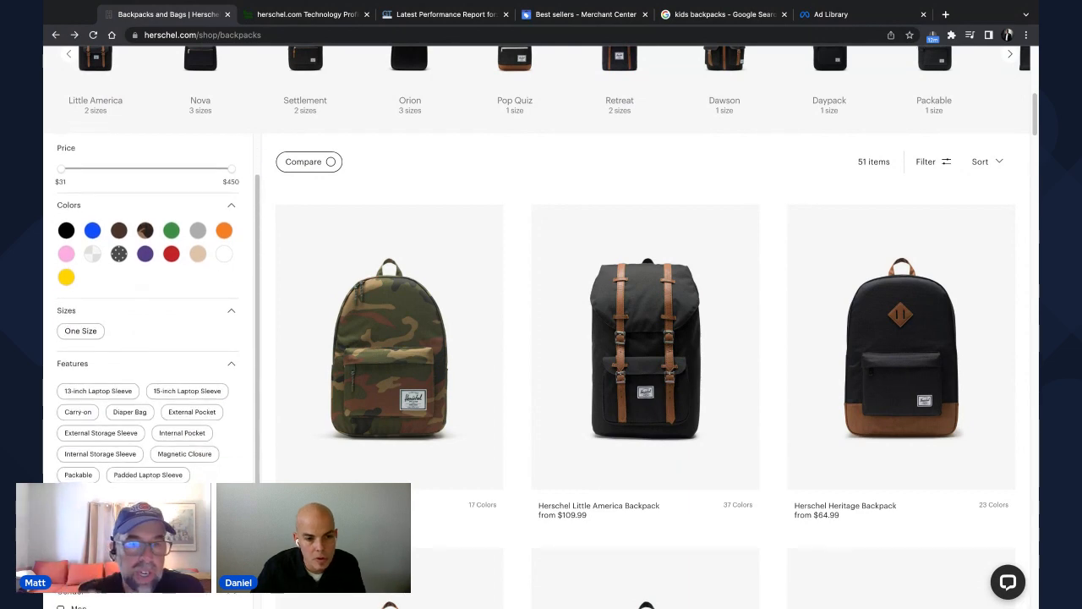
{"action": "scroll", "scroll_direction": "down", "scroll_amount": 3}
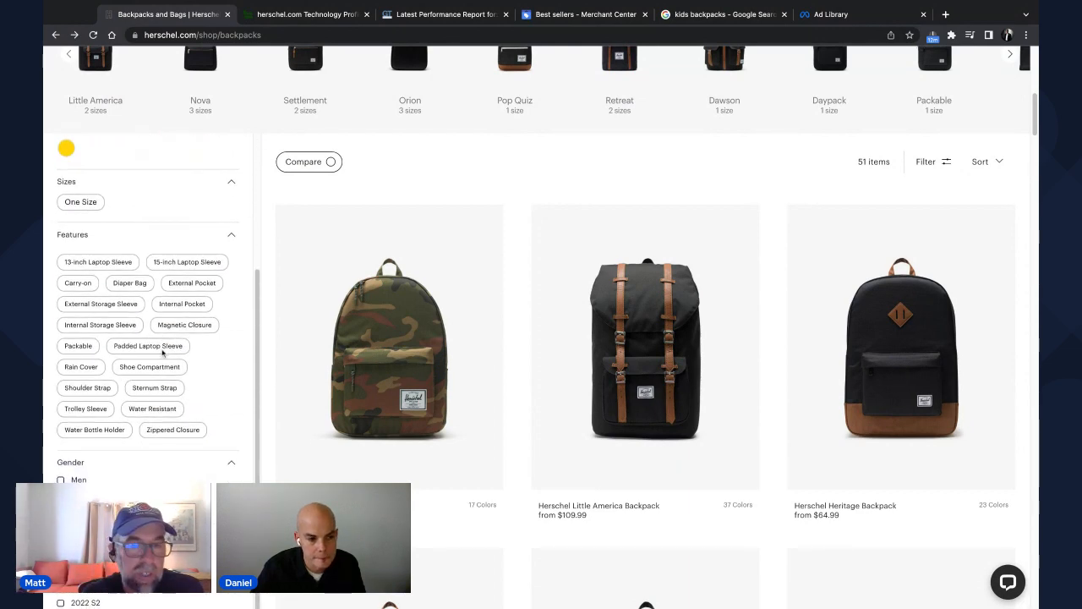
{"action": "scroll", "scroll_direction": "down", "scroll_amount": 3}
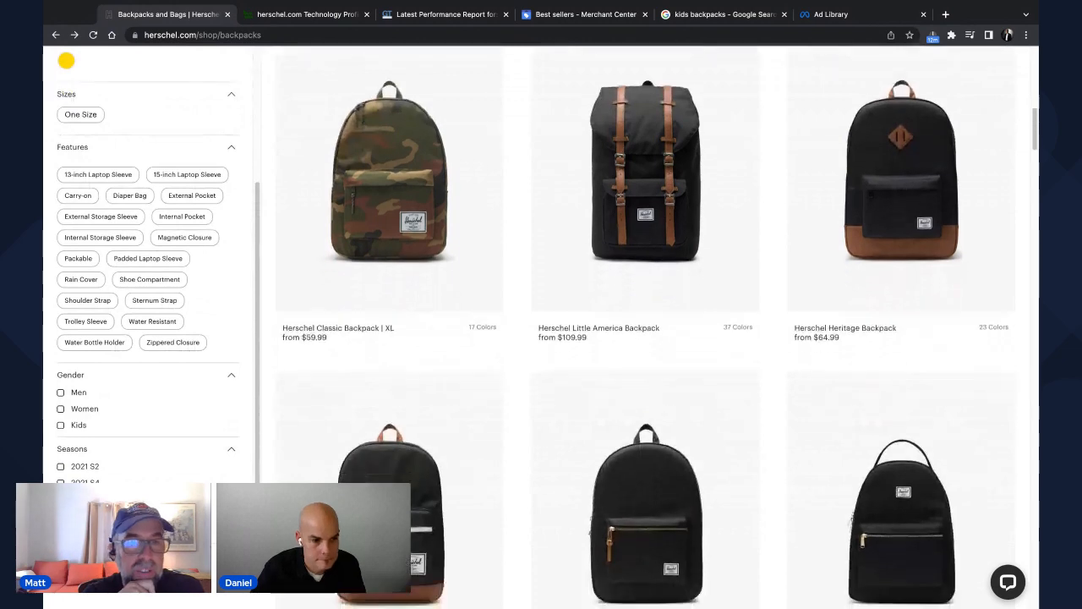
{"action": "scroll", "scroll_direction": "down", "scroll_amount": 3}
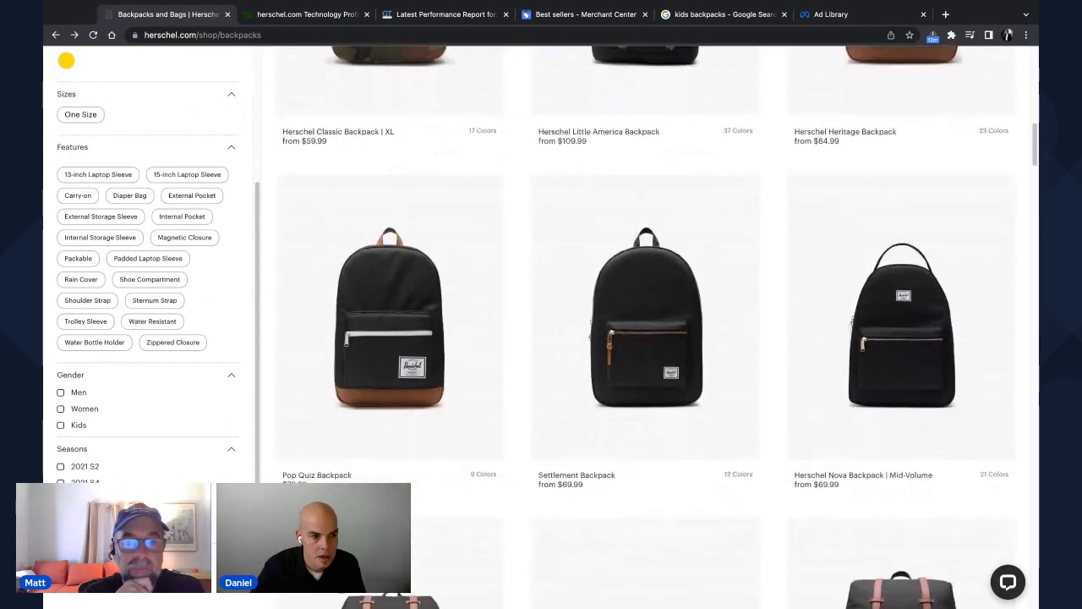
{"action": "scroll", "scroll_direction": "down", "scroll_amount": 3}
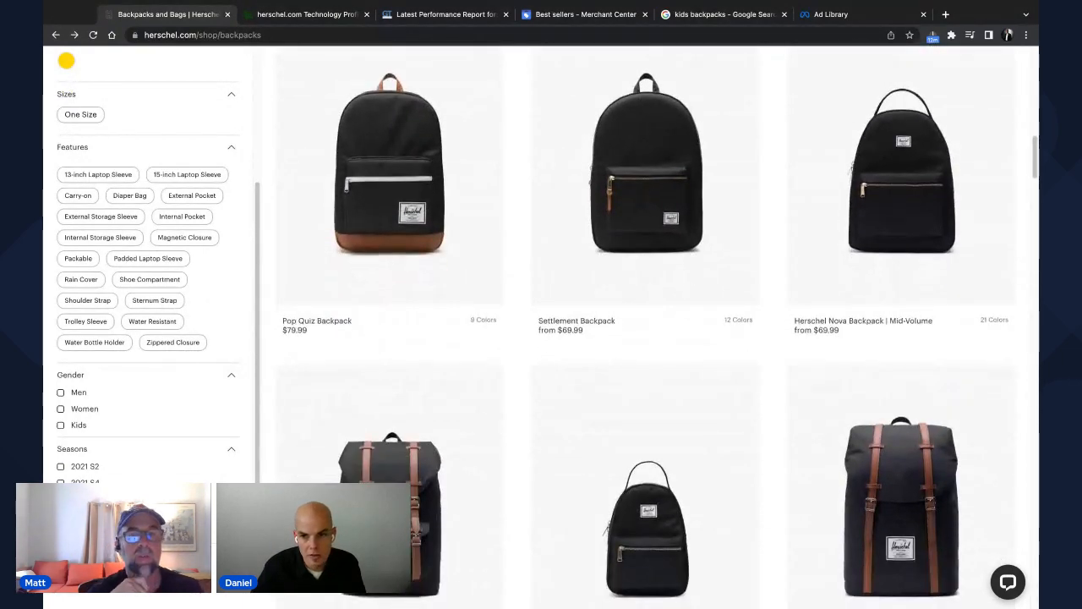
{"action": "scroll", "scroll_direction": "up", "scroll_amount": 3}
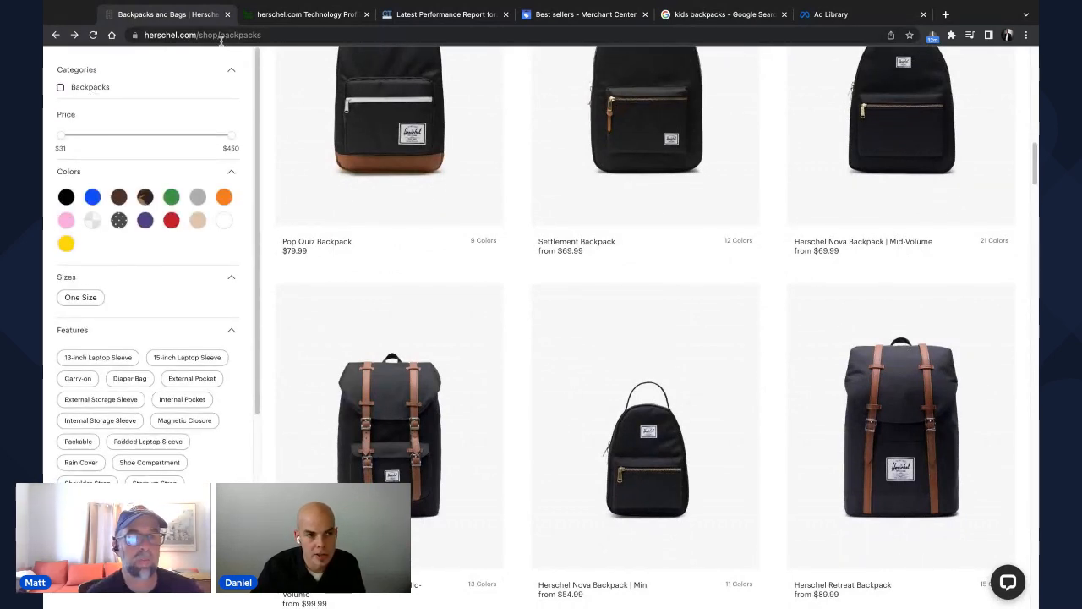
{"action": "mouse_move", "coordinate": [139, 301]}
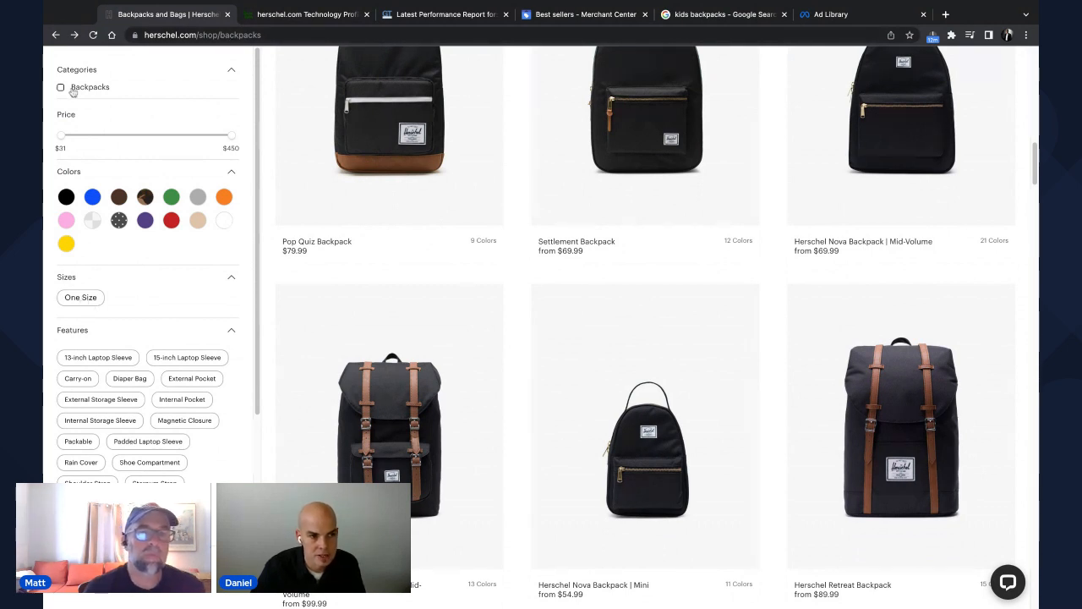
{"action": "scroll", "scroll_direction": "up", "scroll_amount": 3}
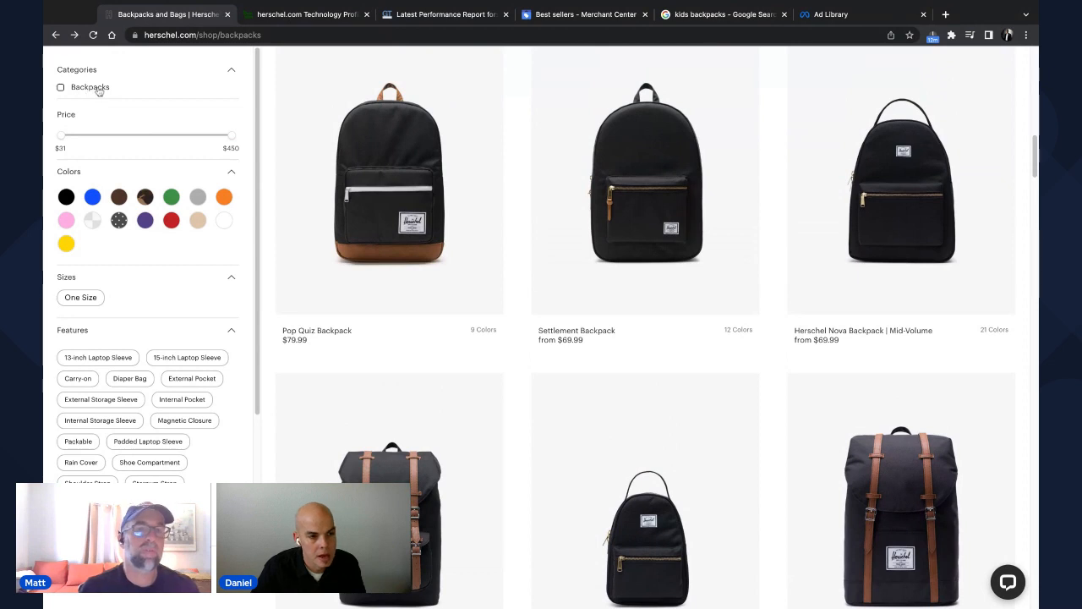
{"action": "mouse_move", "coordinate": [110, 299]}
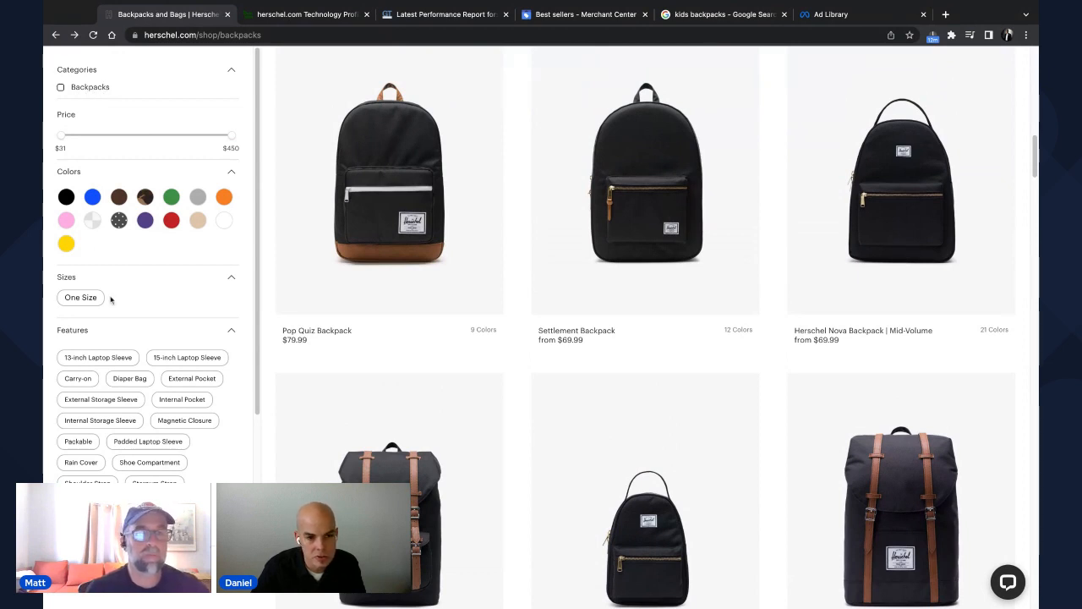
{"action": "mouse_move", "coordinate": [673, 353]}
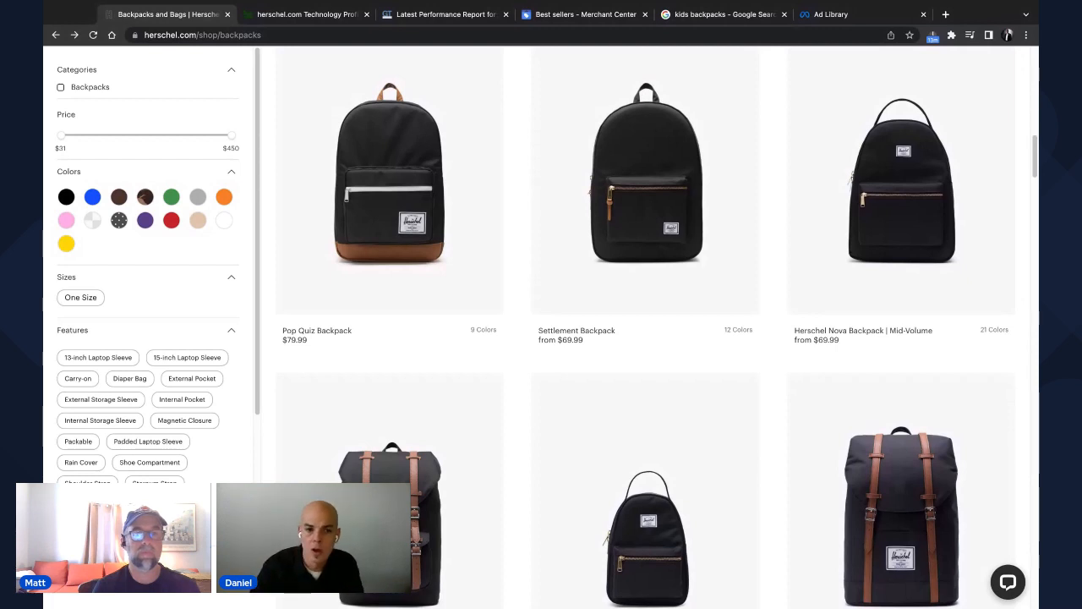
{"action": "mouse_move", "coordinate": [766, 355]}
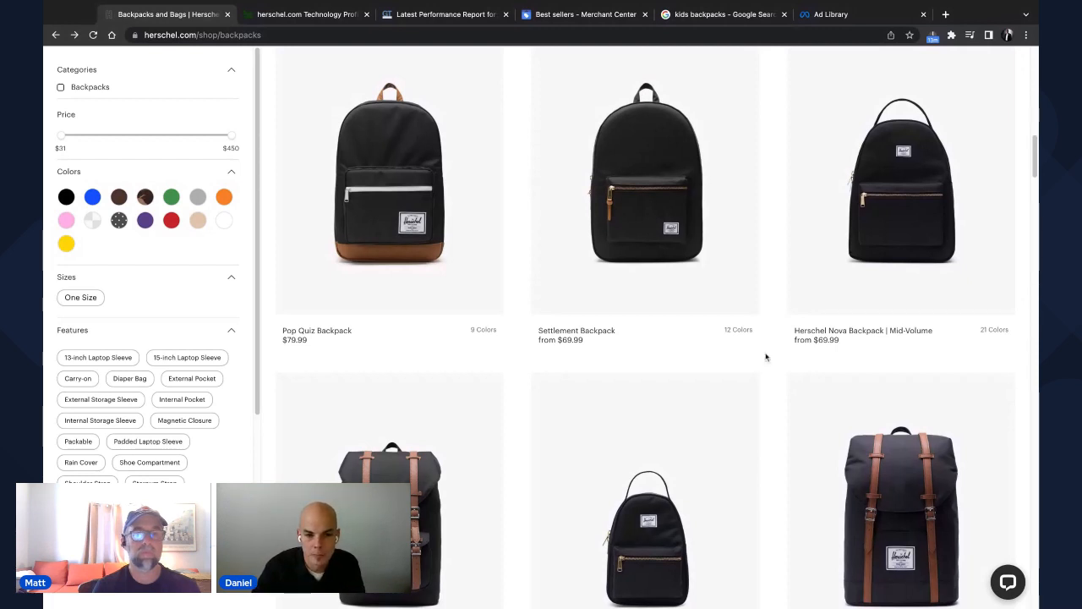
{"action": "scroll", "scroll_direction": "up", "scroll_amount": 3}
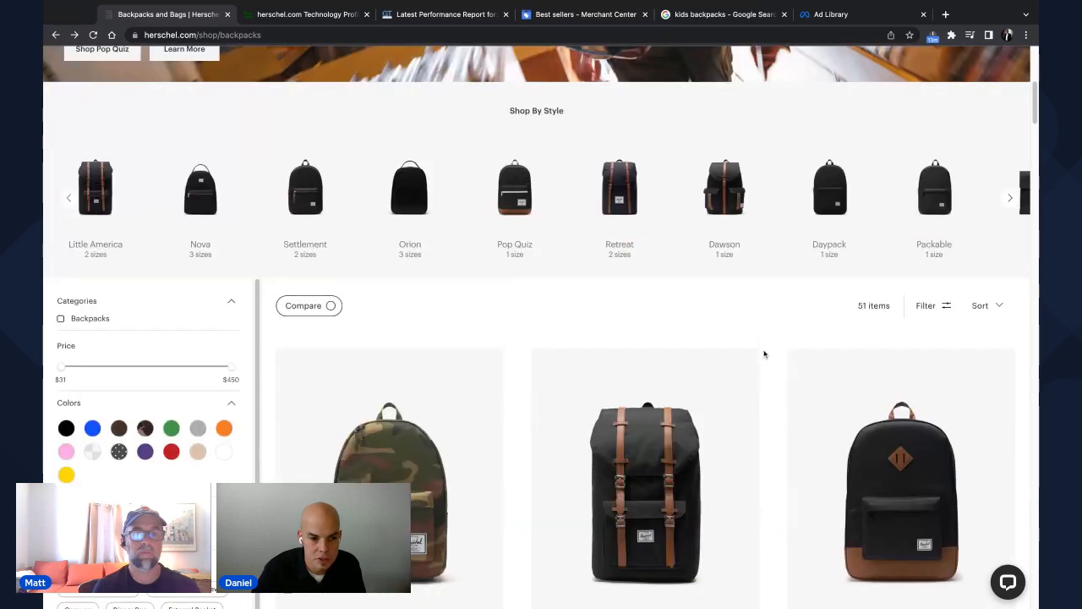
{"action": "scroll", "scroll_direction": "down", "scroll_amount": 3}
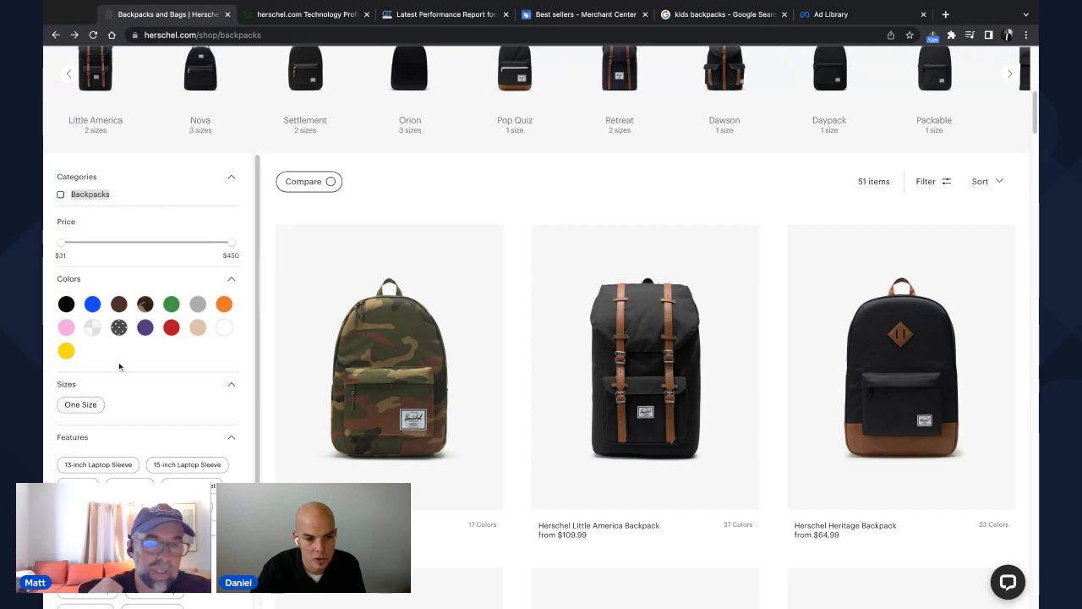
{"action": "scroll", "scroll_direction": "down", "scroll_amount": 3}
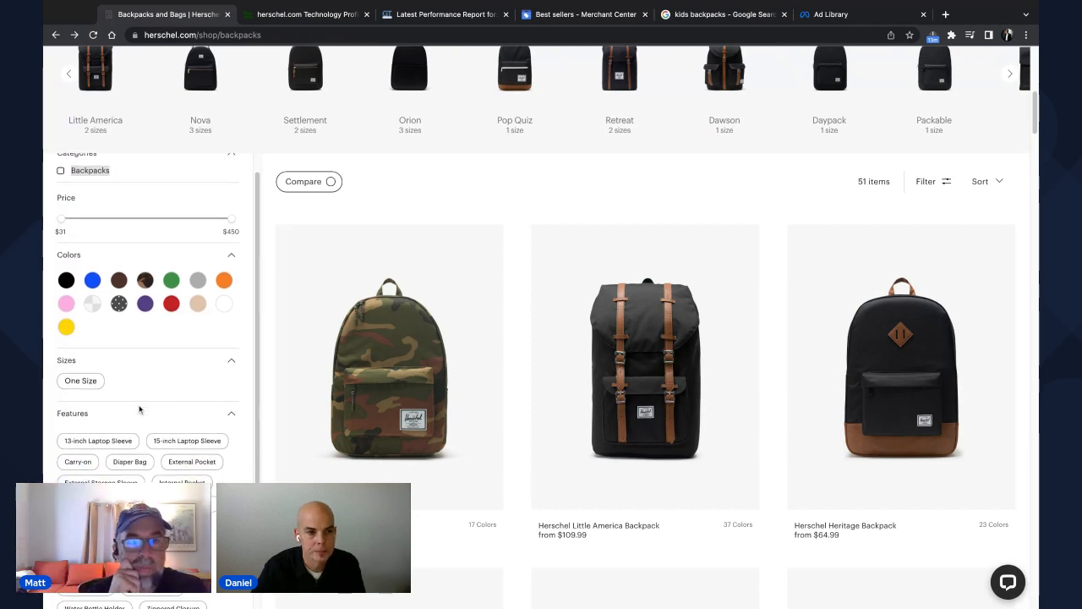
{"action": "scroll", "scroll_direction": "down", "scroll_amount": 3}
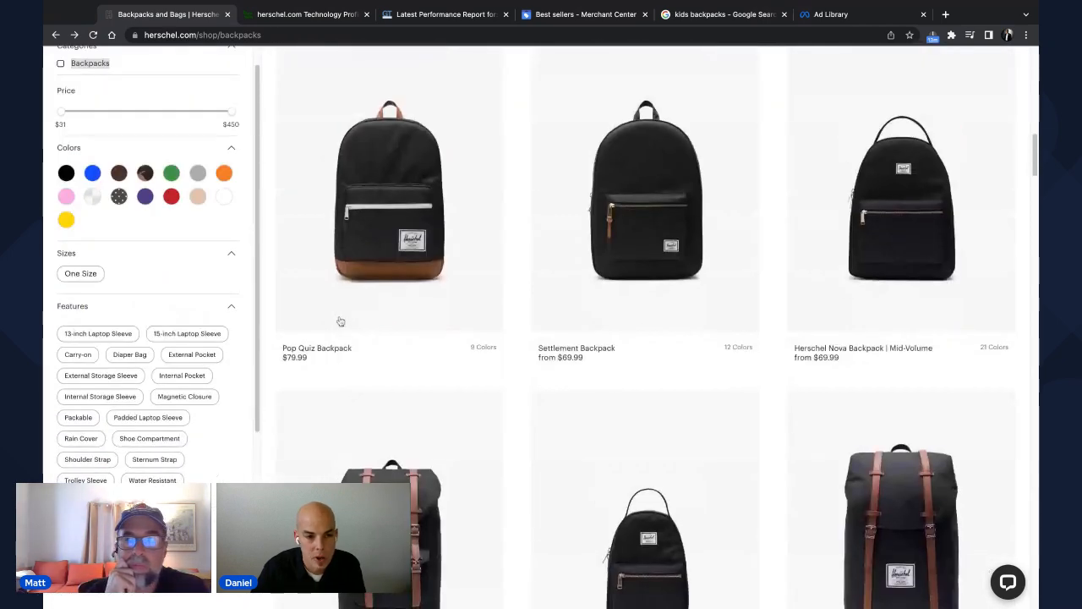
{"action": "scroll", "scroll_direction": "down", "scroll_amount": 3}
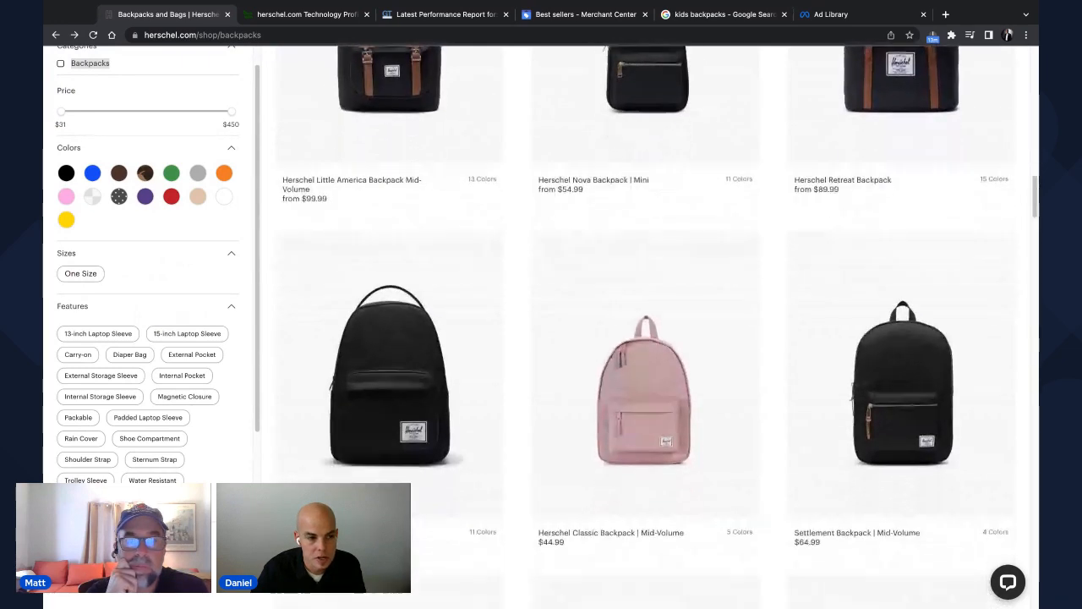
{"action": "scroll", "scroll_direction": "down", "scroll_amount": 3}
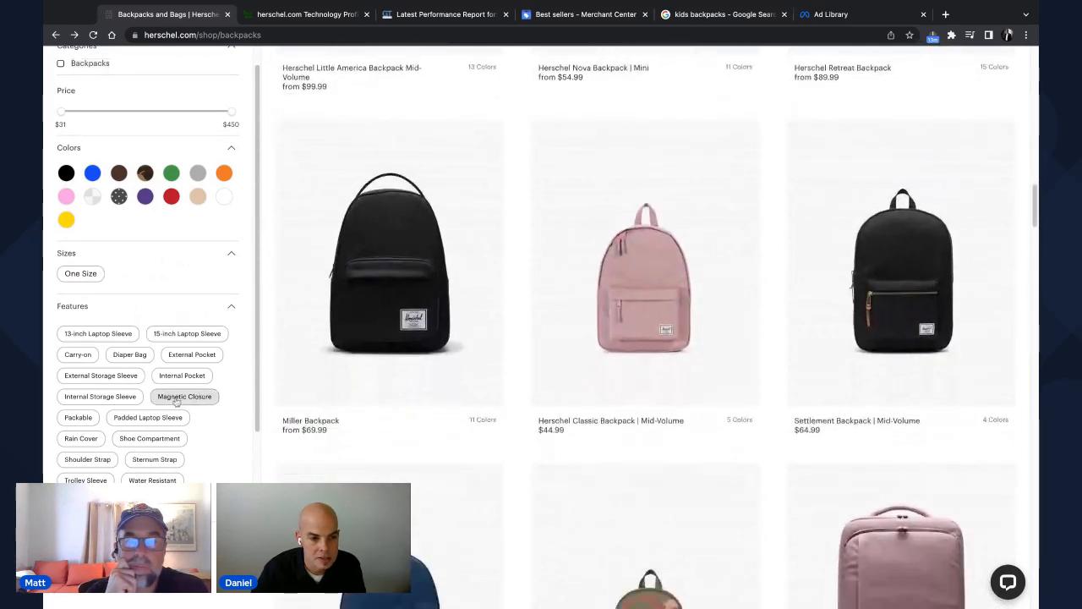
- Filter the backpacks grid by Magnetic Closure to 10 items and look through the results
{"action": "left_click", "coordinate": [185, 395]}
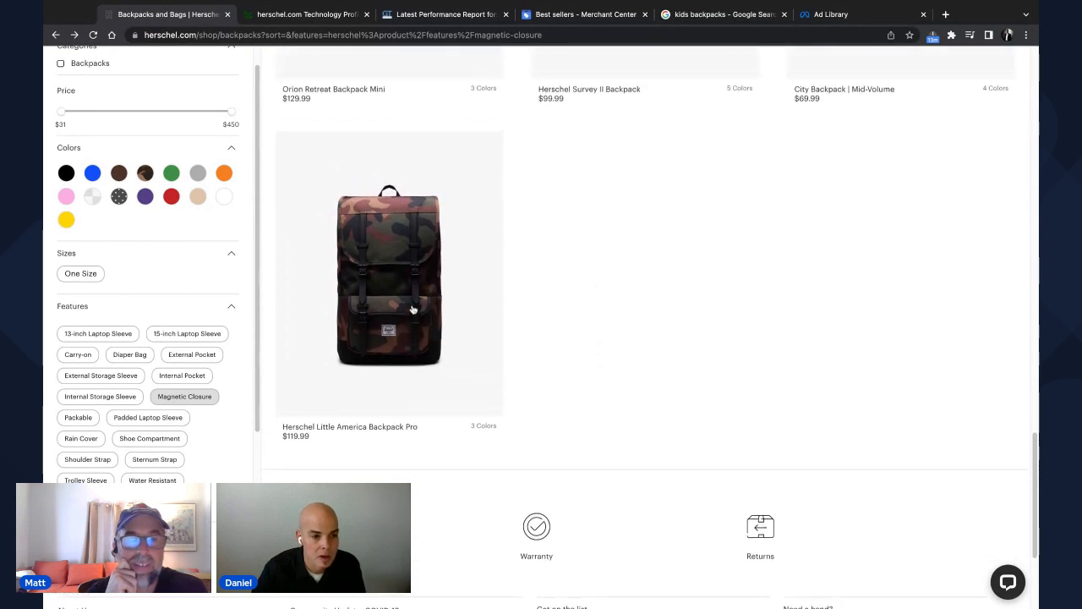
{"action": "scroll", "scroll_direction": "down", "scroll_amount": 3}
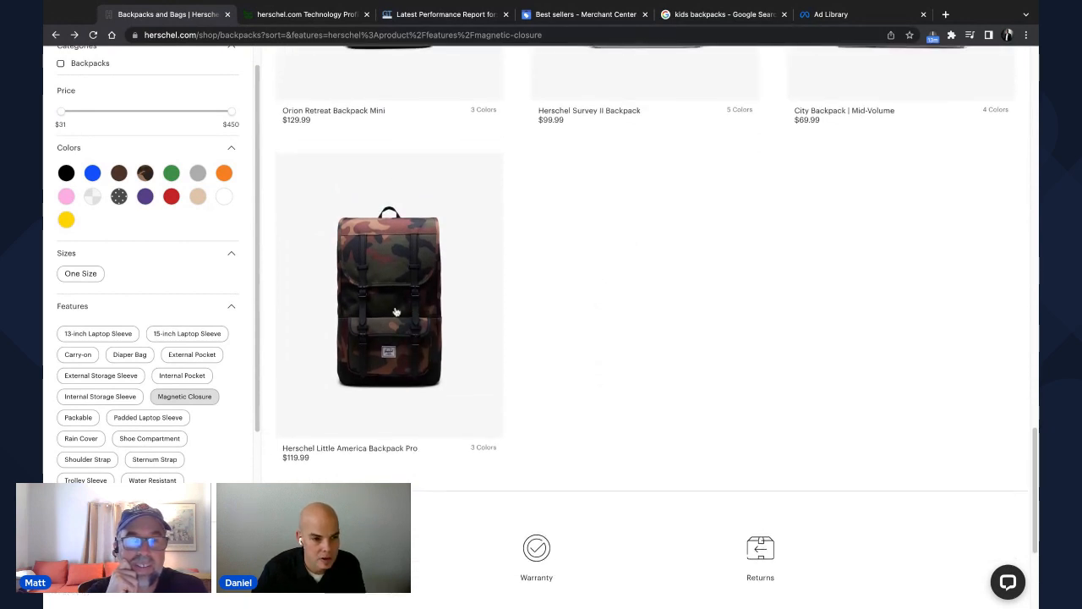
{"action": "scroll", "scroll_direction": "down", "scroll_amount": 3}
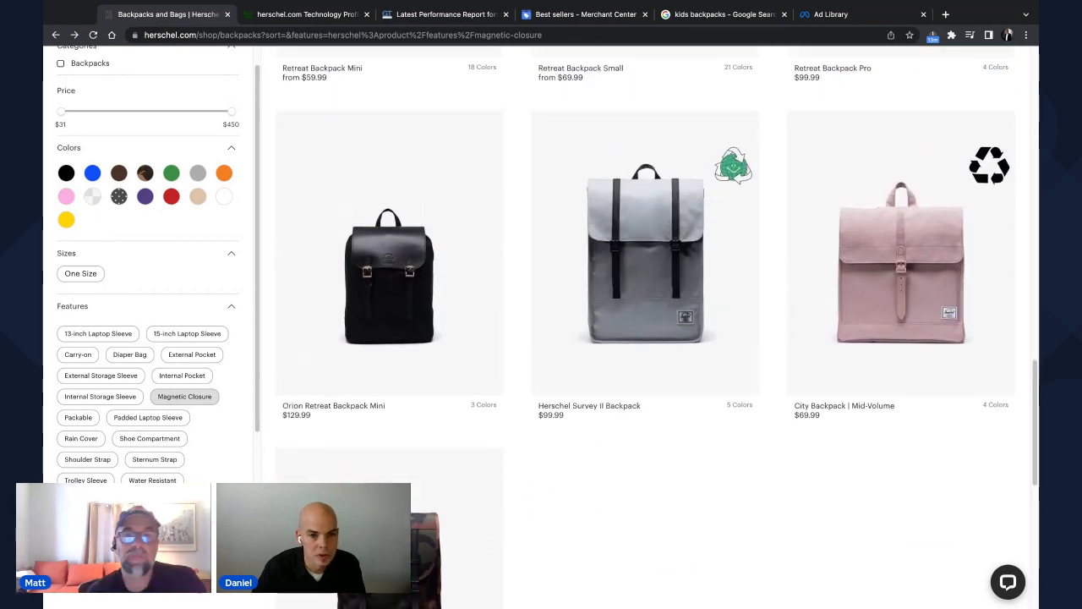
{"action": "scroll", "scroll_direction": "up", "scroll_amount": 3}
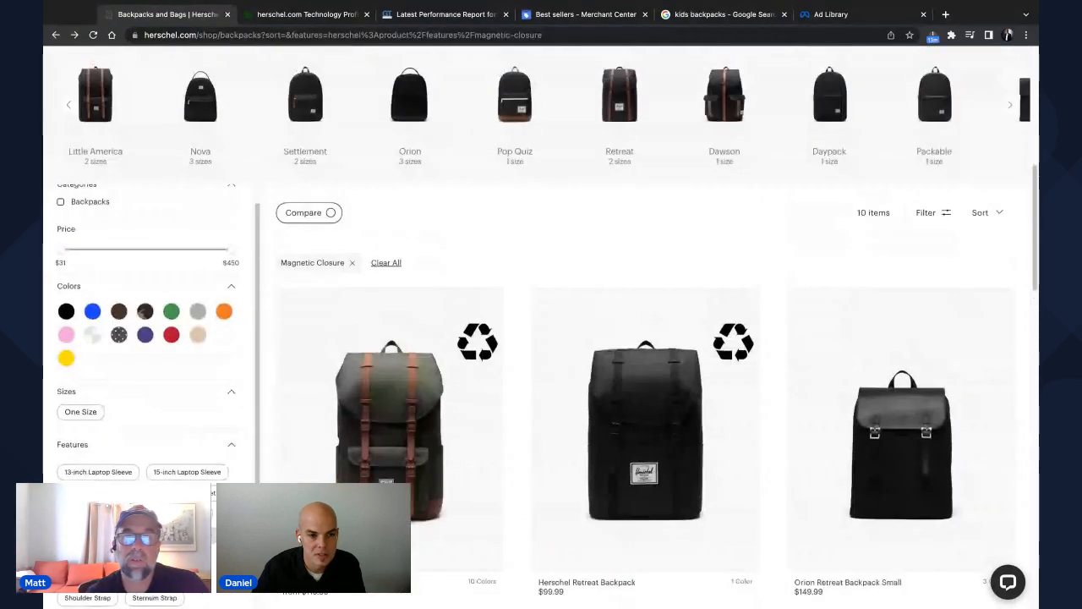
{"action": "scroll", "scroll_direction": "down", "scroll_amount": 3}
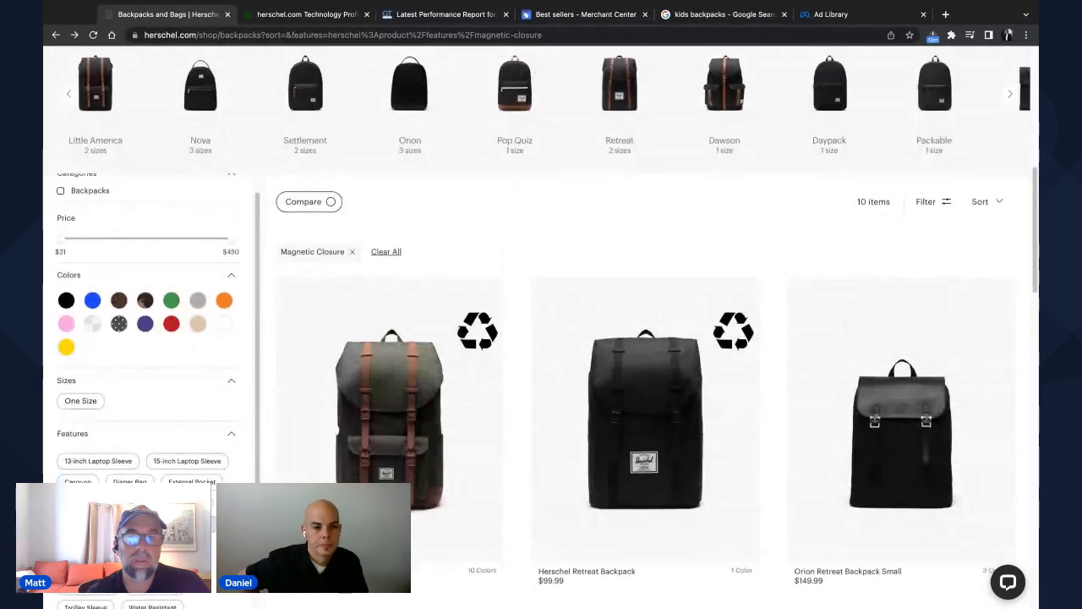
{"action": "scroll", "scroll_direction": "down", "scroll_amount": 3}
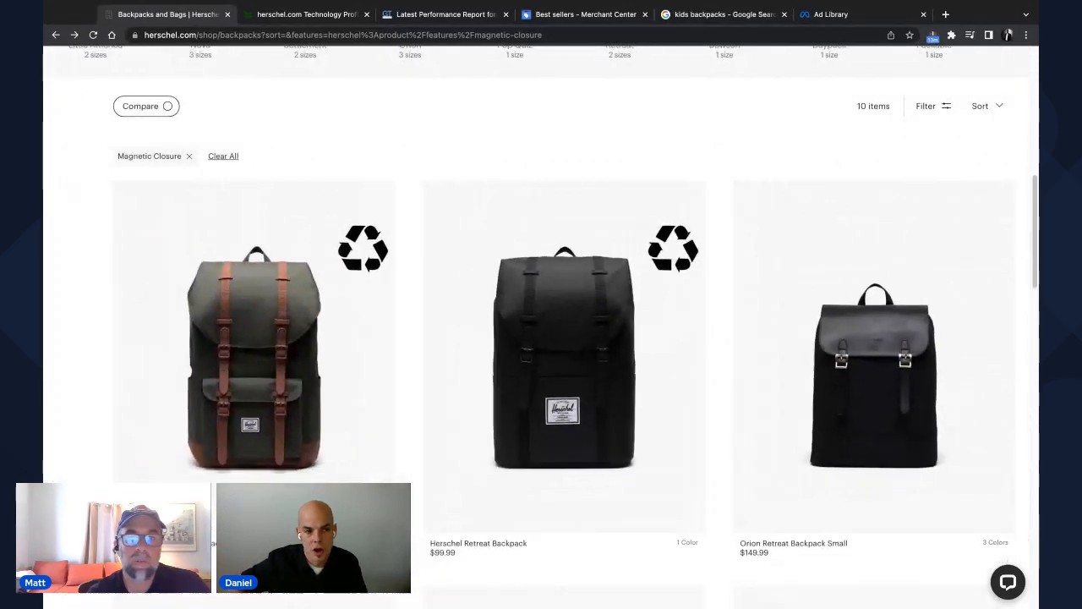
{"action": "scroll", "scroll_direction": "down", "scroll_amount": 3}
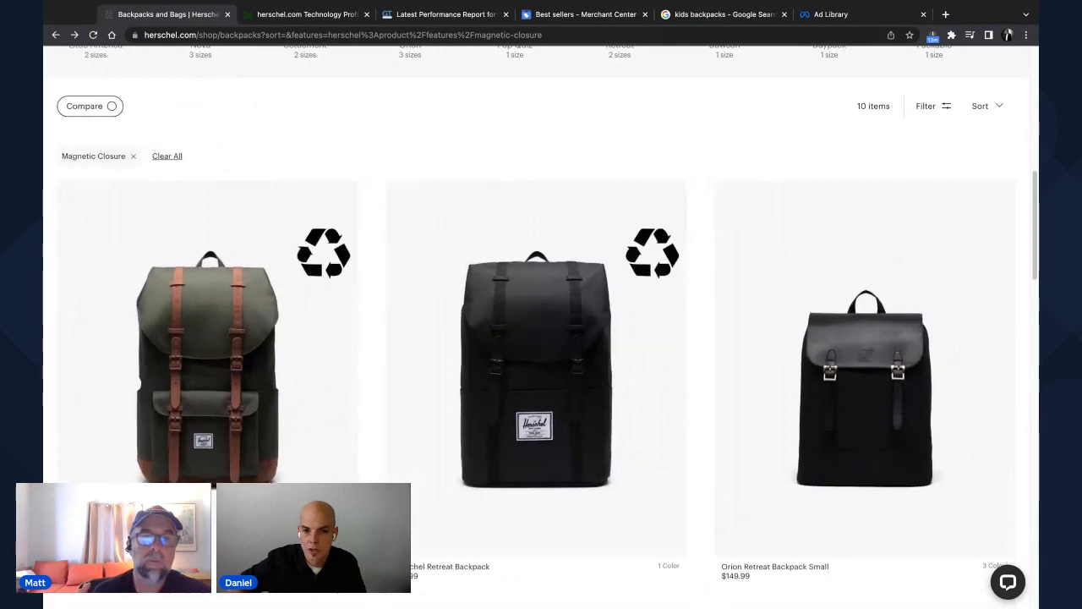
{"action": "left_click", "coordinate": [930, 105]}
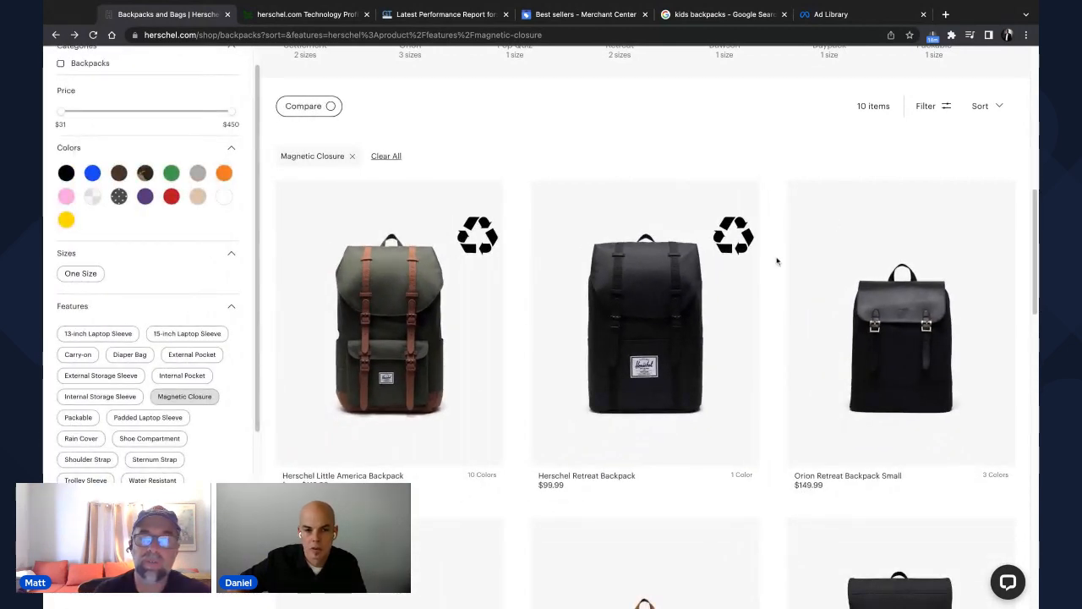
{"action": "scroll", "scroll_direction": "up", "scroll_amount": 3}
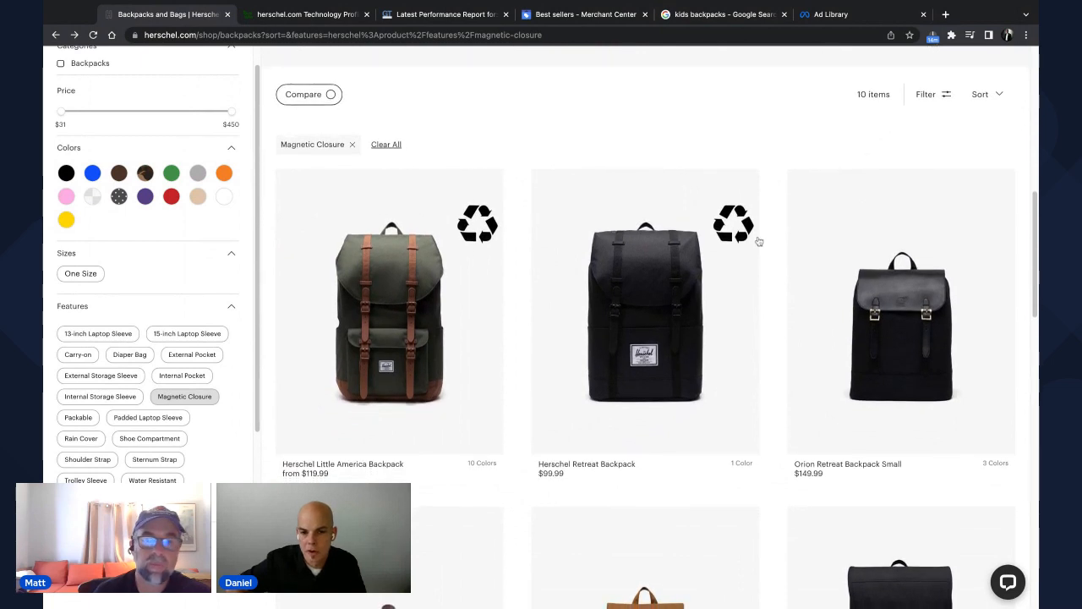
{"action": "mouse_move", "coordinate": [745, 228]}
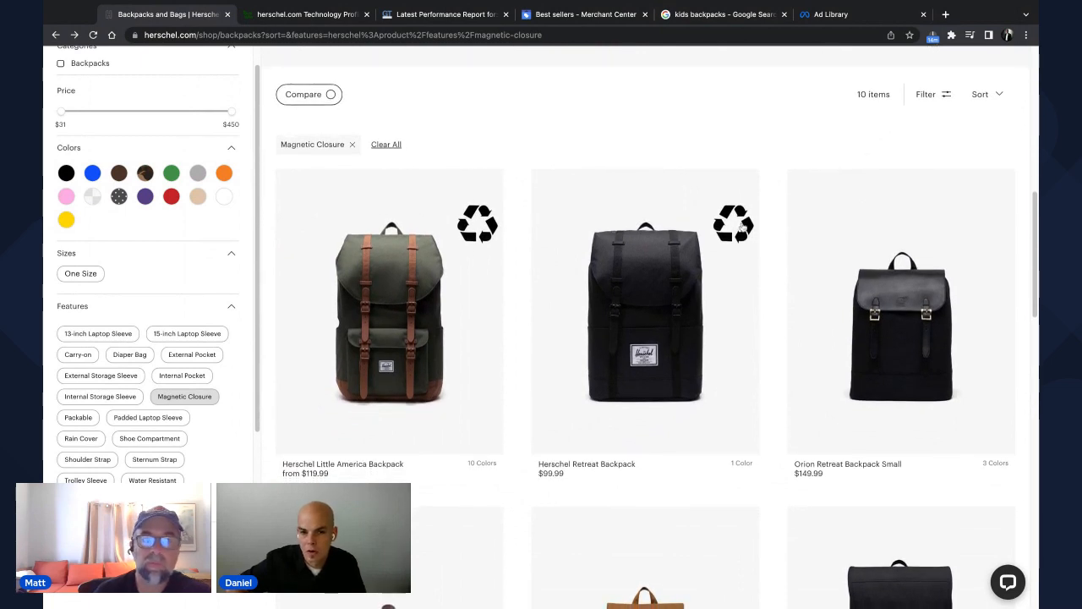
{"action": "scroll", "scroll_direction": "up", "scroll_amount": 3}
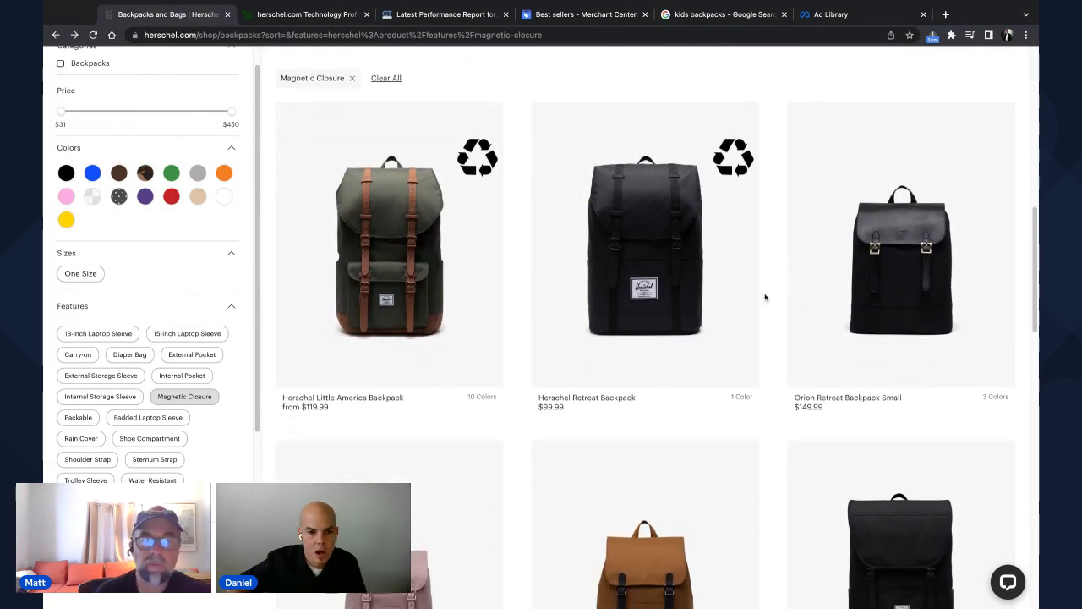
{"action": "mouse_move", "coordinate": [717, 247]}
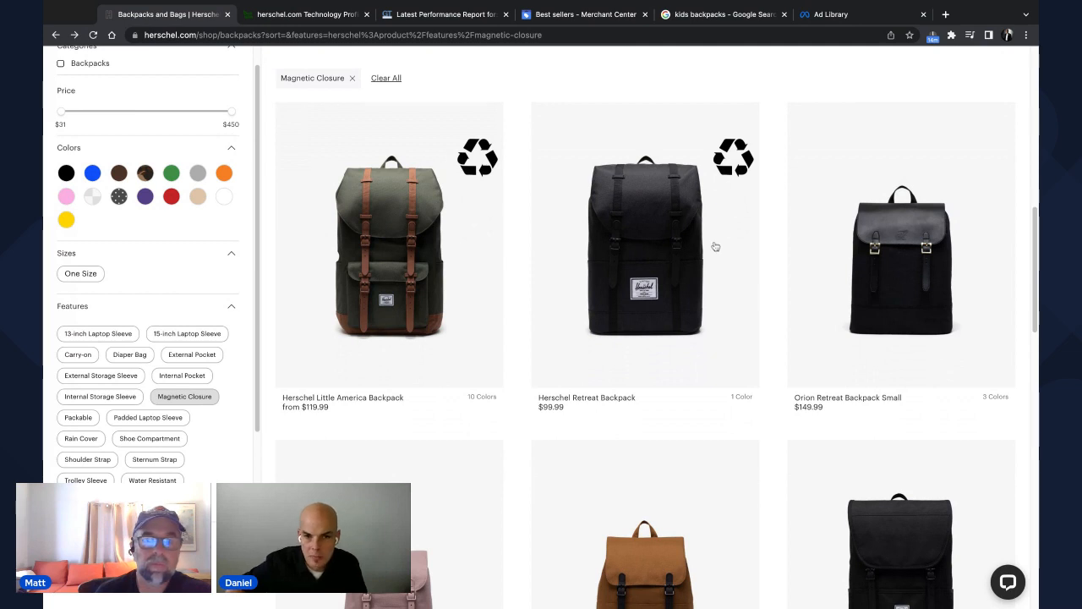
- Open the Herschel Retreat Backpack product page from the filtered grid
{"action": "left_click", "coordinate": [644, 244]}
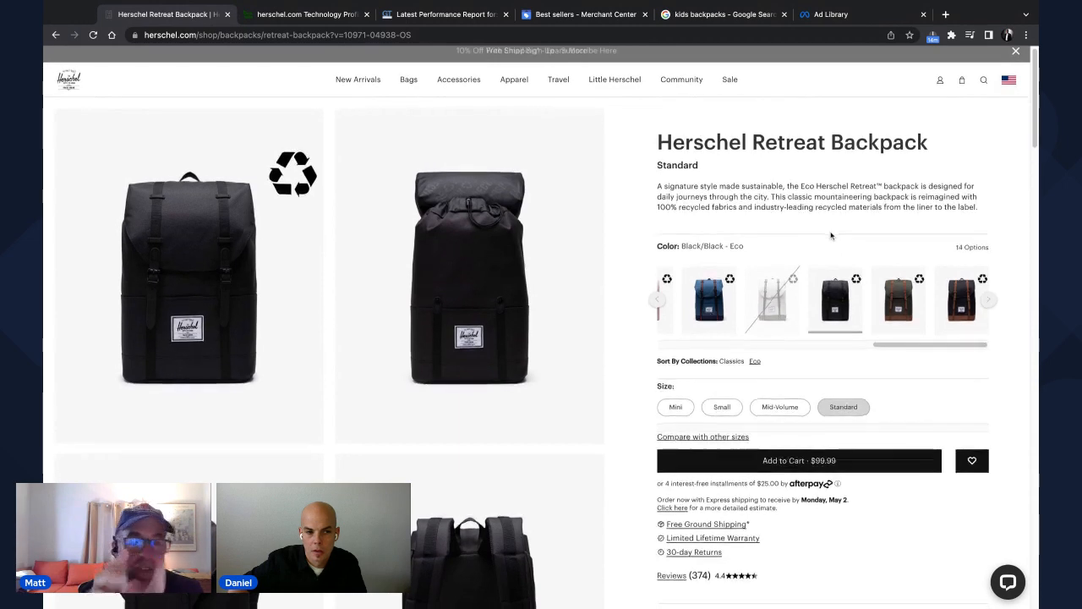
- Reveal the Retreat Backpack's More Information, Dimensions (17"H x 12"W x 6"D, 19.5L) and Features photos
{"action": "scroll", "scroll_direction": "down", "scroll_amount": 3}
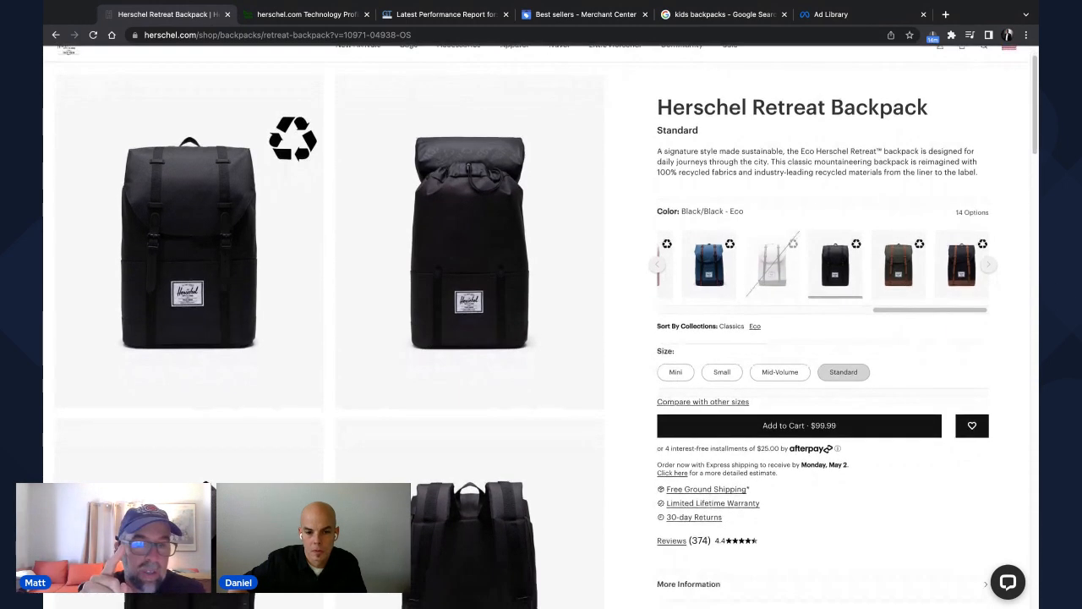
{"action": "scroll", "scroll_direction": "down", "scroll_amount": 3}
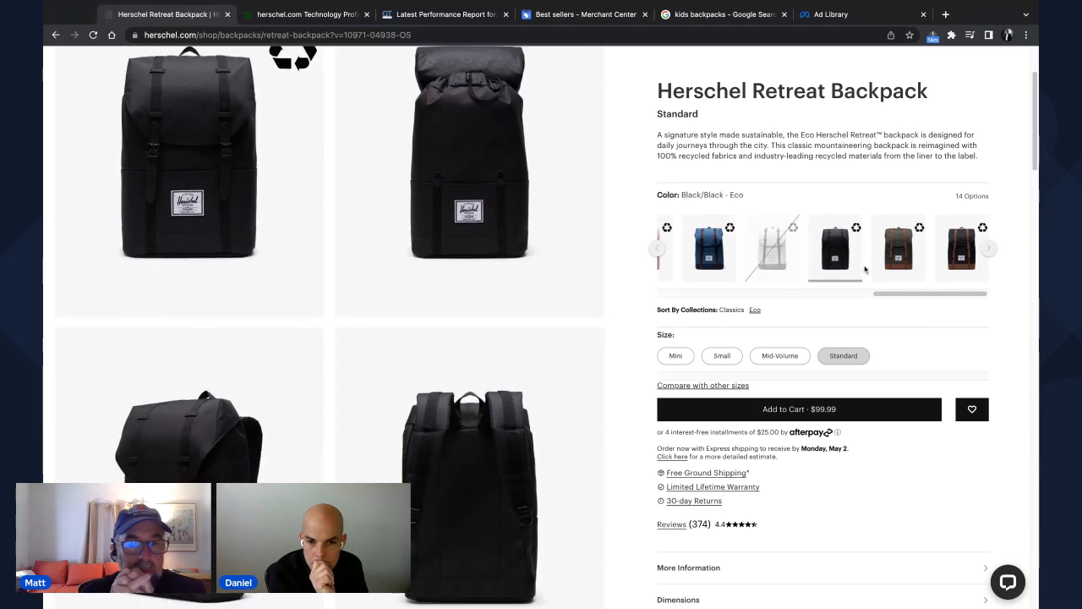
{"action": "scroll", "scroll_direction": "down", "scroll_amount": 3}
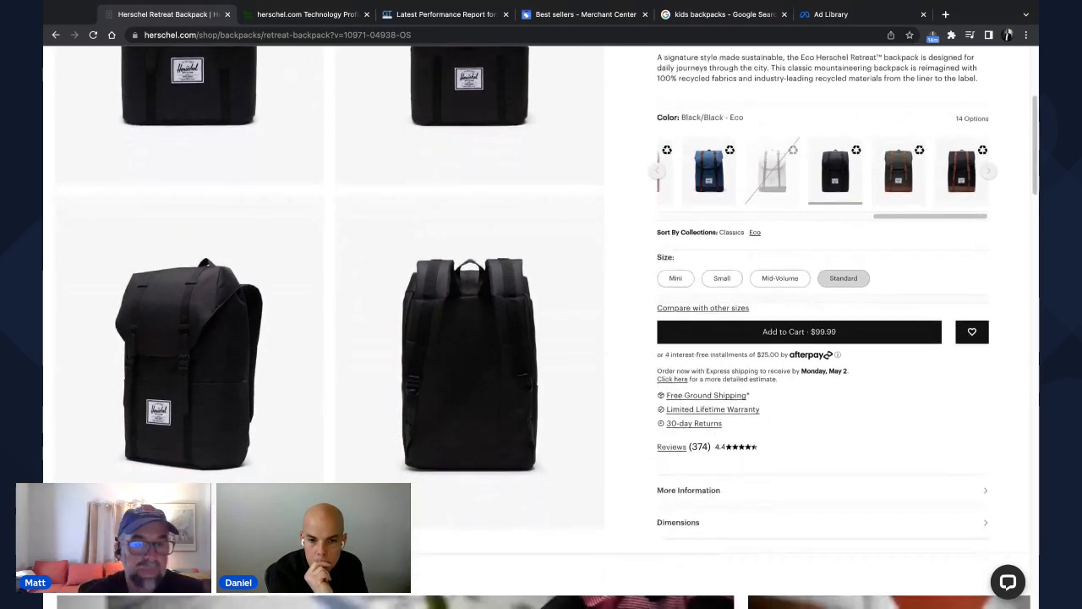
{"action": "scroll", "scroll_direction": "down", "scroll_amount": 3}
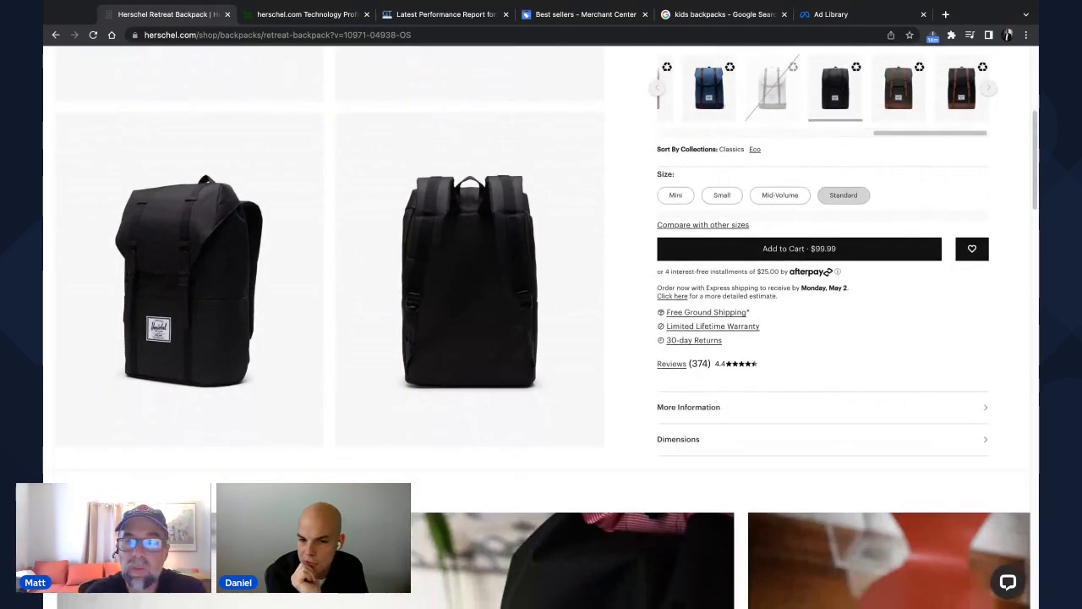
{"action": "scroll", "scroll_direction": "down", "scroll_amount": 3}
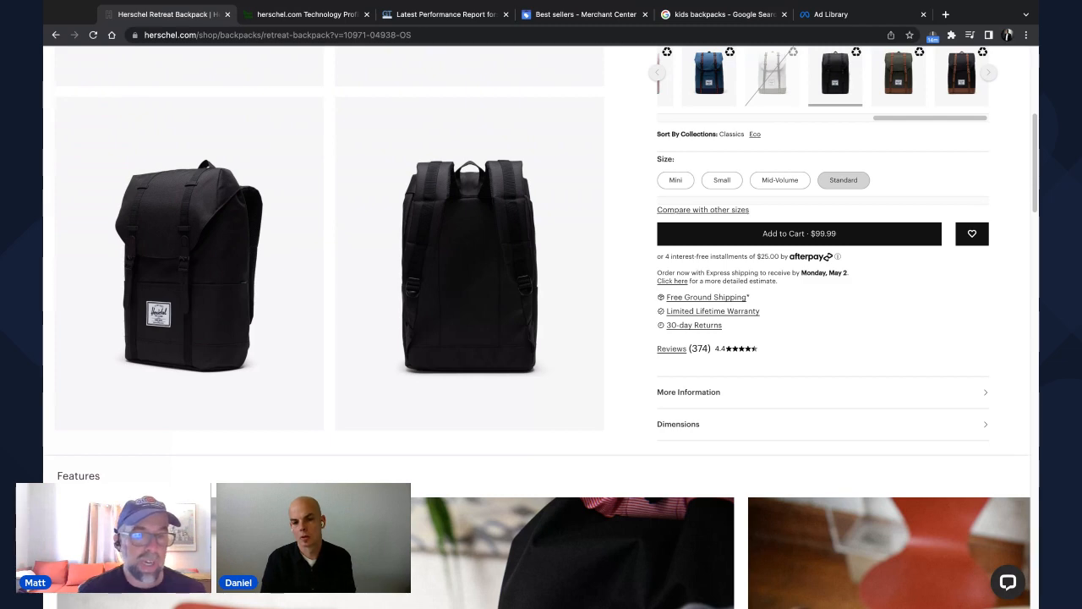
{"action": "mouse_move", "coordinate": [954, 367]}
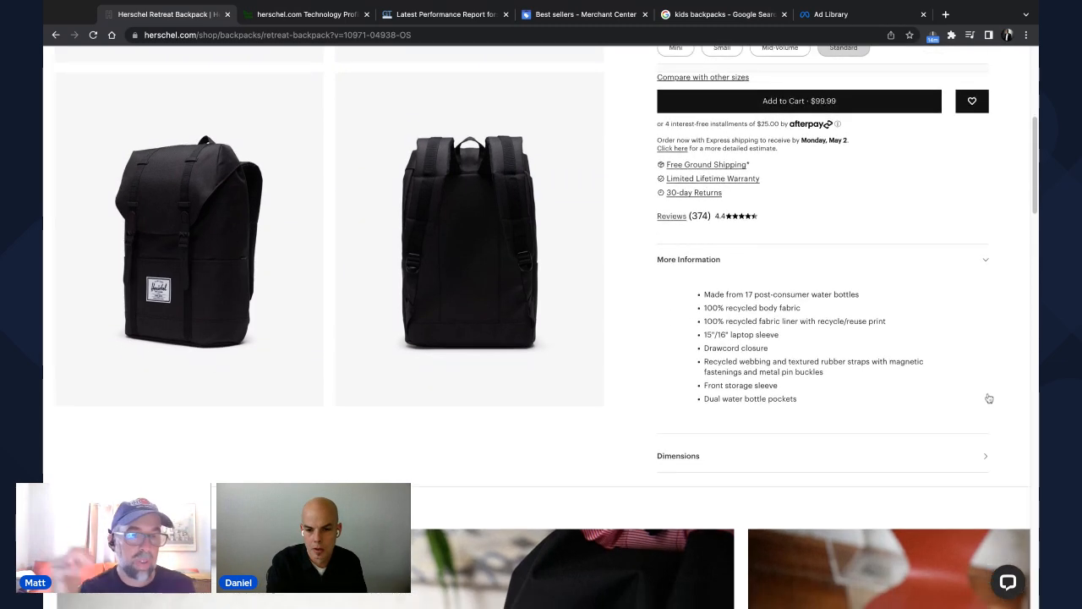
{"action": "scroll", "scroll_direction": "down", "scroll_amount": 3}
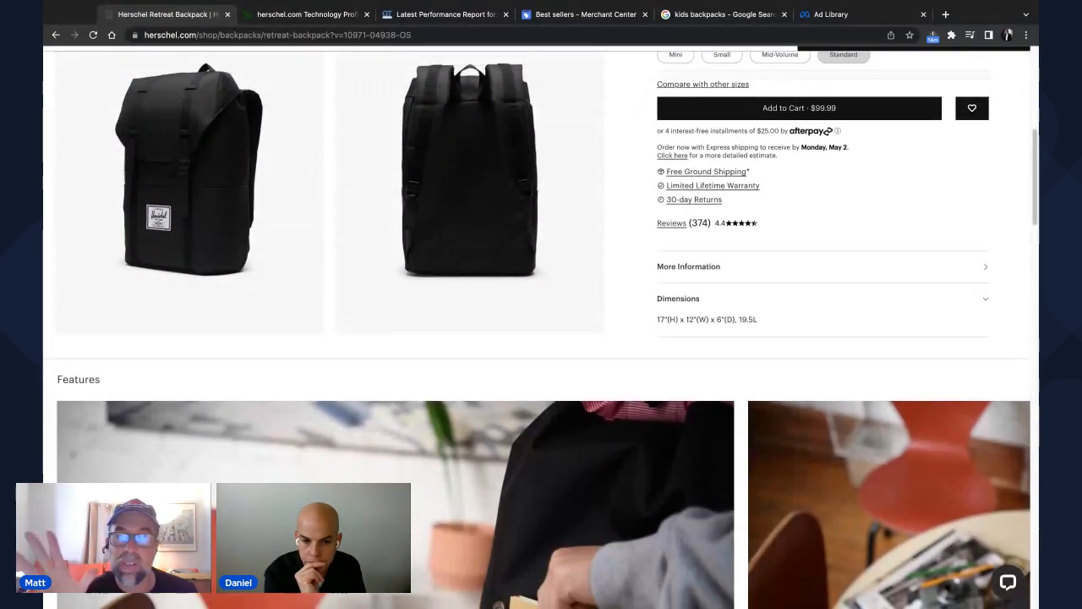
{"action": "scroll", "scroll_direction": "down", "scroll_amount": 3}
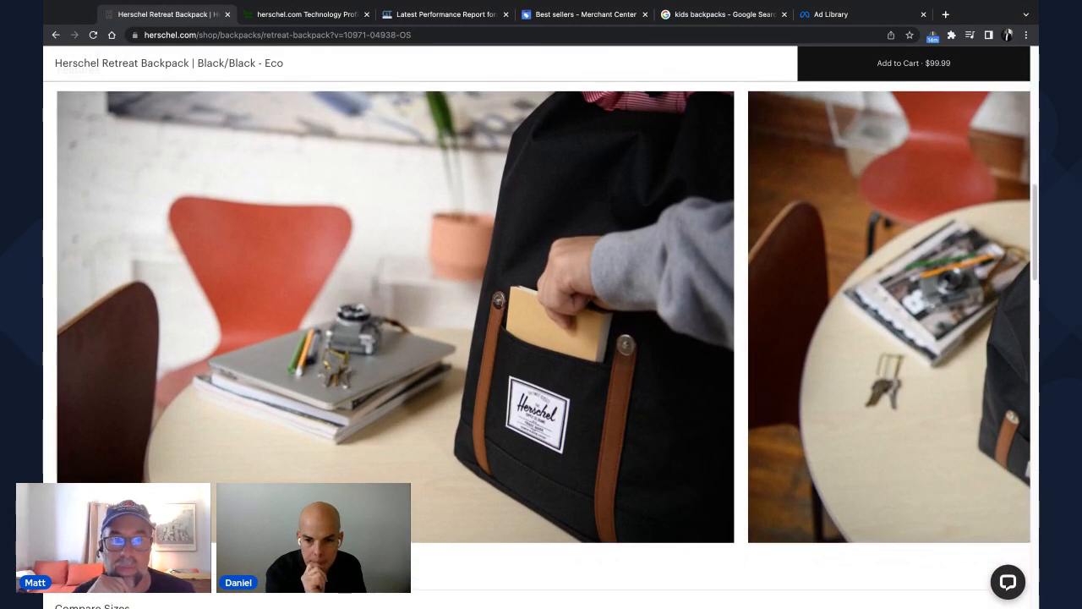
- Review the Compare Sizes table of four backpacks and their prices
{"action": "scroll", "scroll_direction": "down", "scroll_amount": 3}
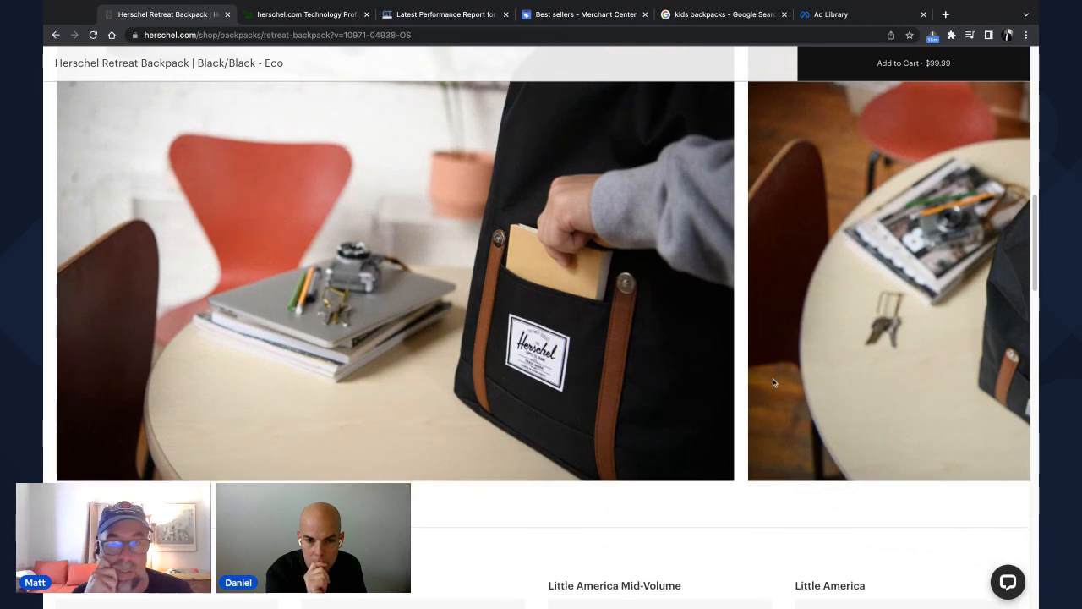
{"action": "scroll", "scroll_direction": "down", "scroll_amount": 3}
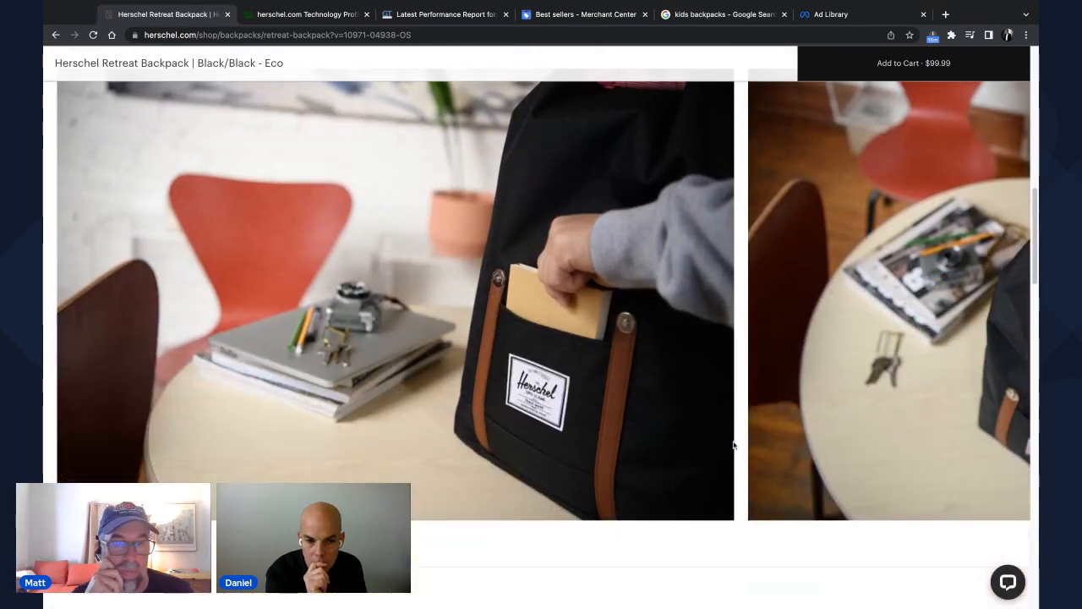
{"action": "scroll", "scroll_direction": "down", "scroll_amount": 3}
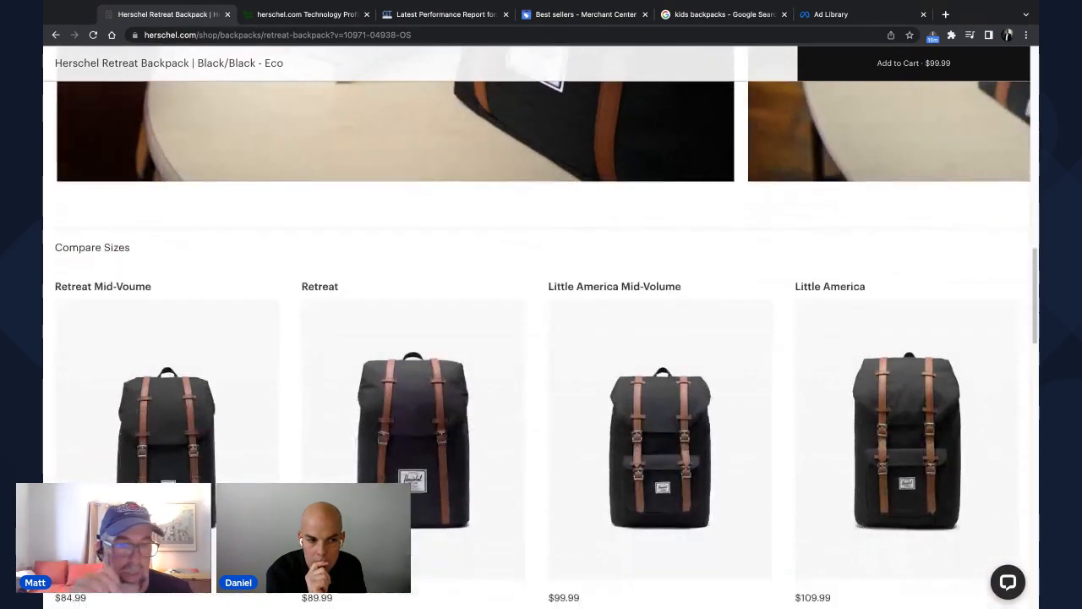
{"action": "scroll", "scroll_direction": "down", "scroll_amount": 3}
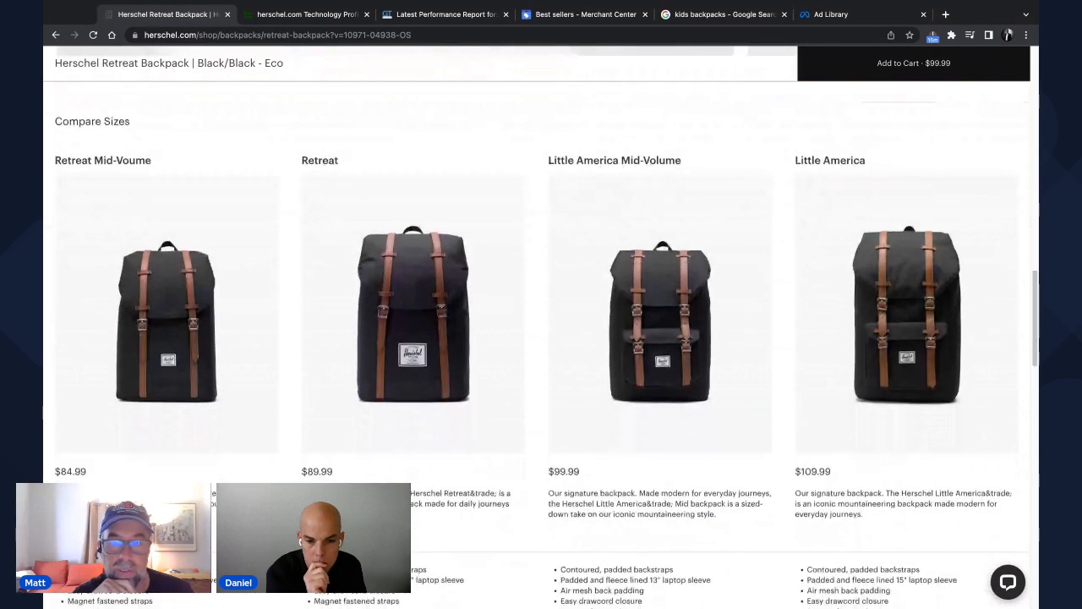
{"action": "scroll", "scroll_direction": "down", "scroll_amount": 3}
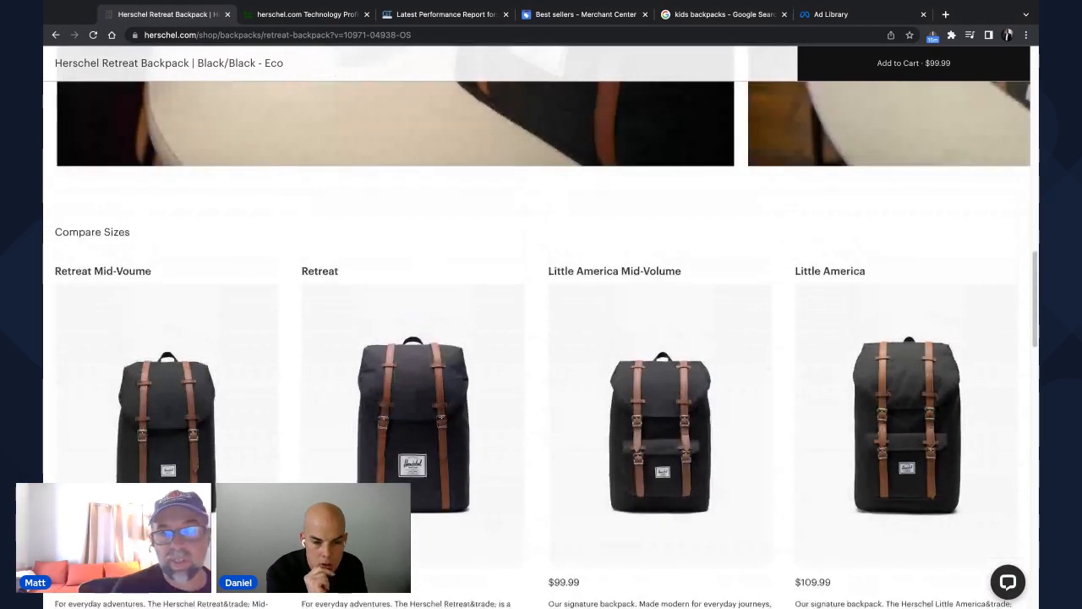
{"action": "scroll", "scroll_direction": "up", "scroll_amount": 3}
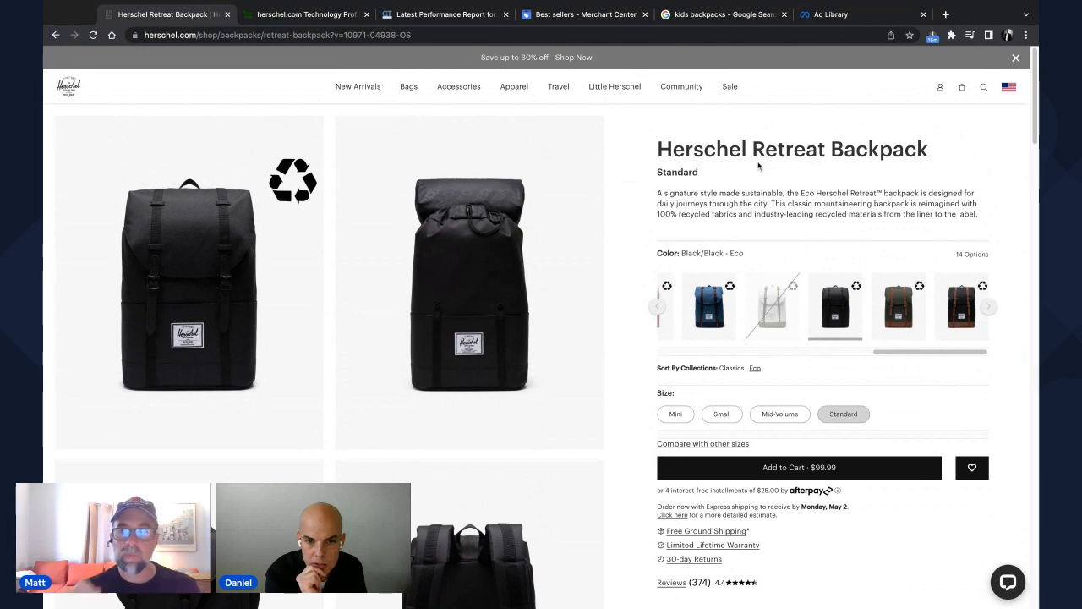
{"action": "mouse_move", "coordinate": [822, 419]}
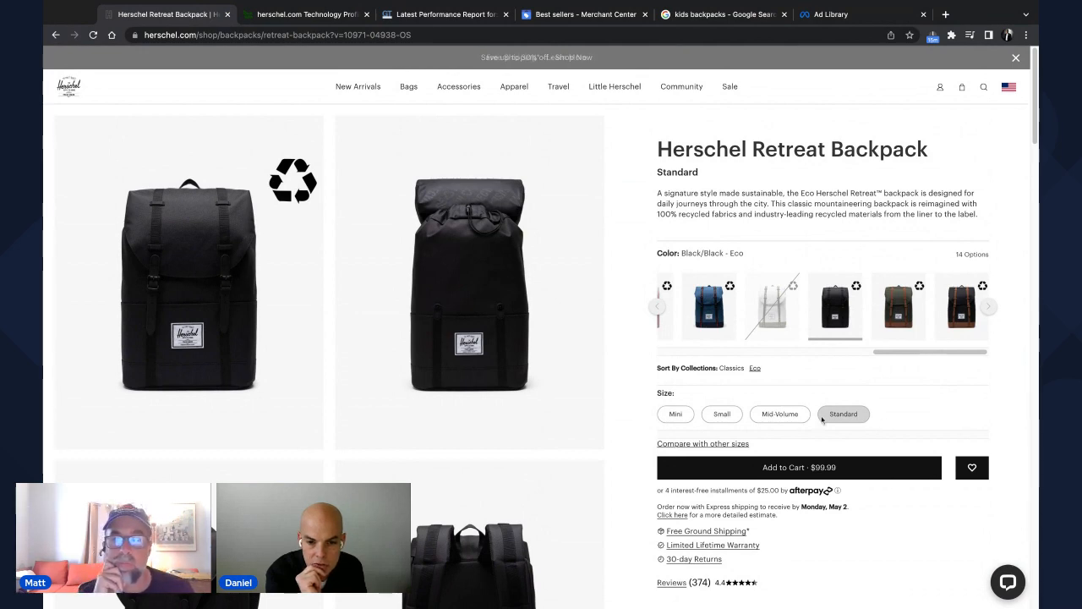
- Continue down through Key Features and Specifications of the compared backpacks
{"action": "scroll", "scroll_direction": "down", "scroll_amount": 3}
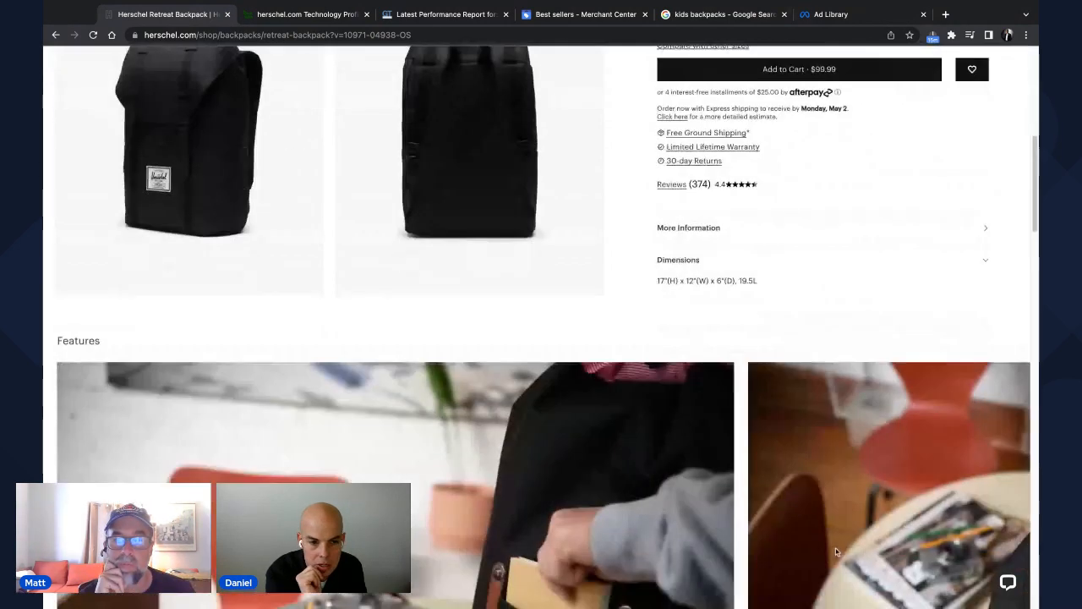
{"action": "scroll", "scroll_direction": "down", "scroll_amount": 3}
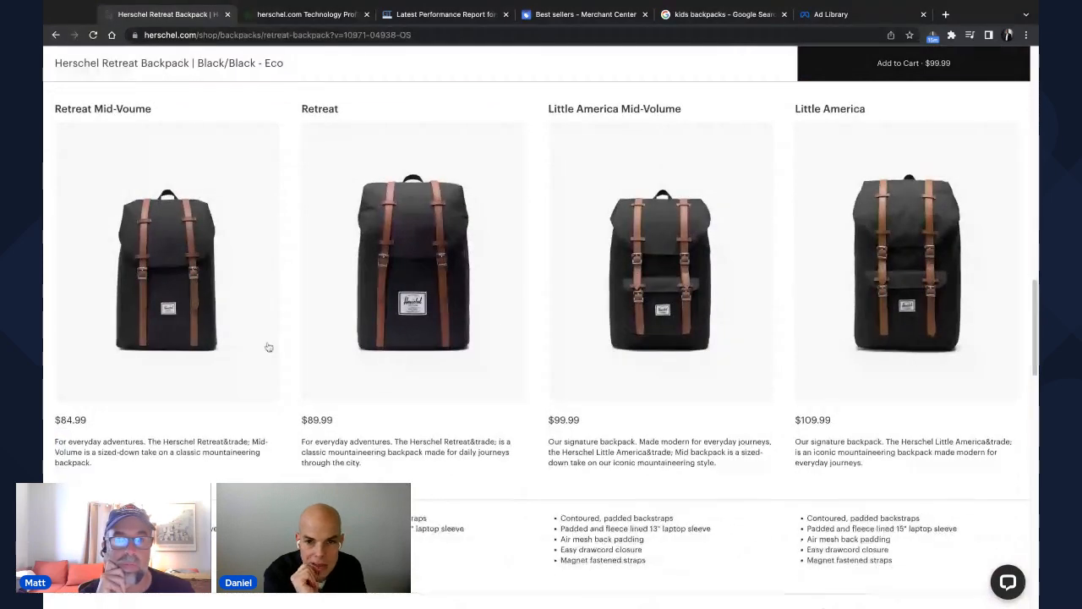
{"action": "scroll", "scroll_direction": "down", "scroll_amount": 3}
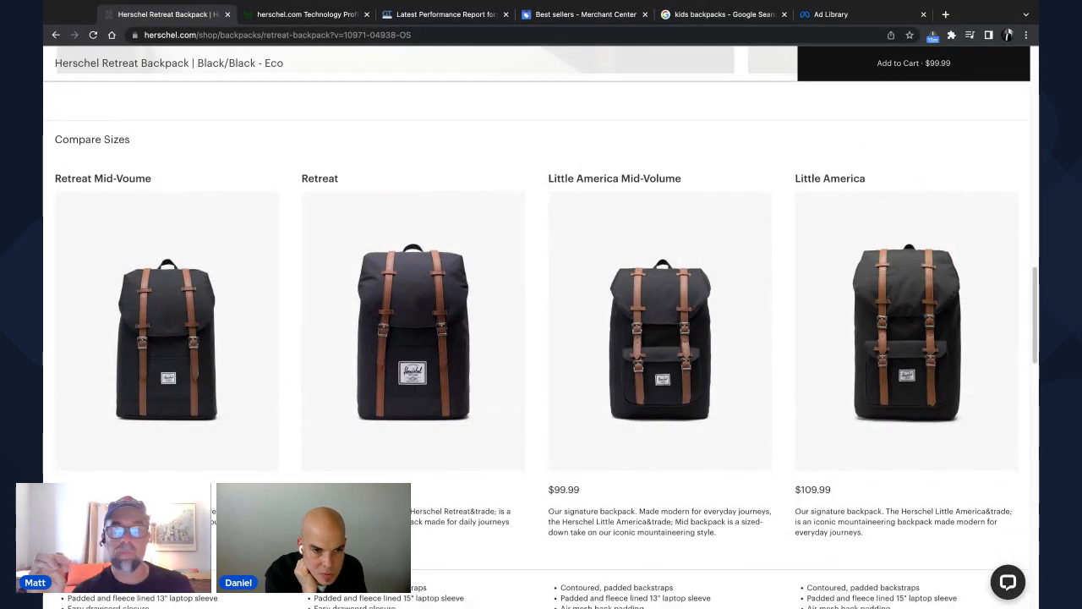
{"action": "scroll", "scroll_direction": "down", "scroll_amount": 3}
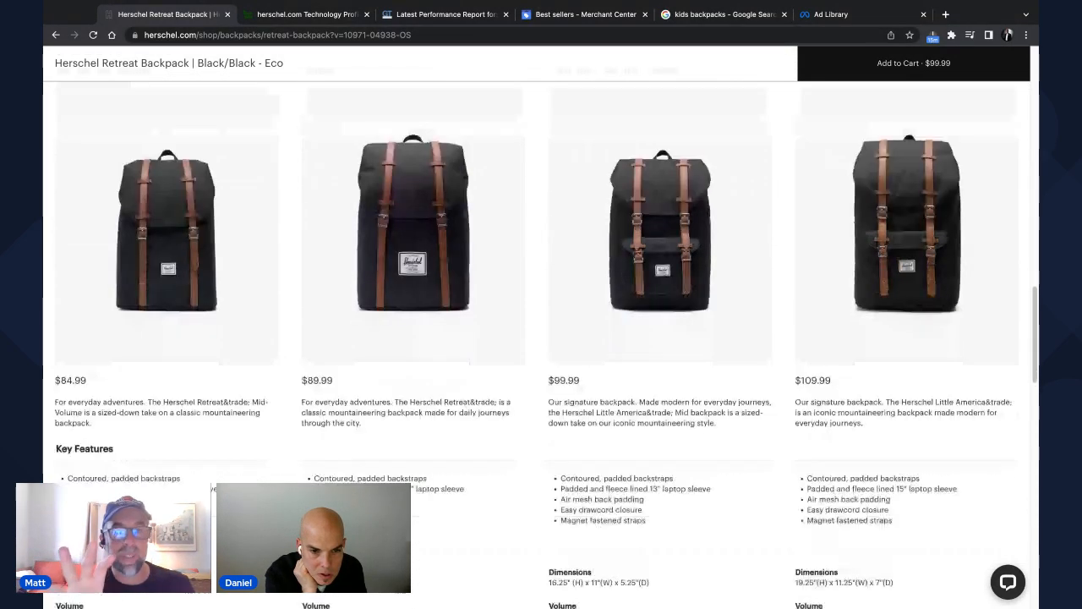
{"action": "scroll", "scroll_direction": "down", "scroll_amount": 3}
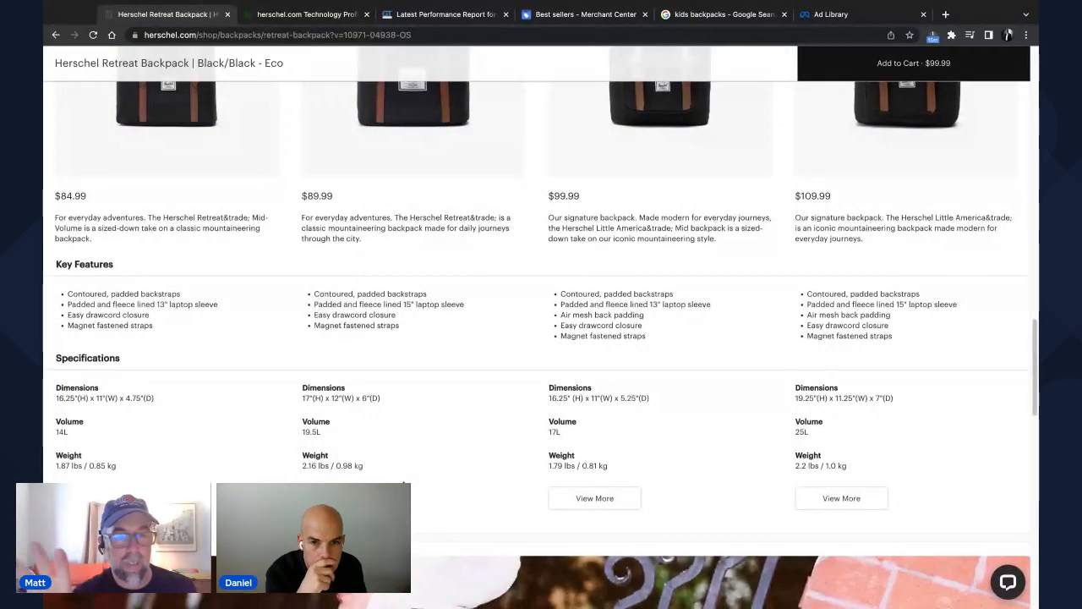
{"action": "scroll", "scroll_direction": "down", "scroll_amount": 3}
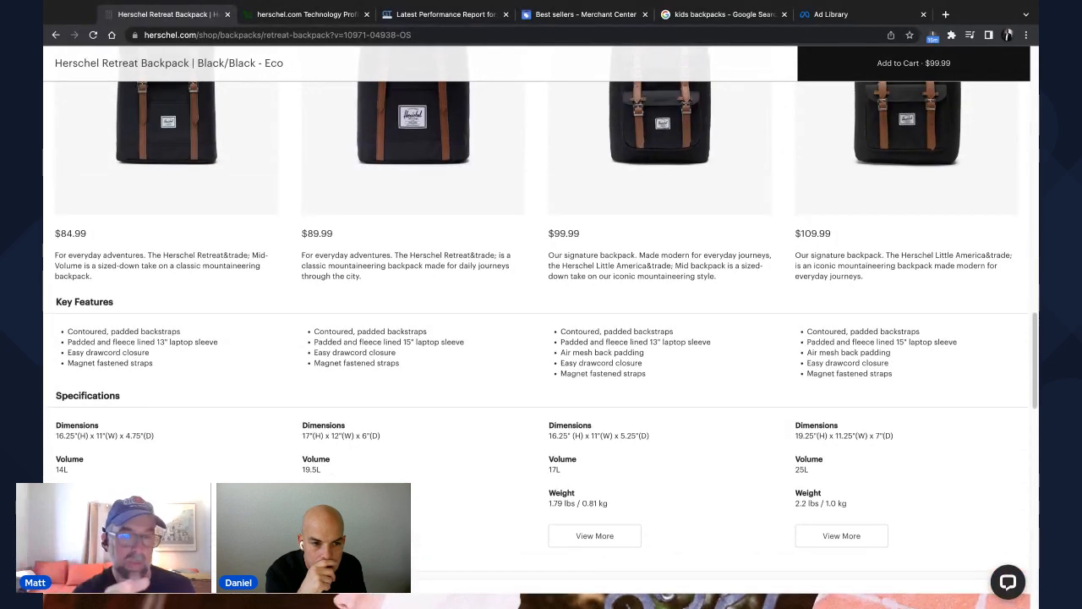
{"action": "scroll", "scroll_direction": "up", "scroll_amount": 3}
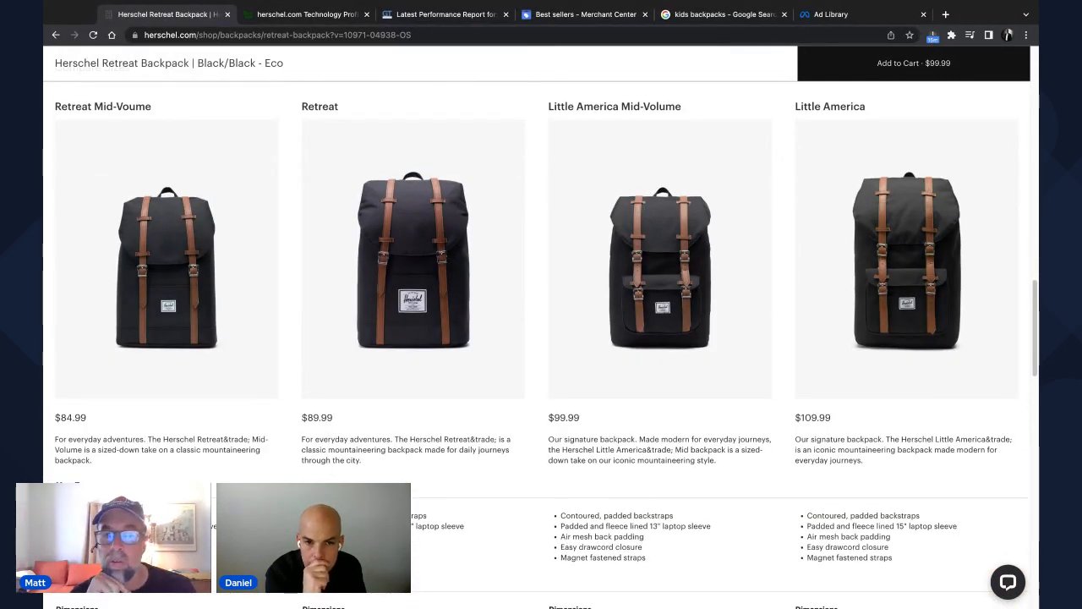
{"action": "scroll", "scroll_direction": "down", "scroll_amount": 3}
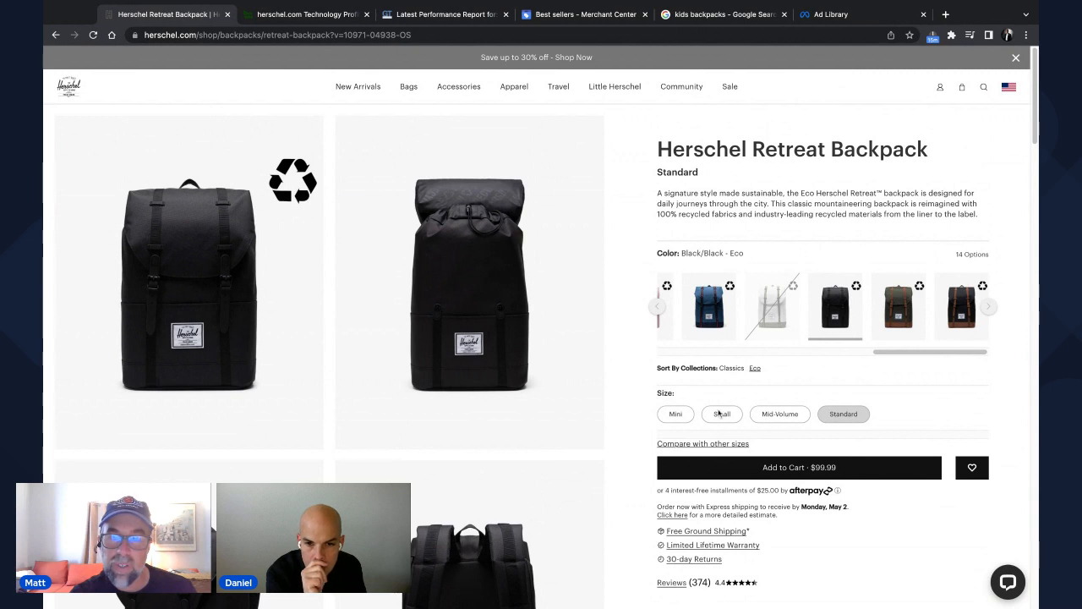
{"action": "mouse_move", "coordinate": [869, 447]}
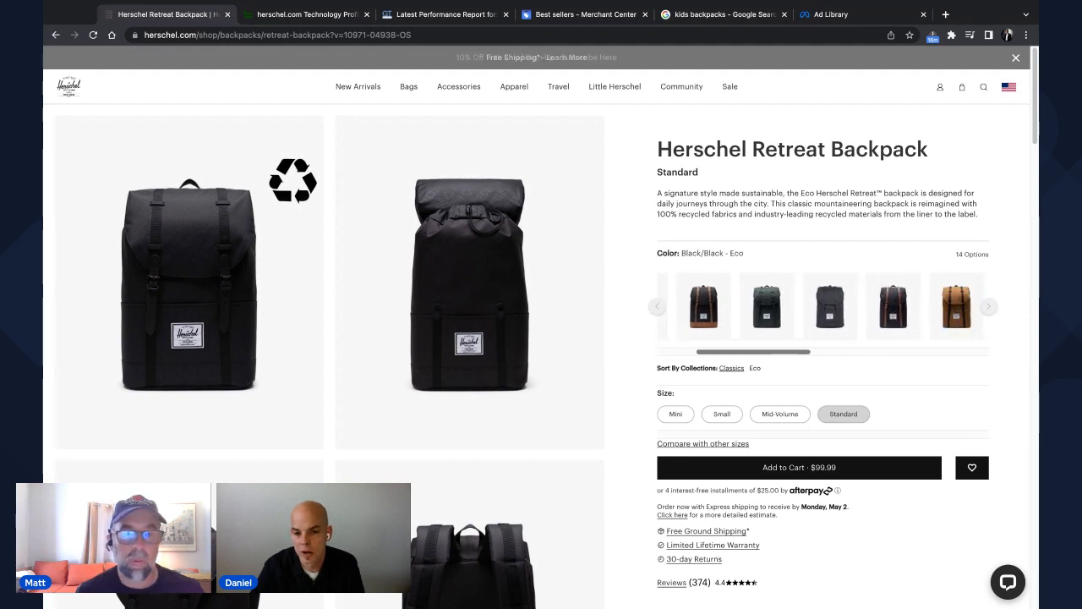
- Browse further colour swatches for the Standard Retreat Backpack
{"action": "left_click", "coordinate": [987, 306]}
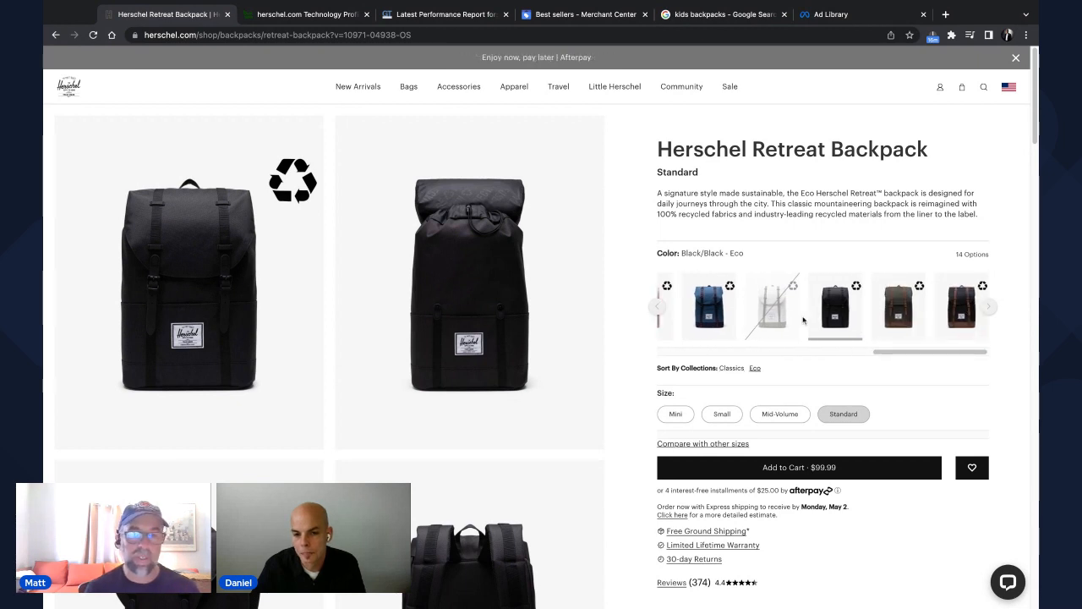
{"action": "mouse_move", "coordinate": [781, 312]}
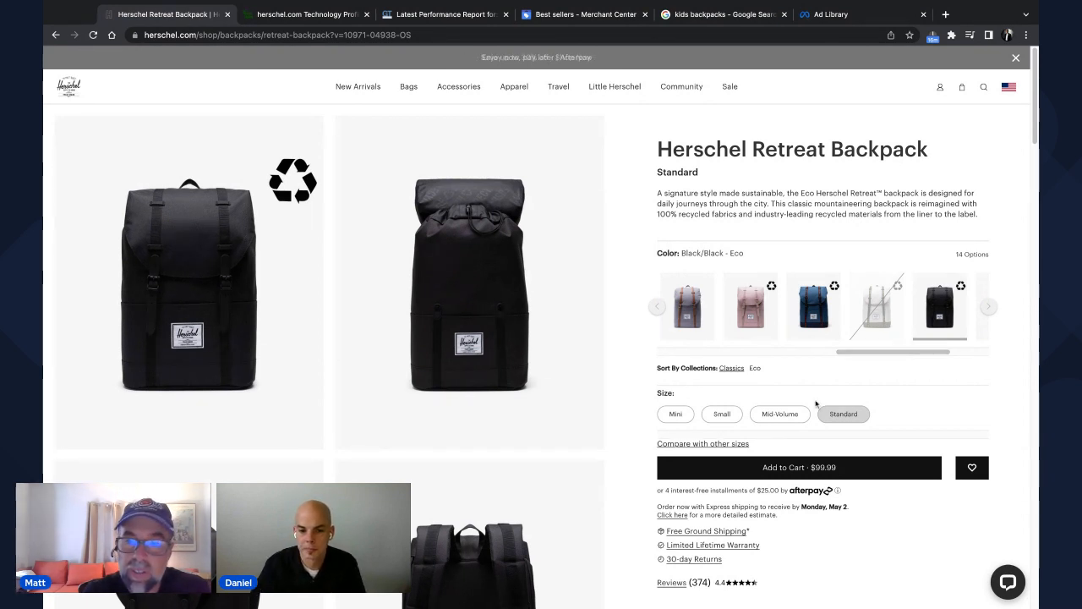
- View the Mid-Volume Retreat, then return to the Standard in black with tan straps at $89.99
{"action": "left_click", "coordinate": [779, 412]}
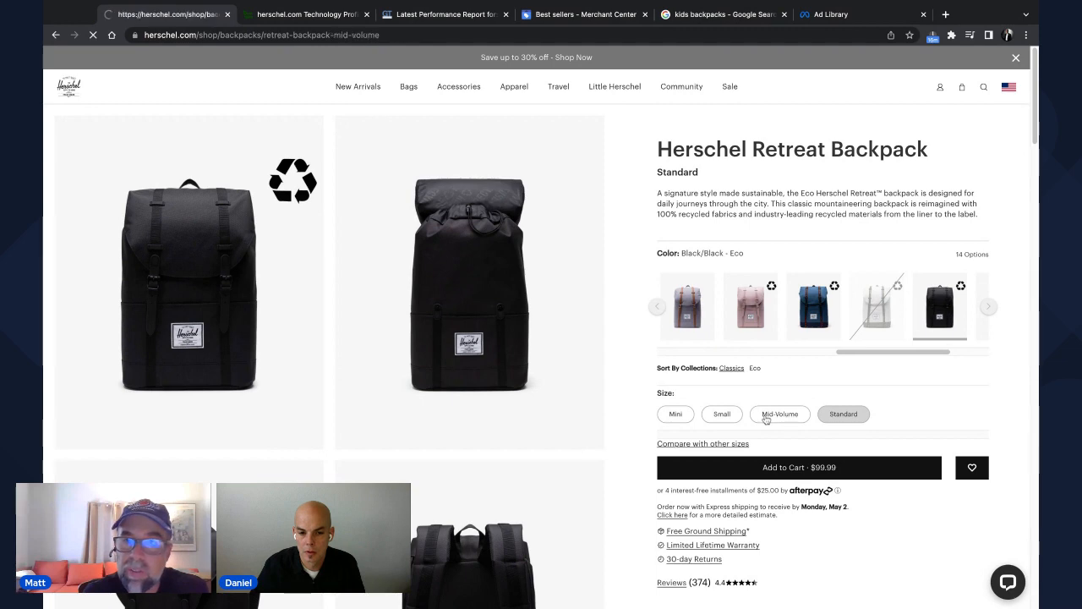
{"action": "left_click", "coordinate": [777, 412]}
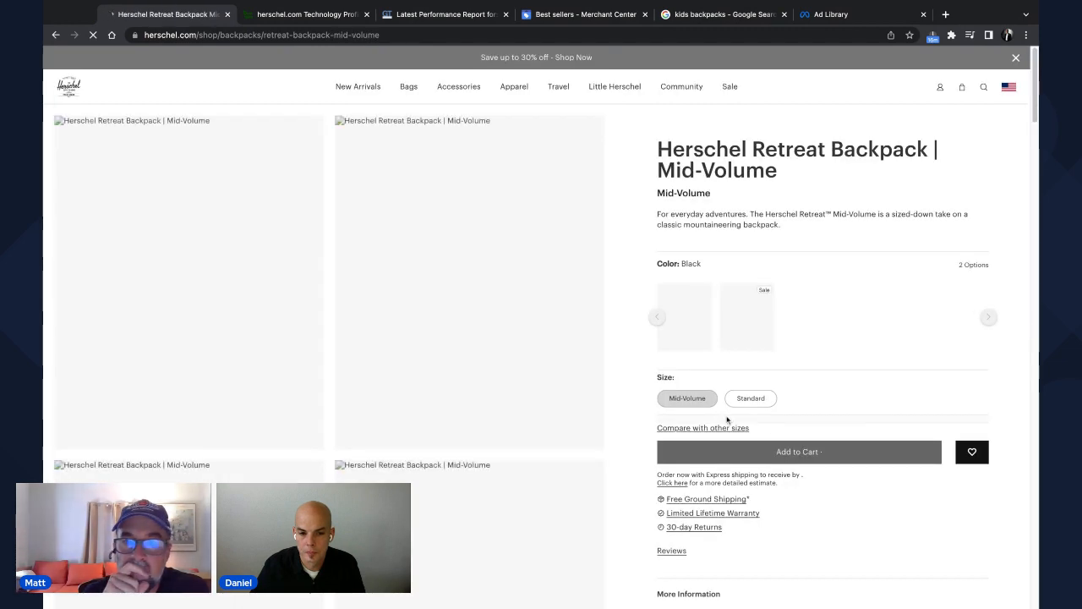
{"action": "left_click", "coordinate": [685, 318]}
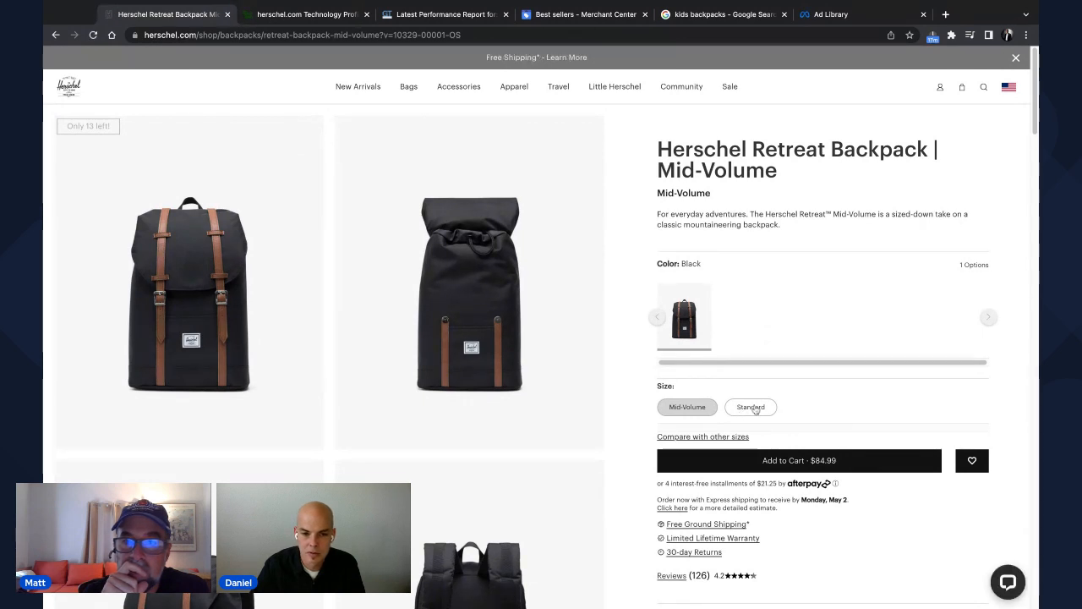
{"action": "left_click", "coordinate": [749, 406]}
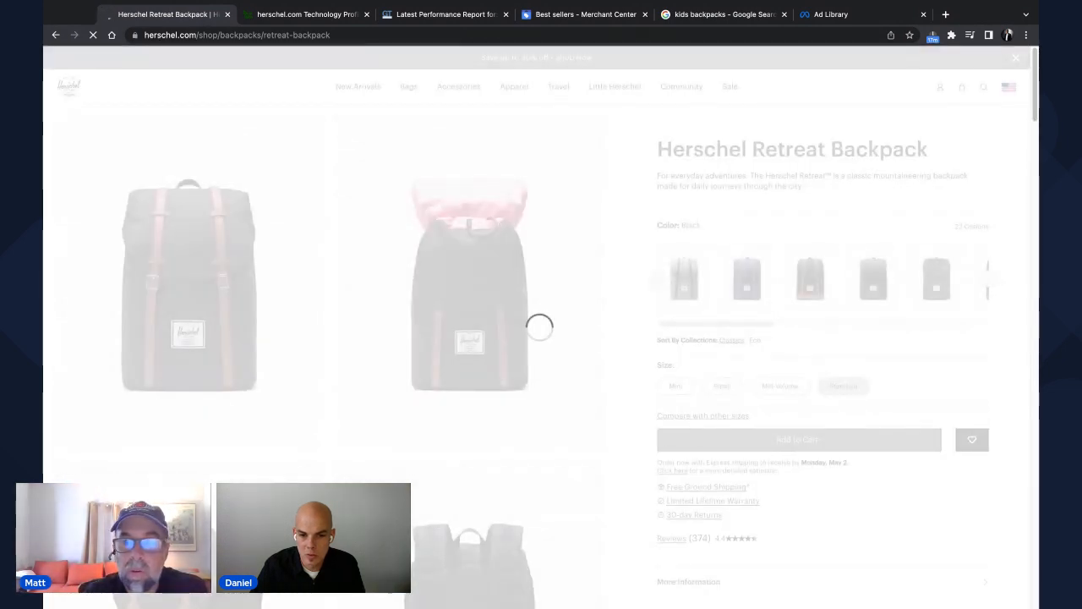
{"action": "left_click", "coordinate": [842, 386]}
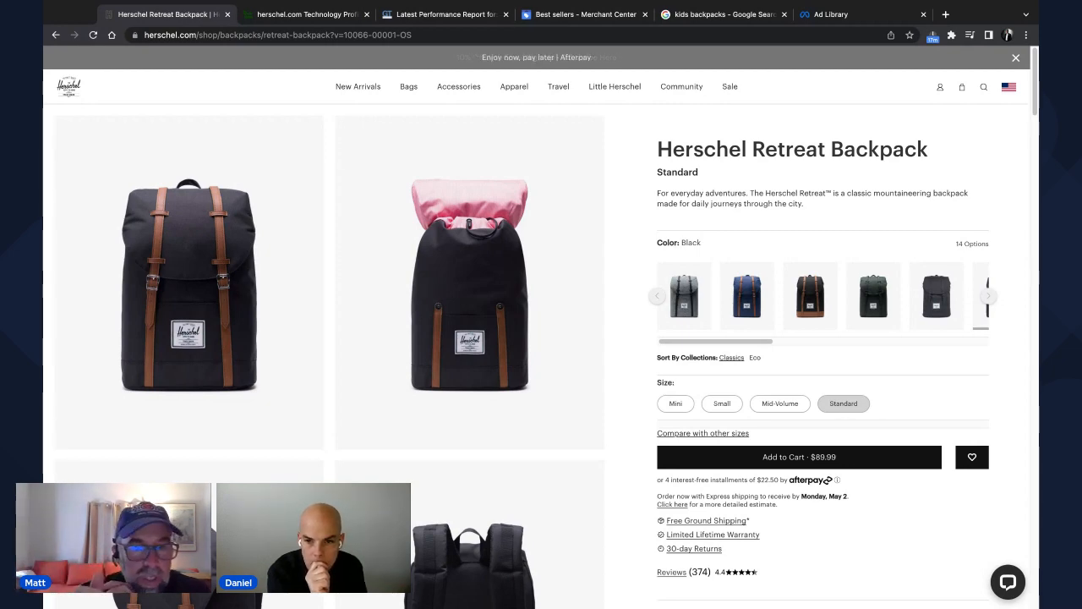
- Browse the Retreat Backpack's on-model photos and rotate the 3D backpack model to a new angle
{"action": "scroll", "scroll_direction": "down", "scroll_amount": 3}
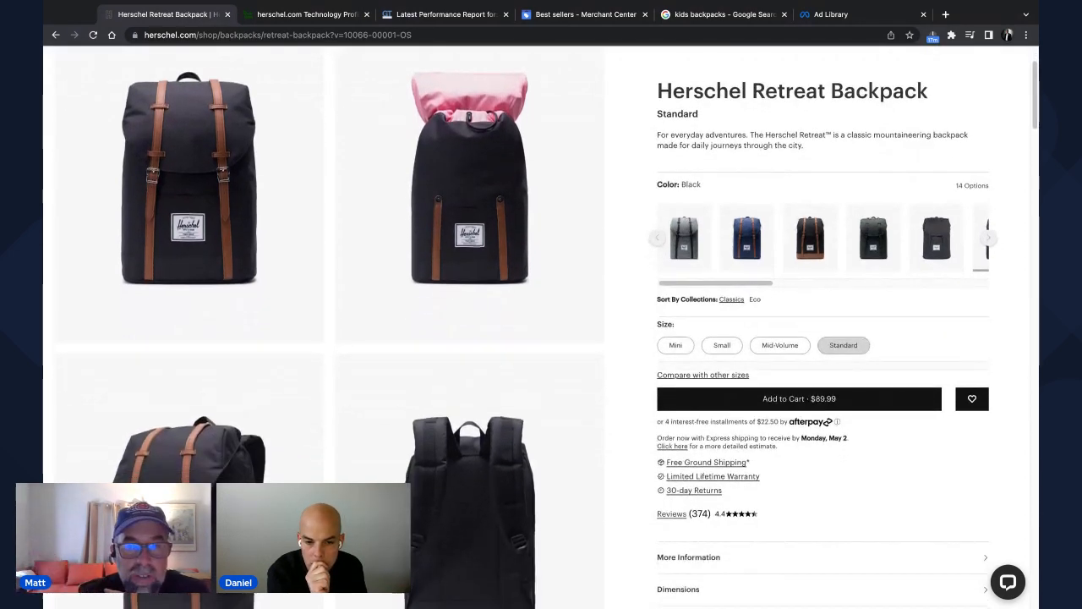
{"action": "scroll", "scroll_direction": "down", "scroll_amount": 3}
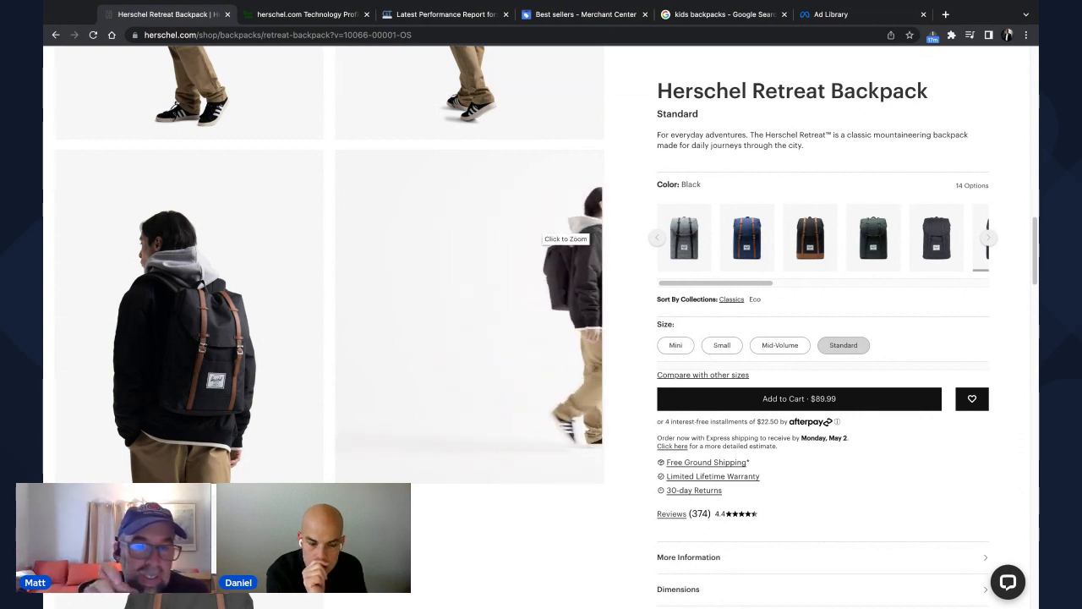
{"action": "scroll", "scroll_direction": "down", "scroll_amount": 3}
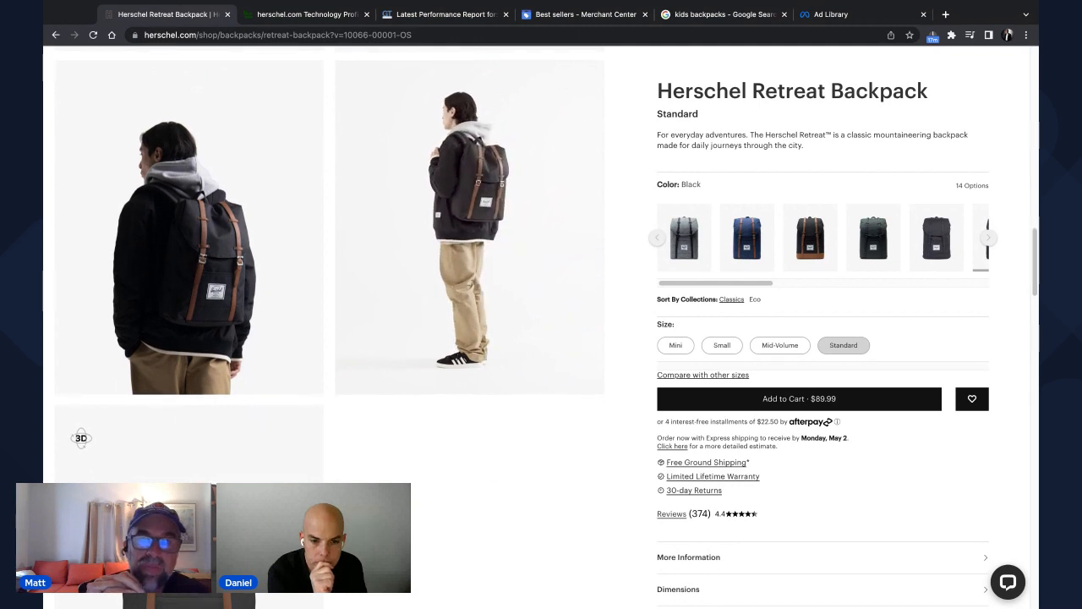
{"action": "scroll", "scroll_direction": "down", "scroll_amount": 3}
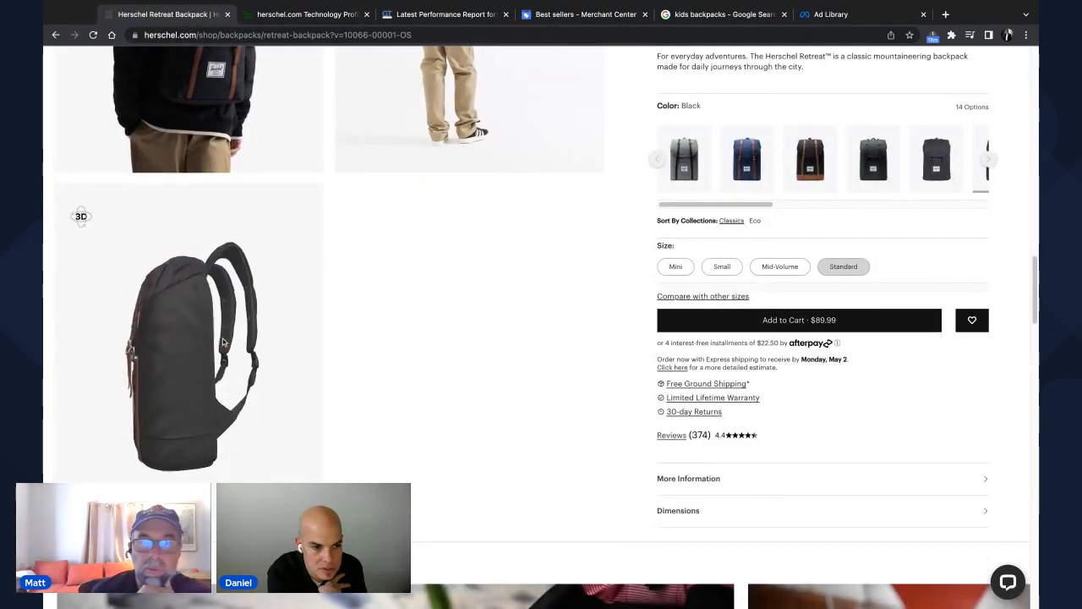
{"action": "left_click_drag", "start_coordinate": [195, 355], "coordinate": [216, 291]}
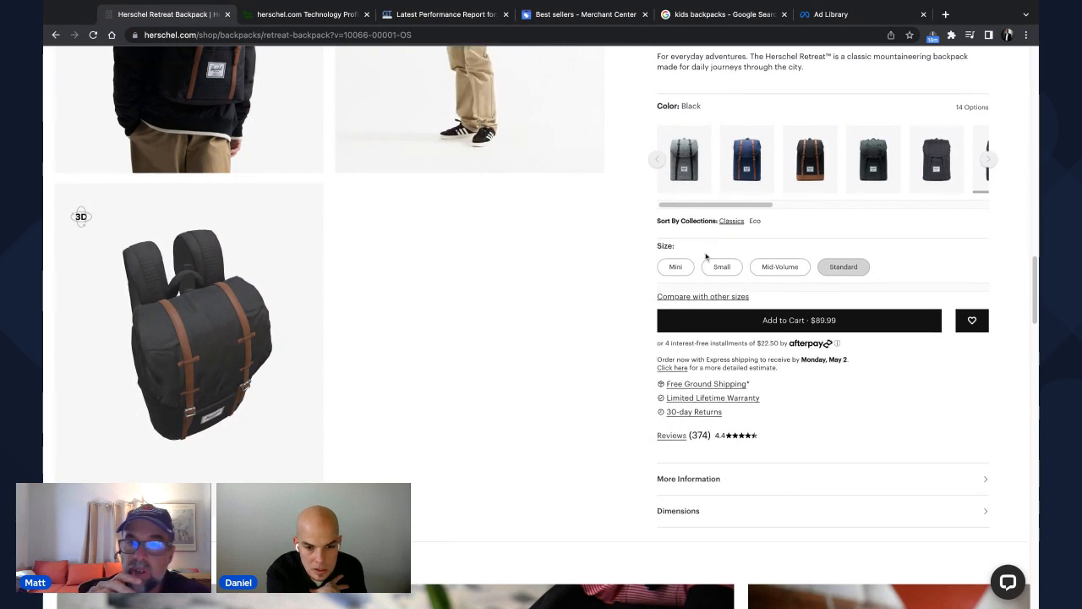
{"action": "left_click", "coordinate": [671, 435]}
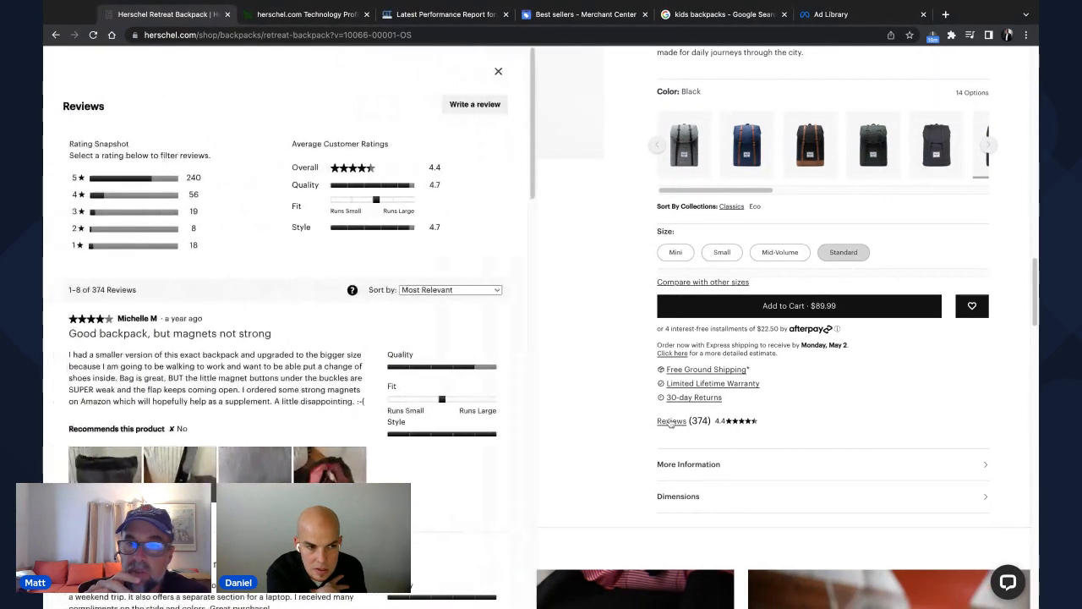
{"action": "mouse_move", "coordinate": [668, 409]}
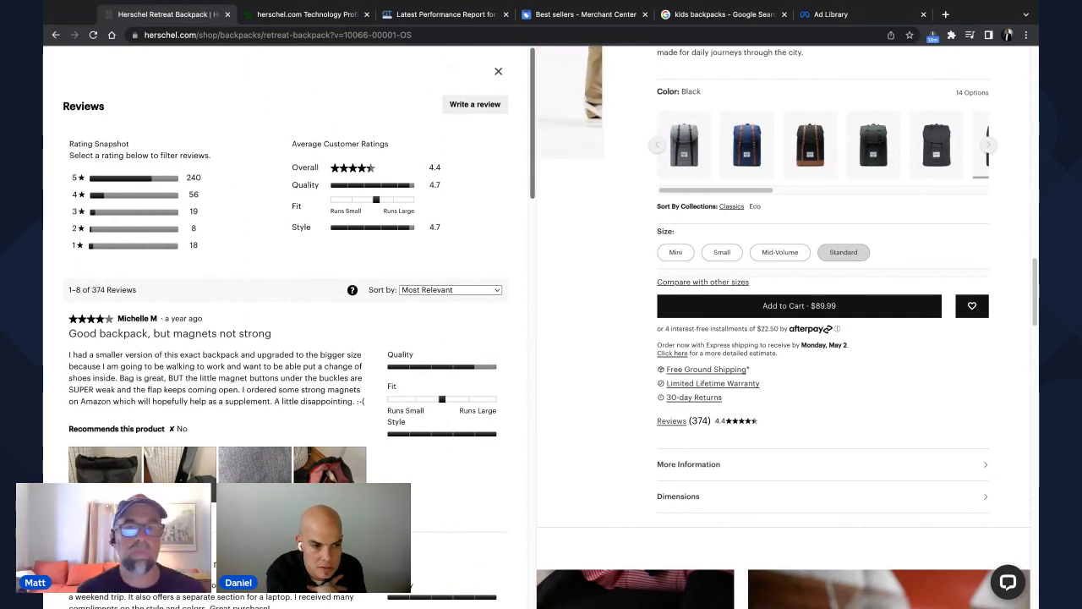
{"action": "scroll", "scroll_direction": "down", "scroll_amount": 3}
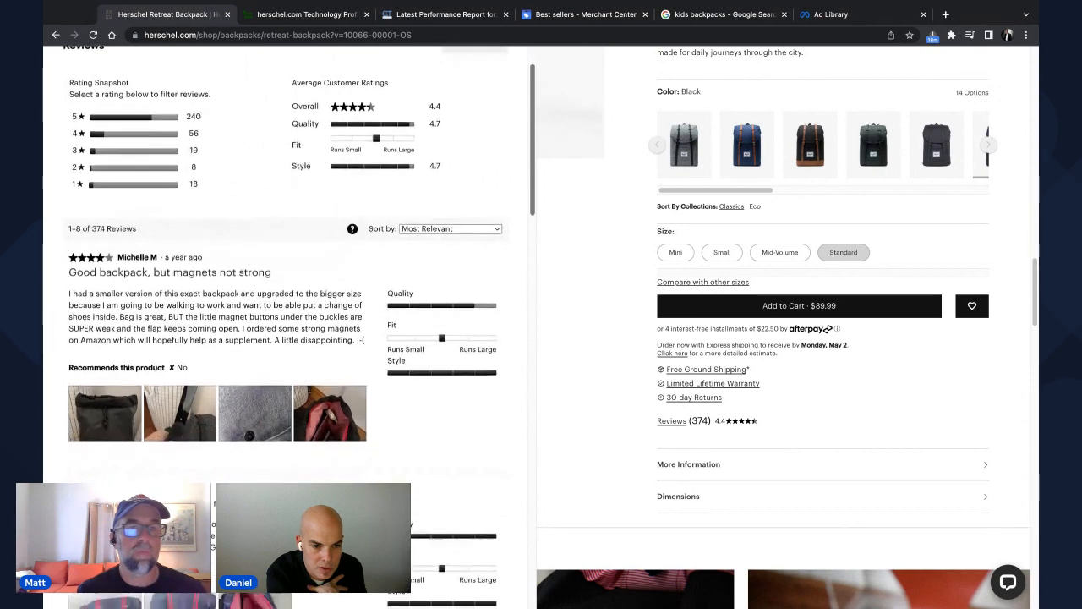
{"action": "scroll", "scroll_direction": "down", "scroll_amount": 3}
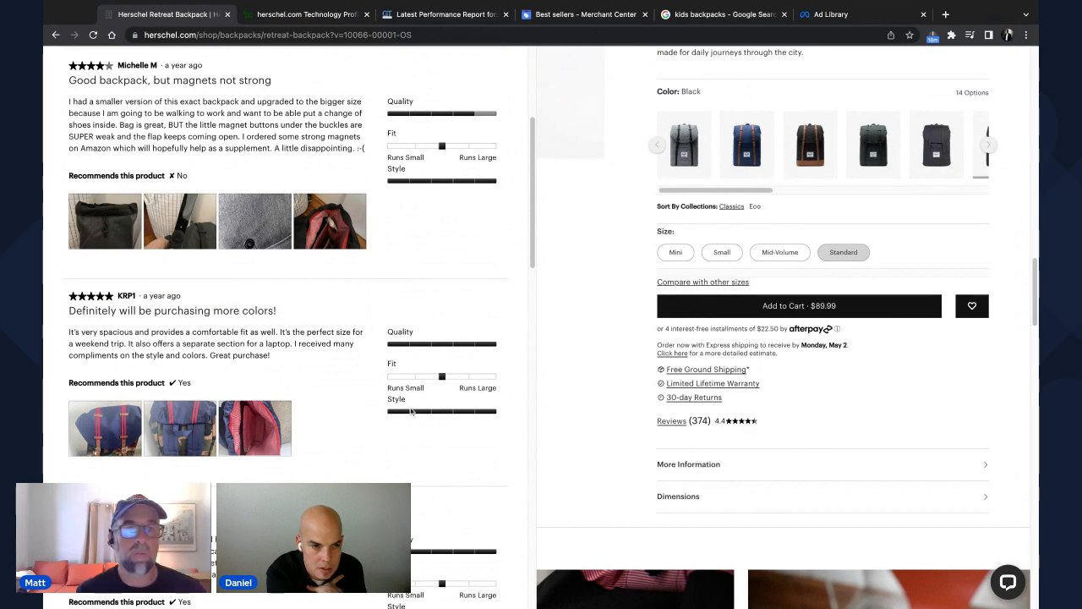
{"action": "scroll", "scroll_direction": "down", "scroll_amount": 3}
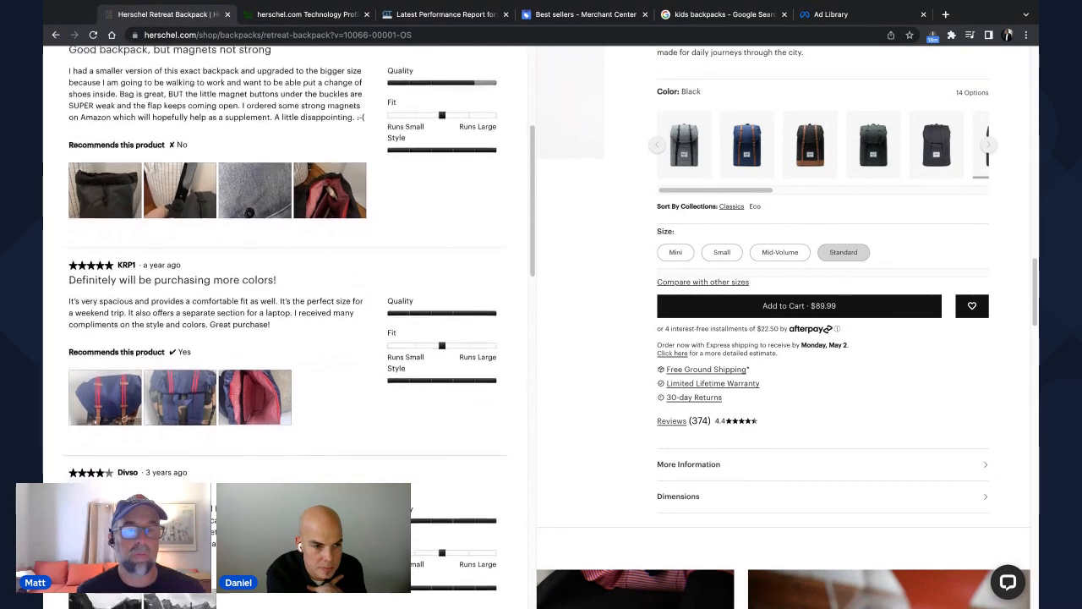
{"action": "scroll", "scroll_direction": "down", "scroll_amount": 3}
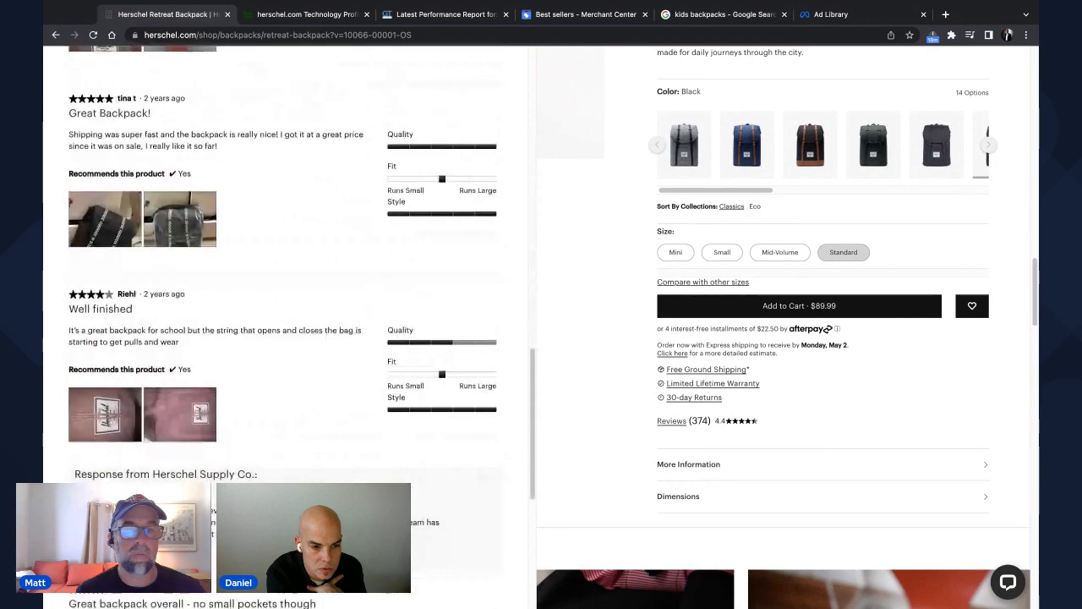
{"action": "scroll", "scroll_direction": "down", "scroll_amount": 3}
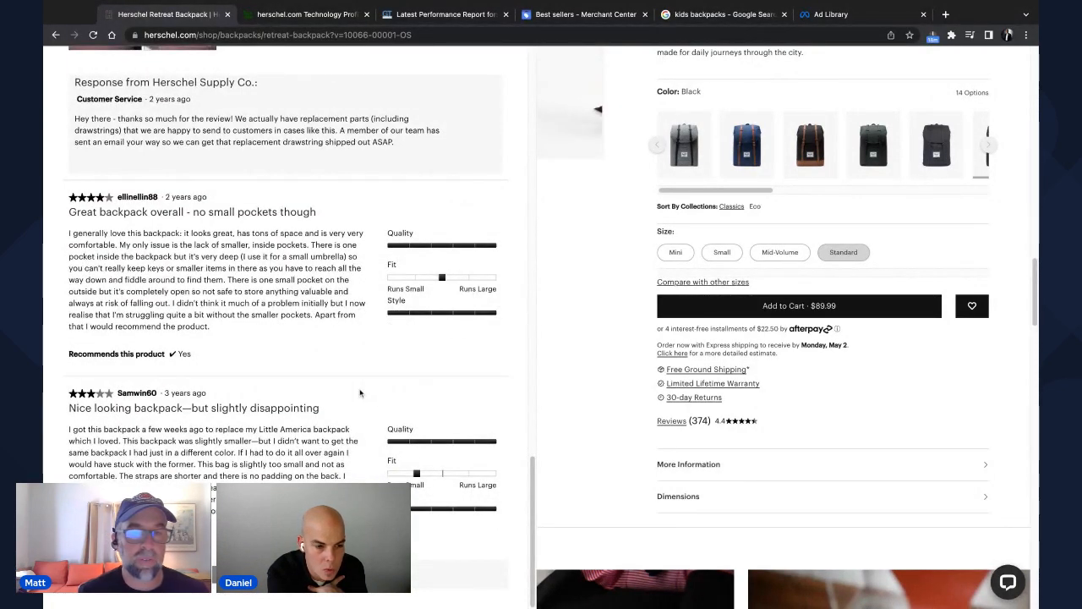
{"action": "mouse_move", "coordinate": [600, 263]}
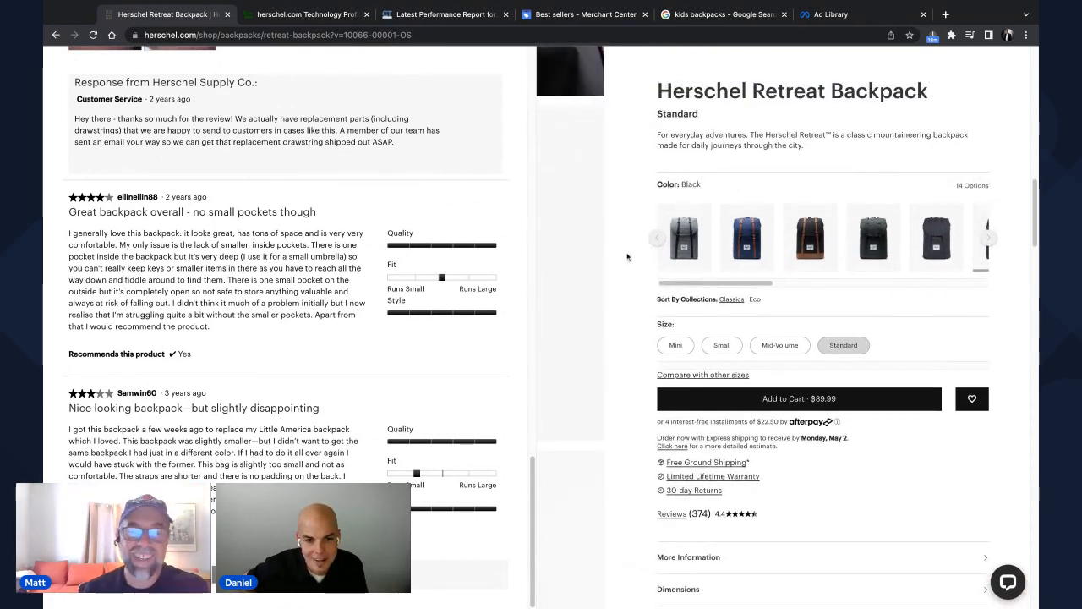
{"action": "scroll", "scroll_direction": "up", "scroll_amount": 3}
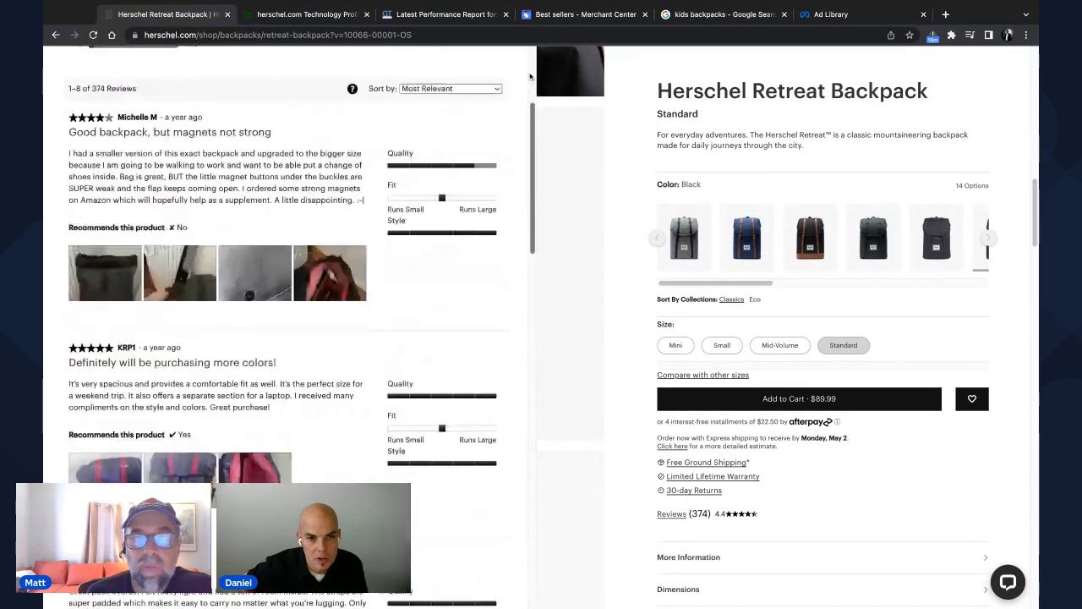
{"action": "scroll", "scroll_direction": "down", "scroll_amount": 3}
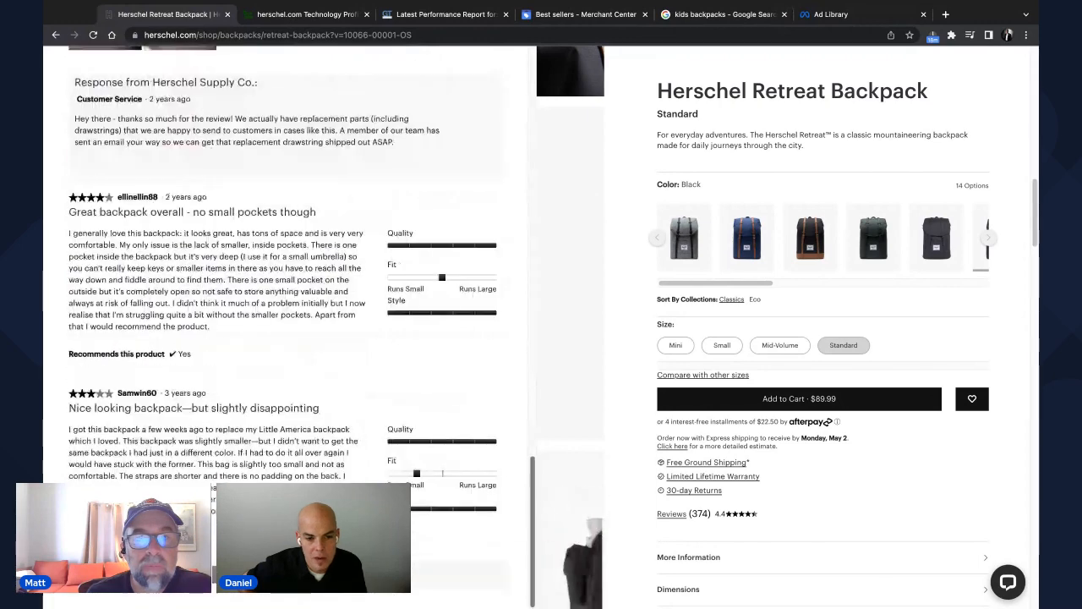
{"action": "scroll", "scroll_direction": "up", "scroll_amount": 3}
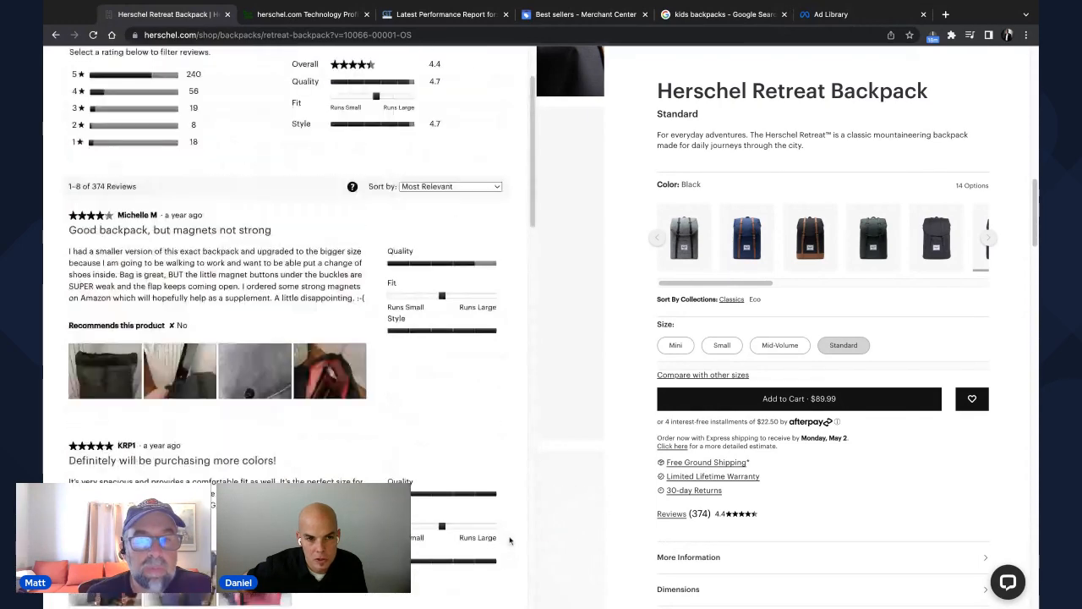
{"action": "scroll", "scroll_direction": "up", "scroll_amount": 3}
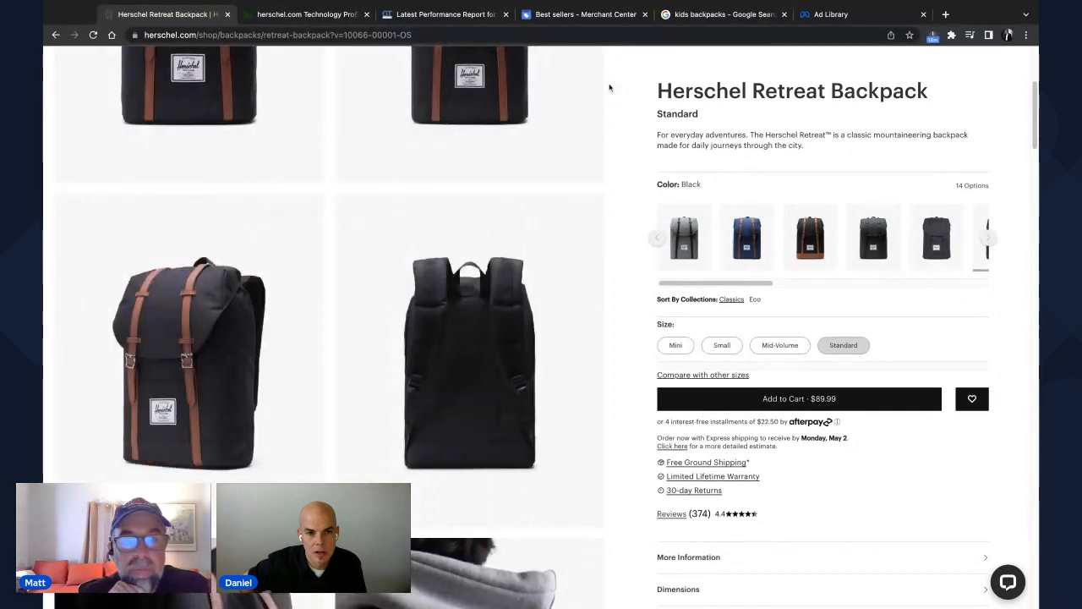
{"action": "mouse_move", "coordinate": [642, 447]}
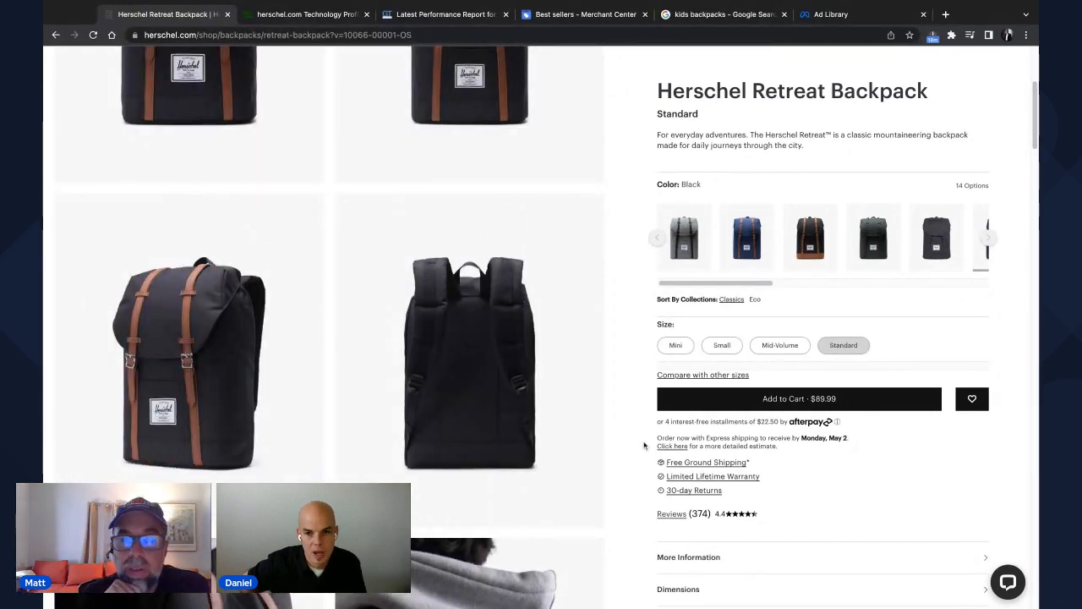
- Scroll past the model photos and 3D view down to the Retreat Backpack's Features lifestyle photos
{"action": "scroll", "scroll_direction": "down", "scroll_amount": 3}
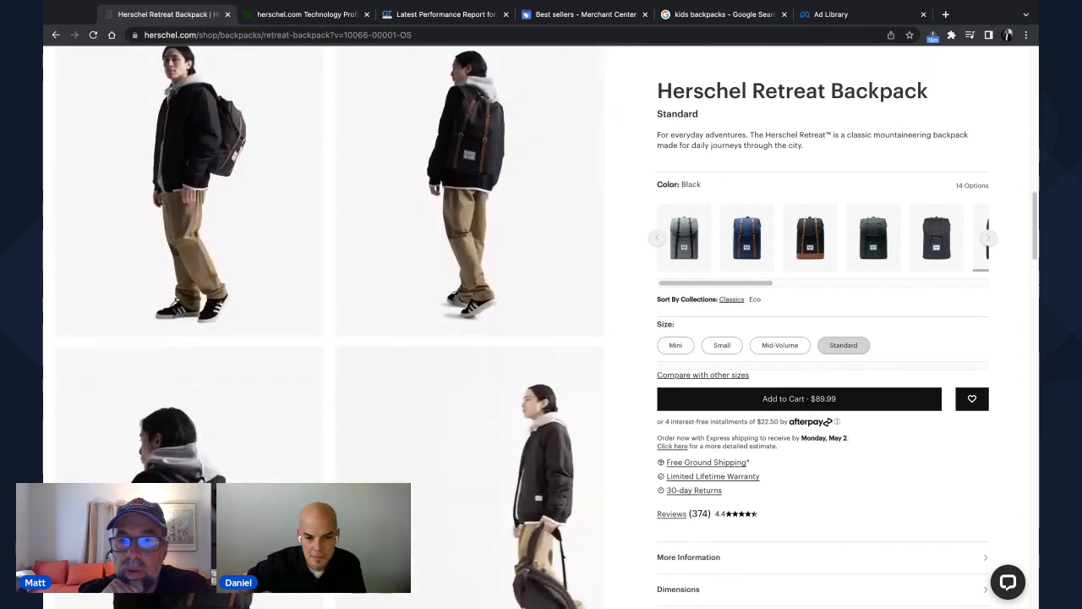
{"action": "scroll", "scroll_direction": "down", "scroll_amount": 3}
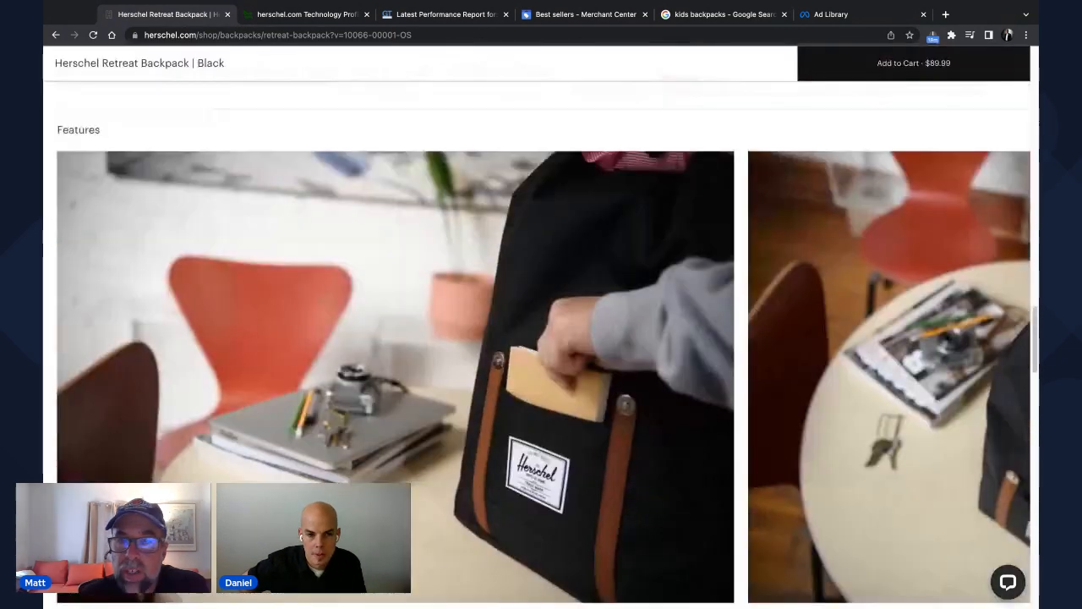
{"action": "scroll", "scroll_direction": "up", "scroll_amount": 3}
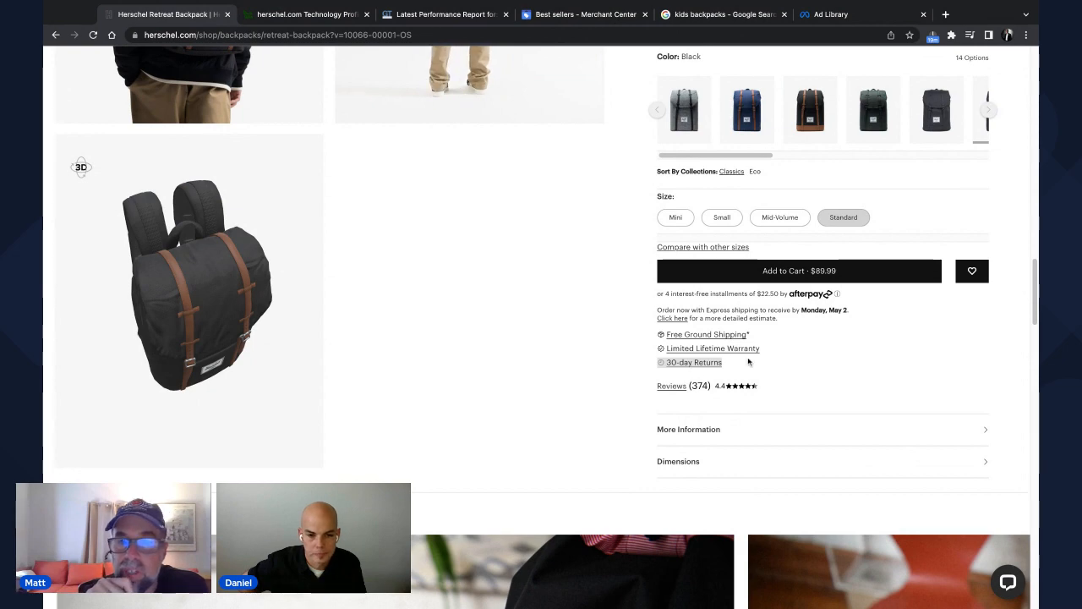
{"action": "scroll", "scroll_direction": "down", "scroll_amount": 3}
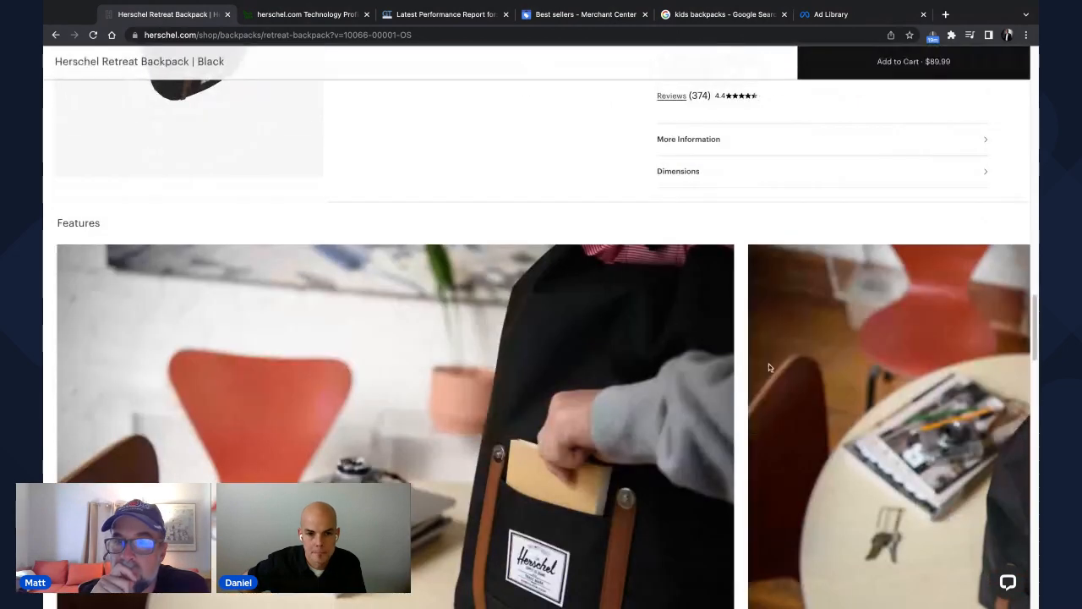
- Scroll down to Compare Sizes and settle back on the Features photos
{"action": "scroll", "scroll_direction": "down", "scroll_amount": 3}
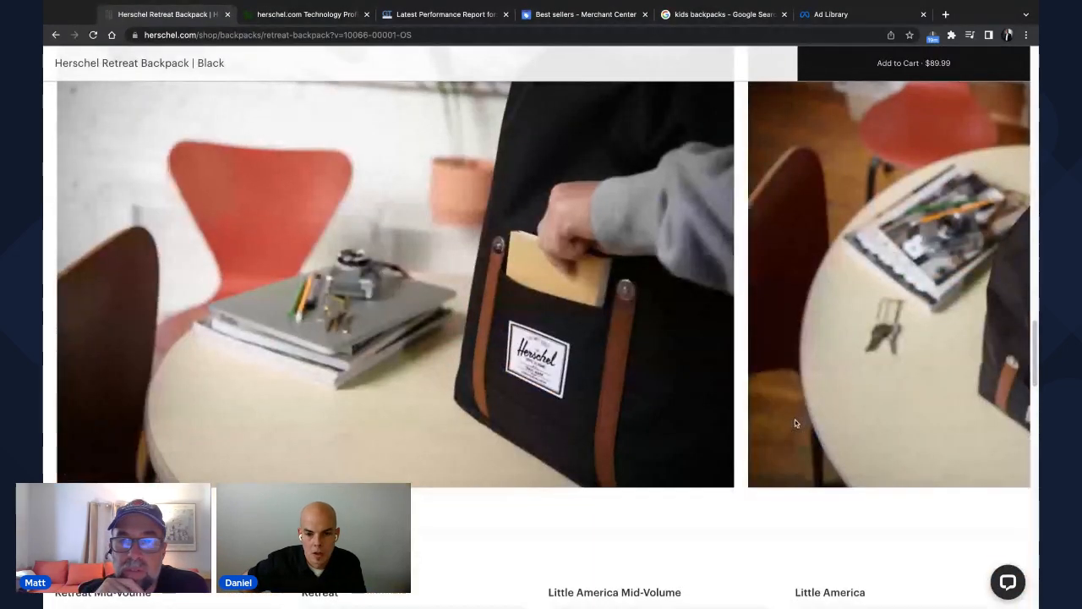
{"action": "scroll", "scroll_direction": "down", "scroll_amount": 3}
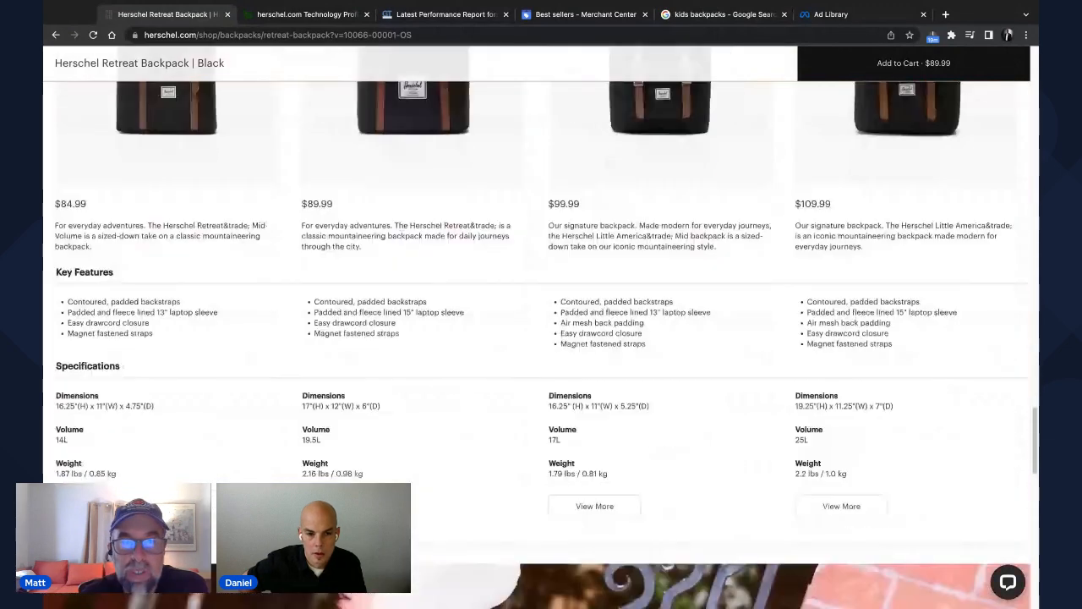
{"action": "scroll", "scroll_direction": "down", "scroll_amount": 3}
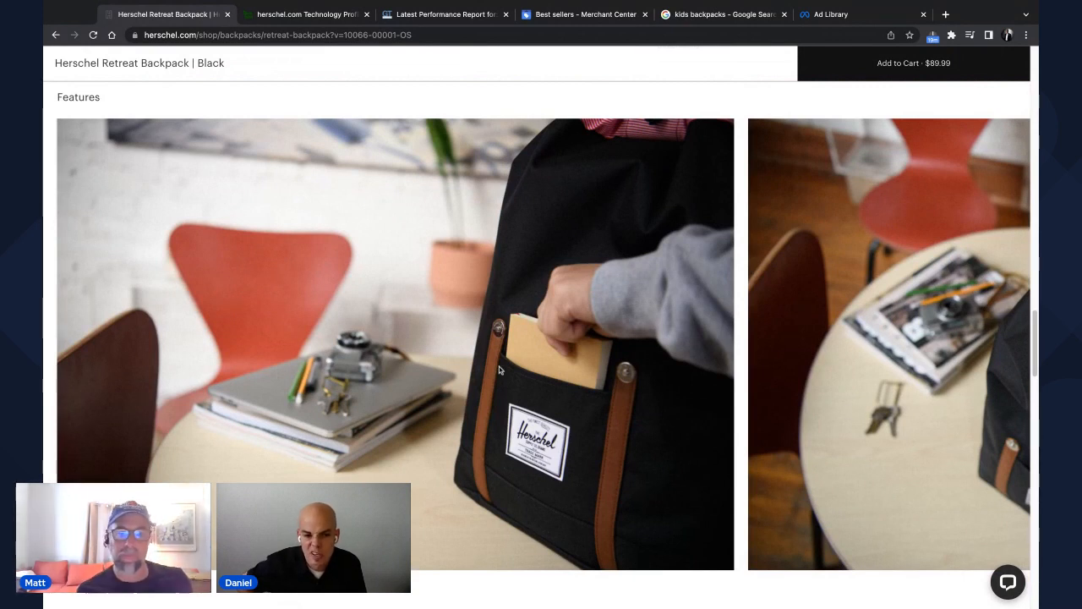
{"action": "mouse_move", "coordinate": [781, 330]}
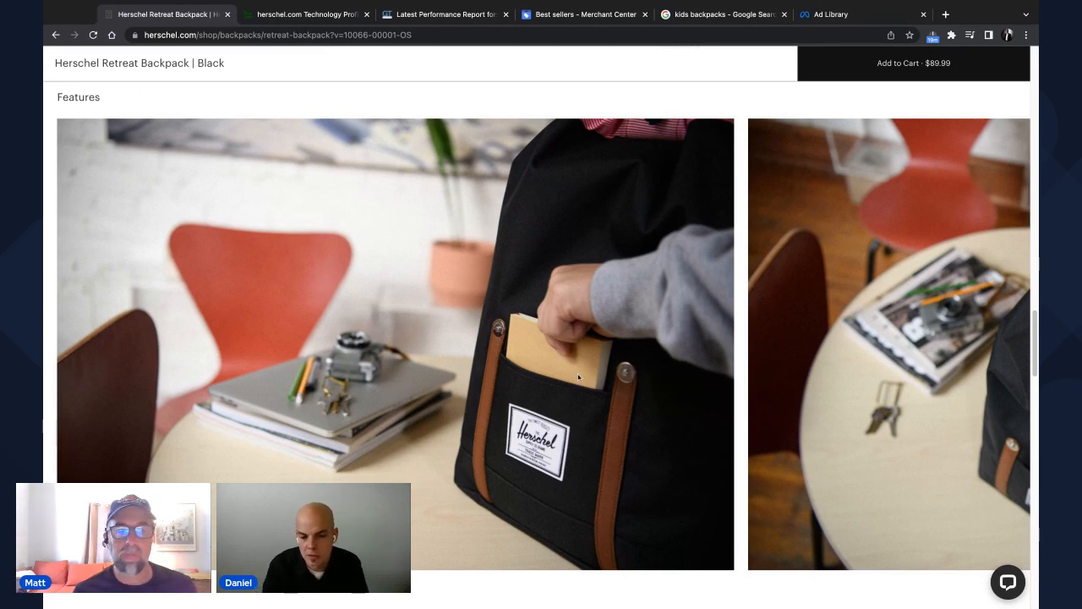
{"action": "mouse_move", "coordinate": [916, 421]}
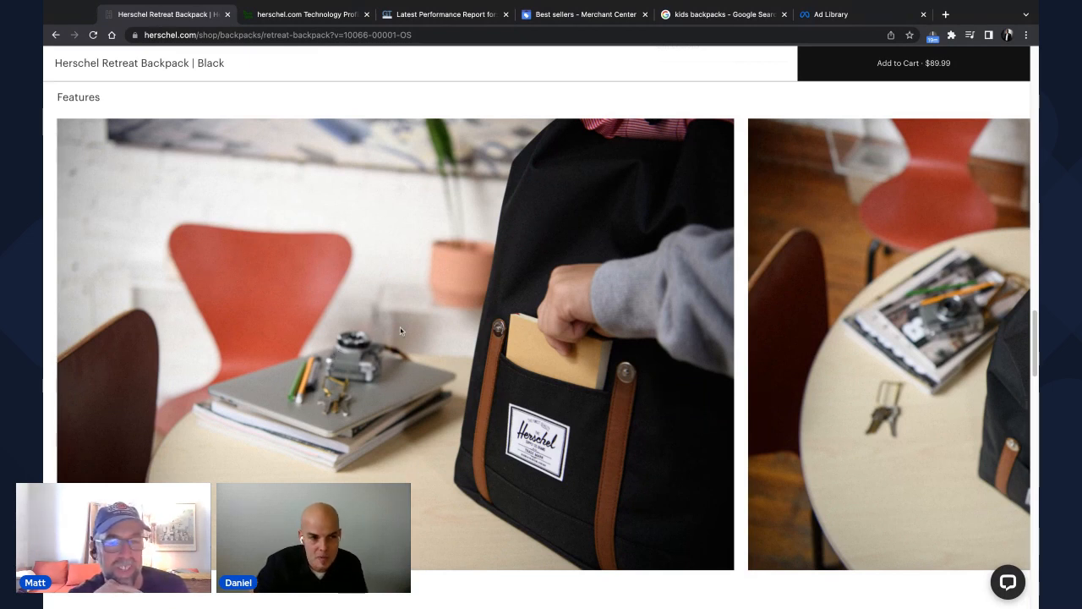
{"action": "mouse_move", "coordinate": [739, 426]}
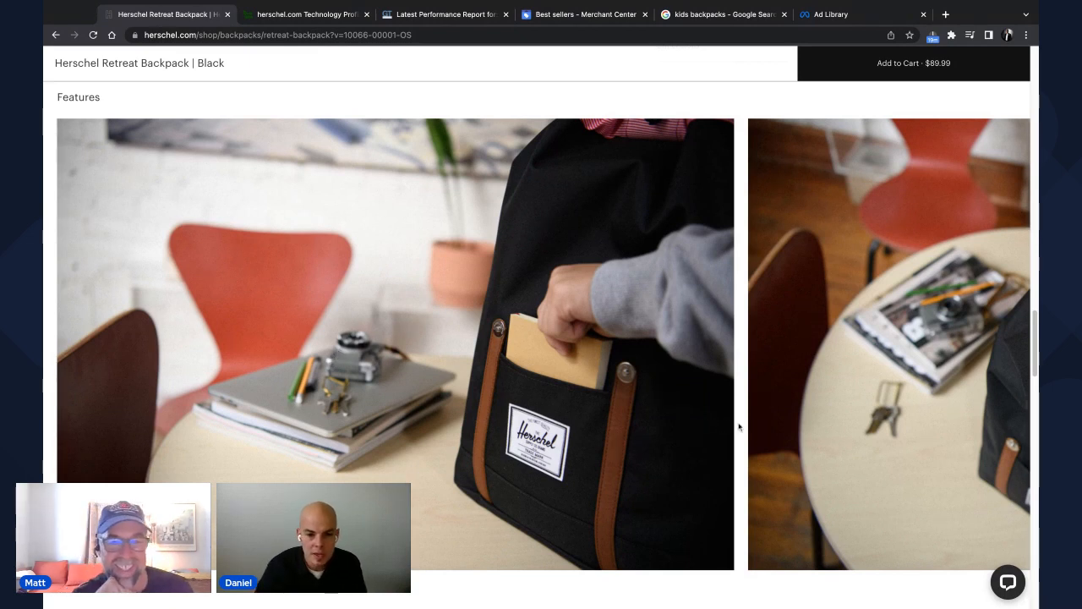
{"action": "mouse_move", "coordinate": [926, 514]}
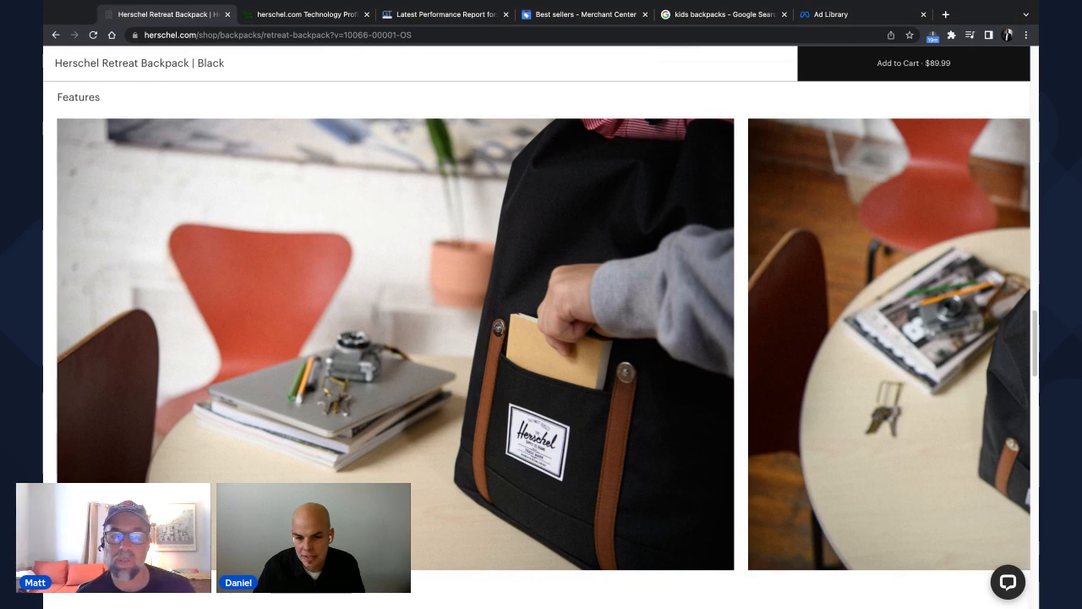
{"action": "mouse_move", "coordinate": [811, 584]}
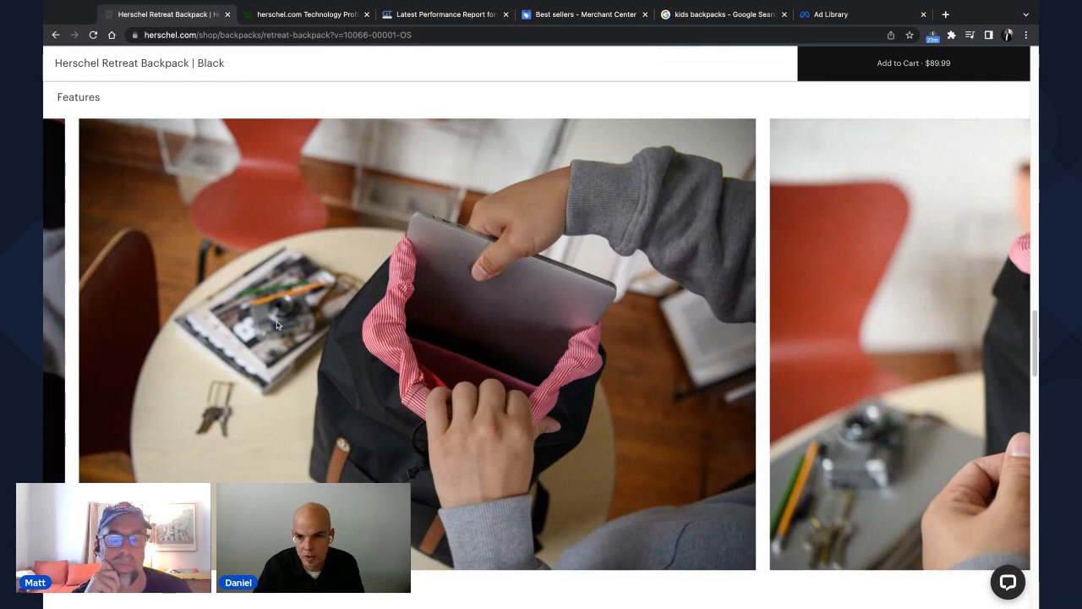
{"action": "scroll", "scroll_direction": "down", "scroll_amount": 3}
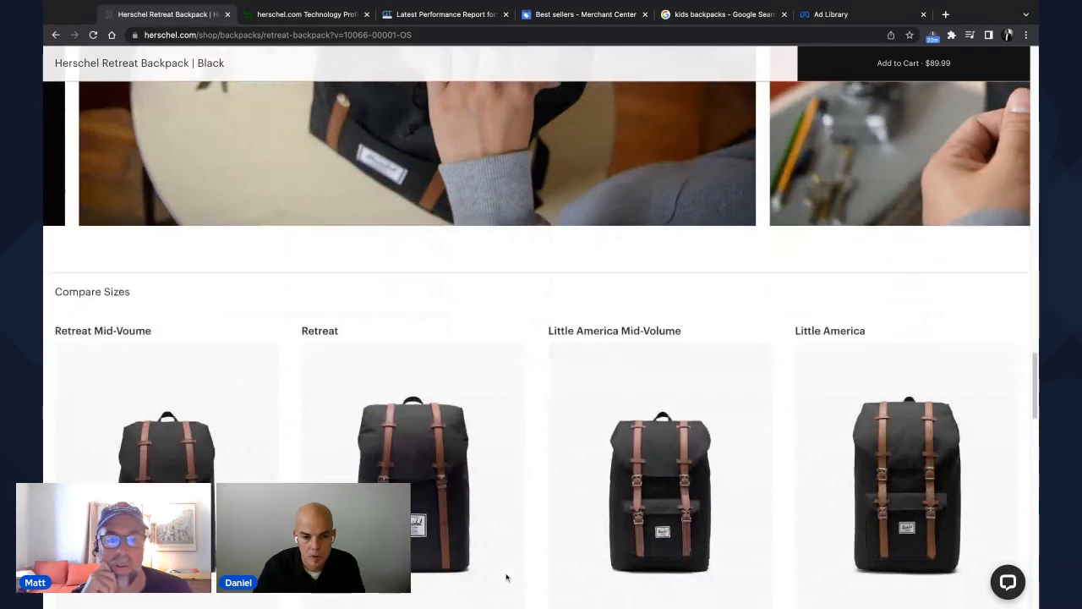
{"action": "scroll", "scroll_direction": "down", "scroll_amount": 3}
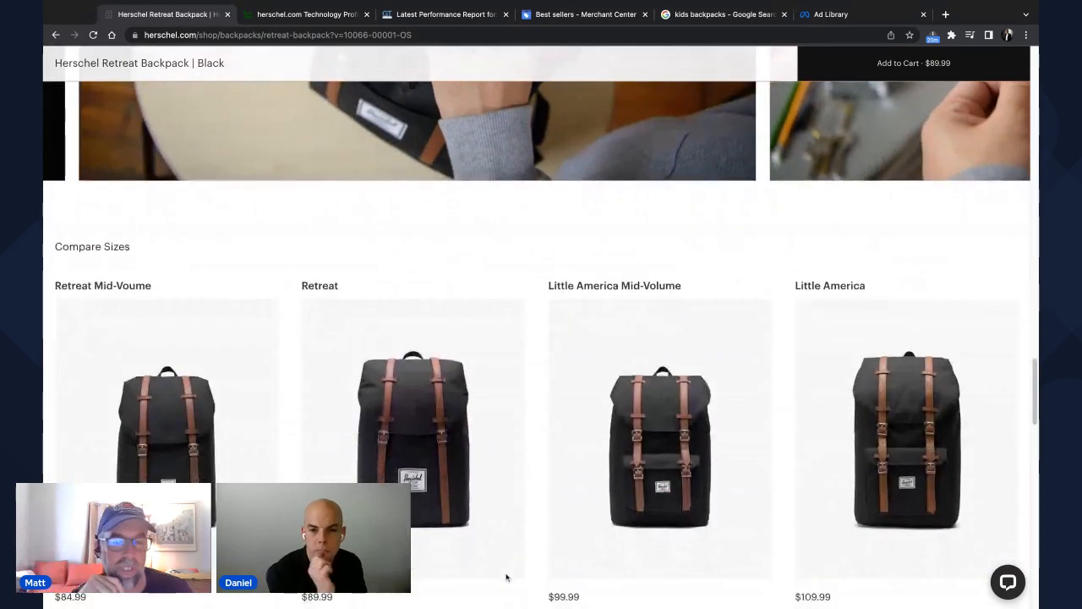
{"action": "scroll", "scroll_direction": "up", "scroll_amount": 3}
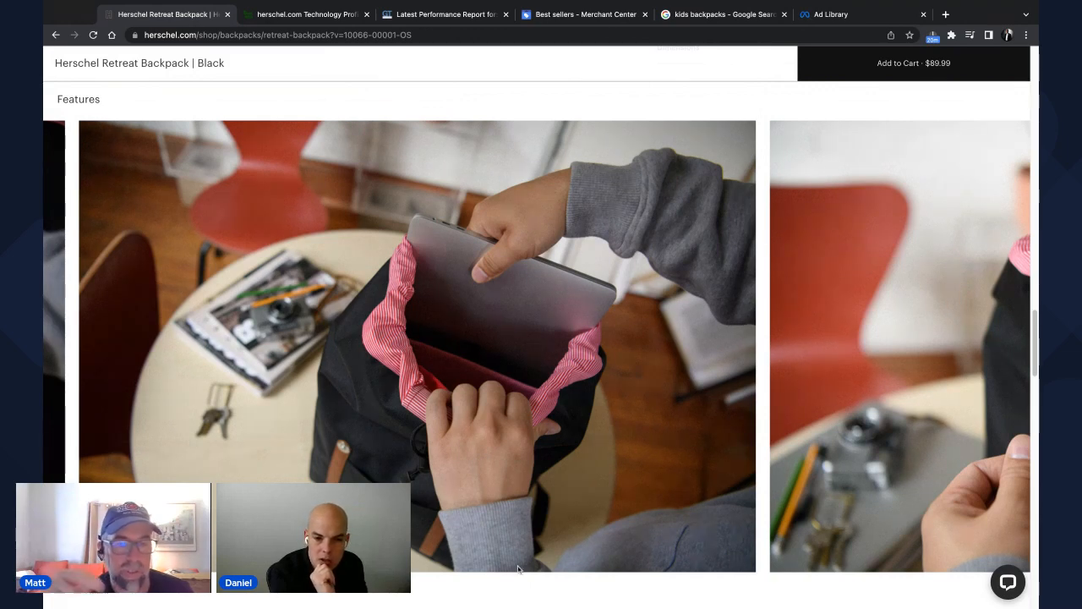
{"action": "mouse_move", "coordinate": [764, 331]}
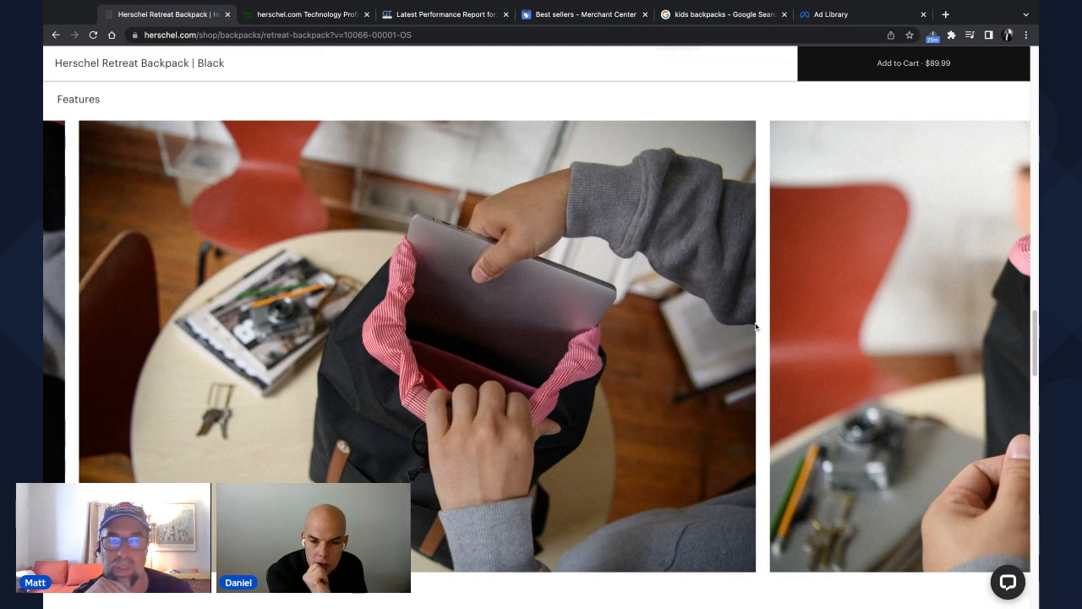
{"action": "mouse_move", "coordinate": [284, 316]}
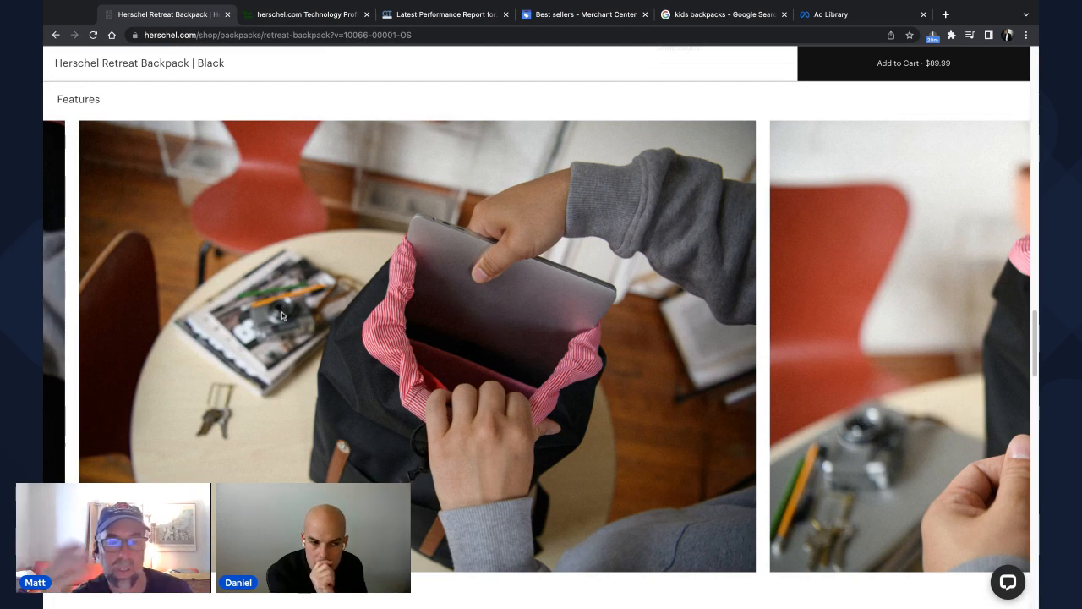
{"action": "mouse_move", "coordinate": [75, 313]}
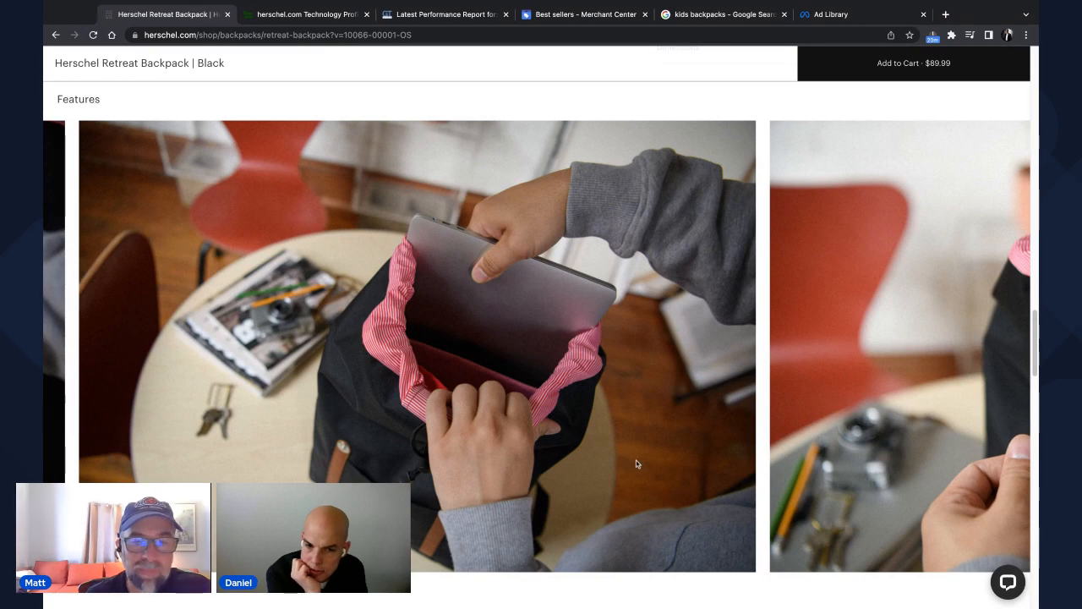
{"action": "mouse_move", "coordinate": [754, 420]}
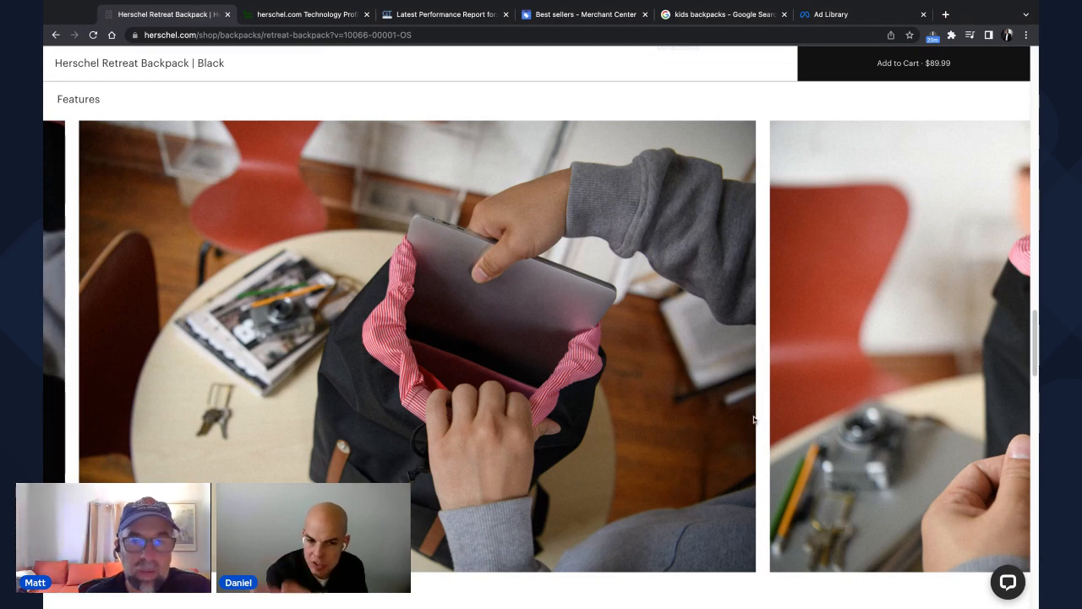
{"action": "mouse_move", "coordinate": [764, 467]}
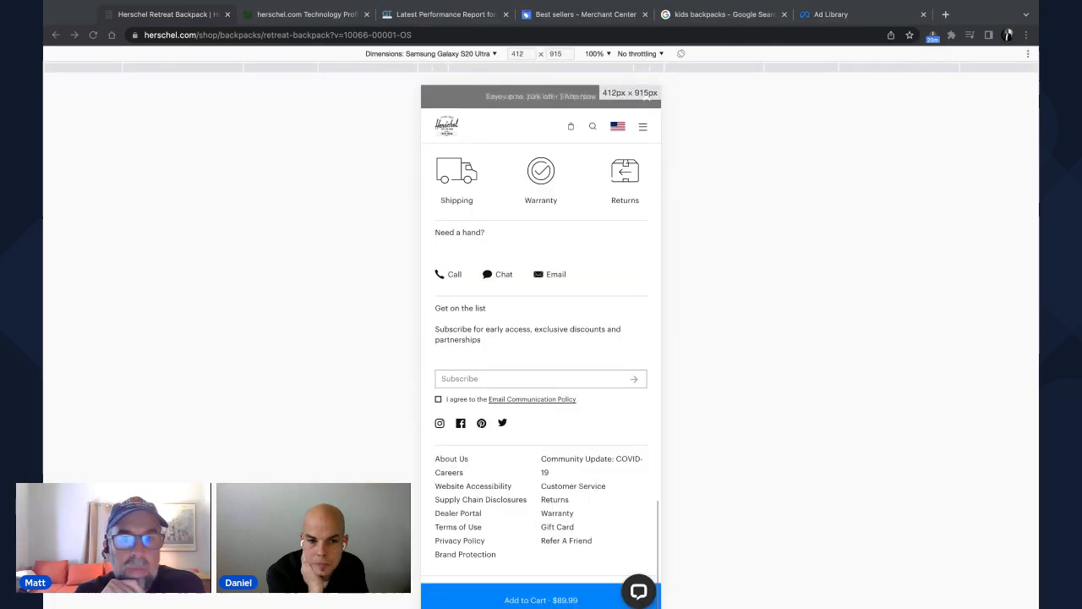
{"action": "scroll", "scroll_direction": "up", "scroll_amount": 3}
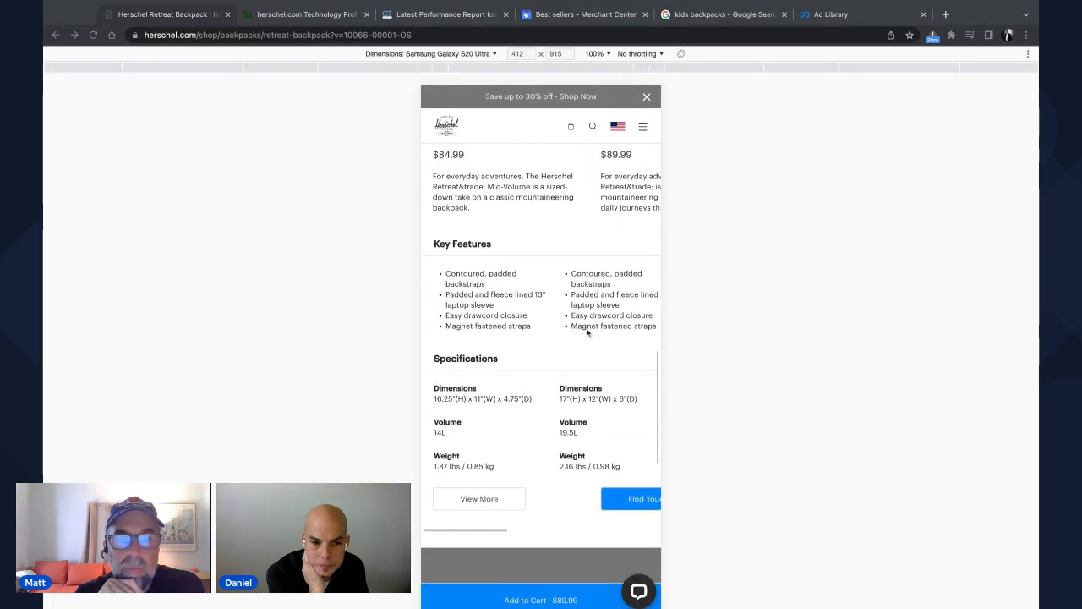
{"action": "scroll", "scroll_direction": "down", "scroll_amount": 3}
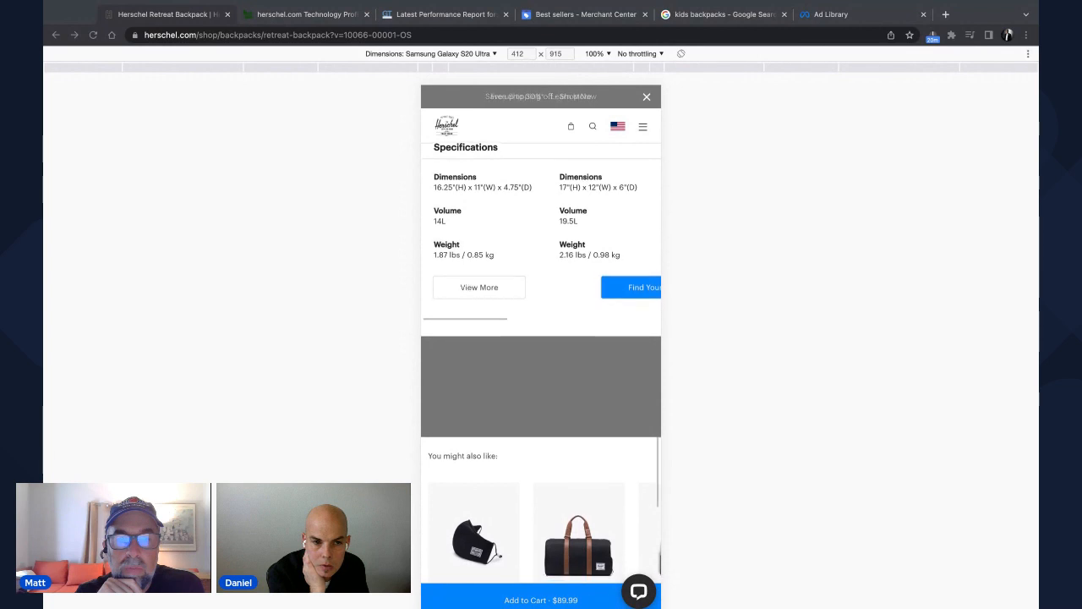
{"action": "scroll", "scroll_direction": "down", "scroll_amount": 3}
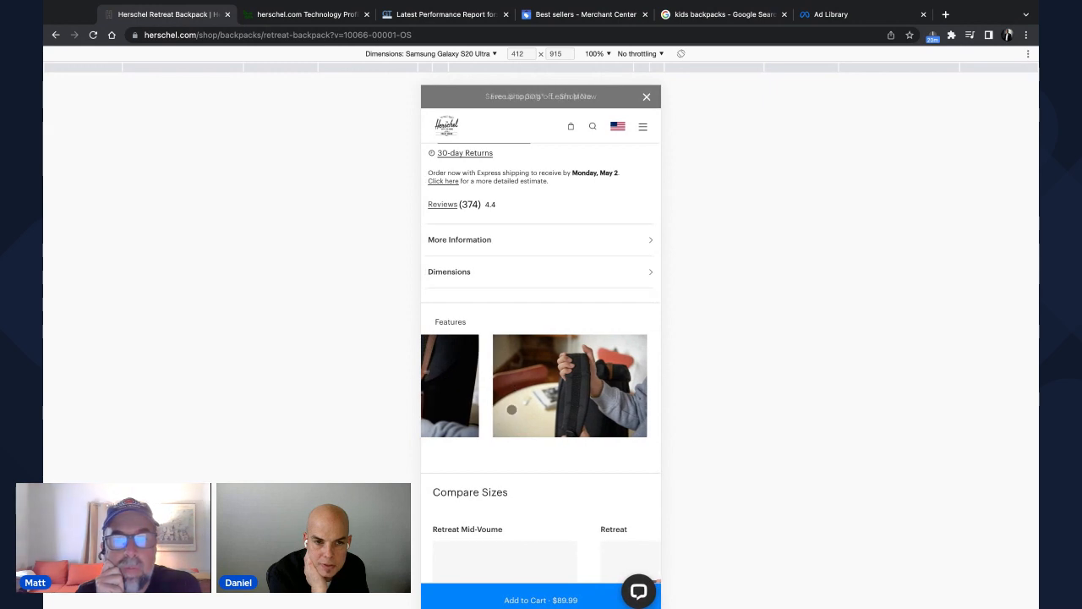
{"action": "scroll", "scroll_direction": "down", "scroll_amount": 3}
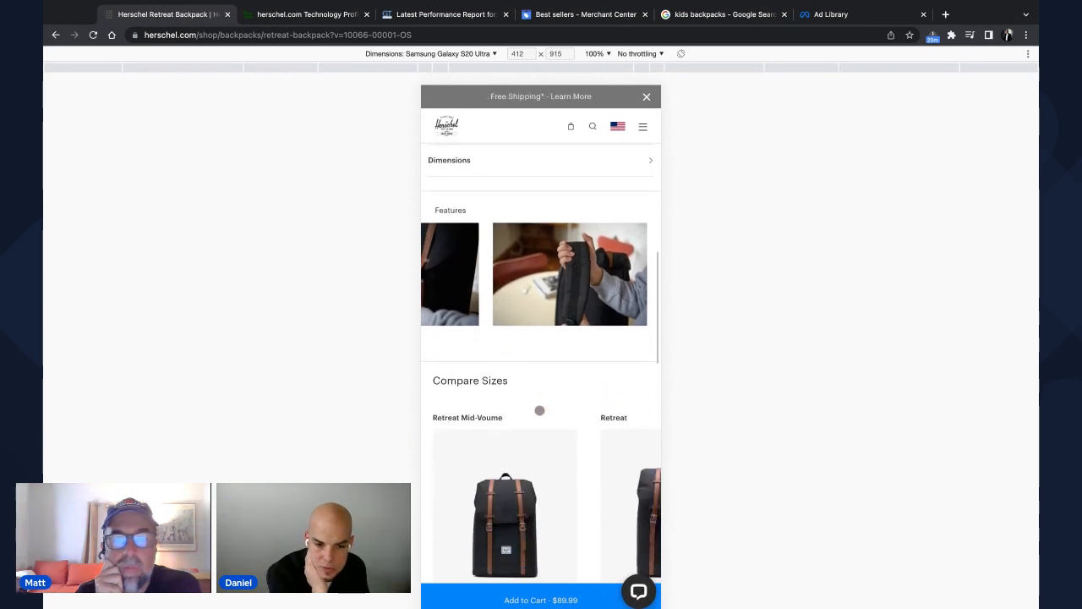
{"action": "scroll", "scroll_direction": "down", "scroll_amount": 3}
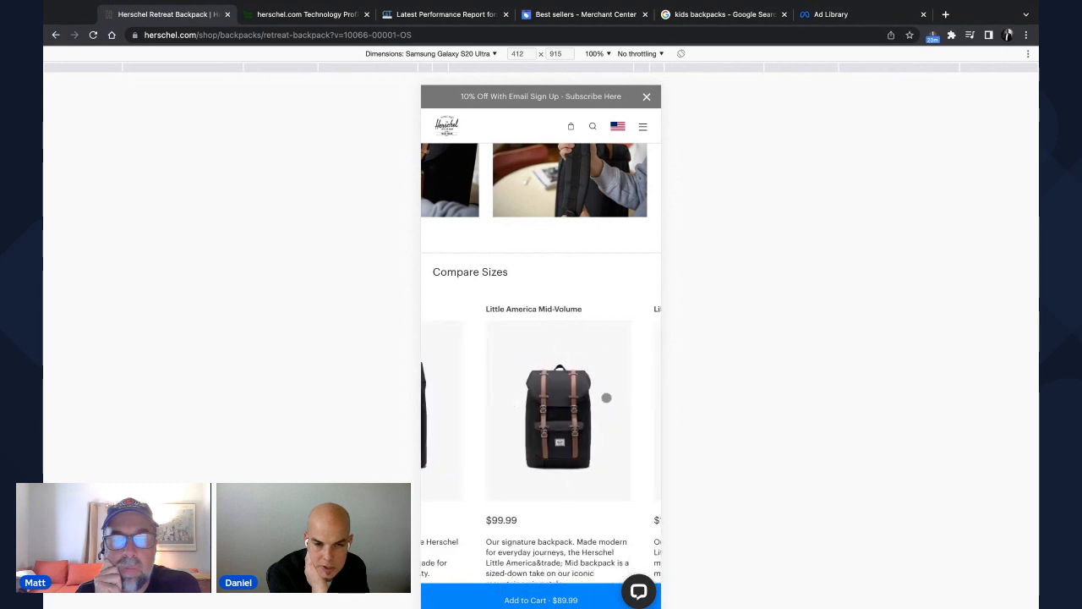
{"action": "scroll", "scroll_direction": "down", "scroll_amount": 3}
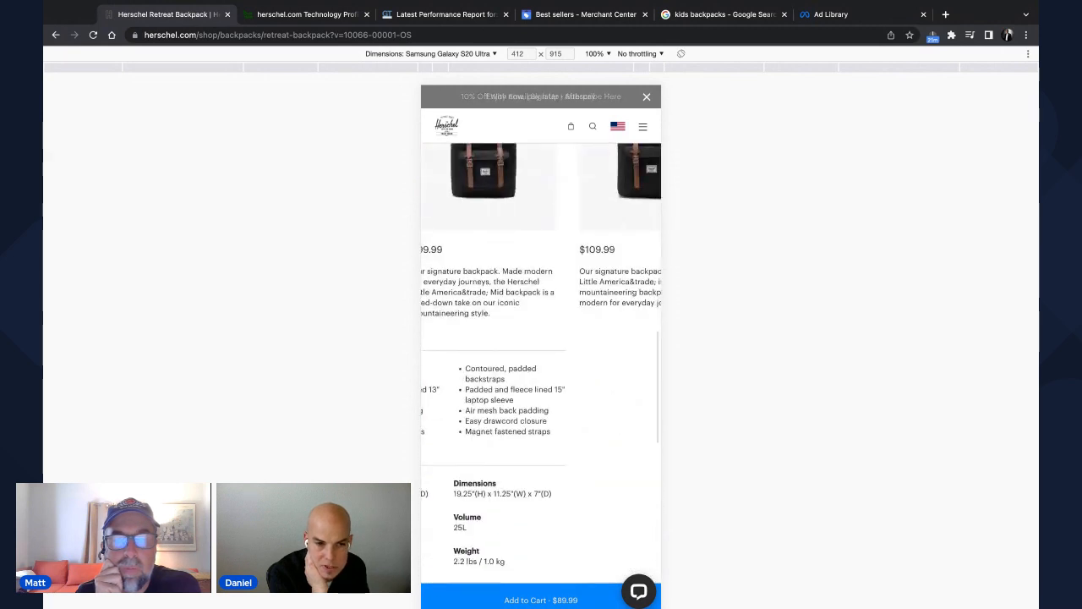
{"action": "scroll", "scroll_direction": "down", "scroll_amount": 3}
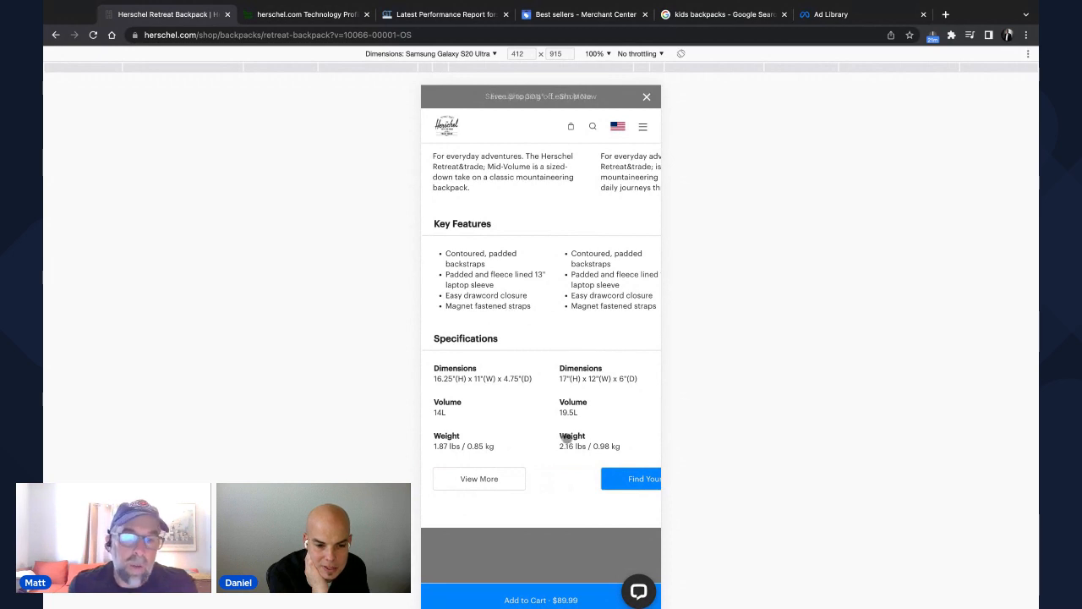
{"action": "scroll", "scroll_direction": "right", "scroll_amount": 3}
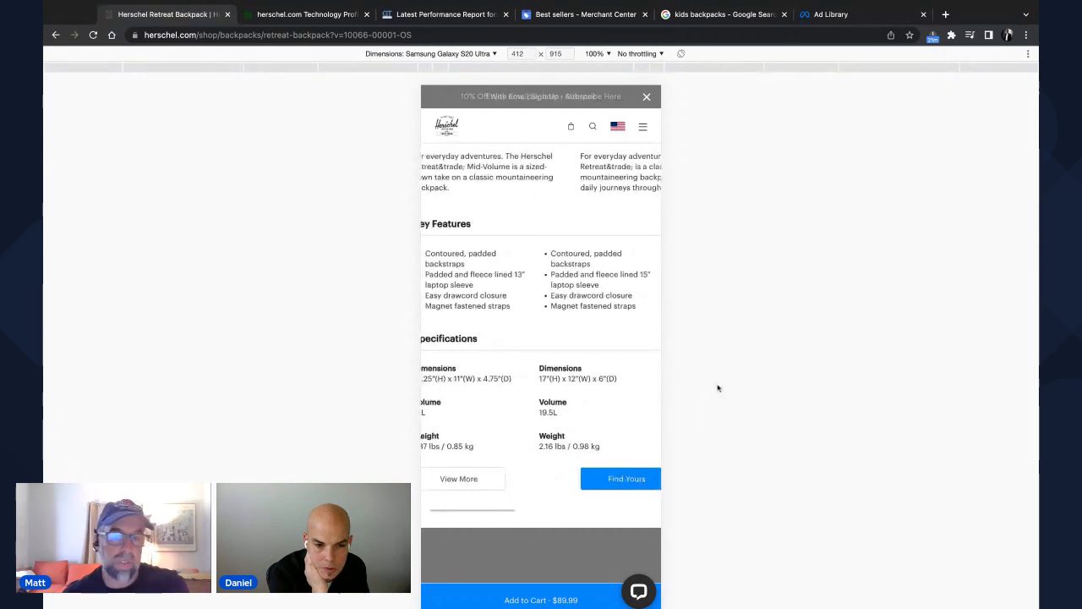
{"action": "scroll", "scroll_direction": "up", "scroll_amount": 3}
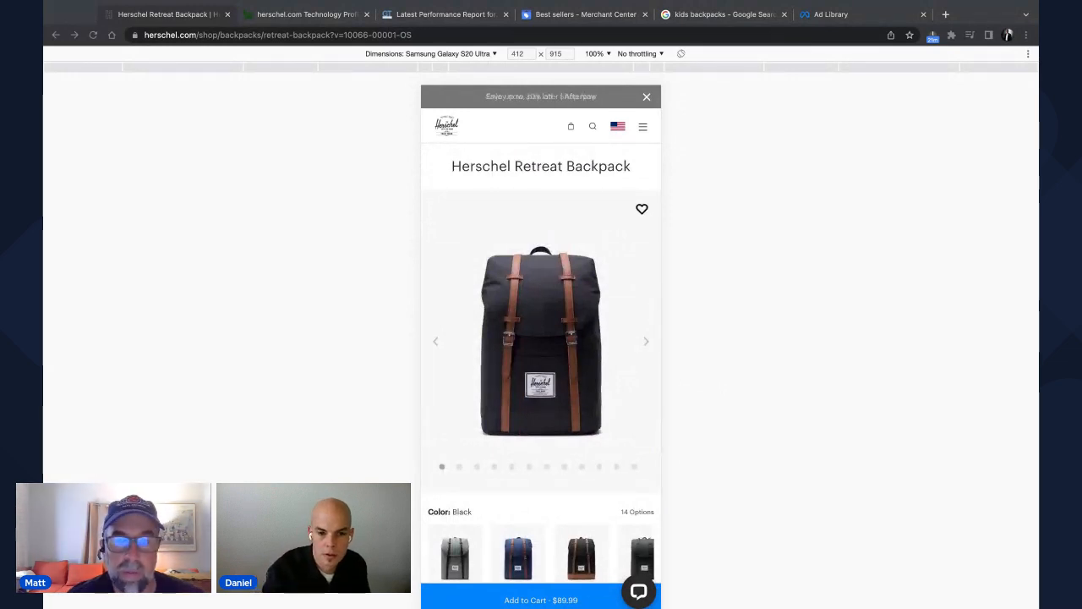
{"action": "scroll", "scroll_direction": "down", "scroll_amount": 3}
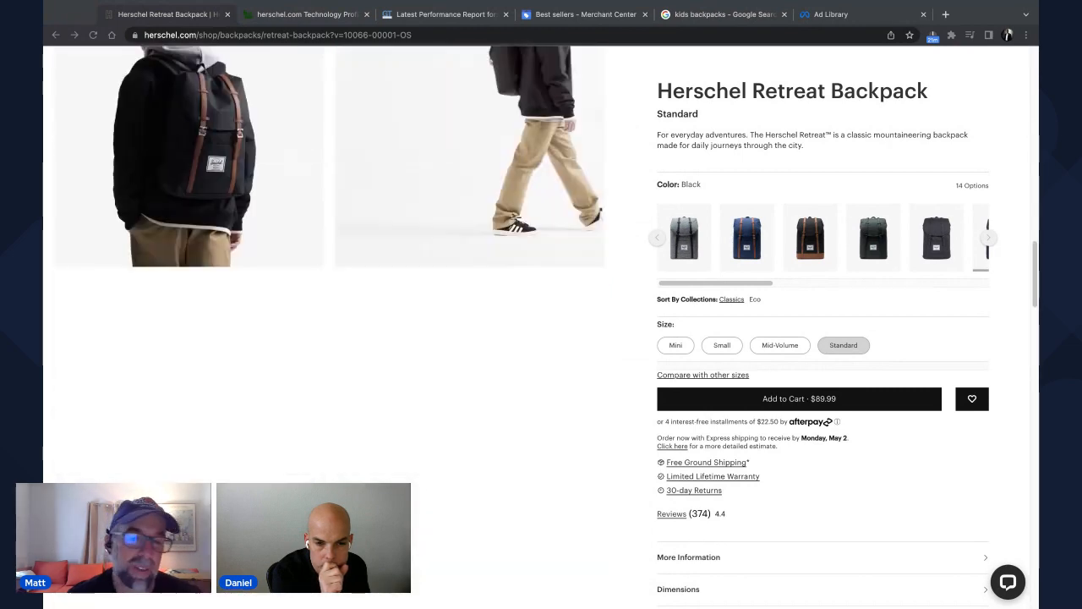
{"action": "scroll", "scroll_direction": "down", "scroll_amount": 3}
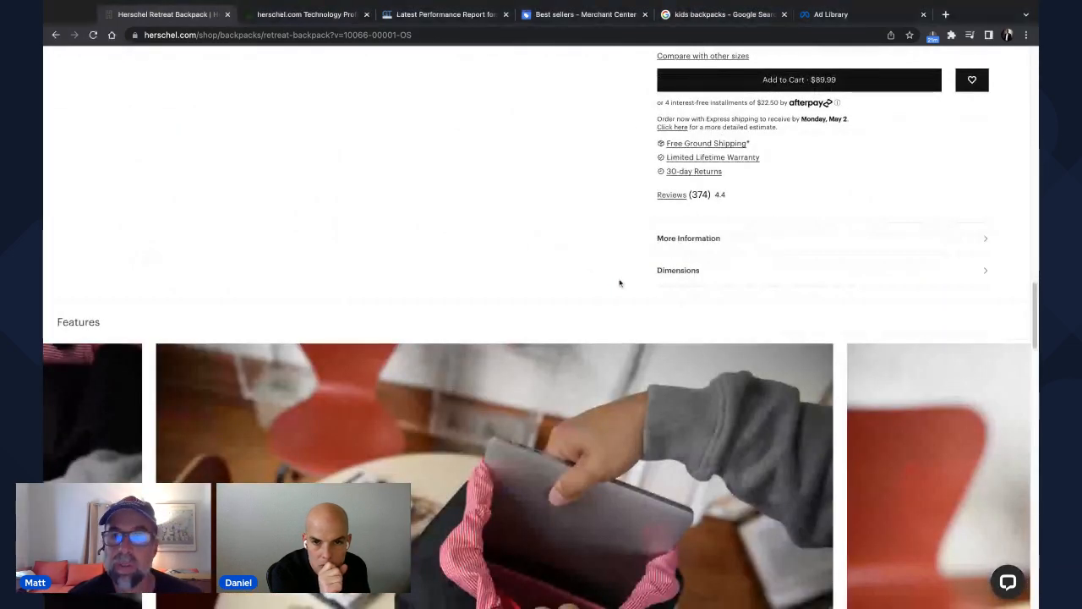
{"action": "scroll", "scroll_direction": "down", "scroll_amount": 3}
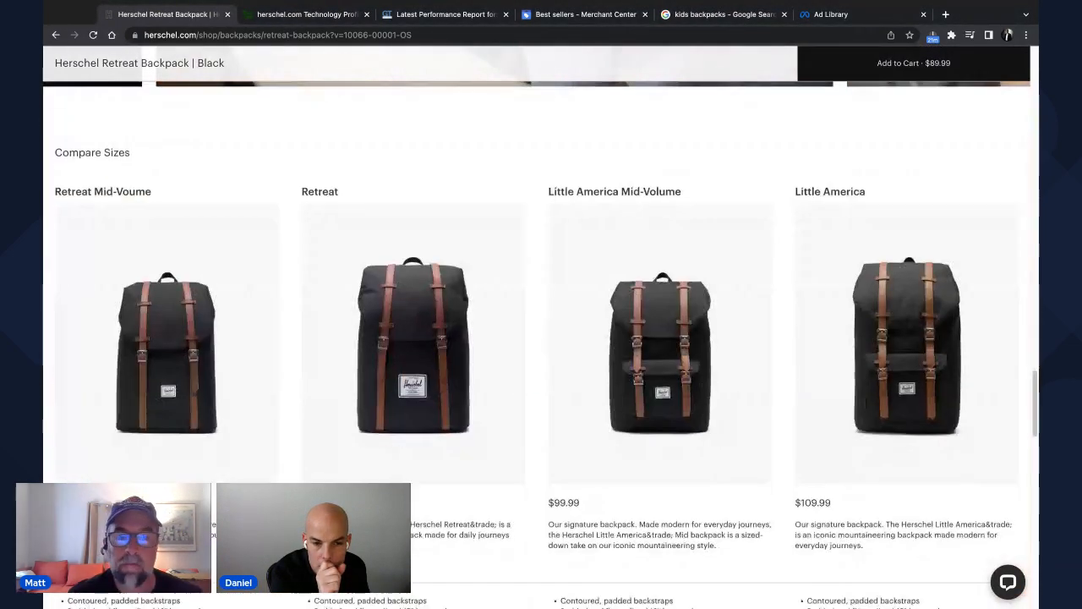
{"action": "scroll", "scroll_direction": "down", "scroll_amount": 3}
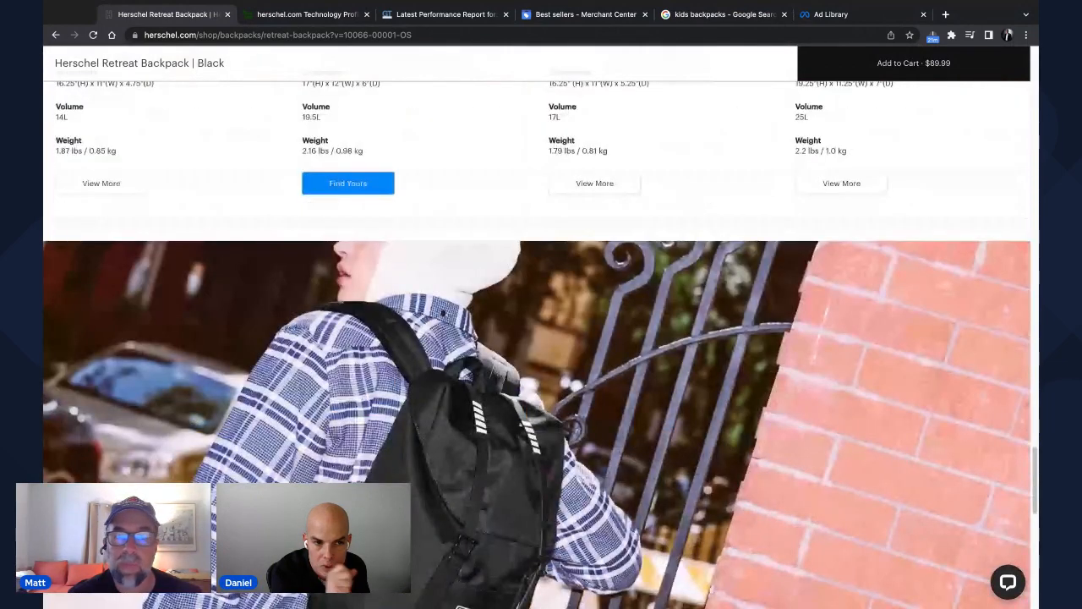
{"action": "scroll", "scroll_direction": "down", "scroll_amount": 3}
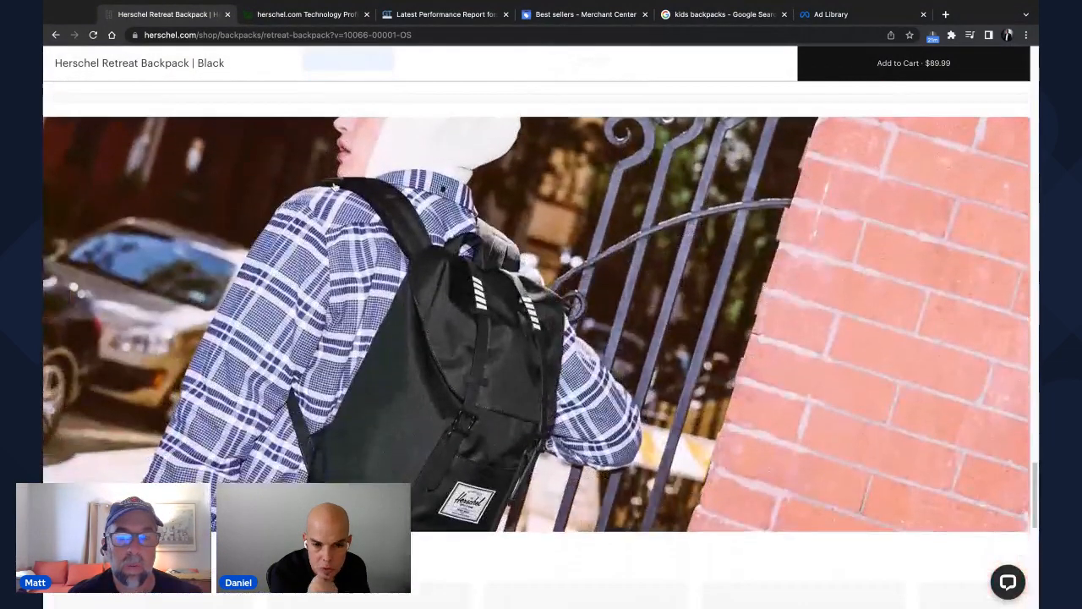
{"action": "scroll", "scroll_direction": "down", "scroll_amount": 3}
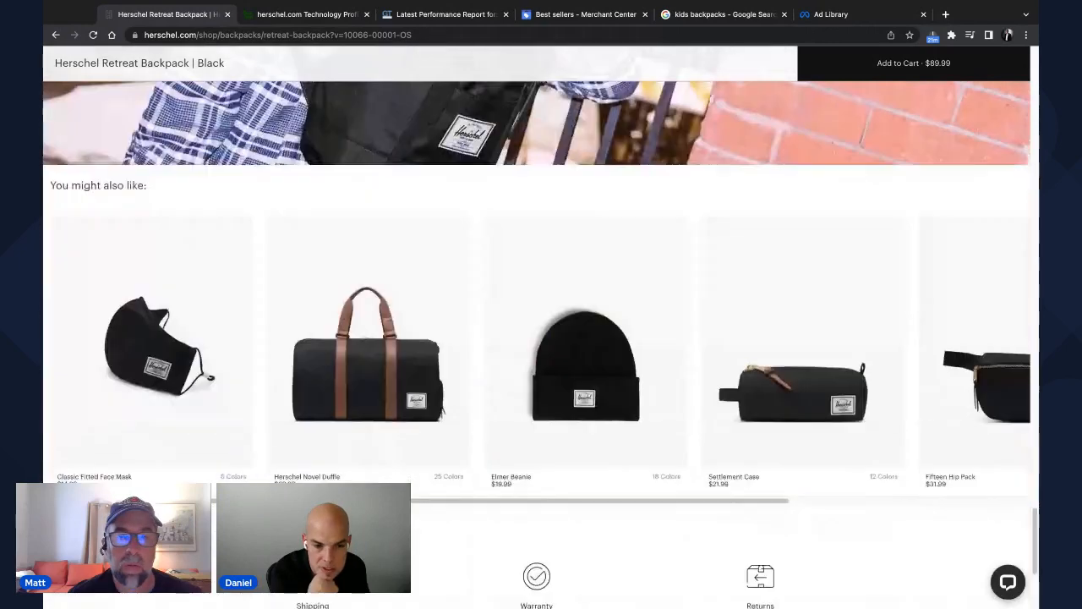
{"action": "scroll", "scroll_direction": "down", "scroll_amount": 3}
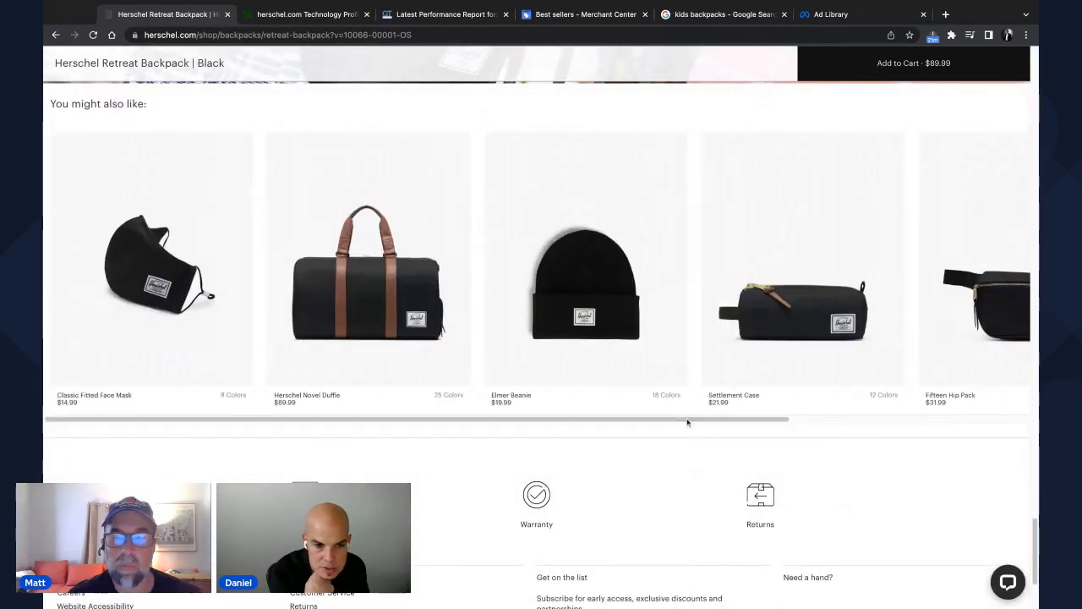
{"action": "scroll", "scroll_direction": "down", "scroll_amount": 3}
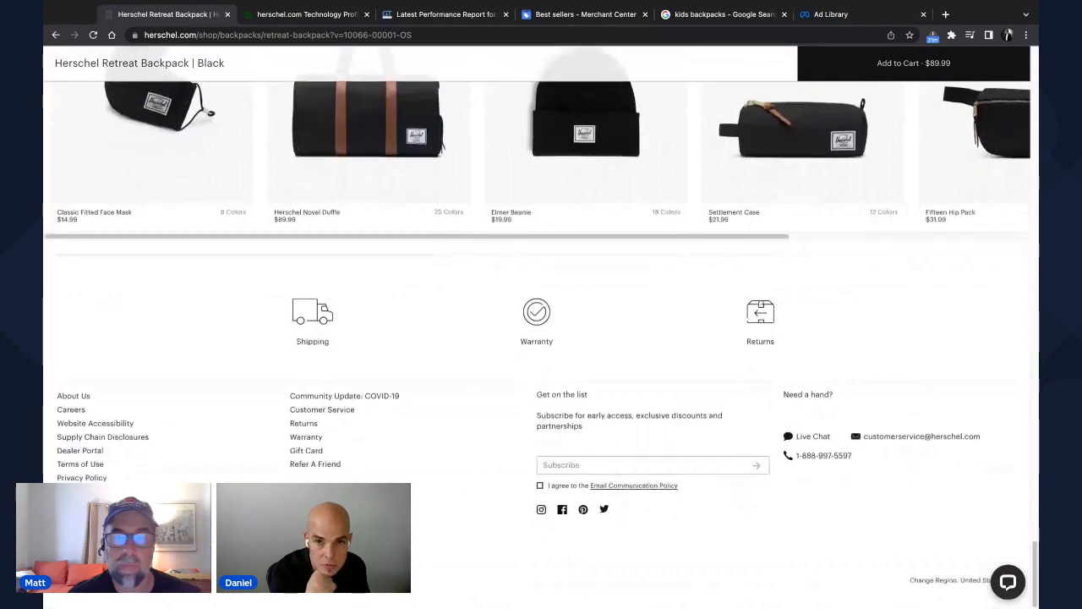
{"action": "scroll", "scroll_direction": "up", "scroll_amount": 3}
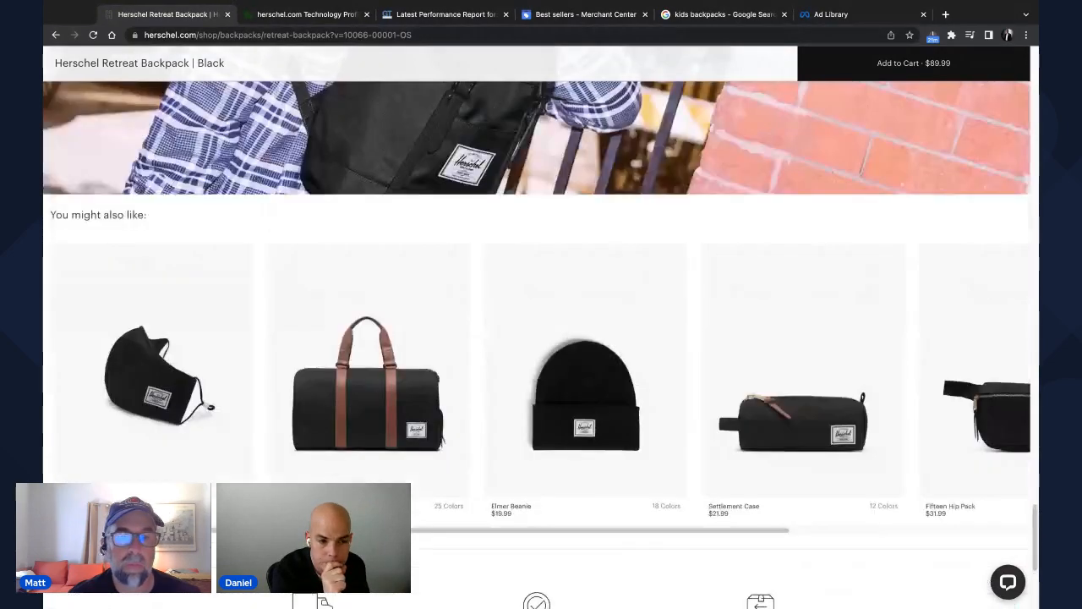
{"action": "scroll", "scroll_direction": "up", "scroll_amount": 3}
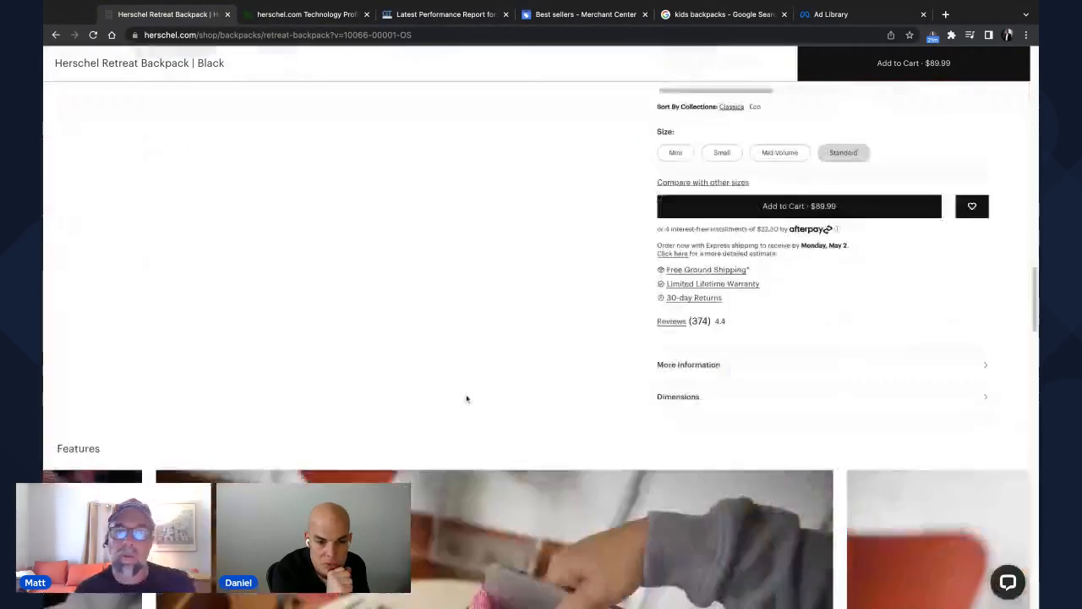
{"action": "scroll", "scroll_direction": "up", "scroll_amount": 3}
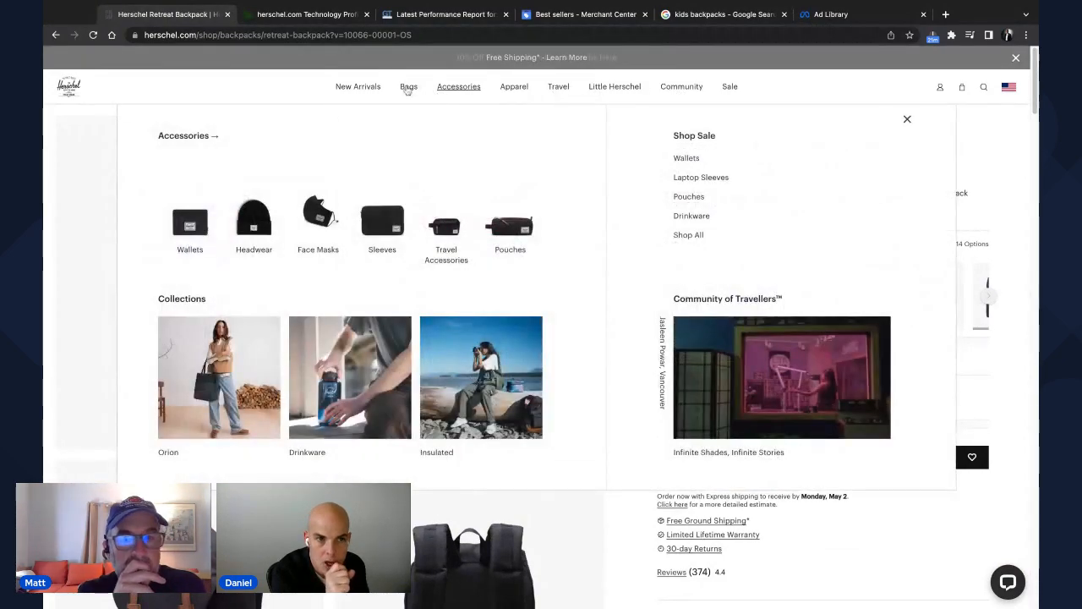
- Show the Bags mega menu (Backpacks, Duffles, Hip Packs, Totes), then return to BuiltWith's herschel.com profile
{"action": "left_click", "coordinate": [410, 87]}
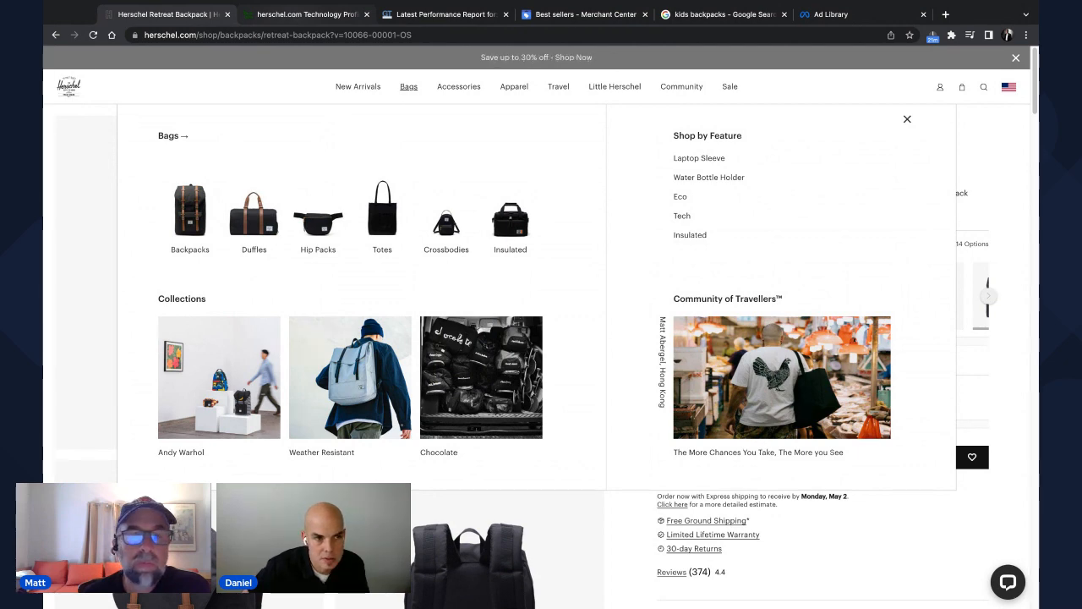
{"action": "left_click", "coordinate": [305, 13]}
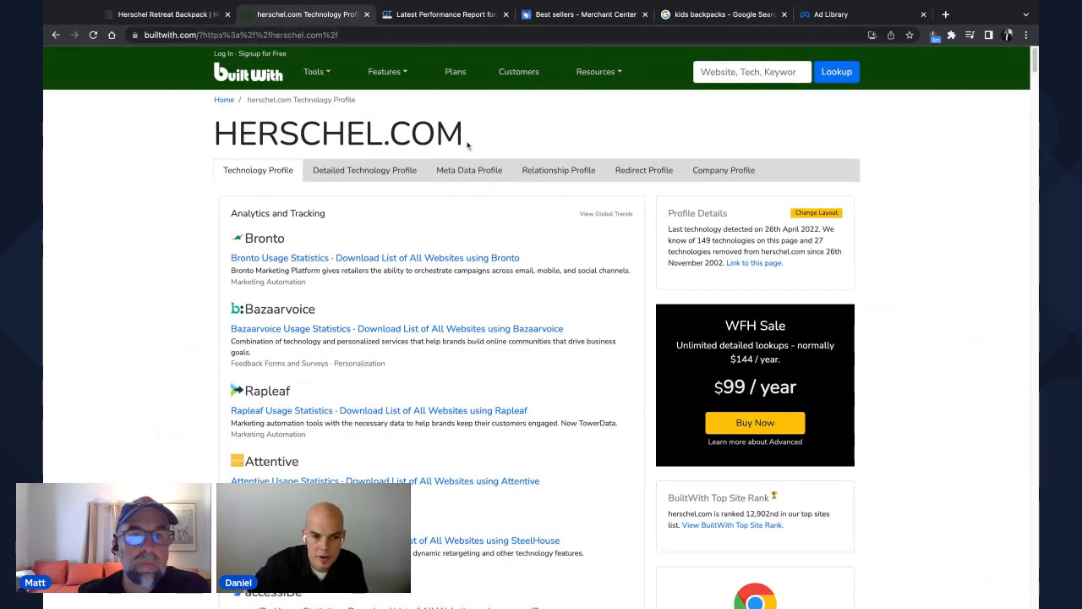
{"action": "mouse_move", "coordinate": [953, 404]}
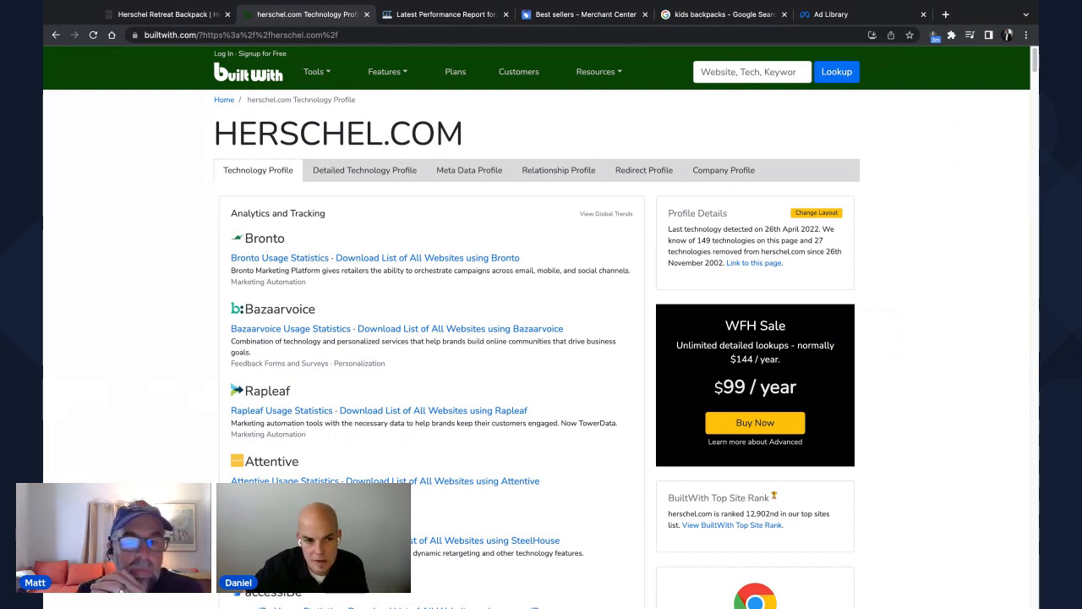
{"action": "mouse_move", "coordinate": [997, 150]}
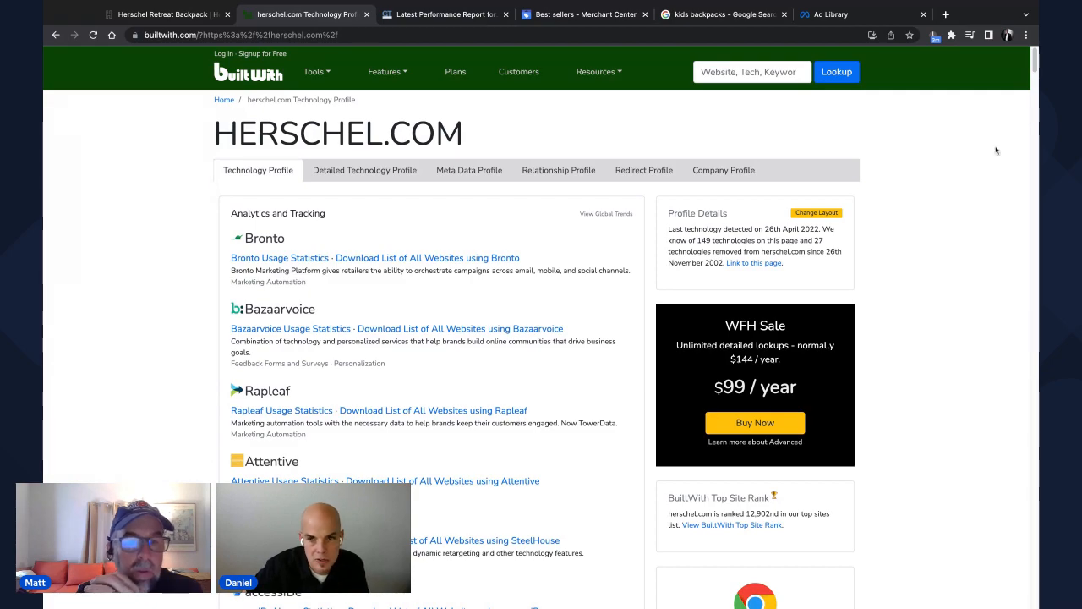
{"action": "scroll", "scroll_direction": "down", "scroll_amount": 3}
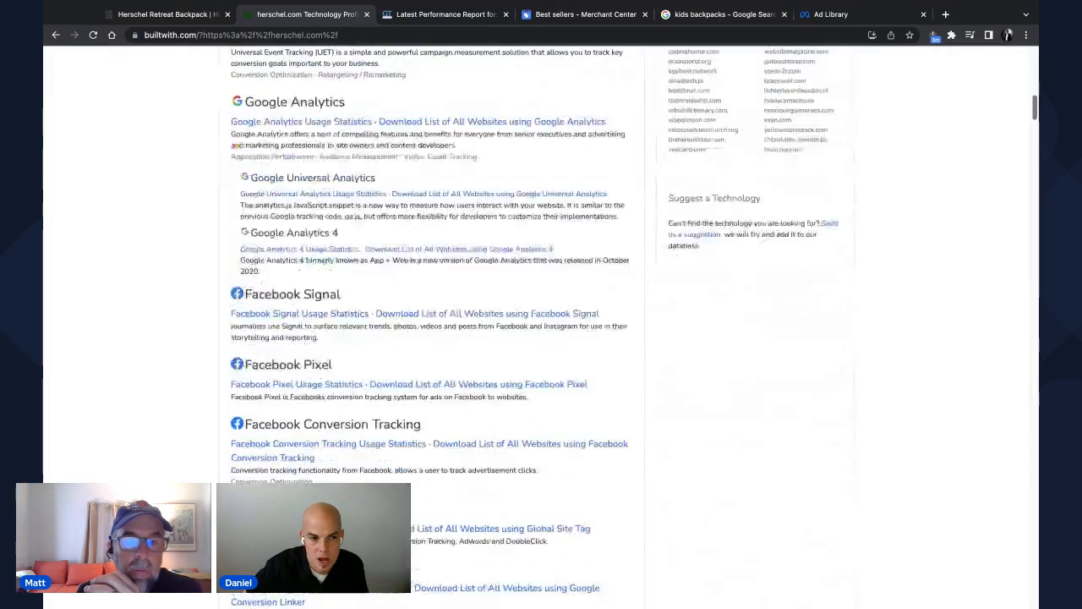
{"action": "scroll", "scroll_direction": "down", "scroll_amount": 3}
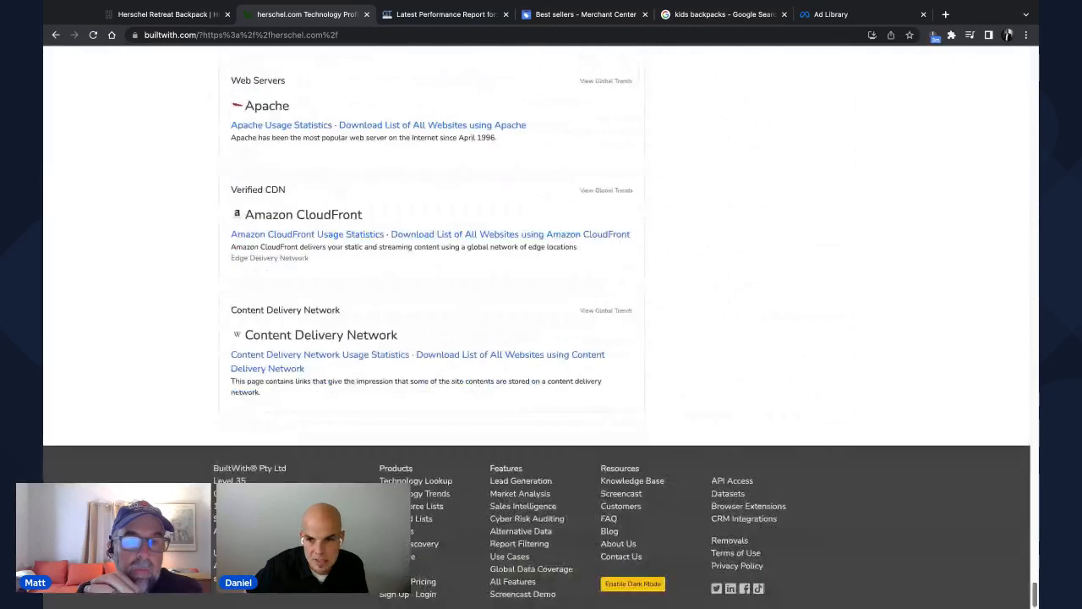
{"action": "scroll", "scroll_direction": "up", "scroll_amount": 3}
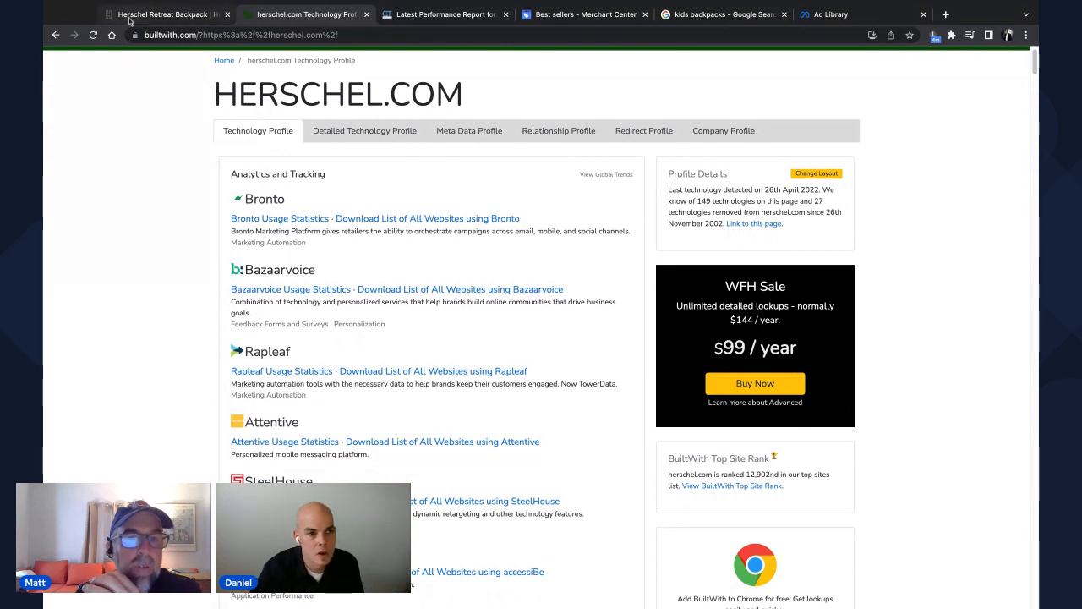
- Revisit the Retreat Backpack's 374 reviews averaging 4.4 and return to BuiltWith
{"action": "left_click", "coordinate": [165, 14]}
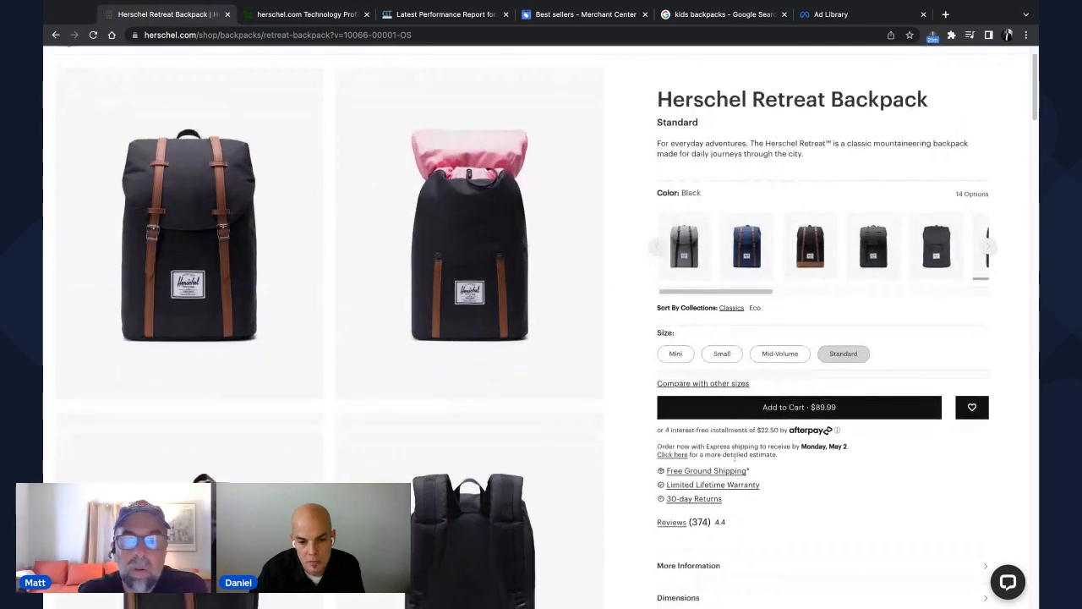
{"action": "left_click", "coordinate": [670, 521]}
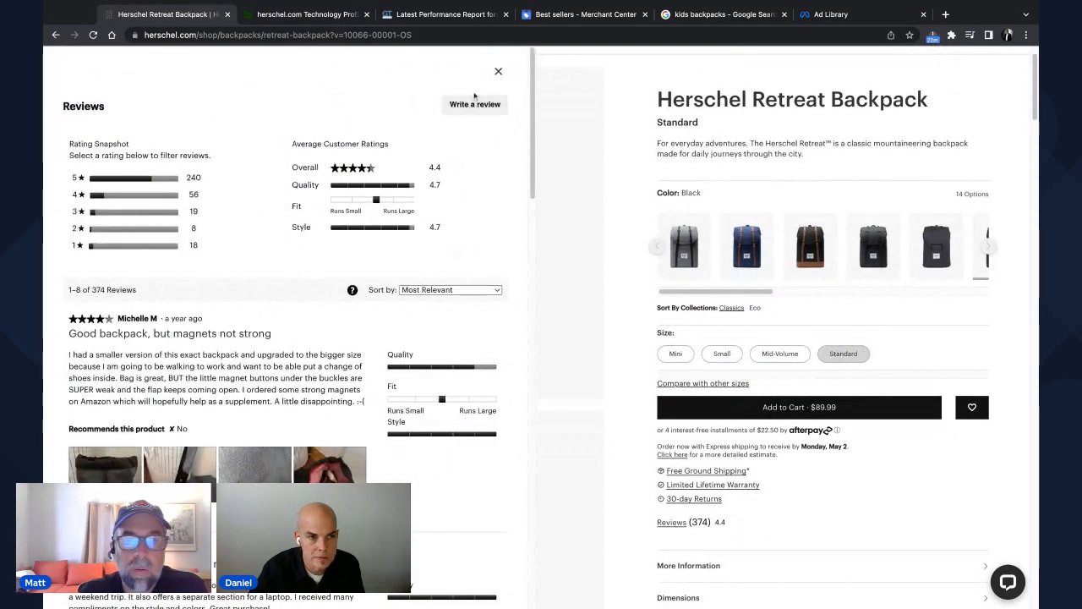
{"action": "left_click", "coordinate": [305, 13]}
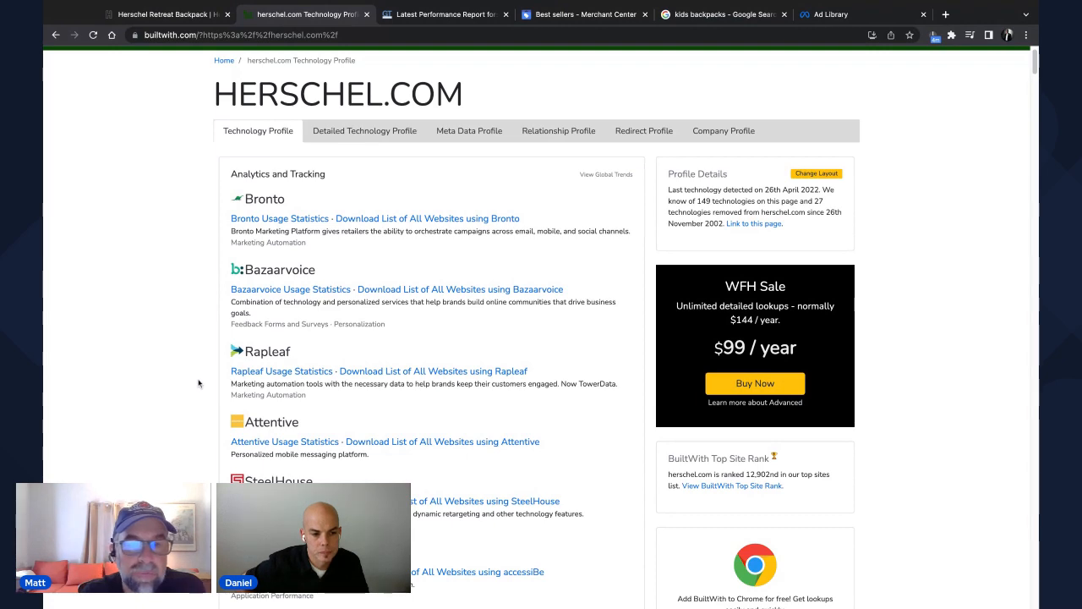
- Review herschel.com's Analytics and Tracking tools from Bronto, Bazaarvoice and Attentive to Hotjar, CrazyEgg and Bing
{"action": "scroll", "scroll_direction": "up", "scroll_amount": 3}
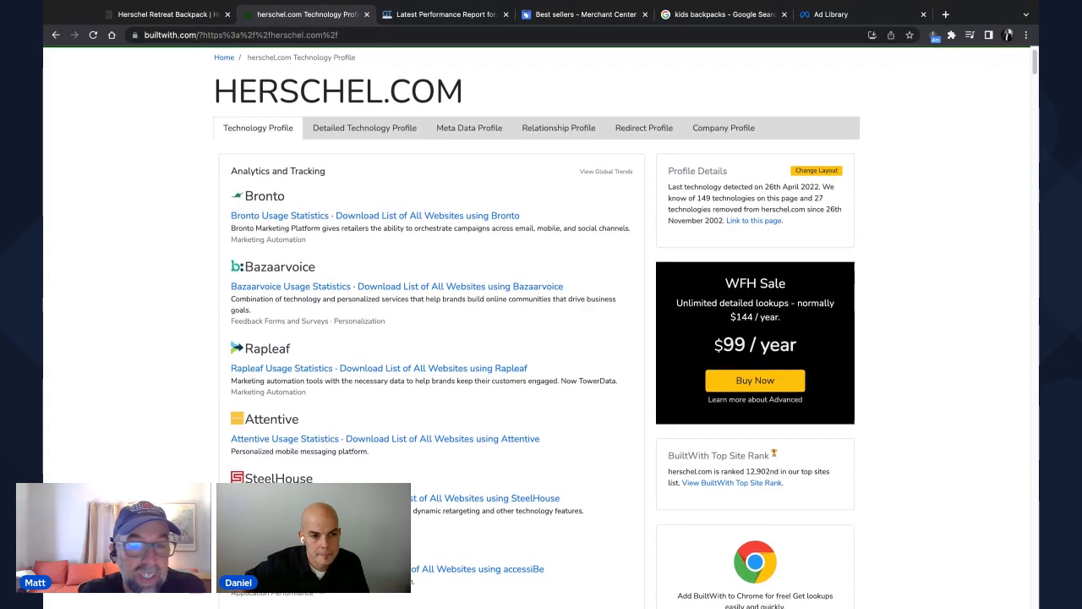
{"action": "scroll", "scroll_direction": "down", "scroll_amount": 3}
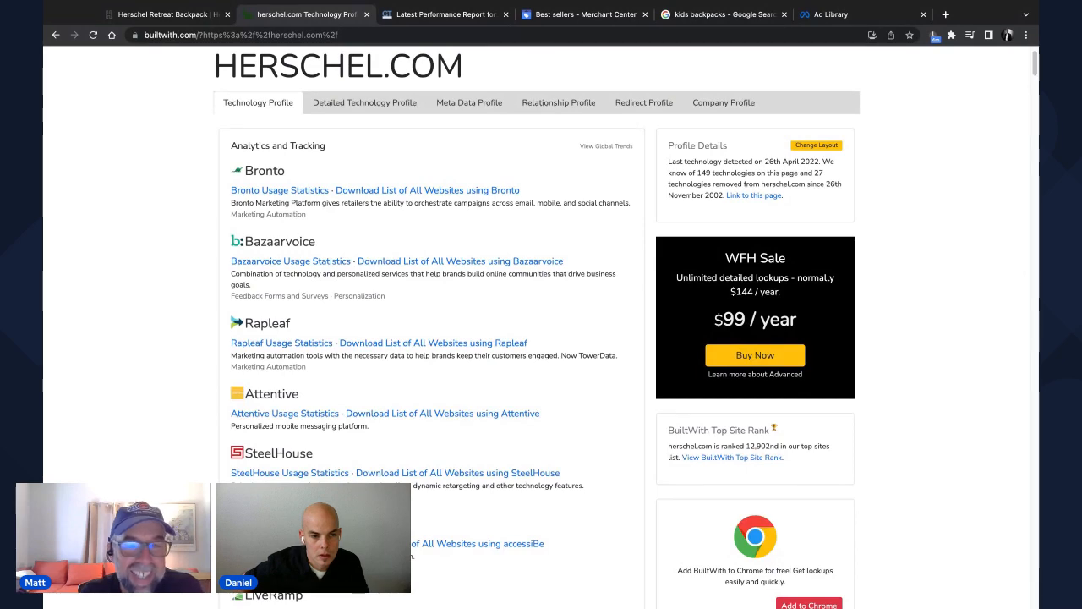
{"action": "scroll", "scroll_direction": "down", "scroll_amount": 3}
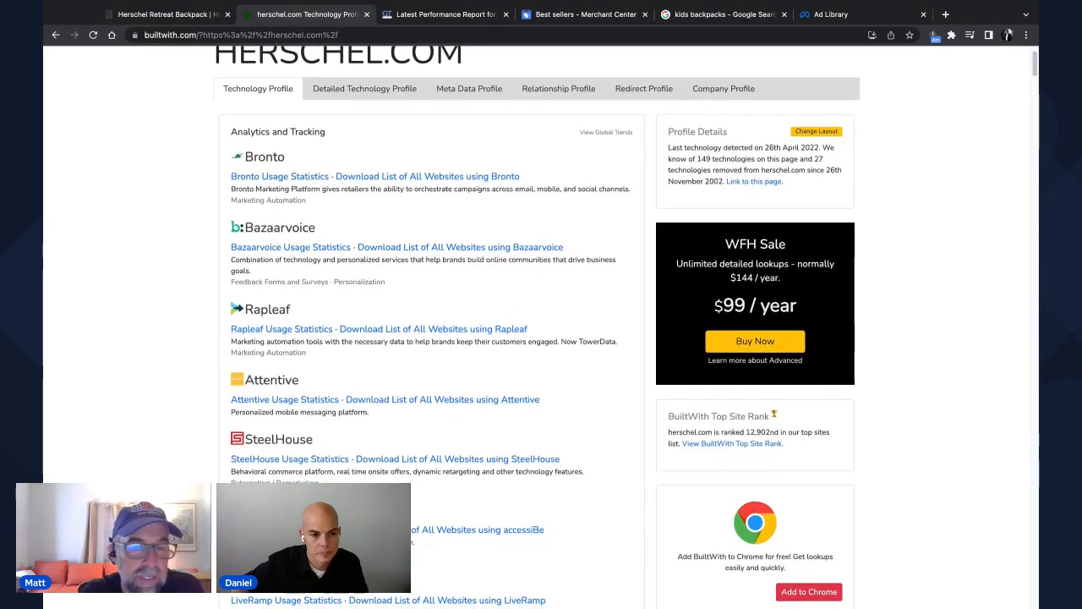
{"action": "scroll", "scroll_direction": "down", "scroll_amount": 3}
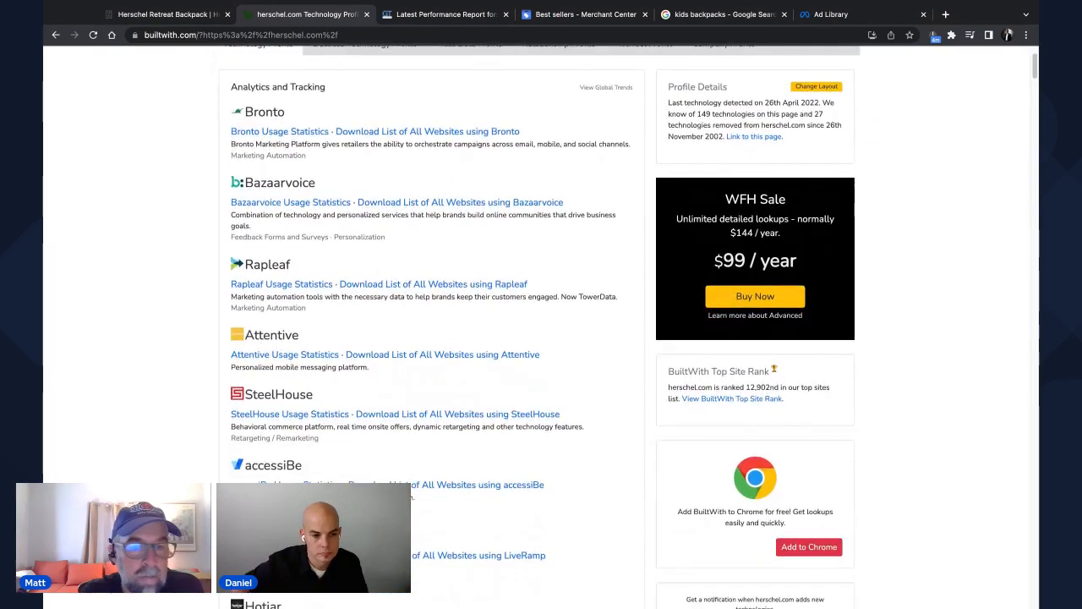
{"action": "scroll", "scroll_direction": "down", "scroll_amount": 3}
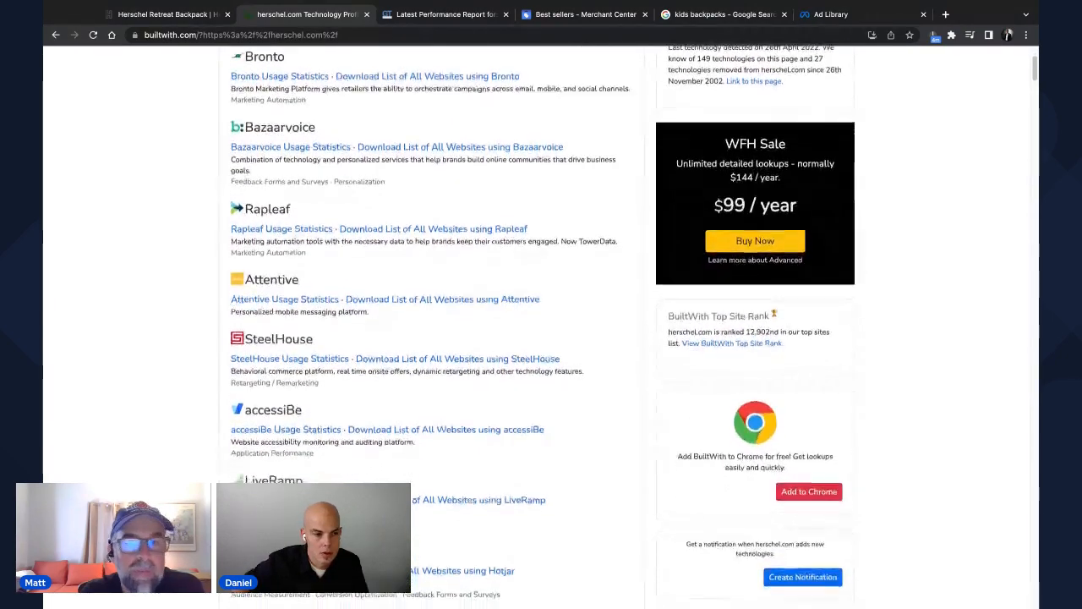
{"action": "scroll", "scroll_direction": "down", "scroll_amount": 3}
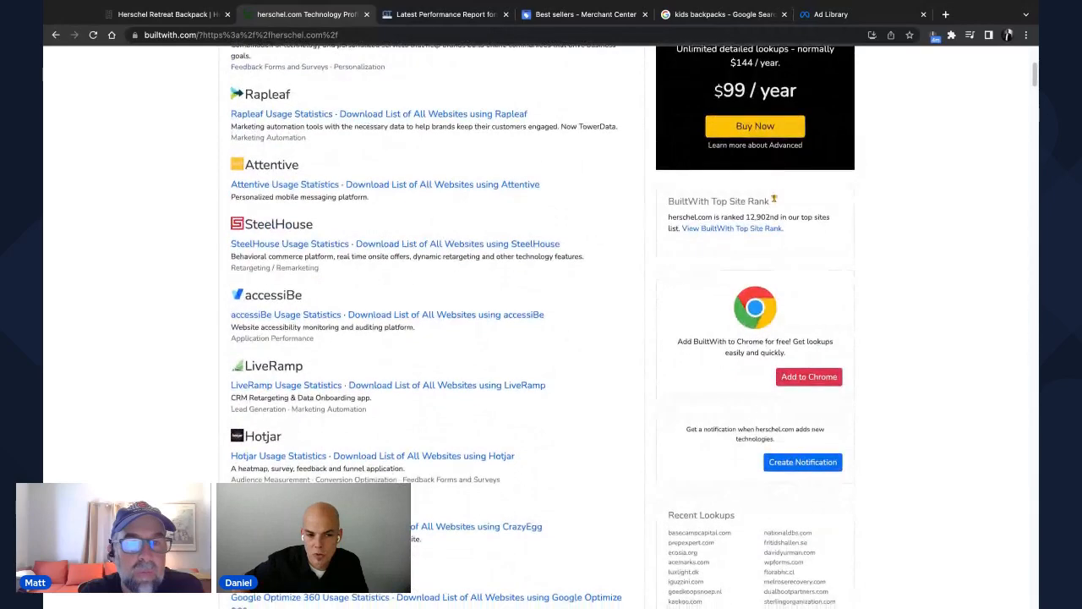
{"action": "scroll", "scroll_direction": "down", "scroll_amount": 3}
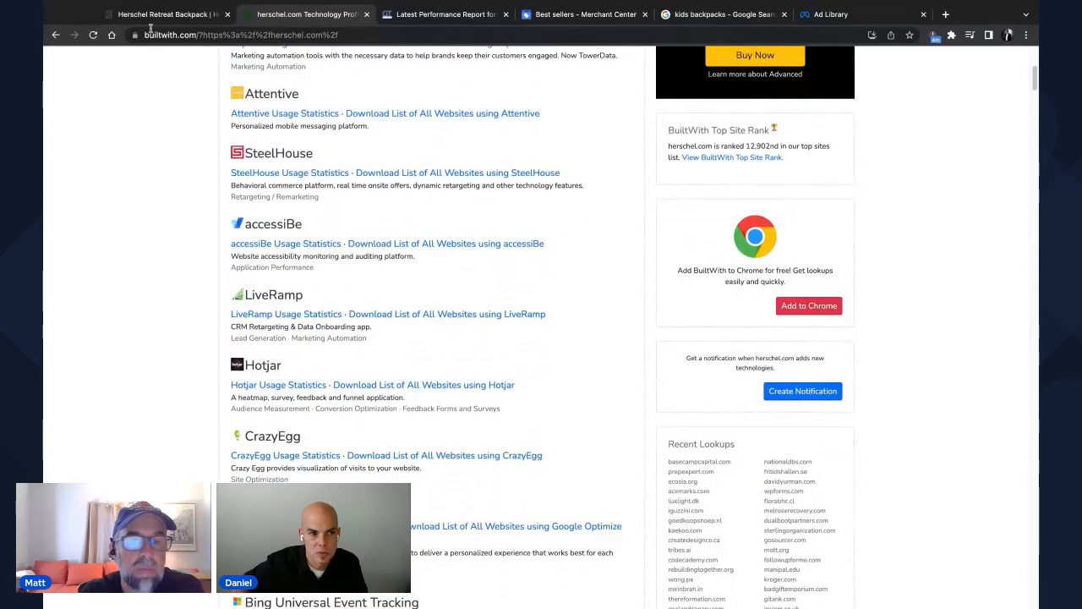
- Close the reviews panel on the Herschel product page and return to BuiltWith's analytics list
{"action": "left_click", "coordinate": [165, 14]}
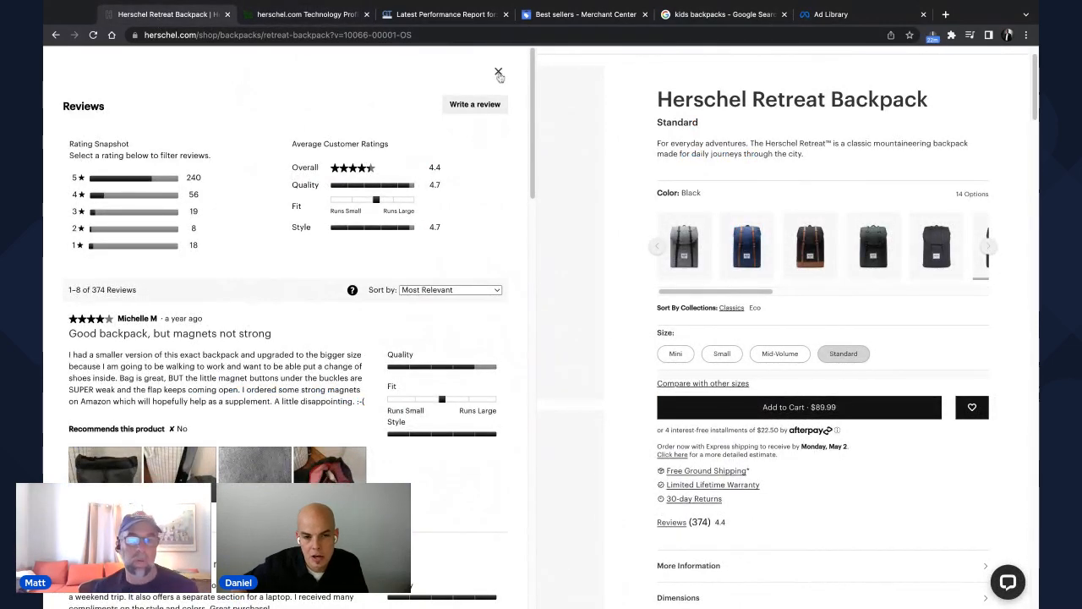
{"action": "left_click", "coordinate": [499, 72]}
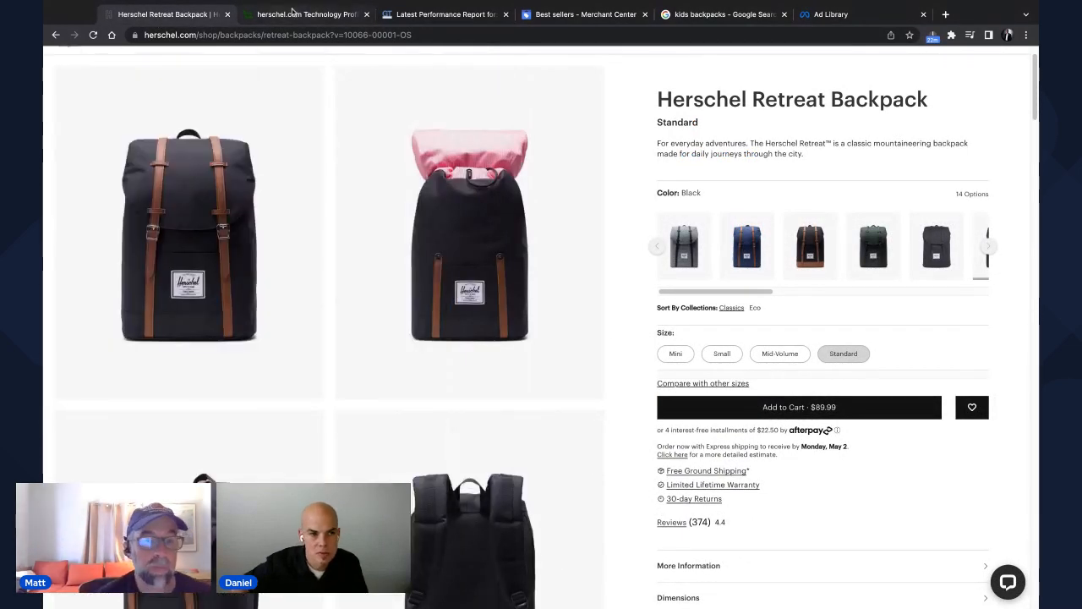
{"action": "left_click", "coordinate": [304, 14]}
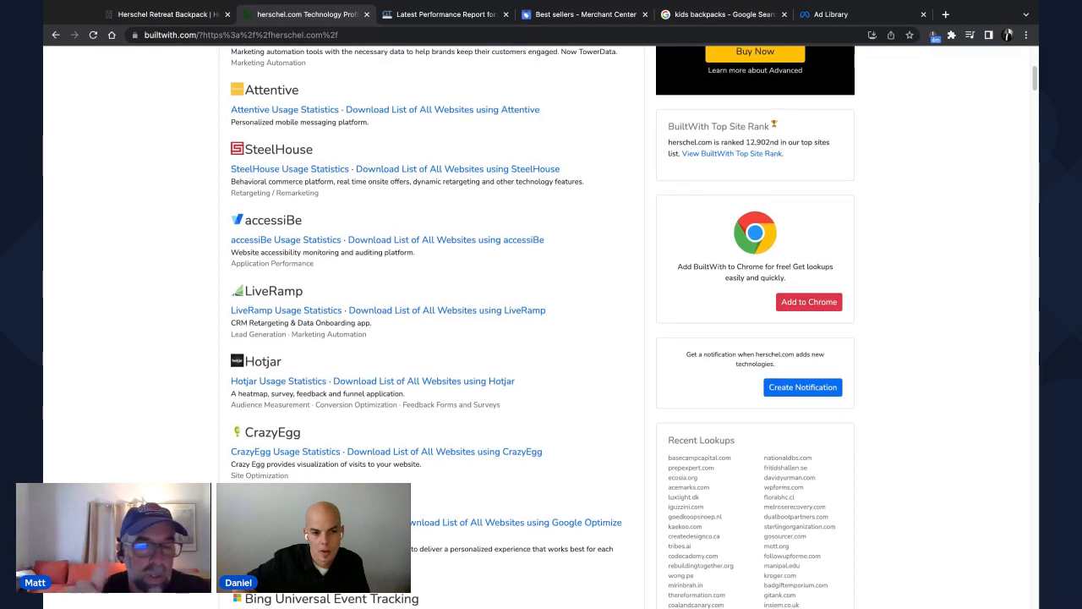
- Review the Facebook, Google, Yahoo and DoubleClick tracking tools detected on herschel.com
{"action": "scroll", "scroll_direction": "down", "scroll_amount": 3}
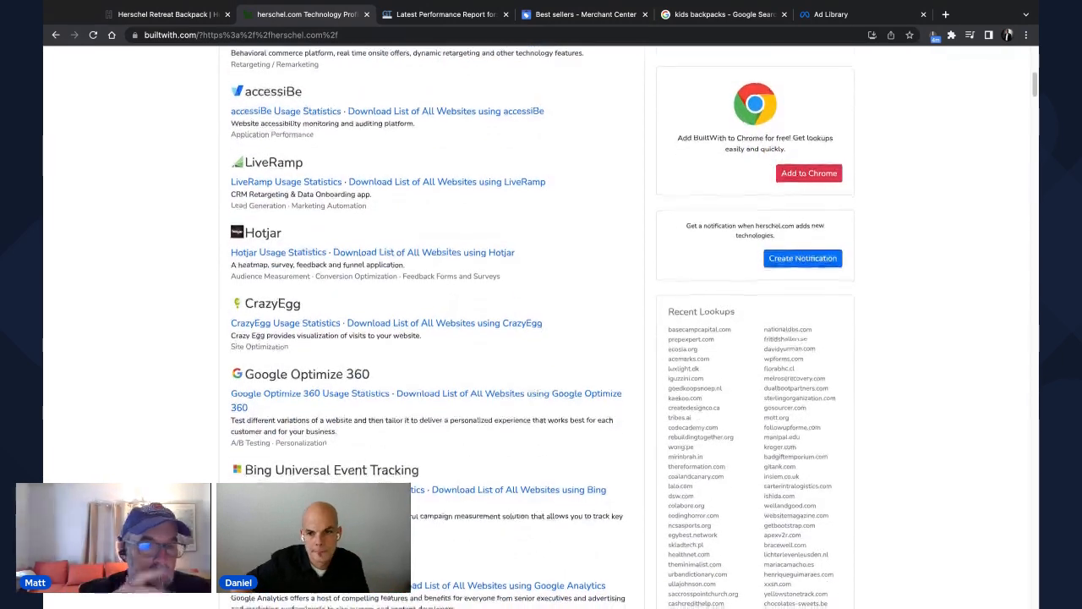
{"action": "scroll", "scroll_direction": "down", "scroll_amount": 3}
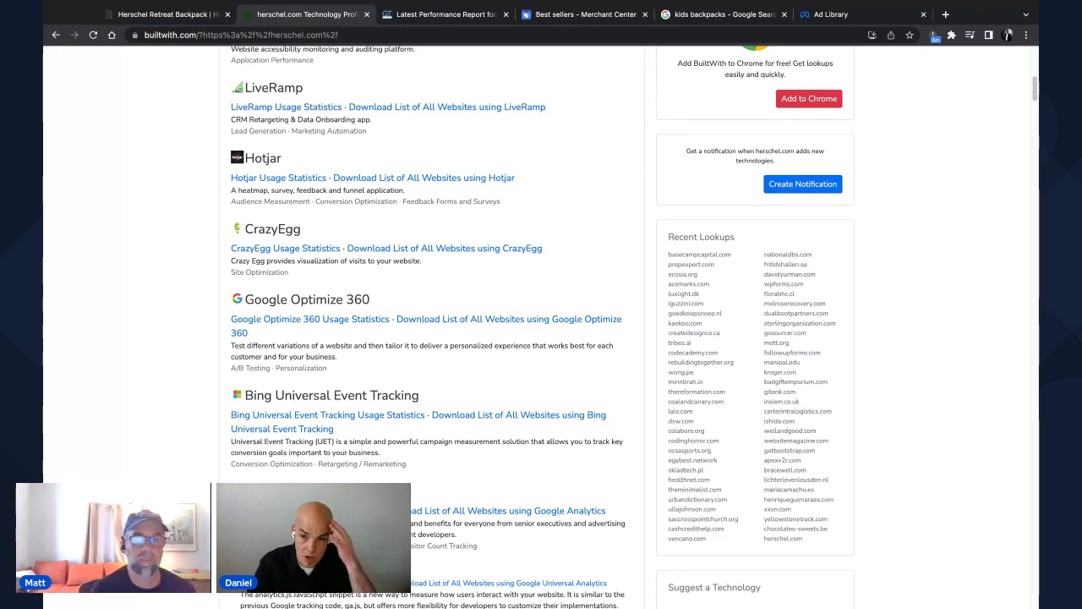
{"action": "scroll", "scroll_direction": "down", "scroll_amount": 3}
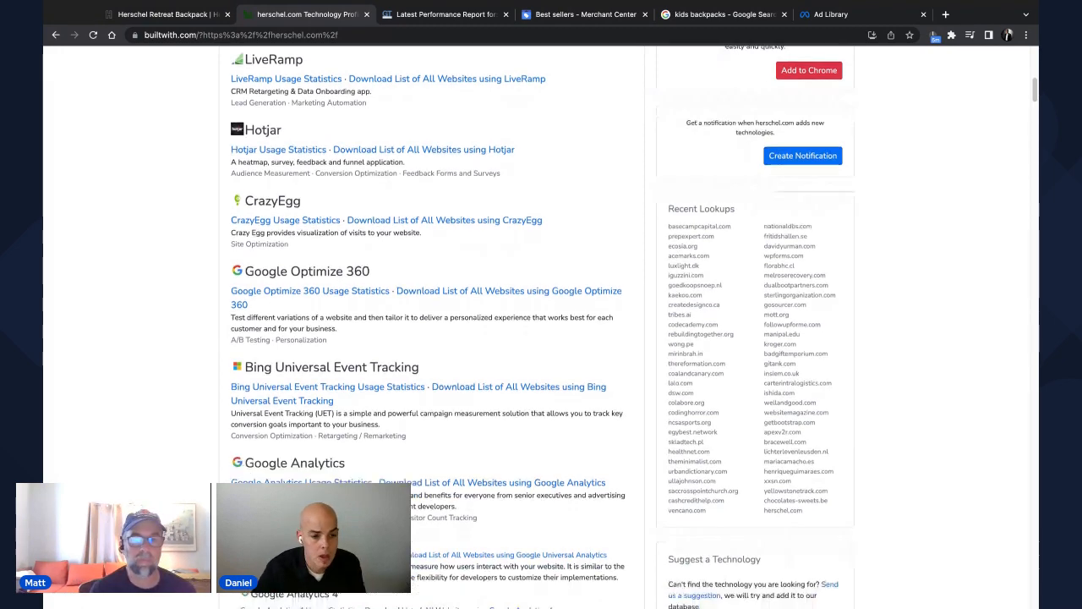
{"action": "scroll", "scroll_direction": "down", "scroll_amount": 3}
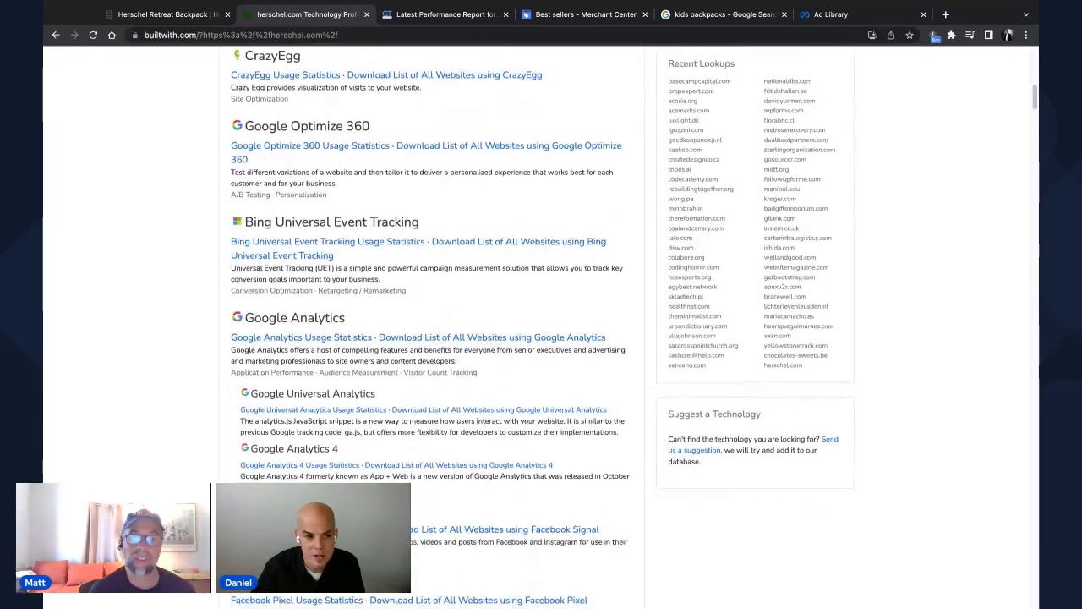
{"action": "scroll", "scroll_direction": "down", "scroll_amount": 3}
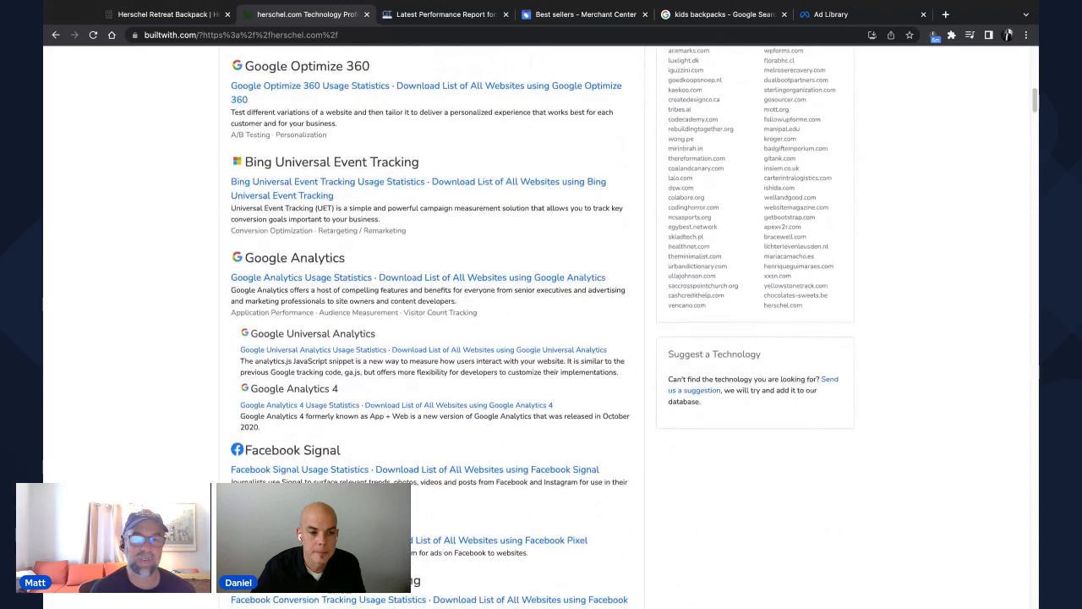
{"action": "scroll", "scroll_direction": "down", "scroll_amount": 3}
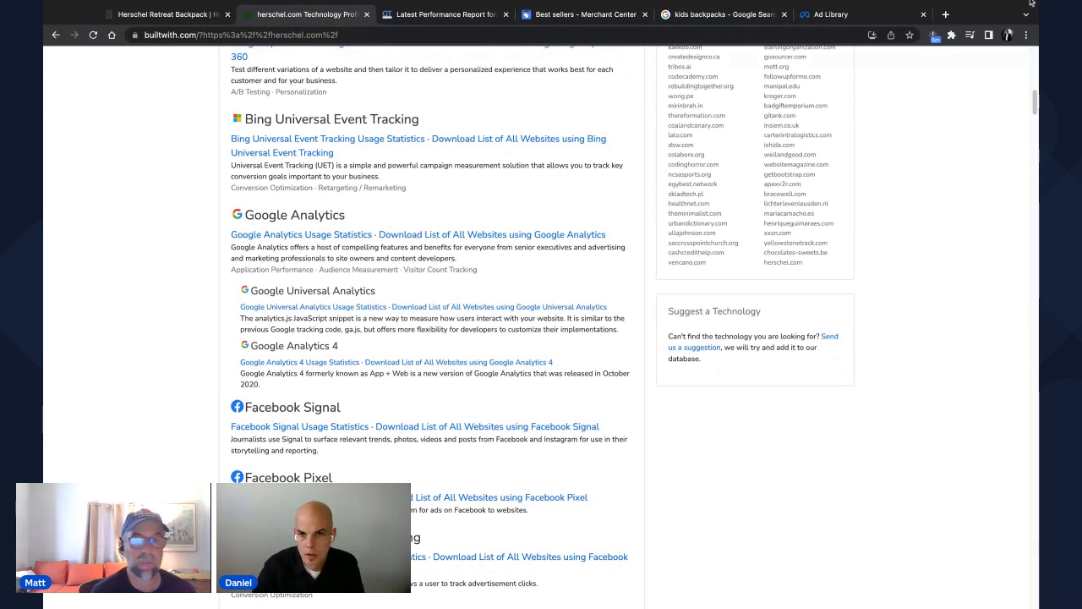
{"action": "mouse_move", "coordinate": [192, 470]}
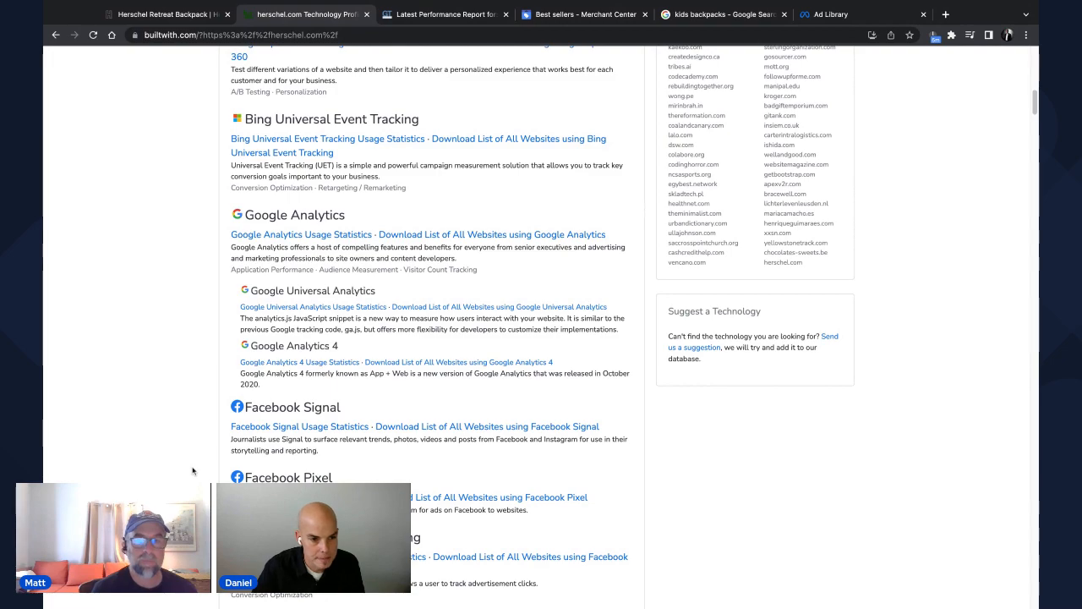
- Continue past Pinterest and TikTok tracking into the Widgets section with LiveChat and Noibu
{"action": "scroll", "scroll_direction": "down", "scroll_amount": 3}
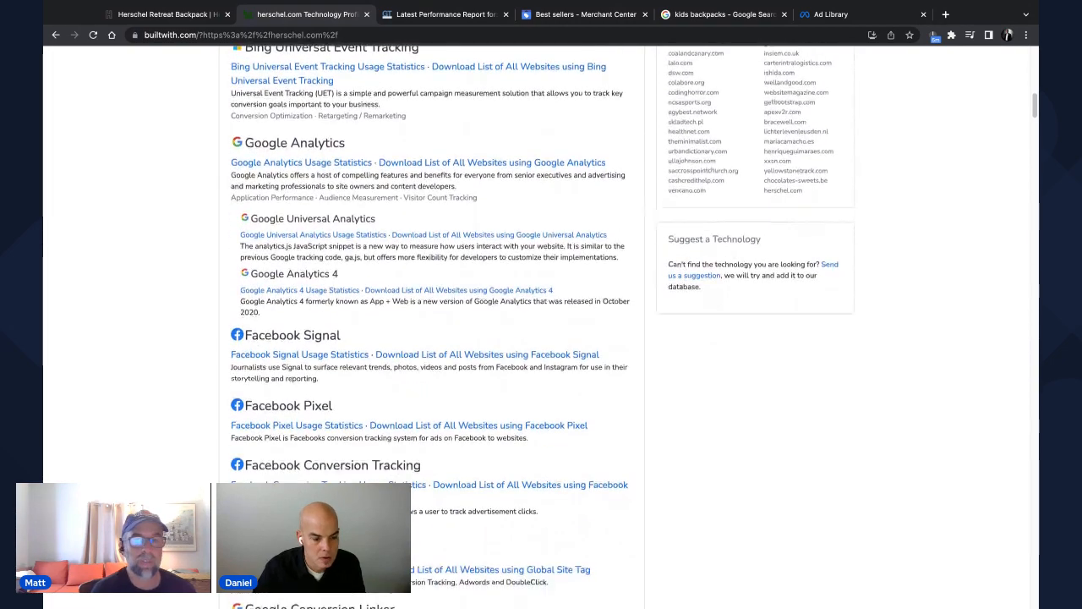
{"action": "scroll", "scroll_direction": "down", "scroll_amount": 3}
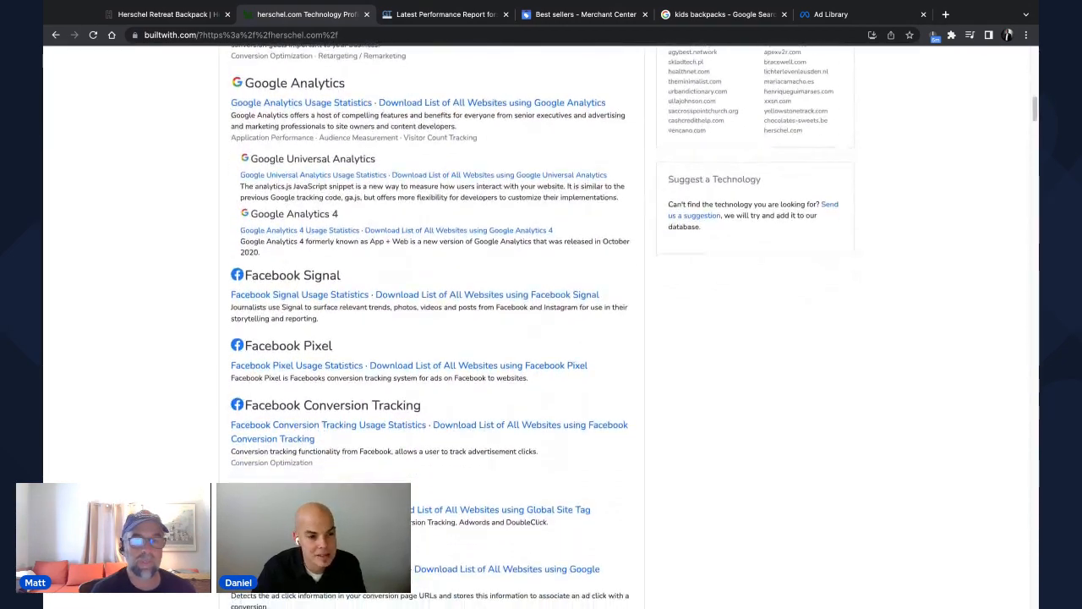
{"action": "scroll", "scroll_direction": "down", "scroll_amount": 3}
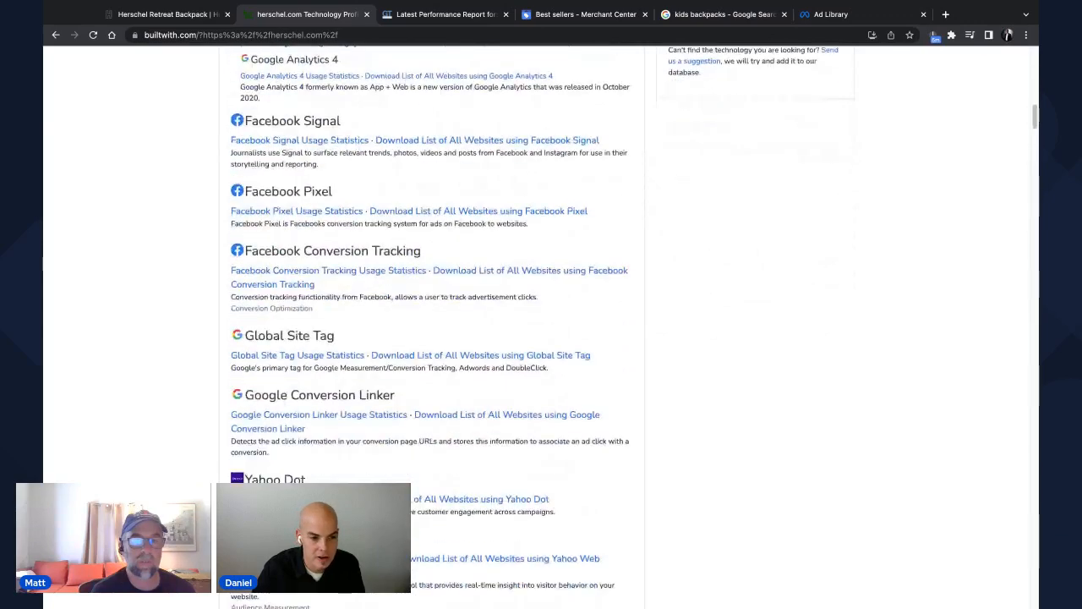
{"action": "scroll", "scroll_direction": "down", "scroll_amount": 3}
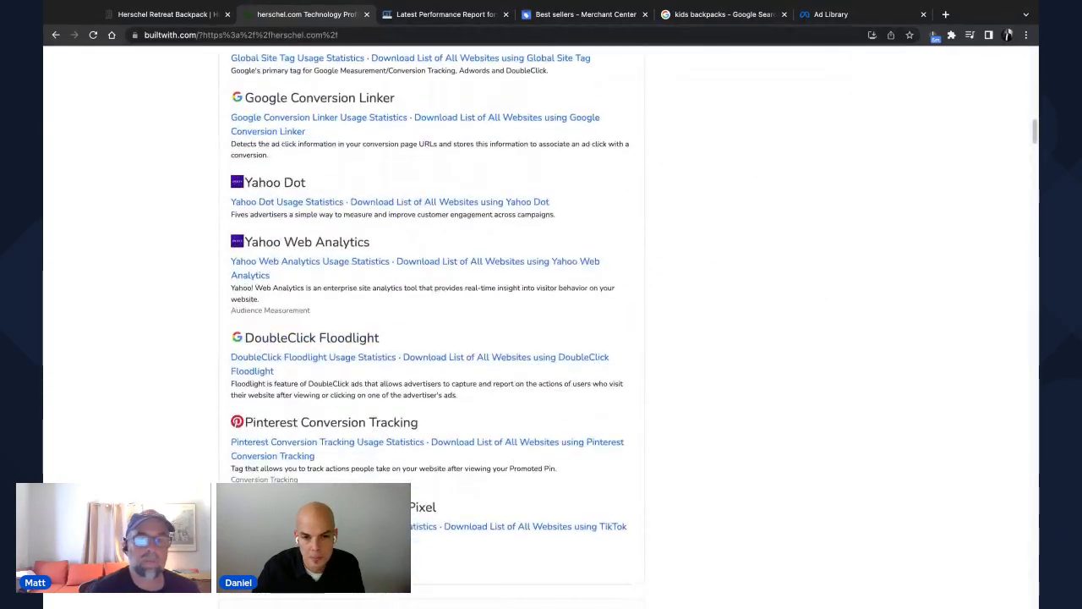
{"action": "scroll", "scroll_direction": "down", "scroll_amount": 3}
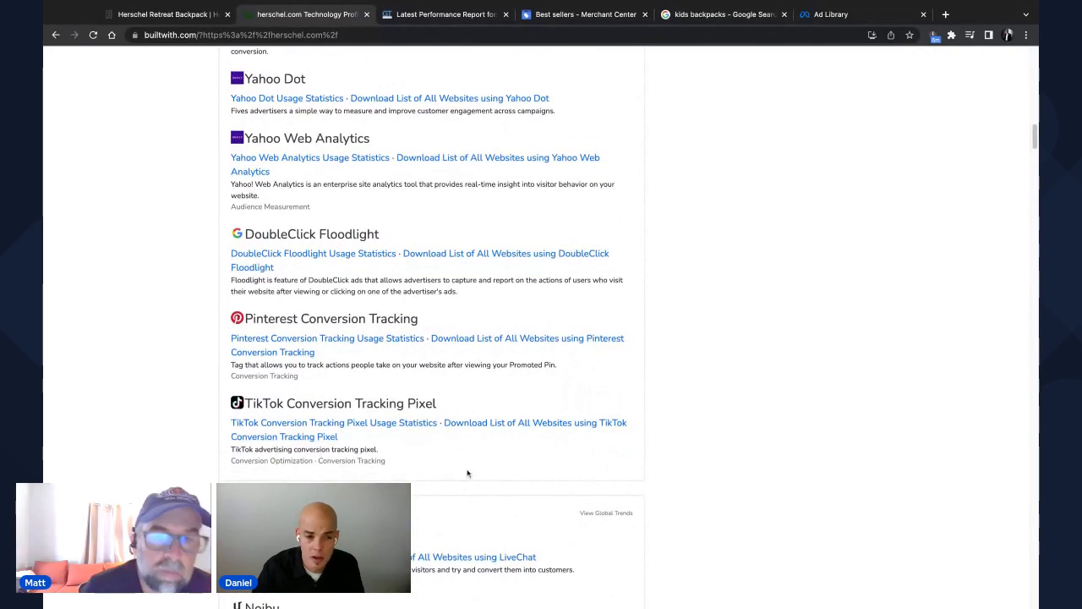
{"action": "scroll", "scroll_direction": "down", "scroll_amount": 3}
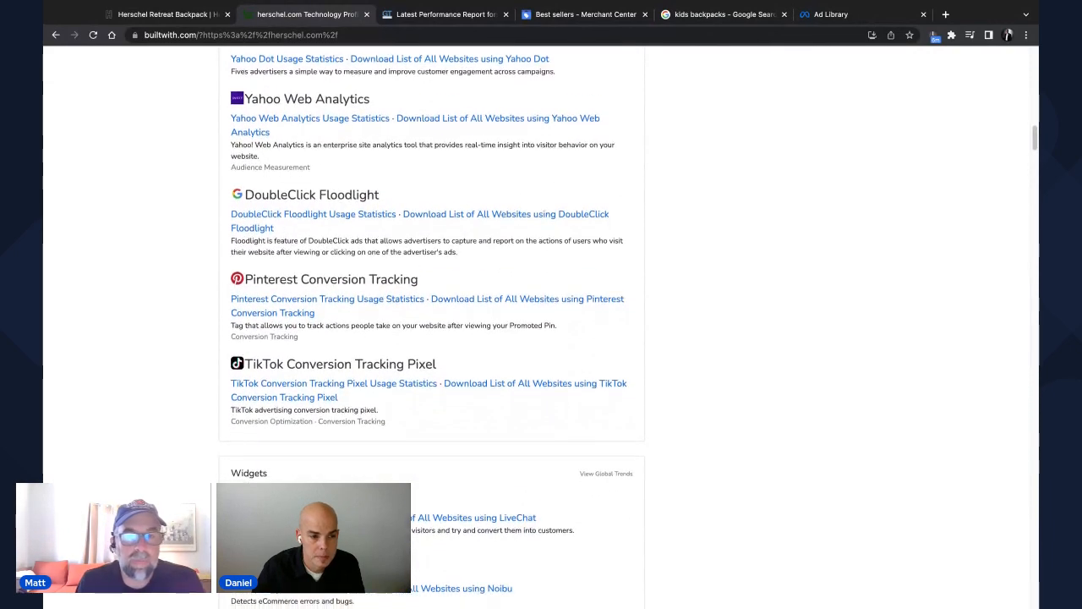
{"action": "scroll", "scroll_direction": "down", "scroll_amount": 3}
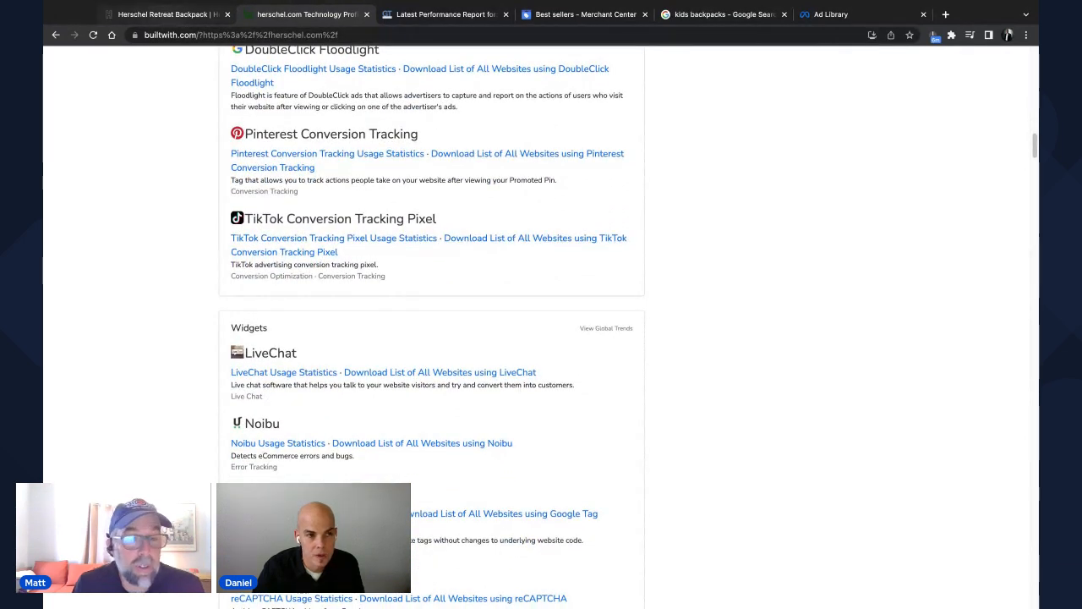
- Try starting Herschel's LiveChat with empty fields to confirm it requires name and e-mail first
{"action": "left_click", "coordinate": [166, 13]}
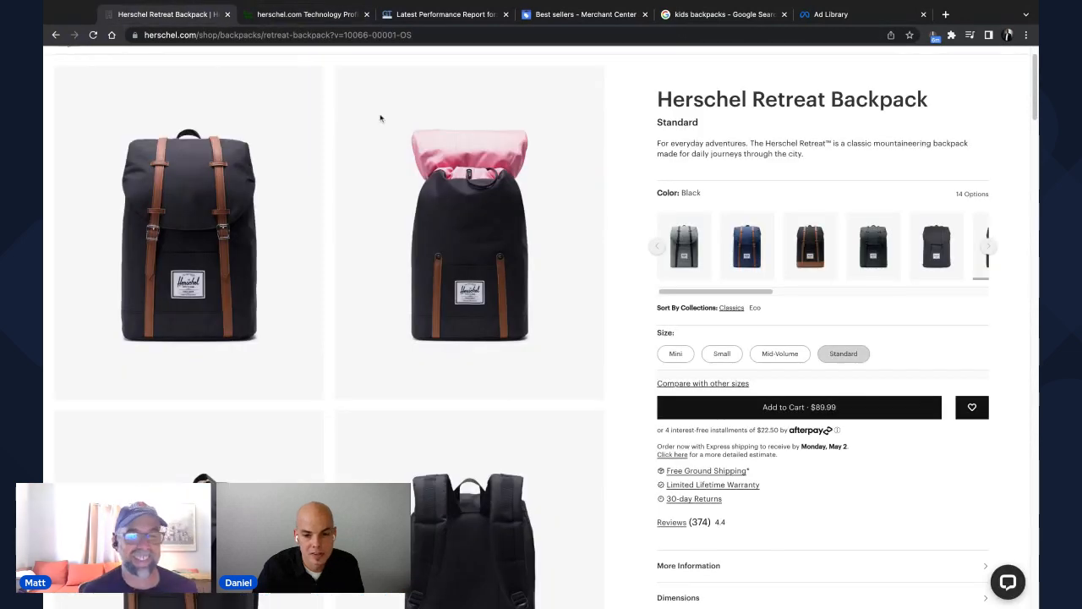
{"action": "left_click", "coordinate": [1007, 582]}
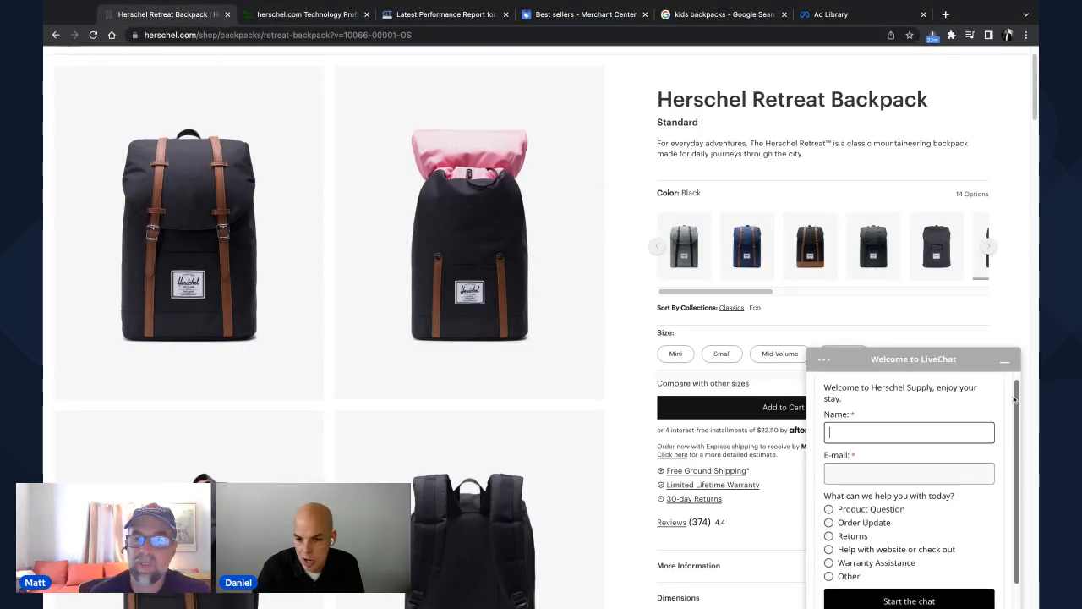
{"action": "left_click", "coordinate": [909, 600]}
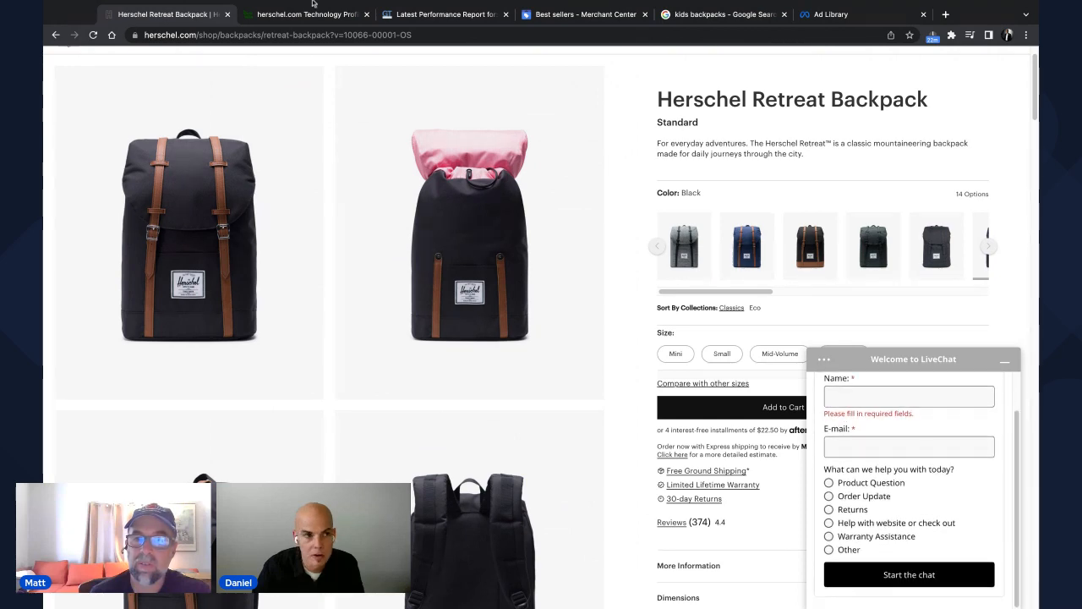
{"action": "left_click", "coordinate": [305, 14]}
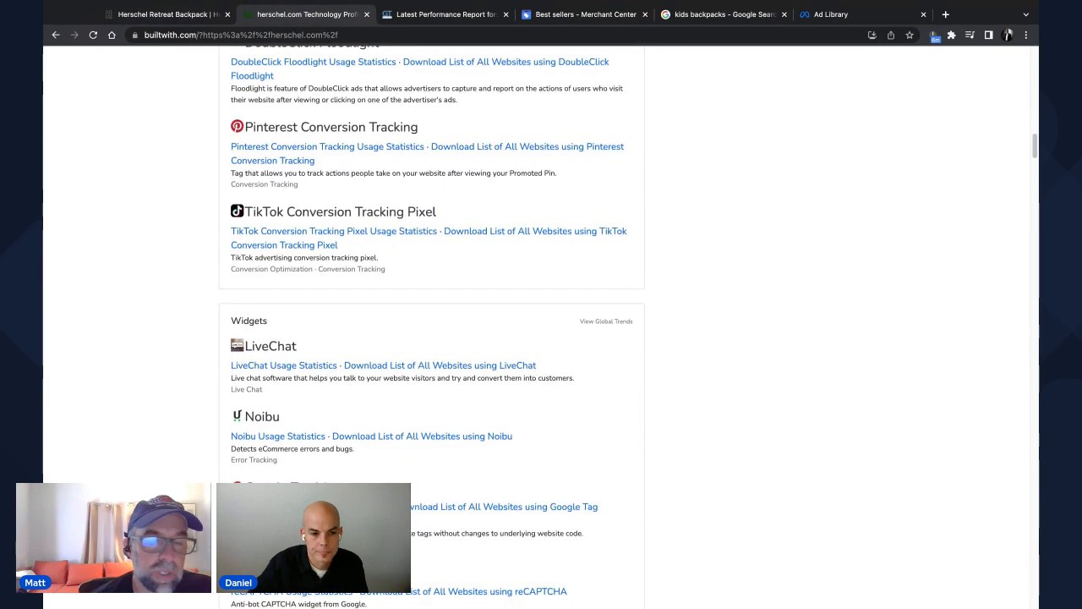
{"action": "scroll", "scroll_direction": "down", "scroll_amount": 3}
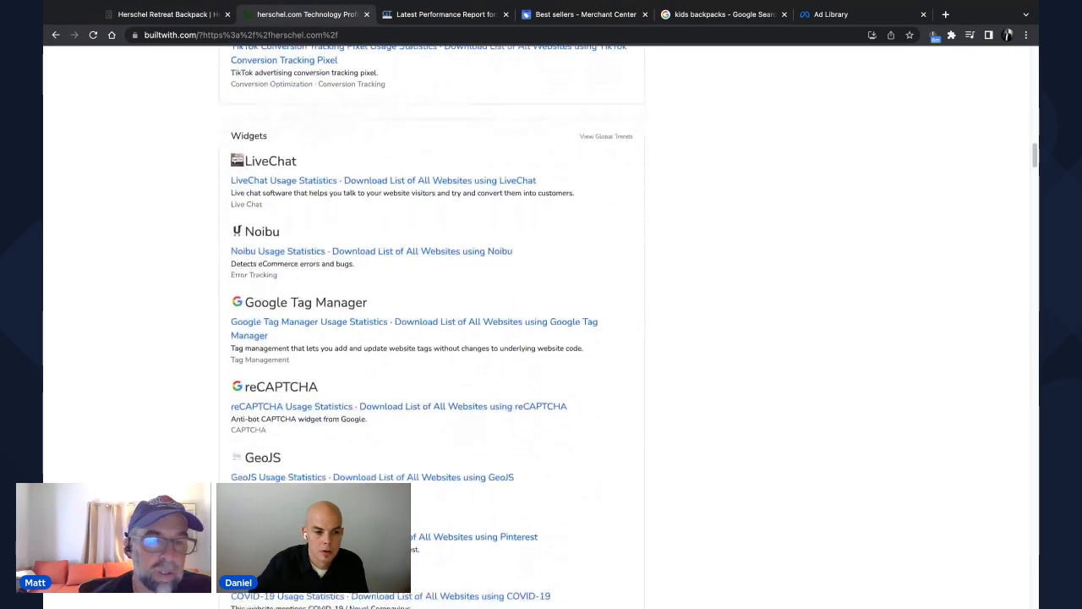
{"action": "scroll", "scroll_direction": "down", "scroll_amount": 3}
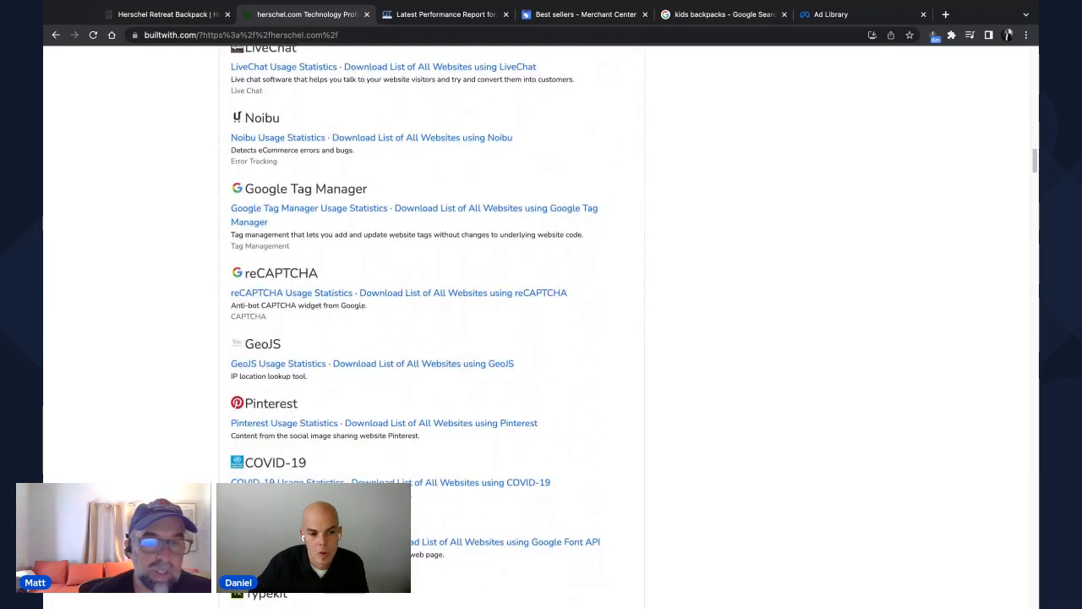
{"action": "mouse_move", "coordinate": [771, 321]}
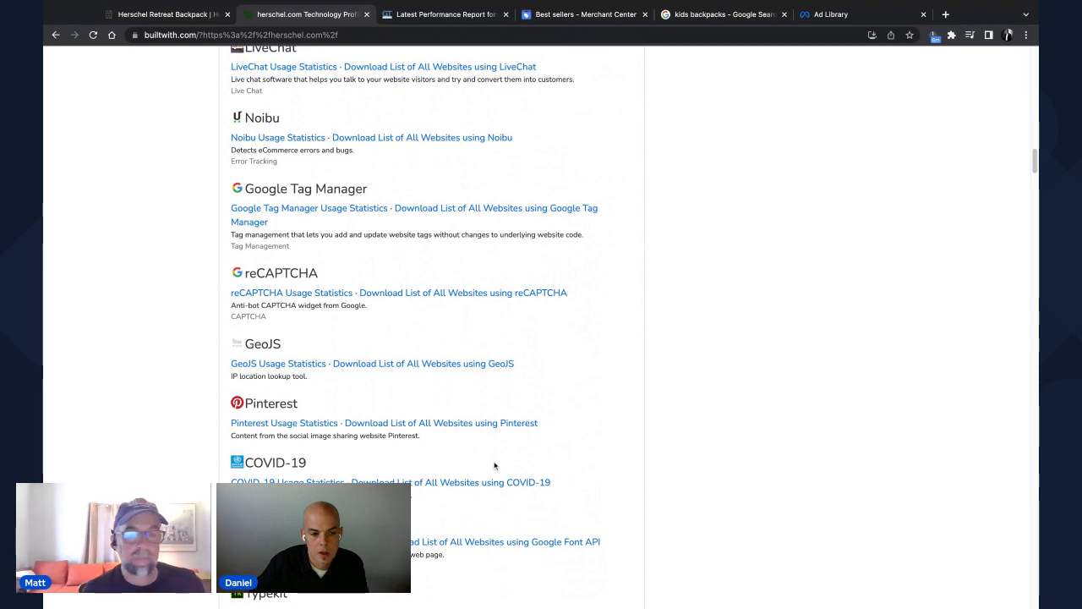
{"action": "scroll", "scroll_direction": "down", "scroll_amount": 3}
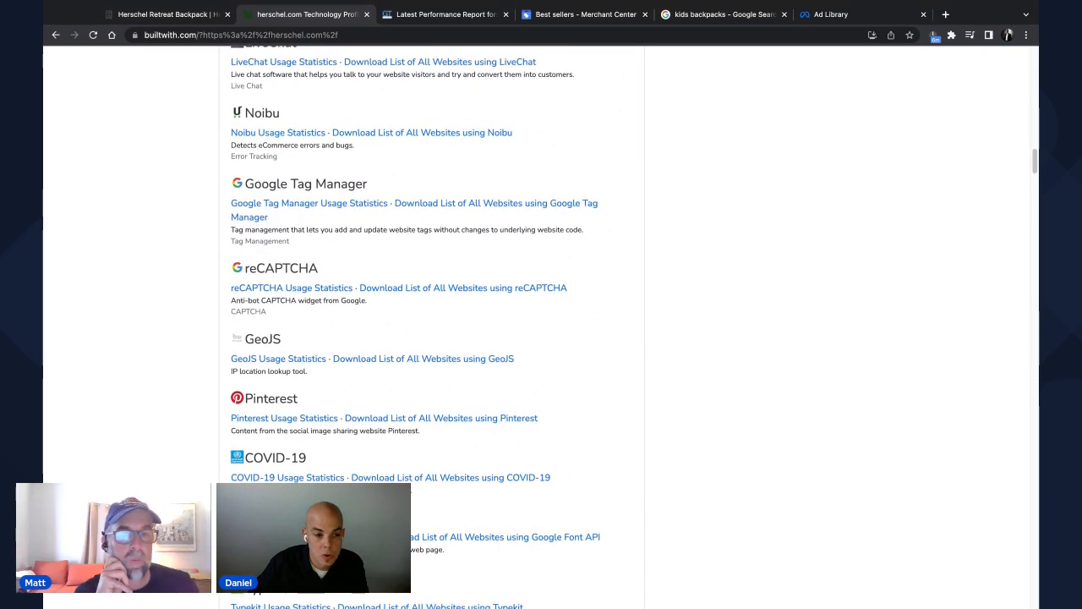
{"action": "scroll", "scroll_direction": "down", "scroll_amount": 3}
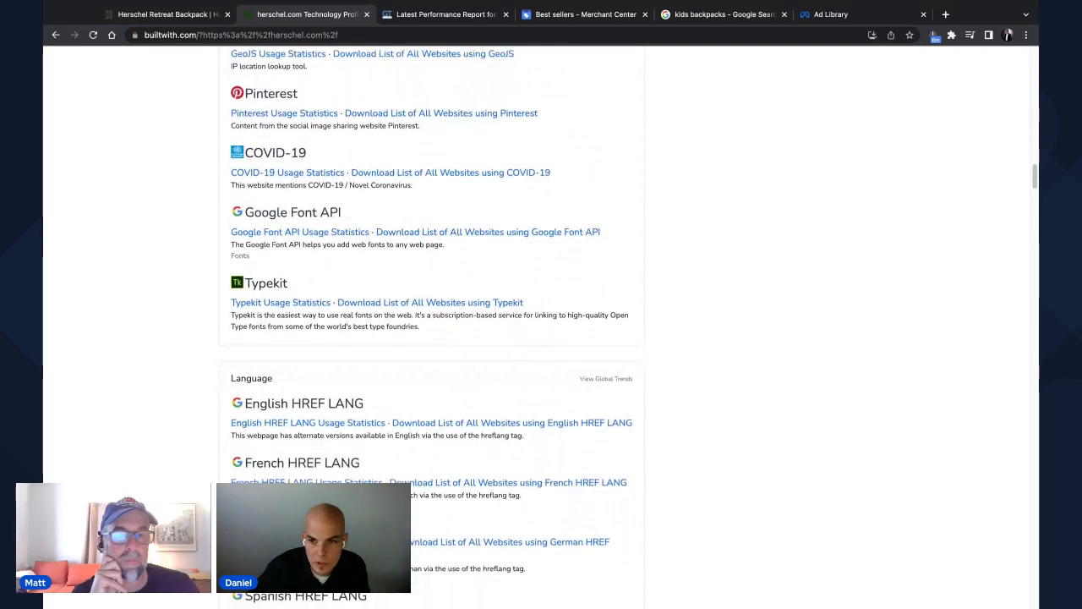
{"action": "scroll", "scroll_direction": "down", "scroll_amount": 3}
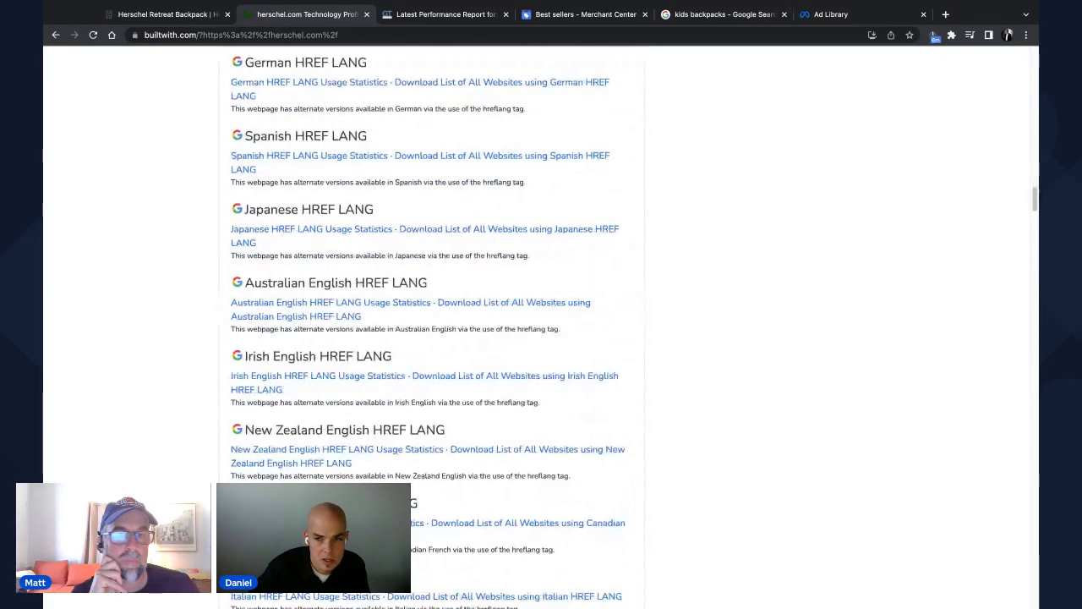
{"action": "left_click", "coordinate": [165, 14]}
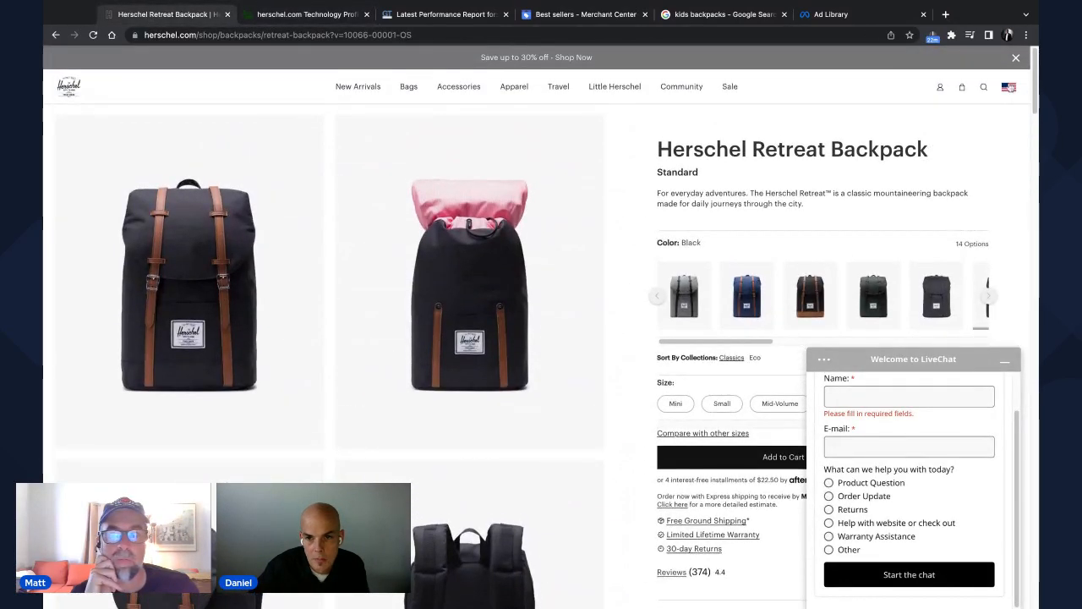
{"action": "left_click", "coordinate": [1008, 87]}
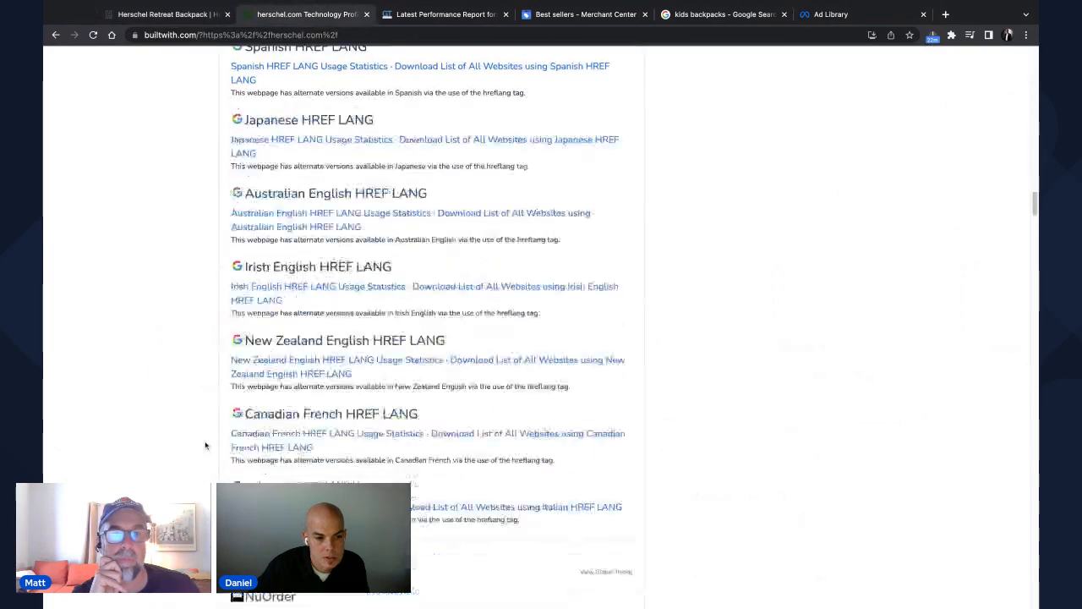
{"action": "scroll", "scroll_direction": "down", "scroll_amount": 3}
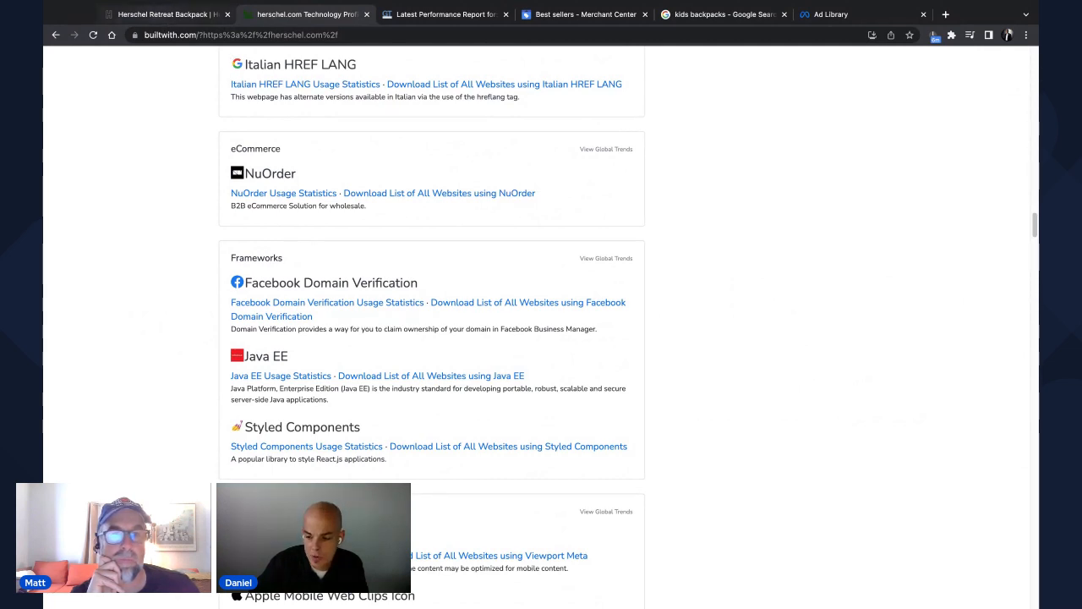
{"action": "mouse_move", "coordinate": [660, 274]}
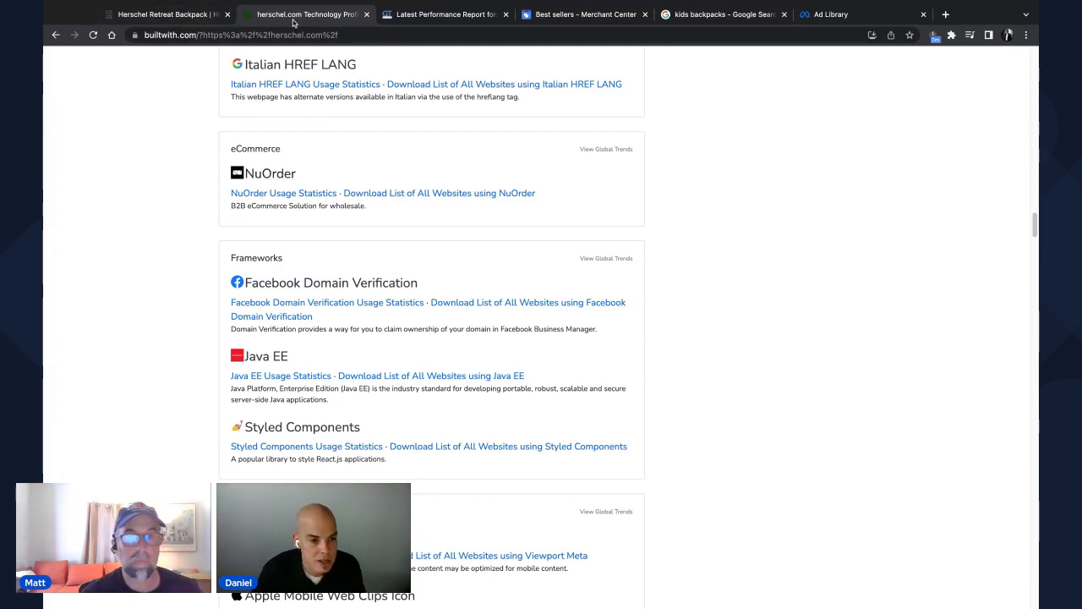
{"action": "scroll", "scroll_direction": "down", "scroll_amount": 3}
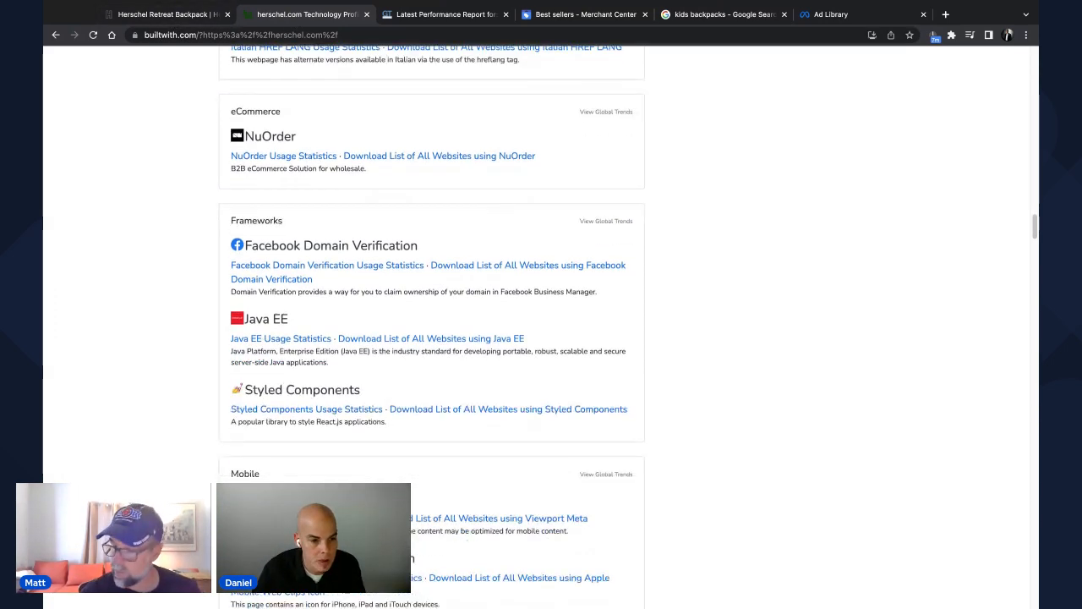
{"action": "scroll", "scroll_direction": "down", "scroll_amount": 3}
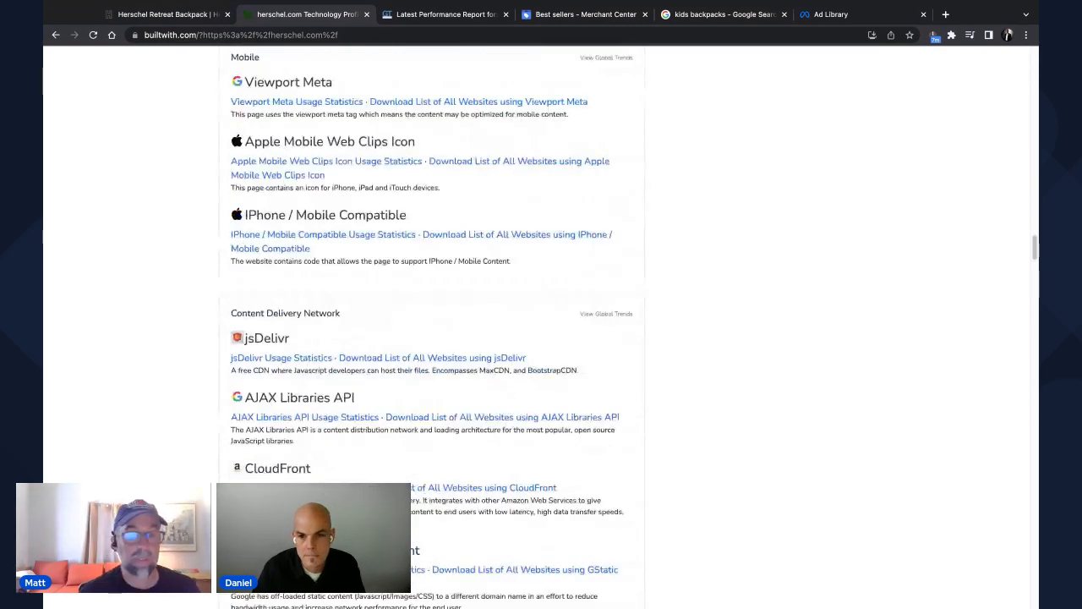
{"action": "scroll", "scroll_direction": "down", "scroll_amount": 3}
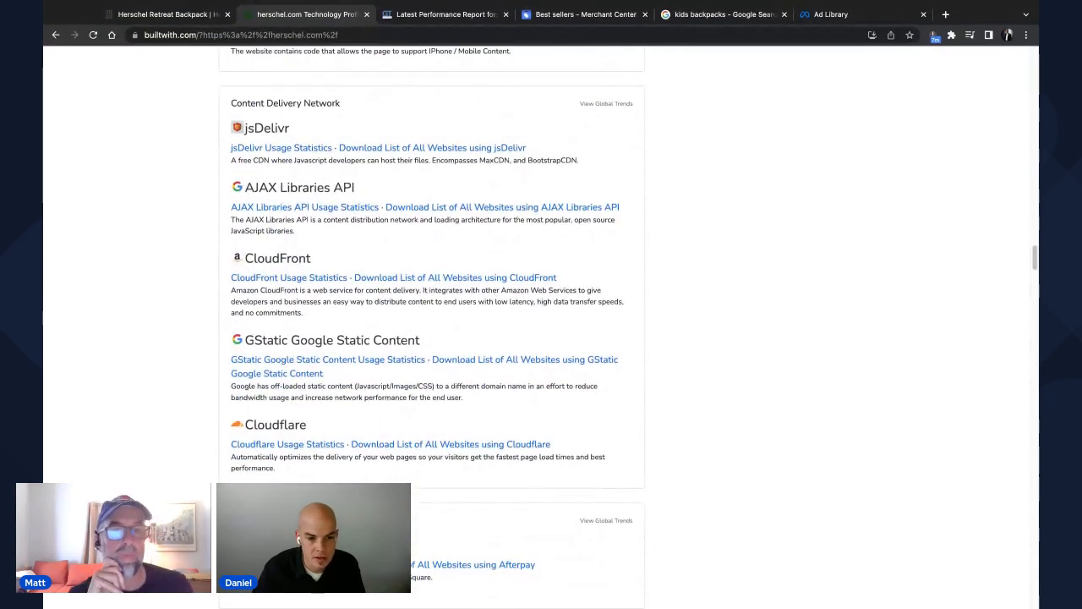
{"action": "scroll", "scroll_direction": "down", "scroll_amount": 3}
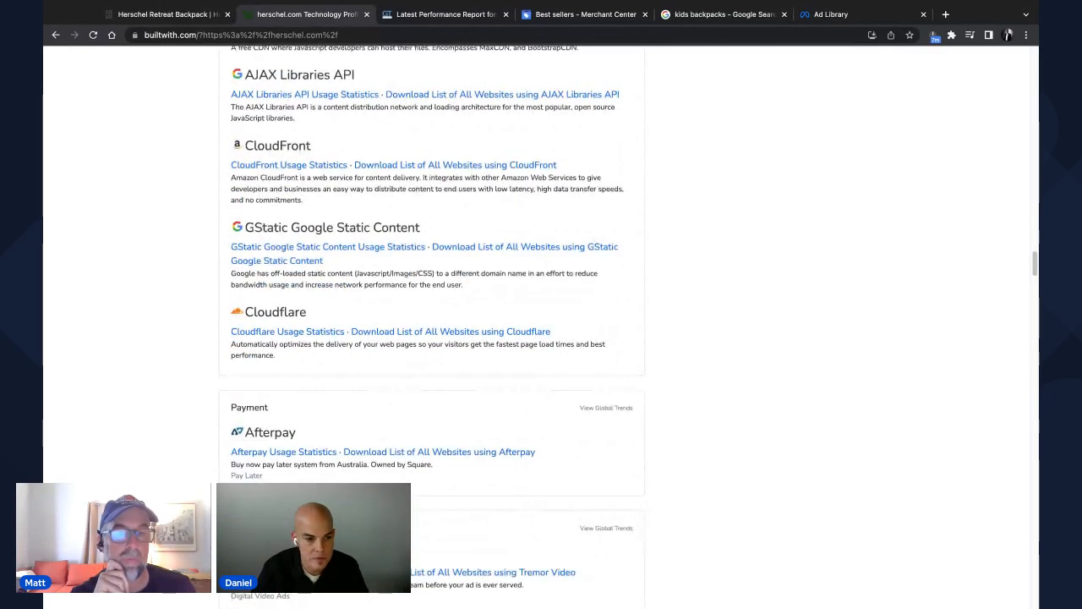
{"action": "scroll", "scroll_direction": "down", "scroll_amount": 3}
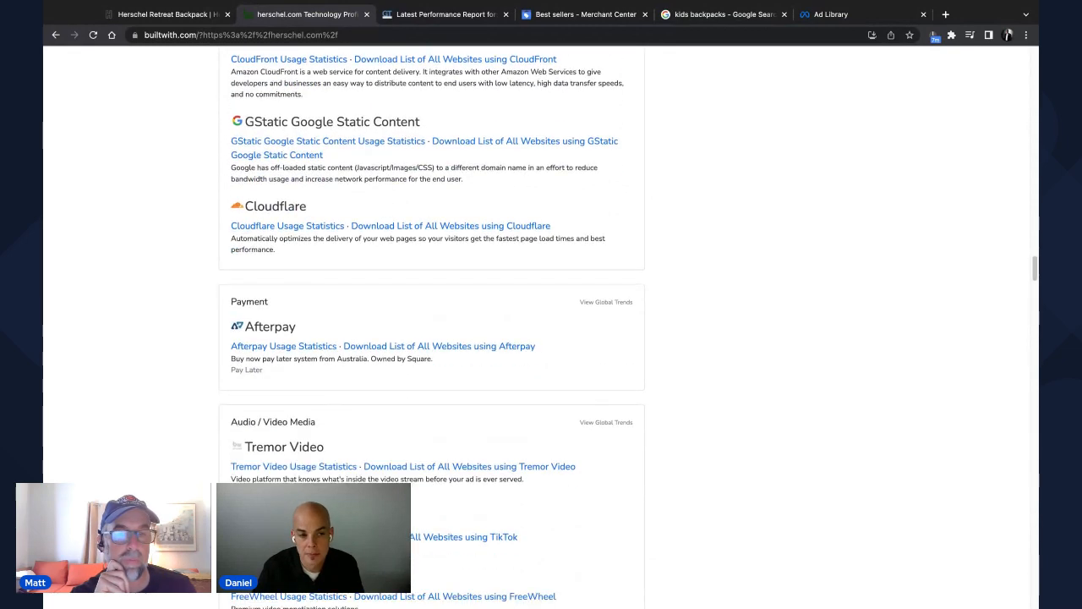
{"action": "scroll", "scroll_direction": "down", "scroll_amount": 3}
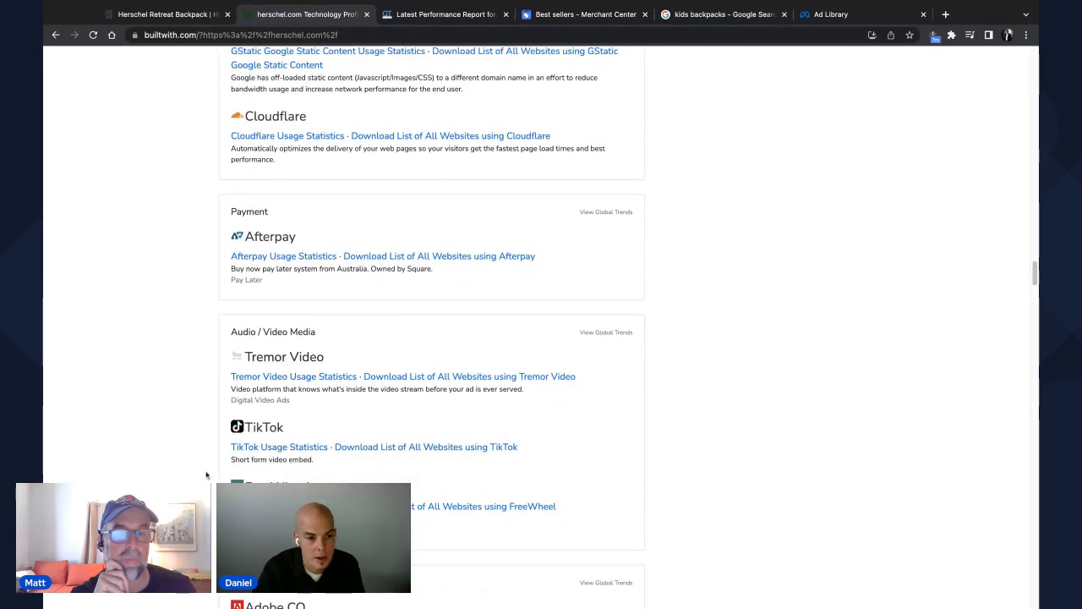
{"action": "scroll", "scroll_direction": "down", "scroll_amount": 3}
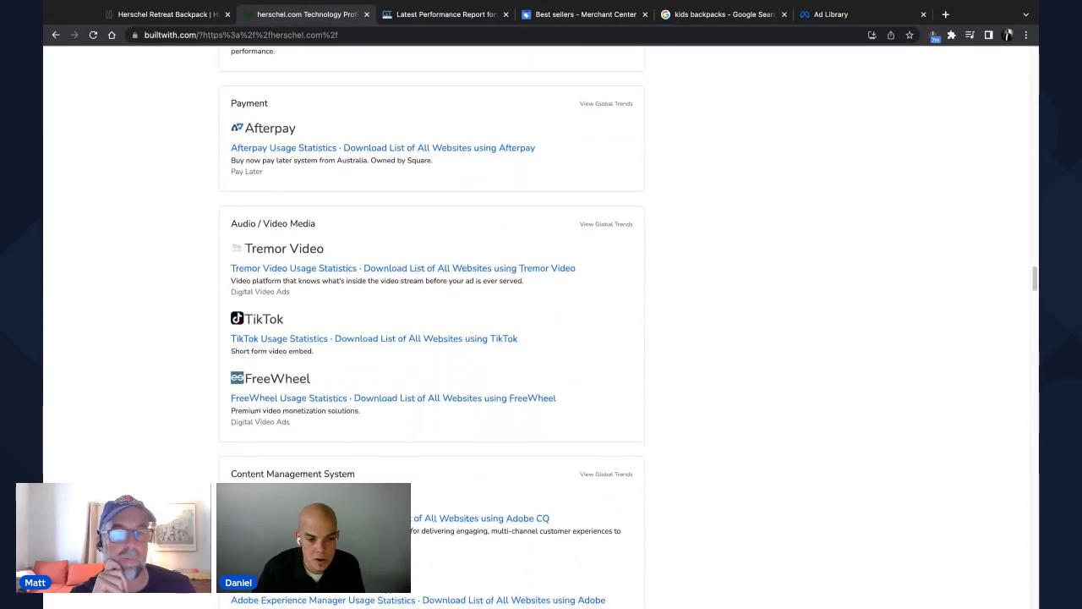
{"action": "scroll", "scroll_direction": "down", "scroll_amount": 3}
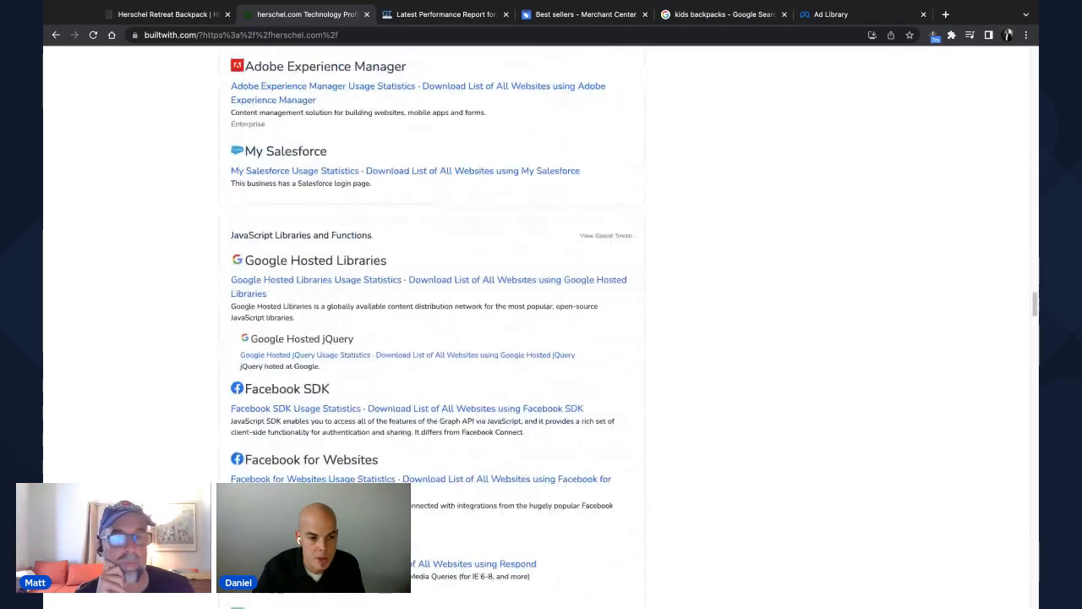
{"action": "scroll", "scroll_direction": "down", "scroll_amount": 3}
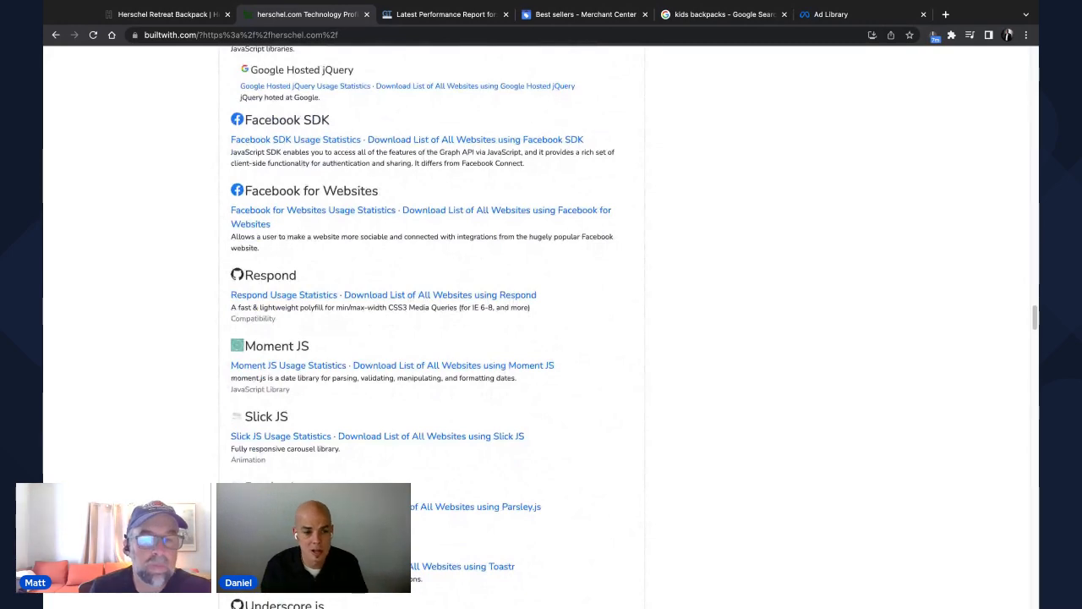
{"action": "scroll", "scroll_direction": "down", "scroll_amount": 3}
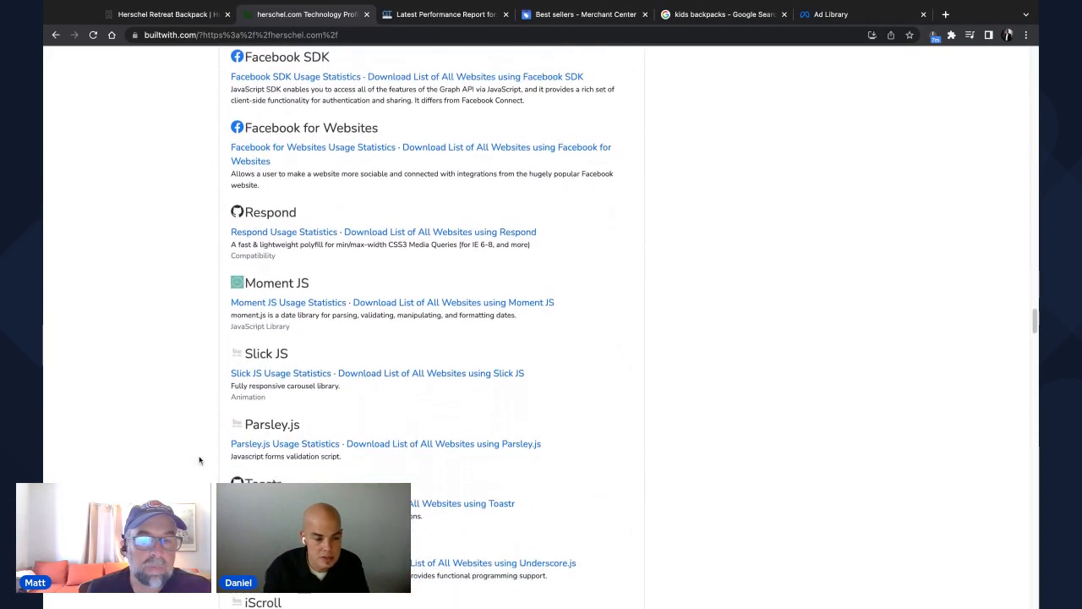
{"action": "scroll", "scroll_direction": "down", "scroll_amount": 3}
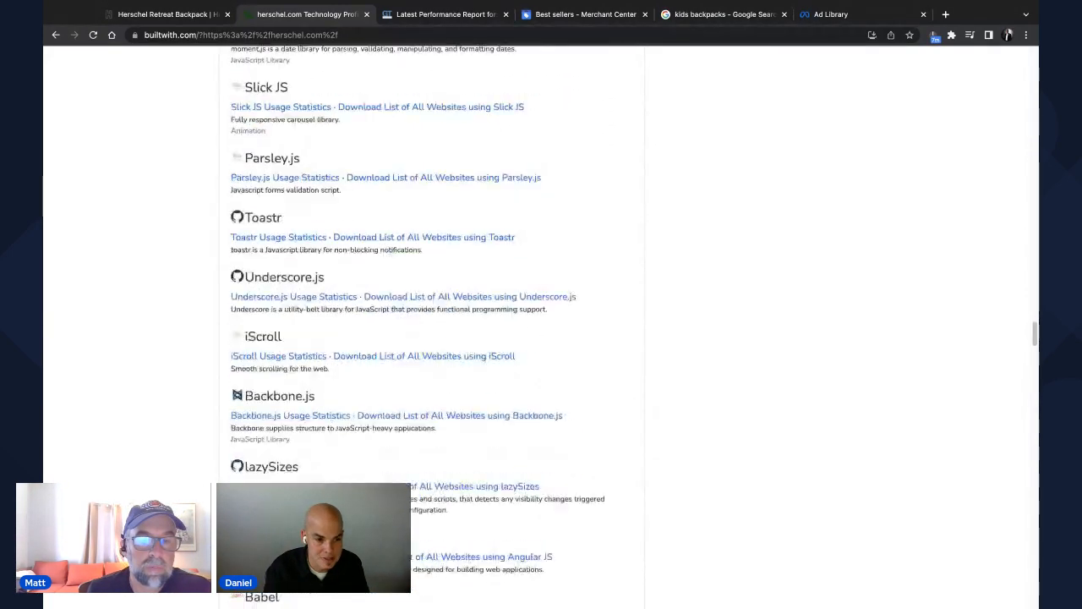
{"action": "scroll", "scroll_direction": "down", "scroll_amount": 3}
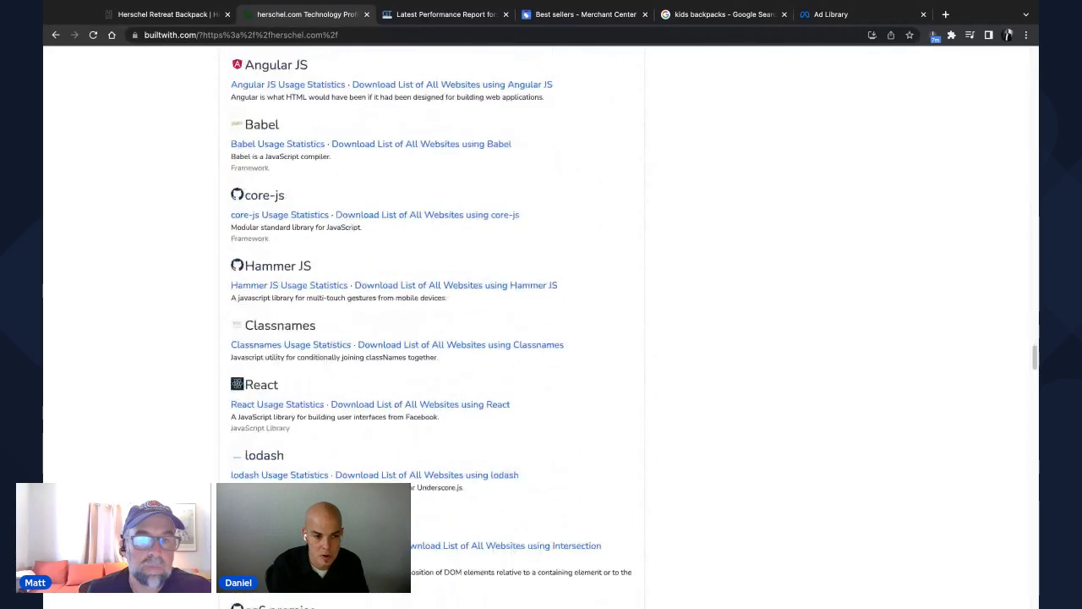
{"action": "scroll", "scroll_direction": "down", "scroll_amount": 3}
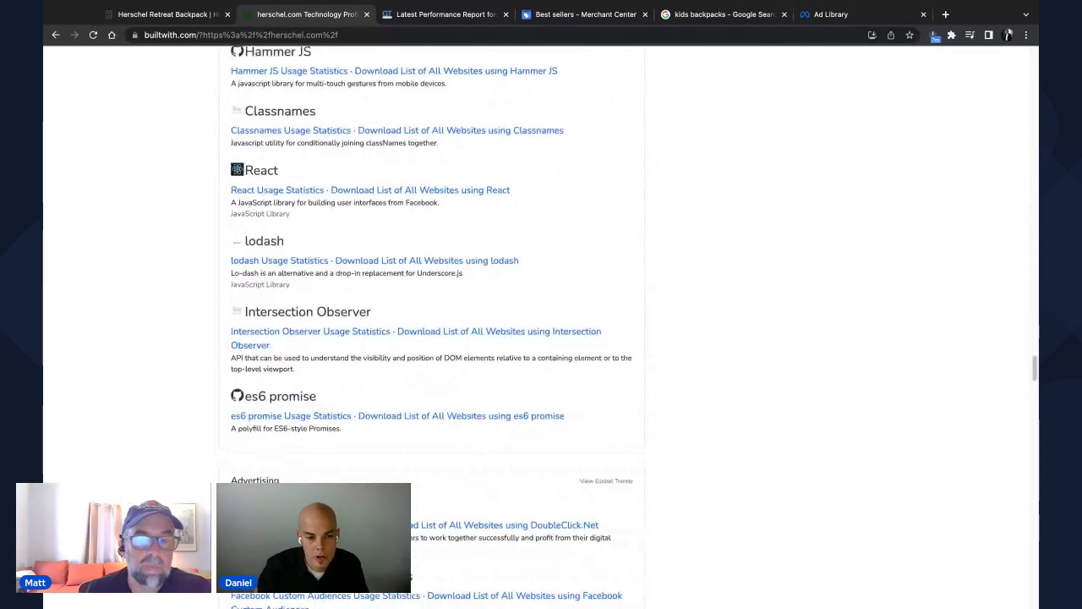
{"action": "scroll", "scroll_direction": "down", "scroll_amount": 3}
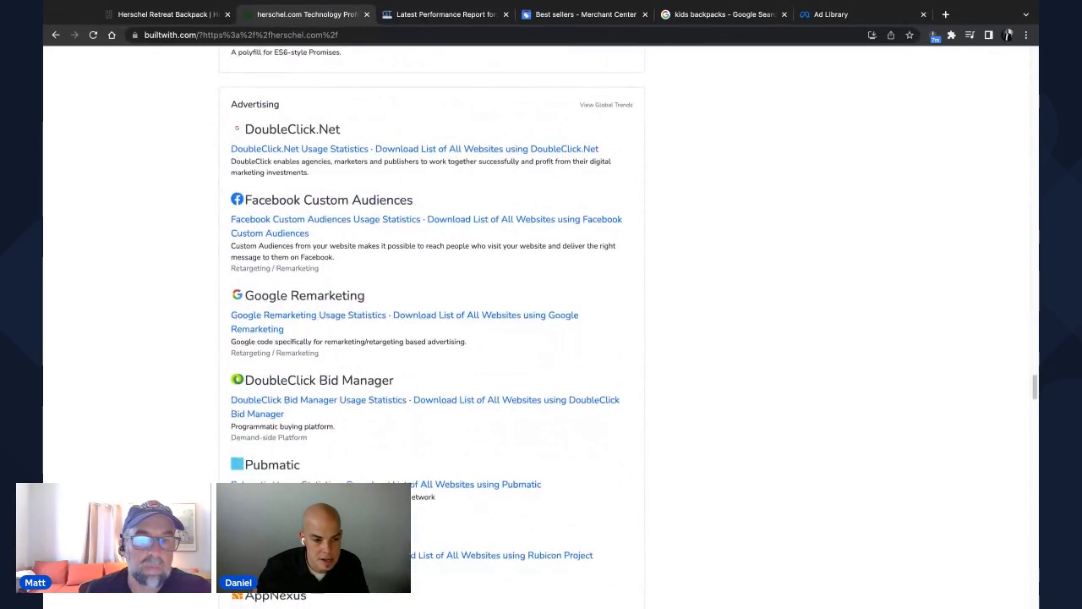
{"action": "scroll", "scroll_direction": "down", "scroll_amount": 3}
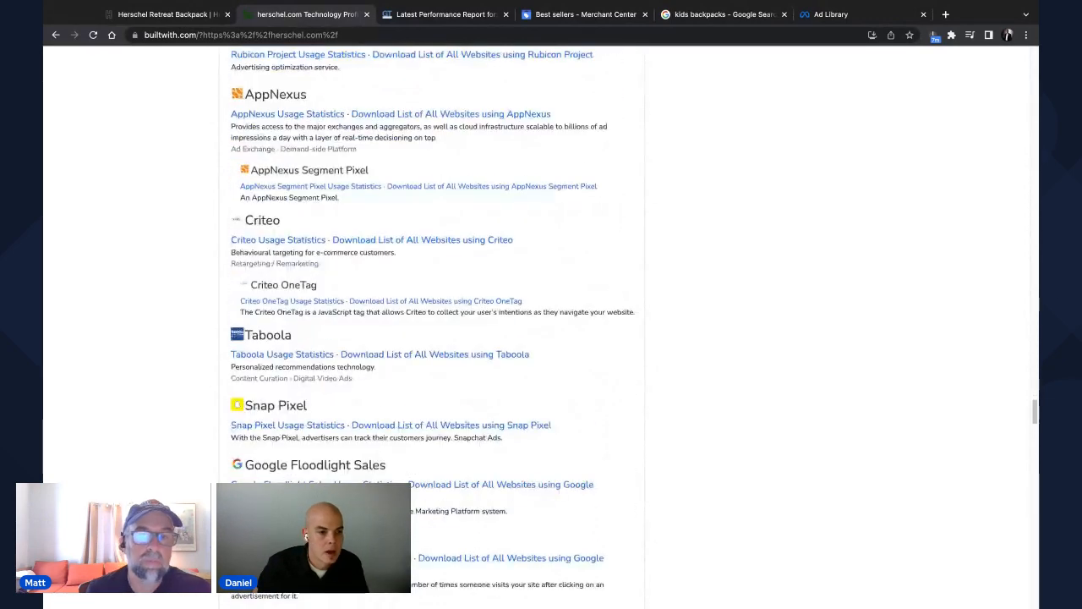
{"action": "scroll", "scroll_direction": "down", "scroll_amount": 3}
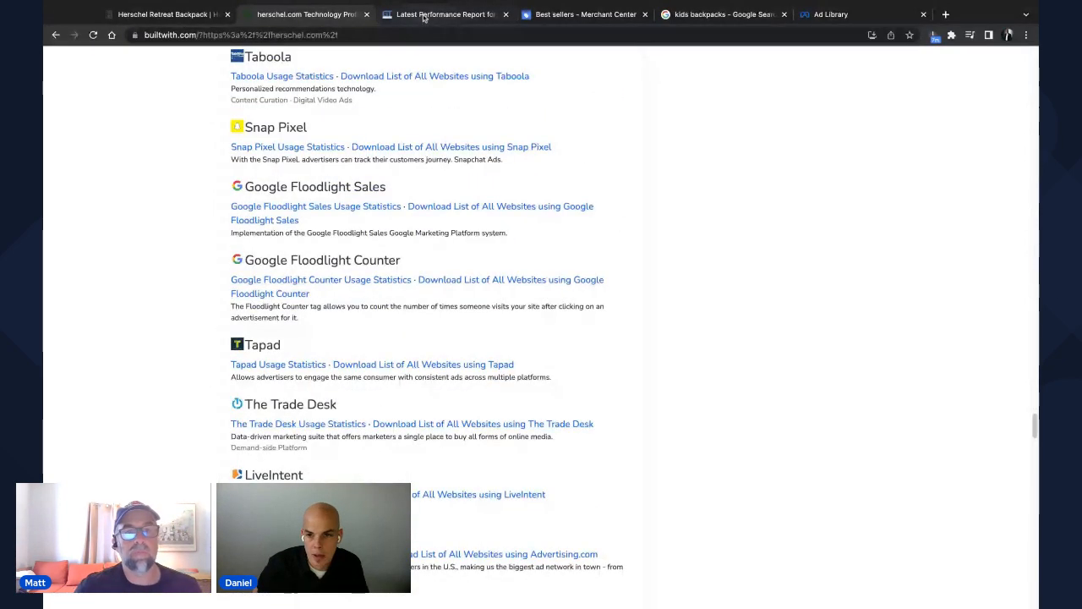
- Review herschel.com's GTmetrix report: grade E, 52% performance, 15.2s fully loaded, Speed Visualization and Top Issues
{"action": "left_click", "coordinate": [447, 14]}
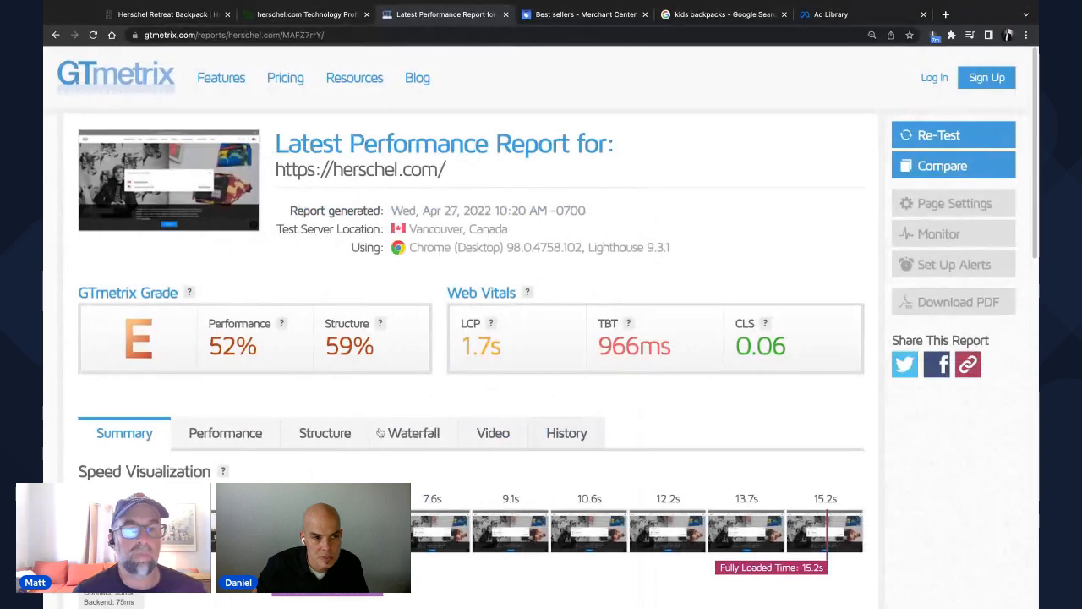
{"action": "mouse_move", "coordinate": [718, 403]}
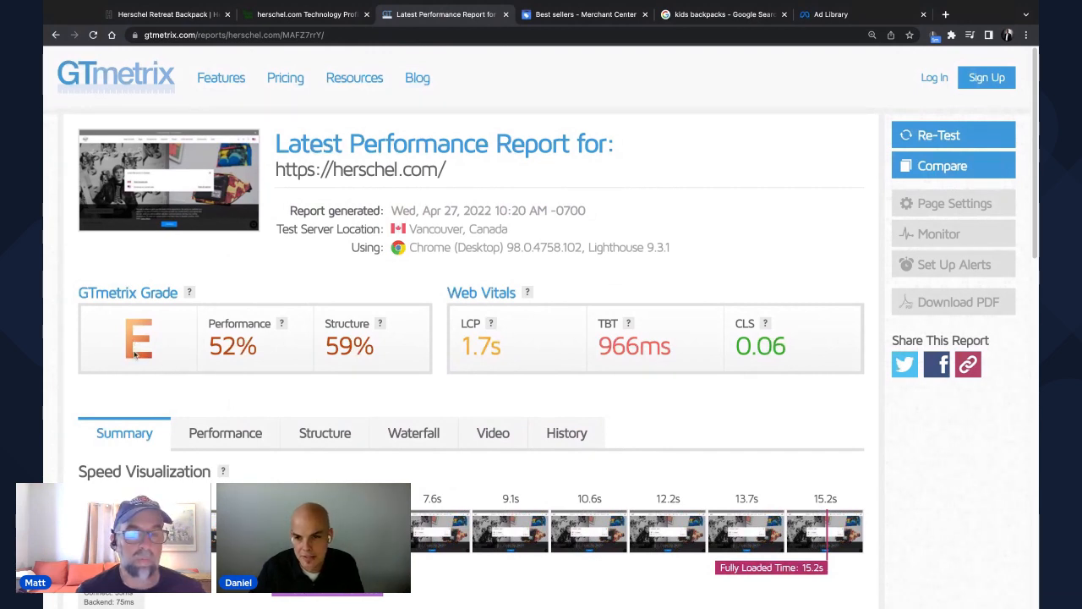
{"action": "mouse_move", "coordinate": [178, 348]}
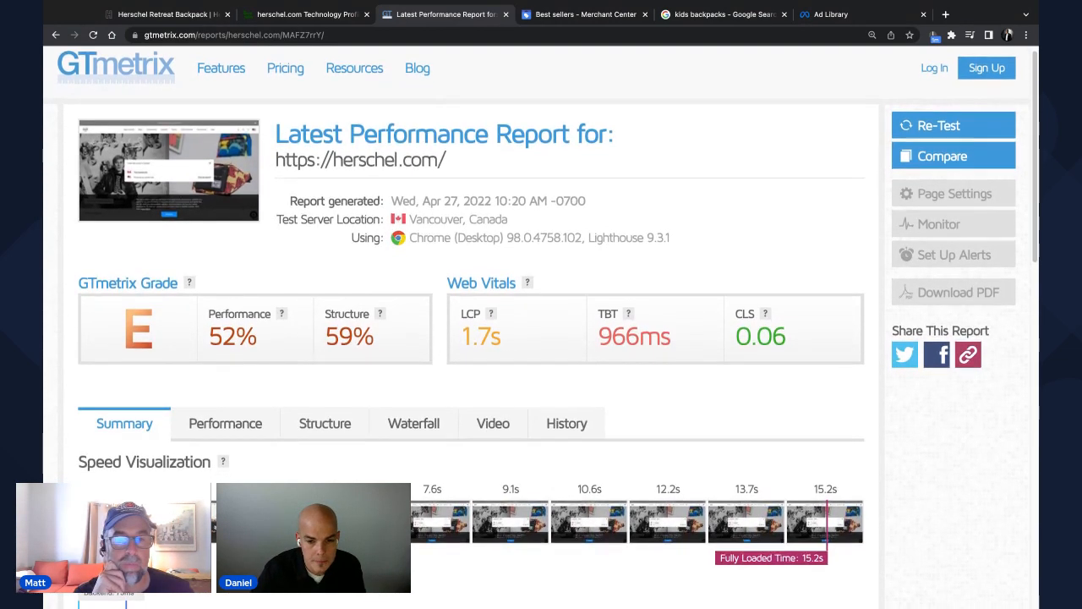
{"action": "scroll", "scroll_direction": "down", "scroll_amount": 3}
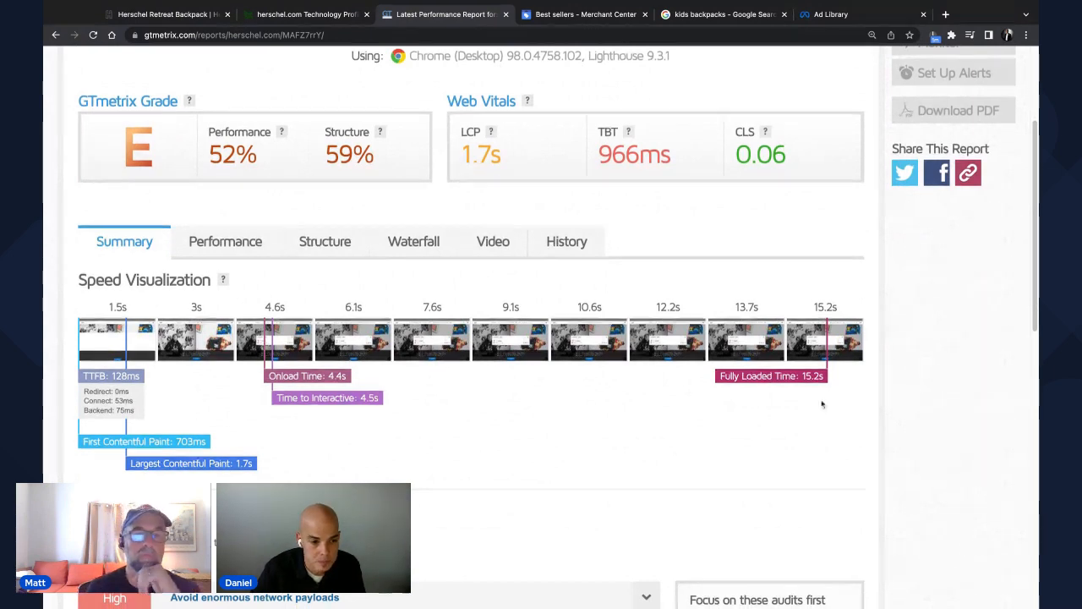
{"action": "scroll", "scroll_direction": "down", "scroll_amount": 3}
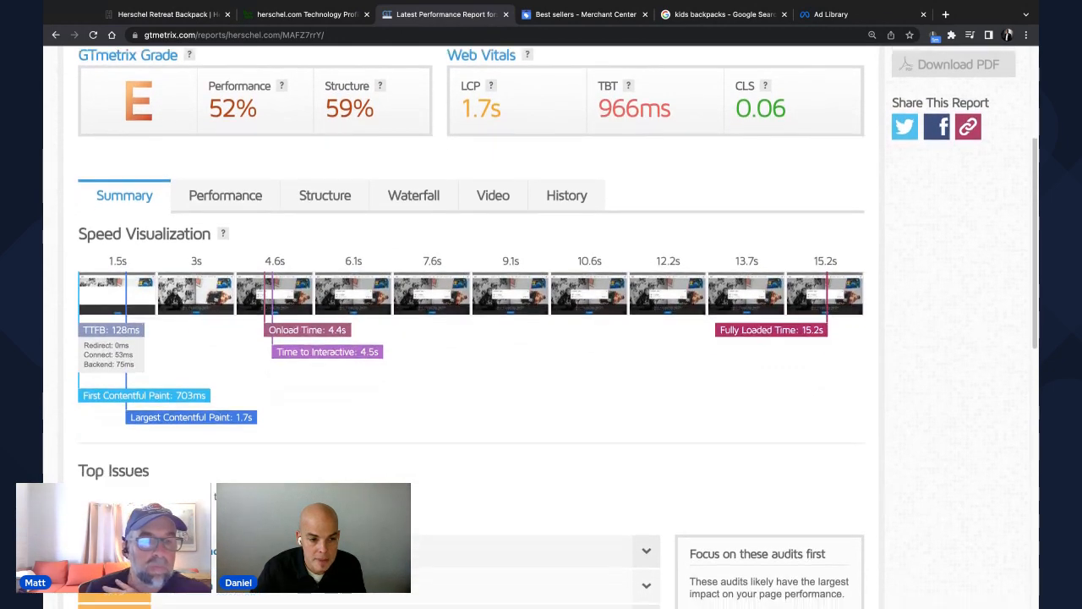
{"action": "scroll", "scroll_direction": "down", "scroll_amount": 3}
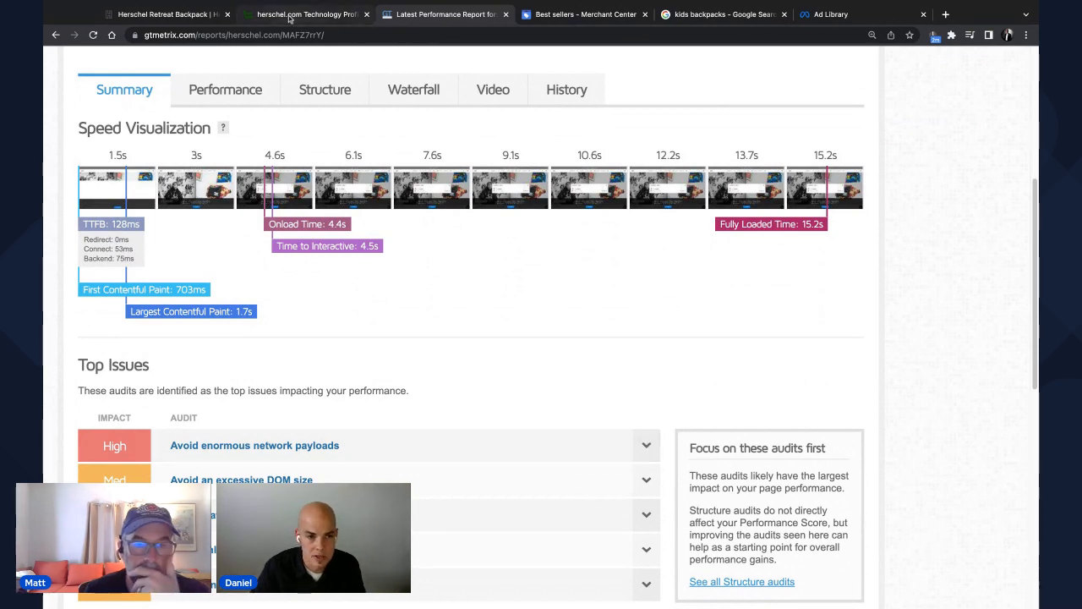
- Scroll the herschel.com profile through its Advertising tools and JavaScript Libraries lists
{"action": "left_click", "coordinate": [304, 13]}
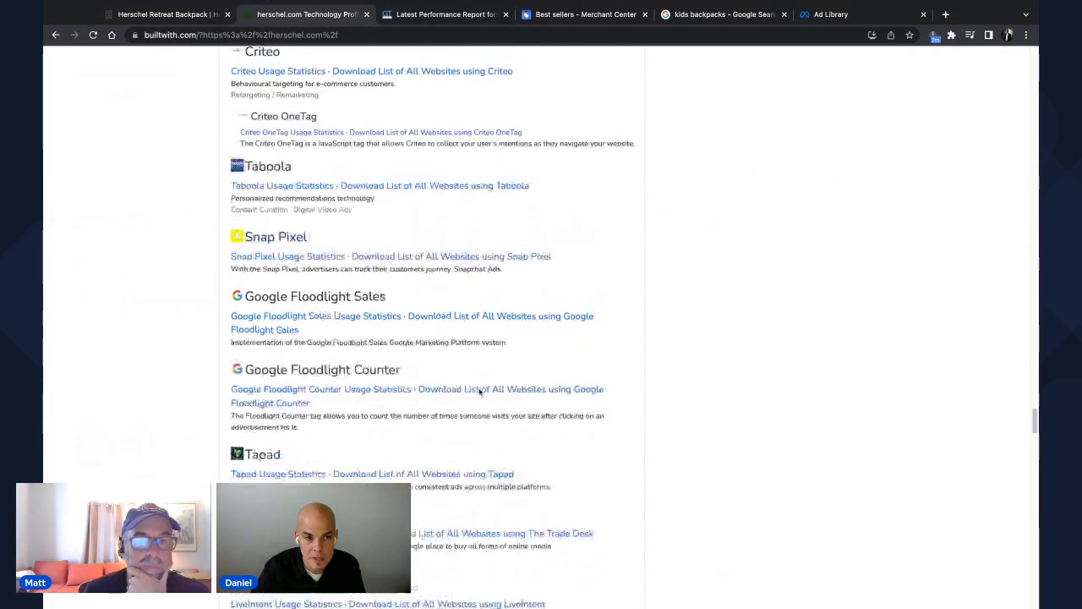
{"action": "scroll", "scroll_direction": "up", "scroll_amount": 3}
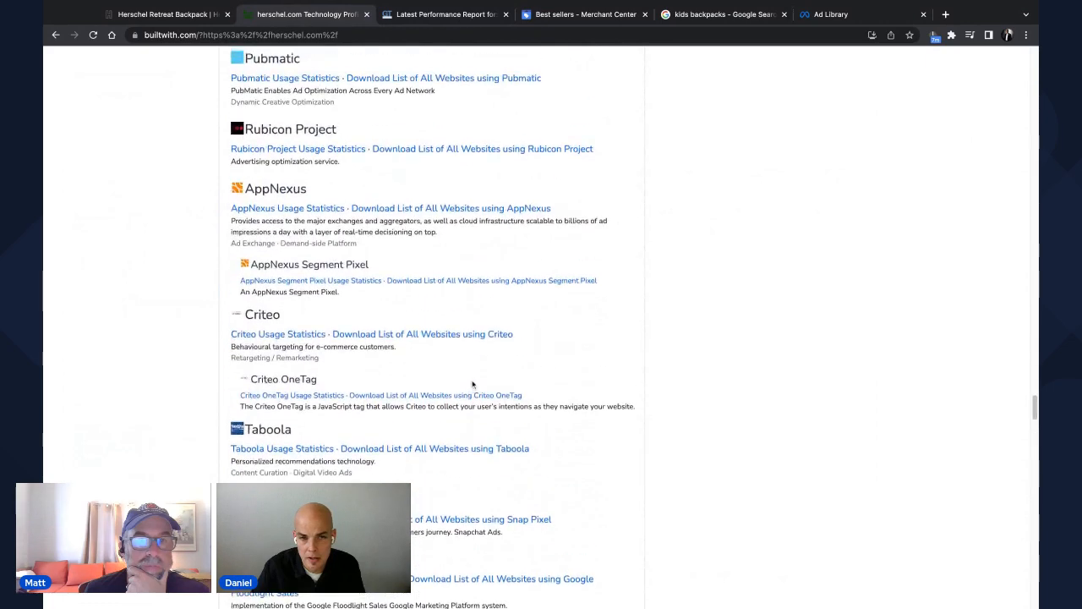
{"action": "scroll", "scroll_direction": "up", "scroll_amount": 3}
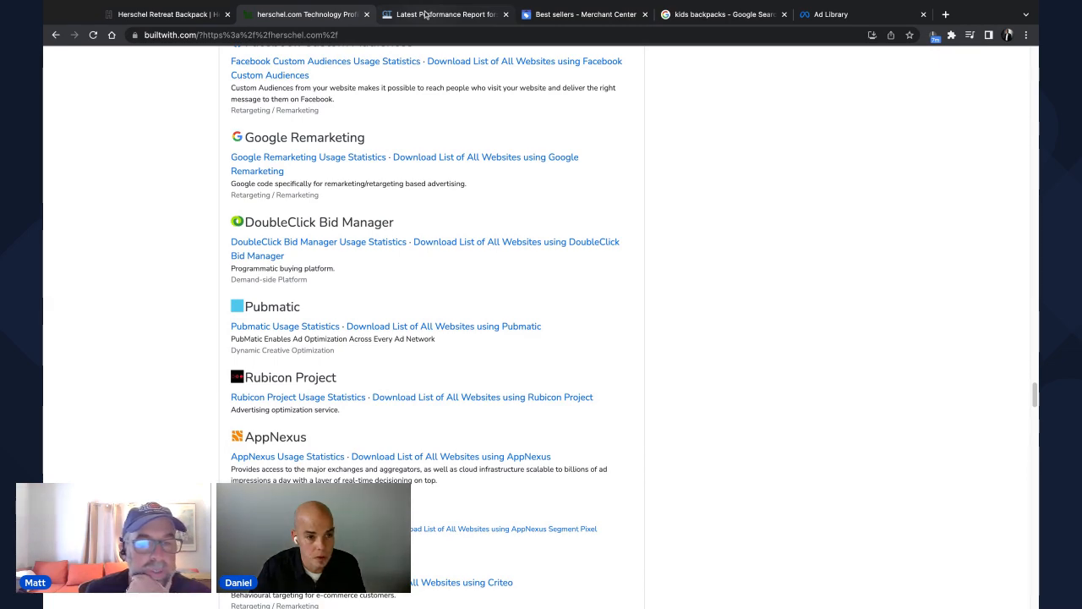
{"action": "scroll", "scroll_direction": "up", "scroll_amount": 3}
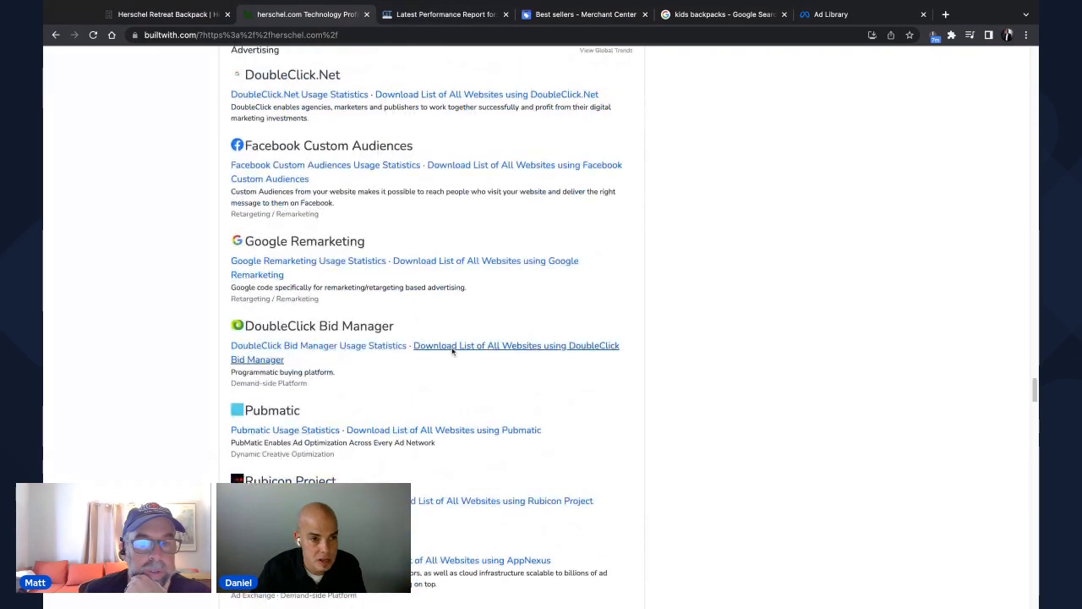
{"action": "scroll", "scroll_direction": "down", "scroll_amount": 3}
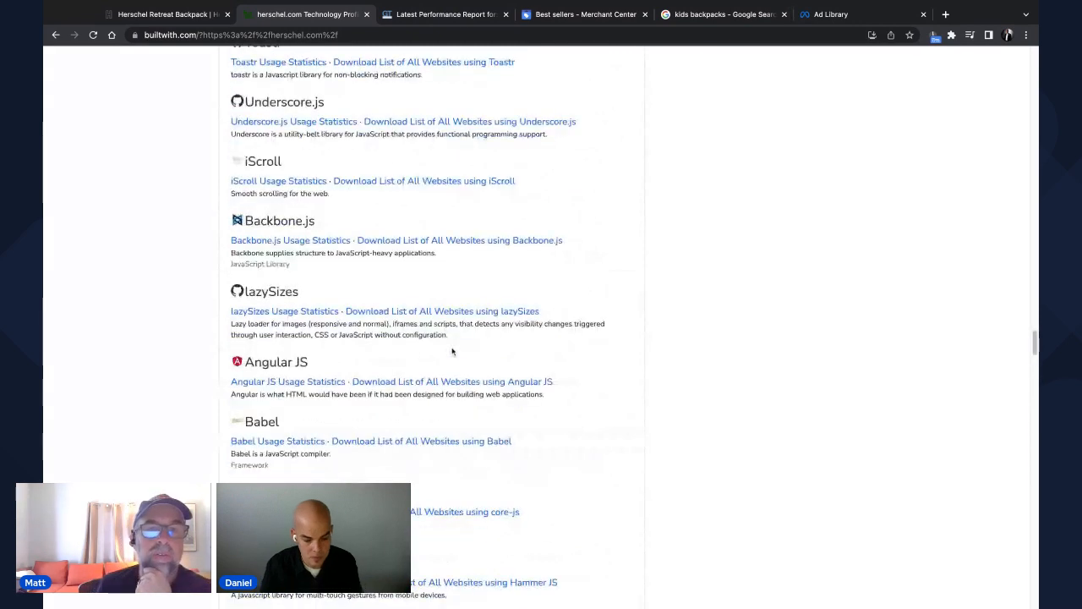
{"action": "scroll", "scroll_direction": "up", "scroll_amount": 3}
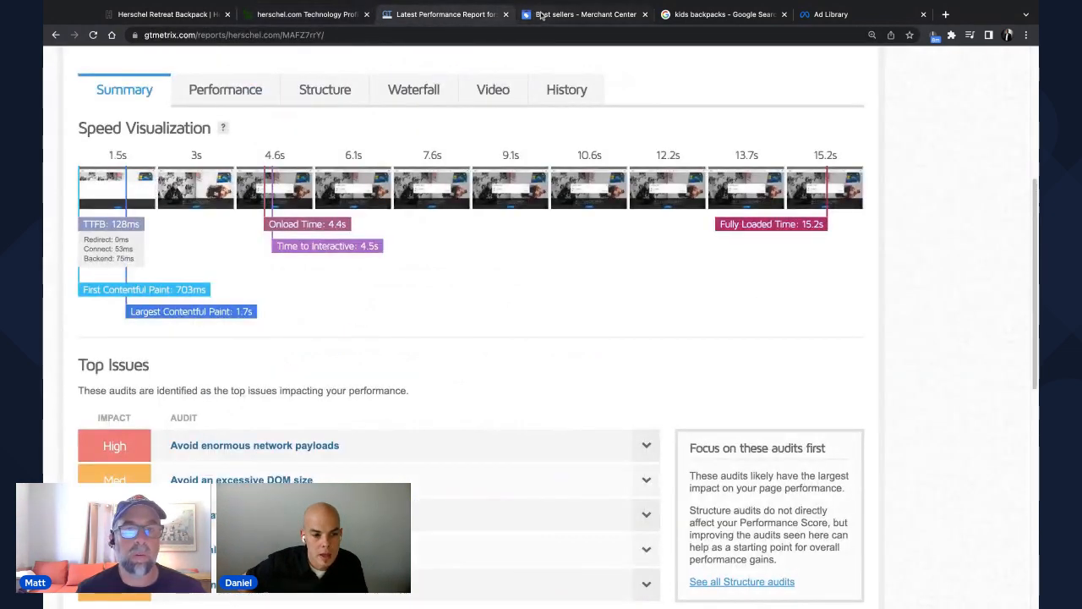
- Scroll the herschel.com report's Top Issues, glance at the Retreat Backpack page, and return to the E-grade report
{"action": "scroll", "scroll_direction": "down", "scroll_amount": 3}
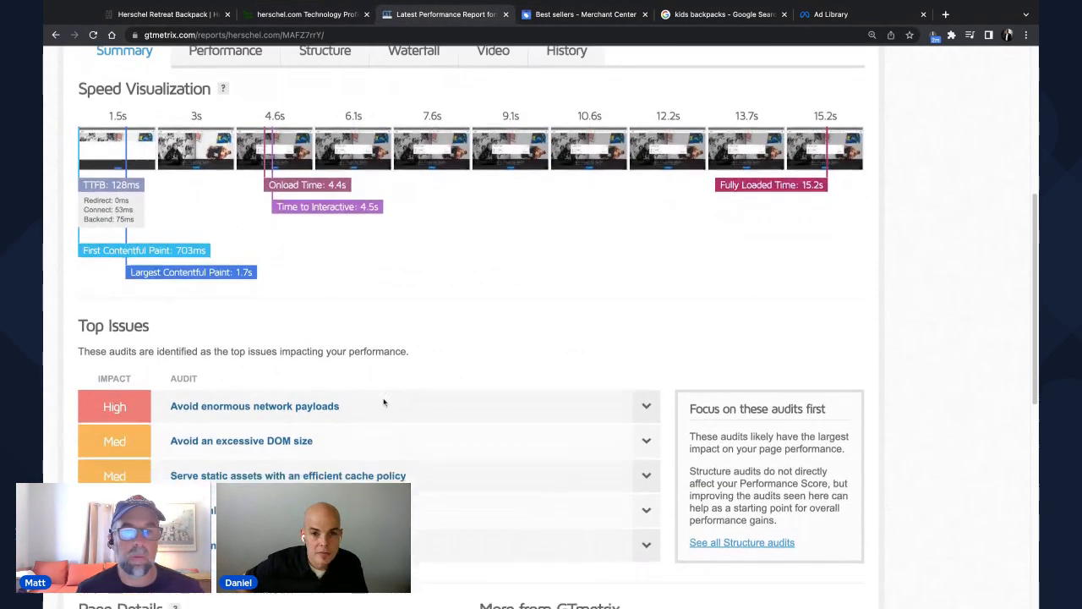
{"action": "scroll", "scroll_direction": "down", "scroll_amount": 3}
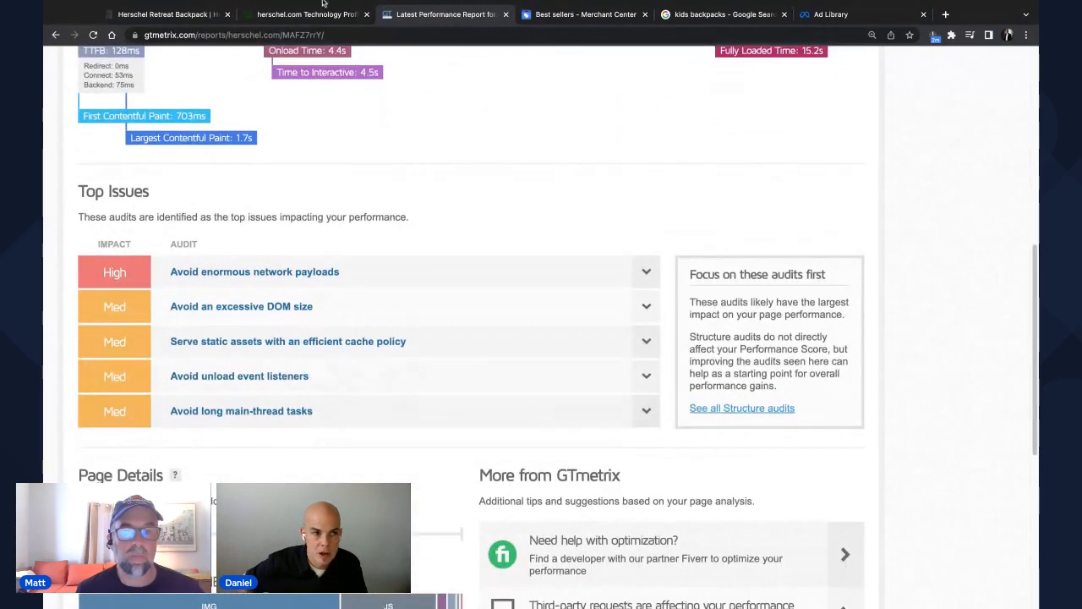
{"action": "left_click", "coordinate": [166, 13]}
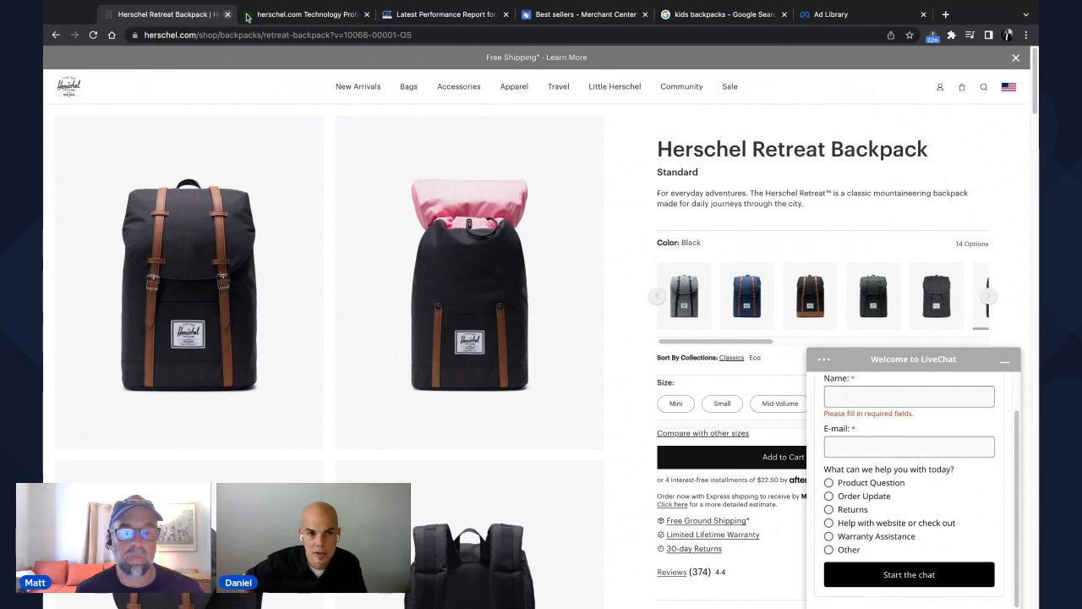
{"action": "left_click", "coordinate": [443, 14]}
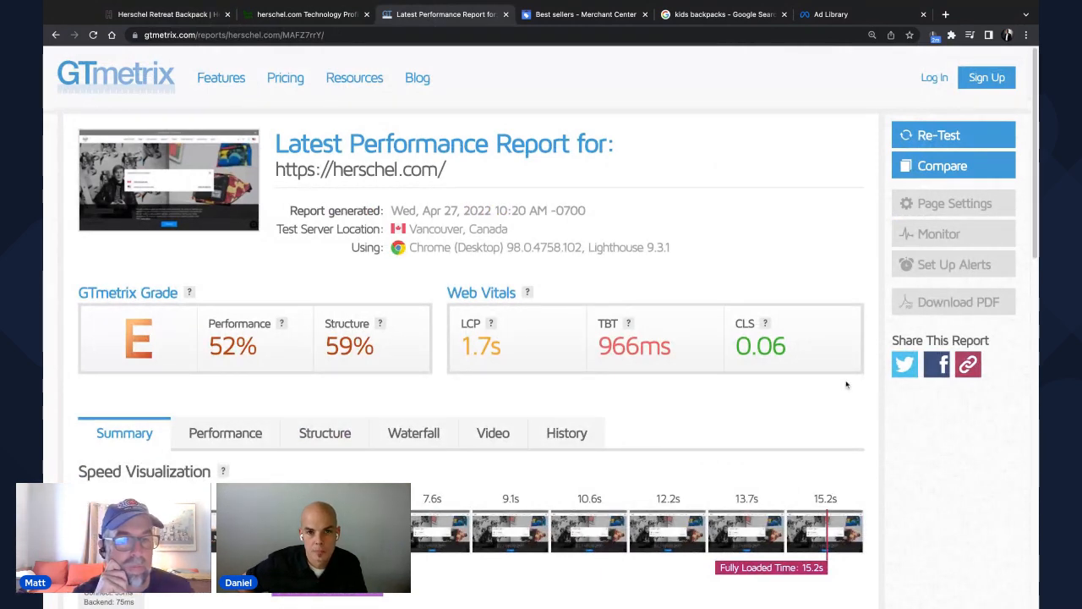
{"action": "mouse_move", "coordinate": [928, 426]}
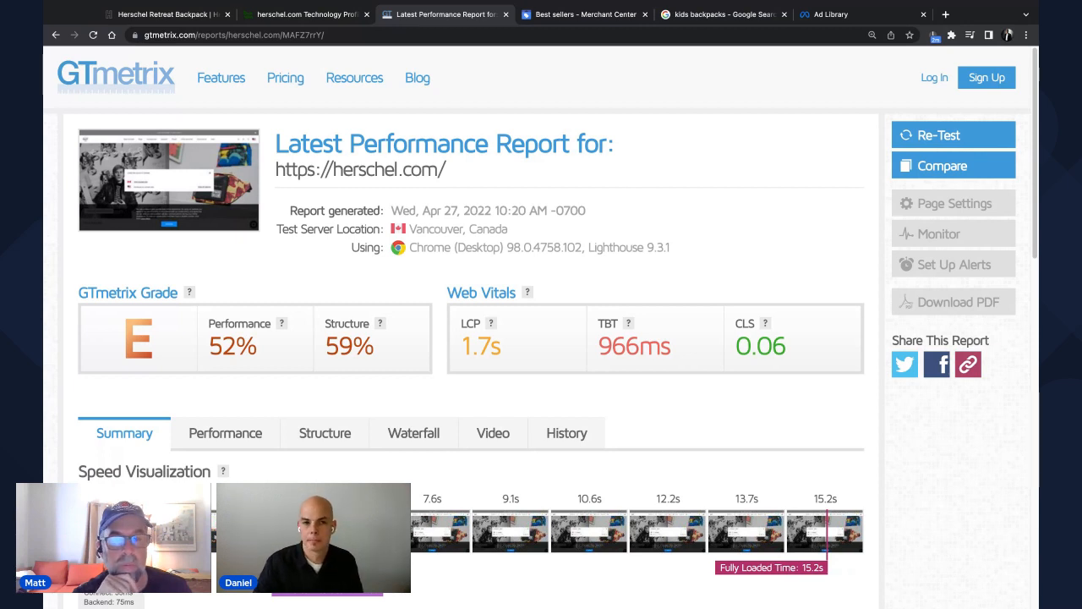
{"action": "mouse_move", "coordinate": [545, 19]}
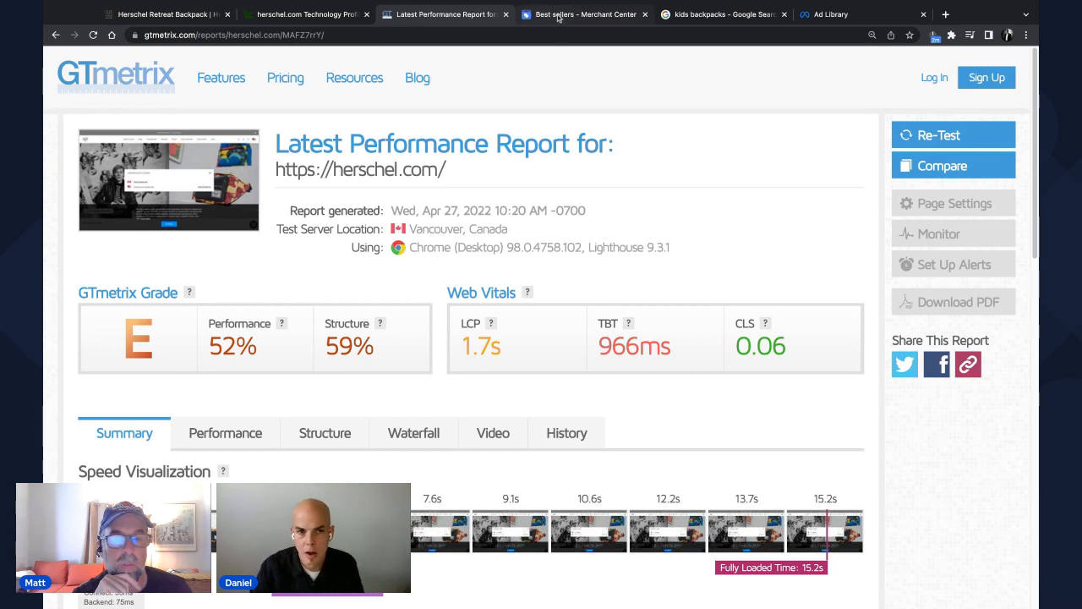
- Show the kids backpacks results with Shopping ads from Pottery Barn Kids, Lands' End, Herschel and JanSport
{"action": "left_click", "coordinate": [724, 14]}
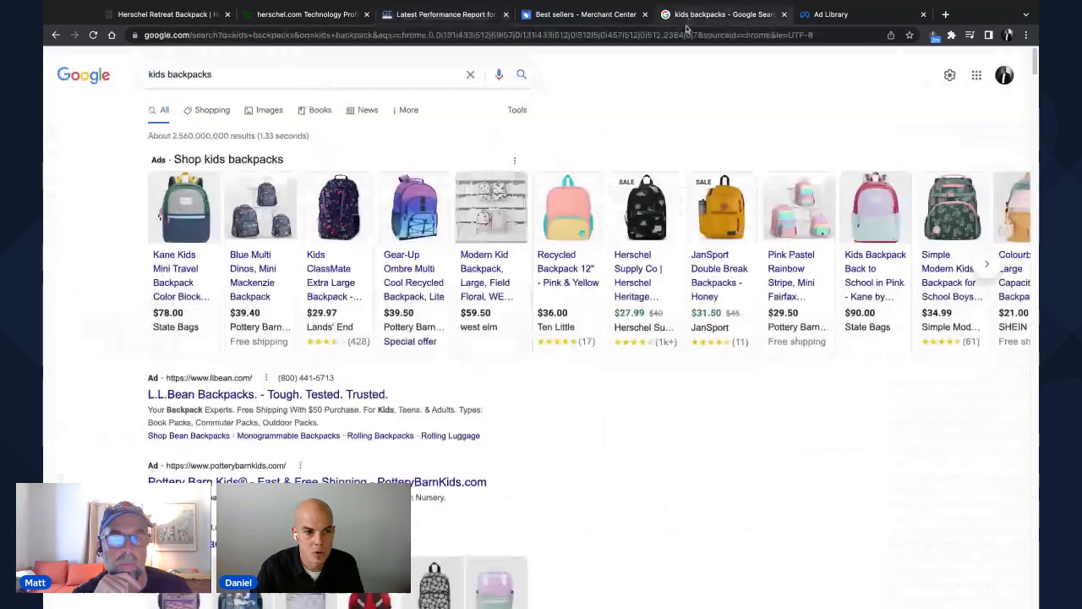
{"action": "left_click", "coordinate": [305, 75]}
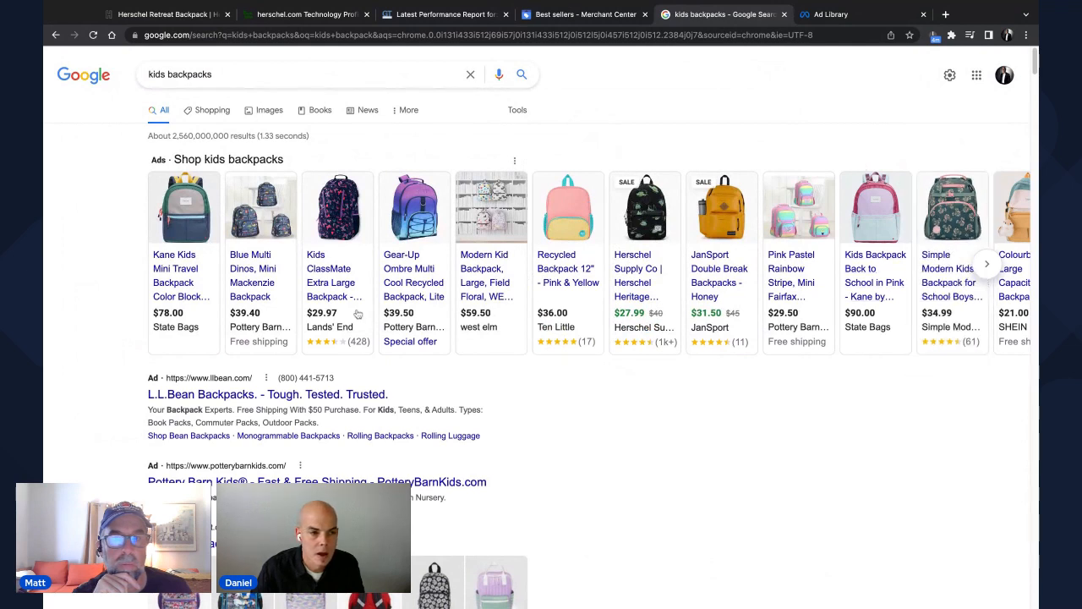
{"action": "mouse_move", "coordinate": [802, 457]}
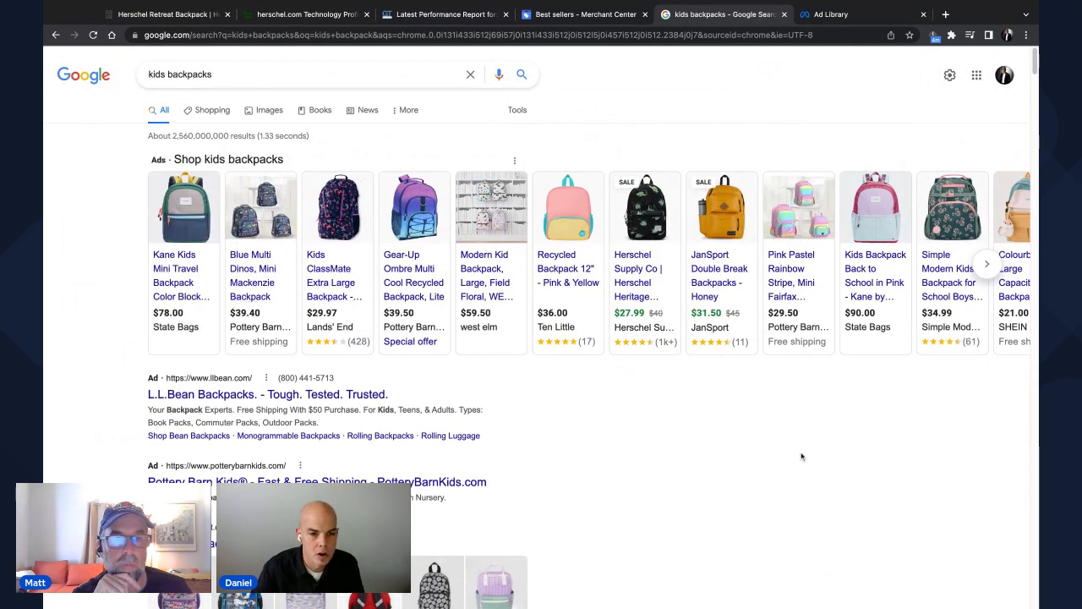
{"action": "mouse_move", "coordinate": [804, 494]}
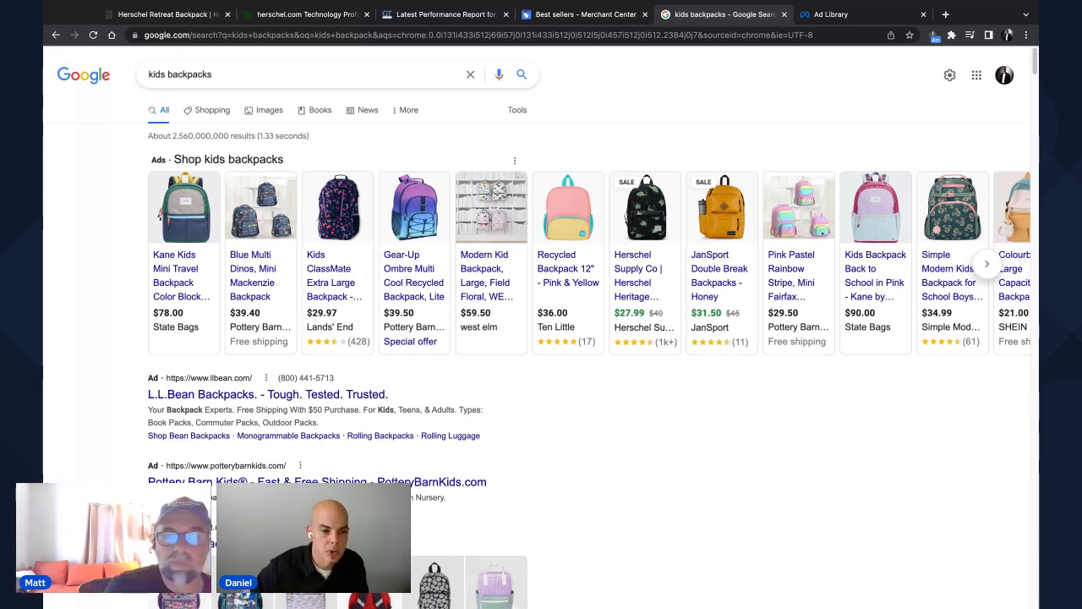
{"action": "mouse_move", "coordinate": [644, 206]}
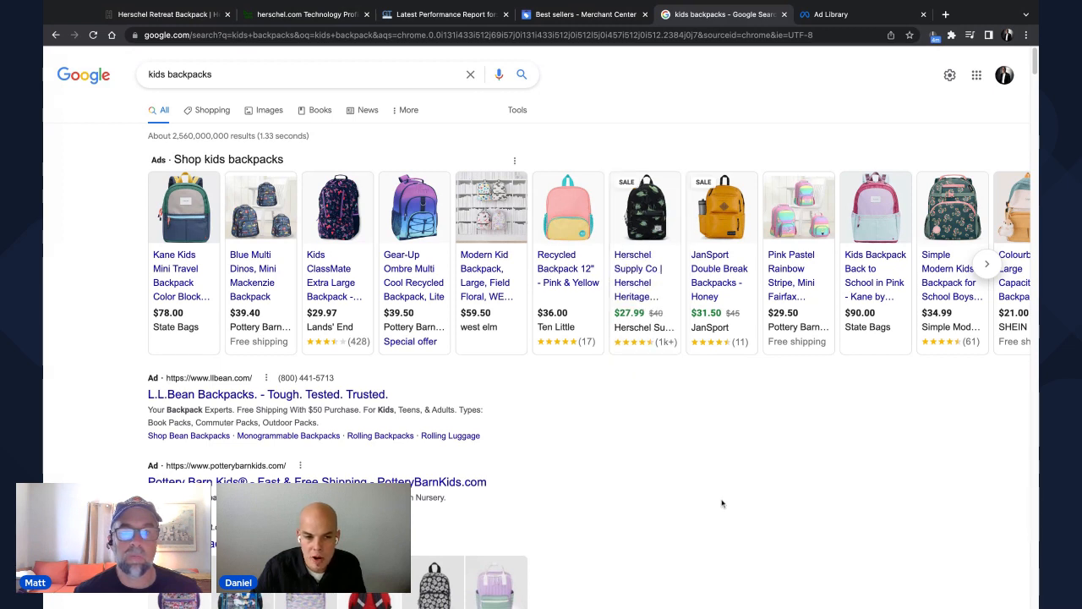
{"action": "mouse_move", "coordinate": [599, 414]}
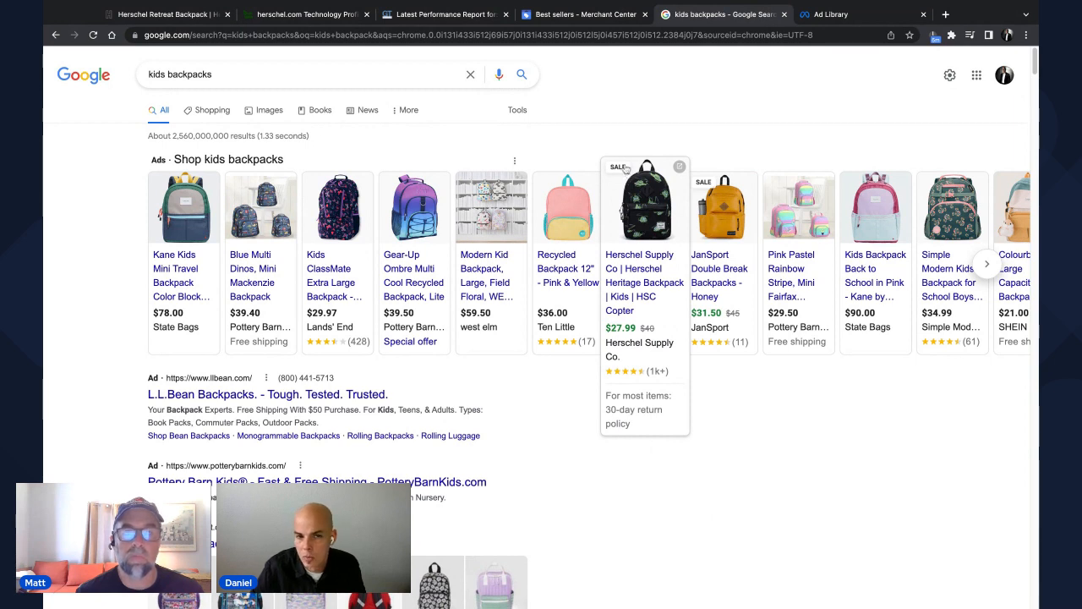
{"action": "mouse_move", "coordinate": [636, 138]}
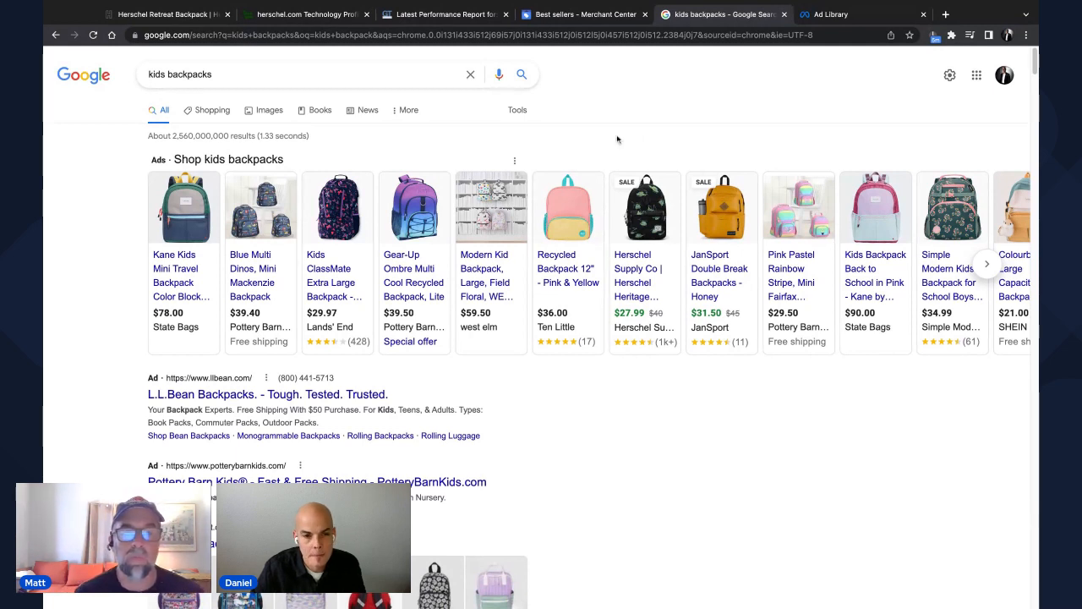
{"action": "mouse_move", "coordinate": [663, 558]}
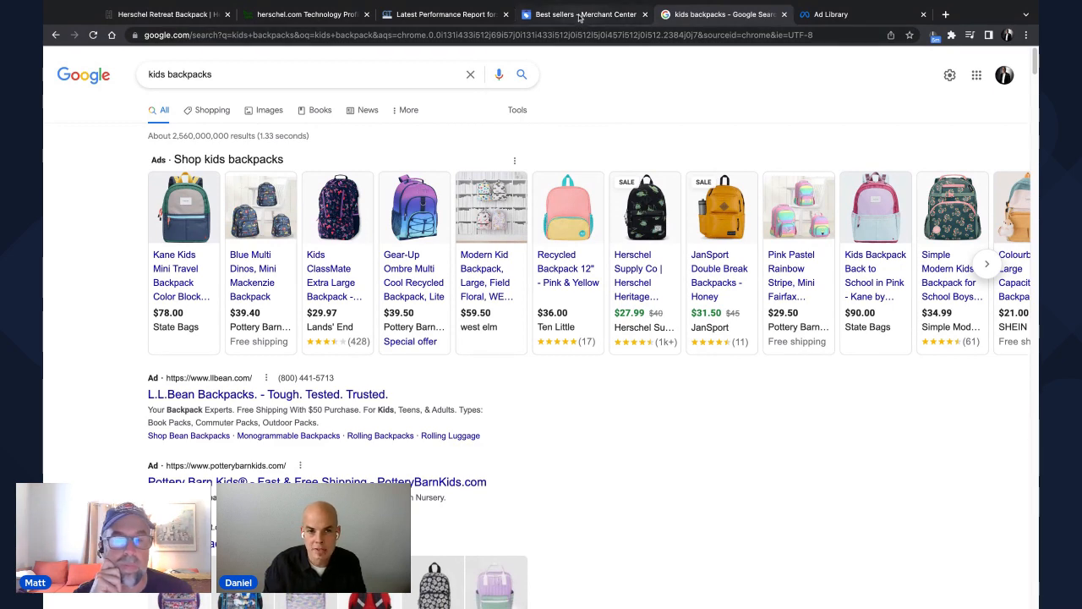
- Show the Best sellers report for Herschel Supply Co. in Luggage & Bags and skim its top products
{"action": "left_click", "coordinate": [583, 14]}
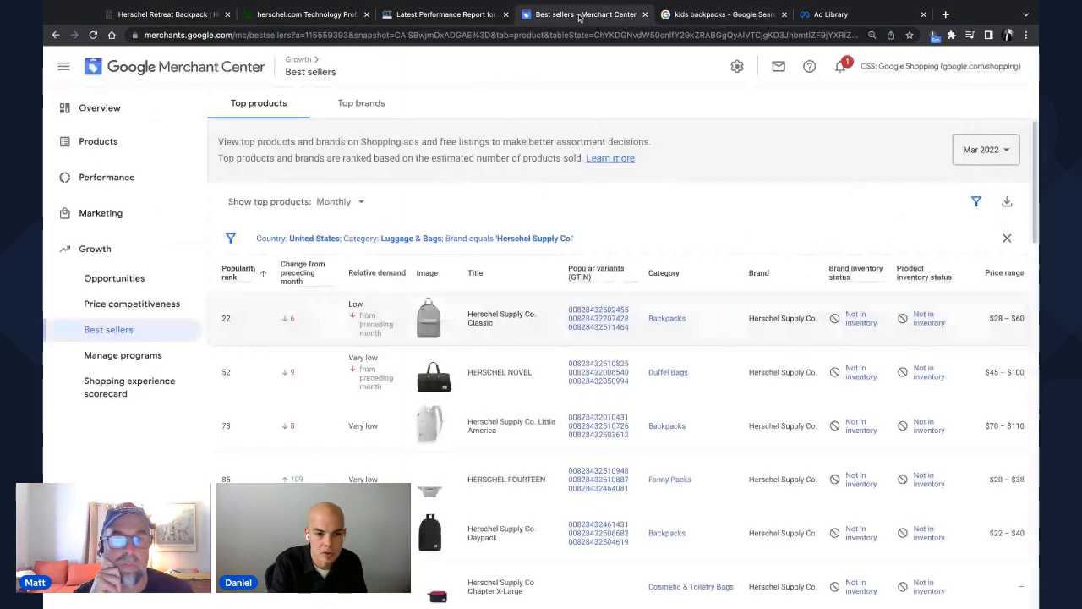
{"action": "mouse_move", "coordinate": [776, 507]}
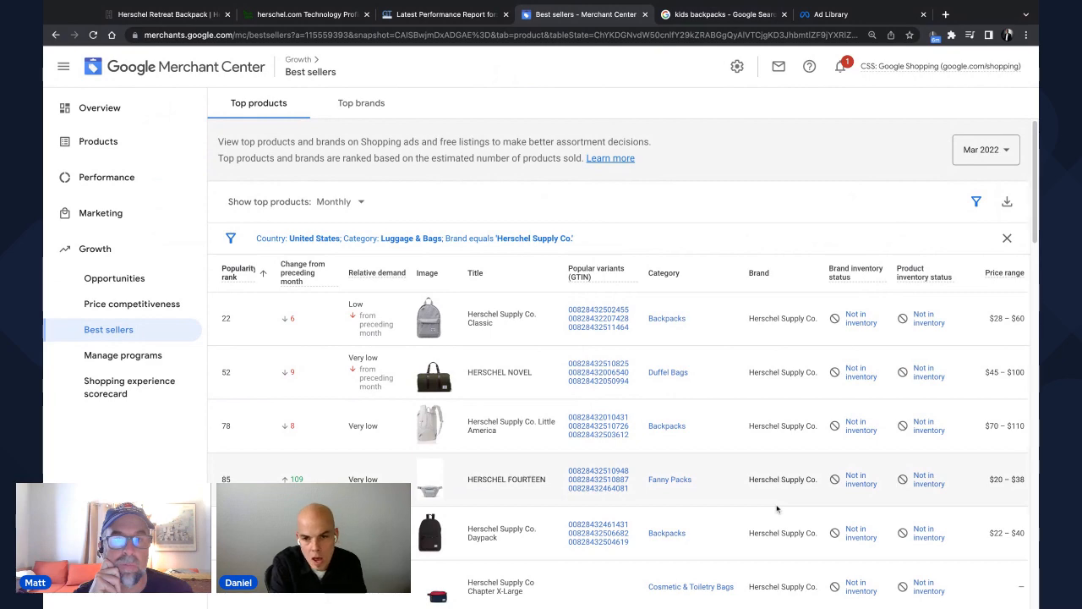
{"action": "scroll", "scroll_direction": "down", "scroll_amount": 3}
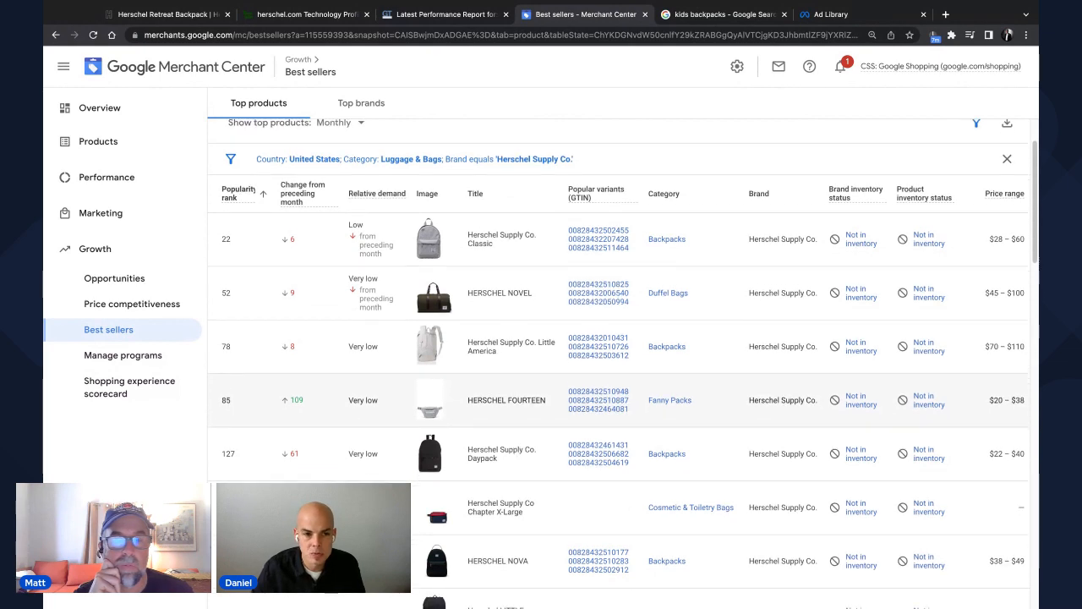
{"action": "scroll", "scroll_direction": "down", "scroll_amount": 3}
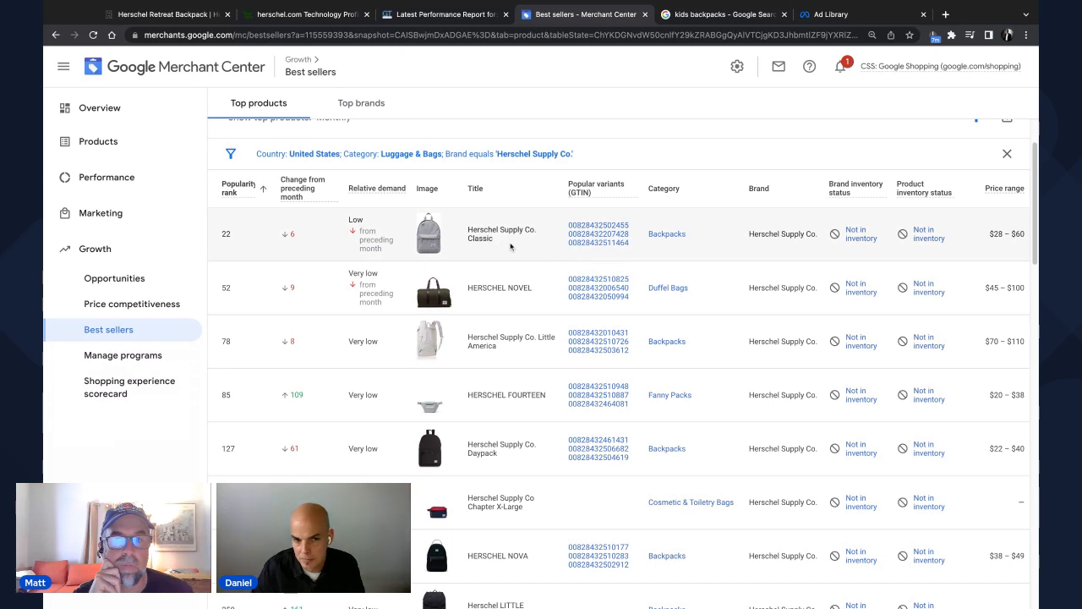
{"action": "scroll", "scroll_direction": "up", "scroll_amount": 3}
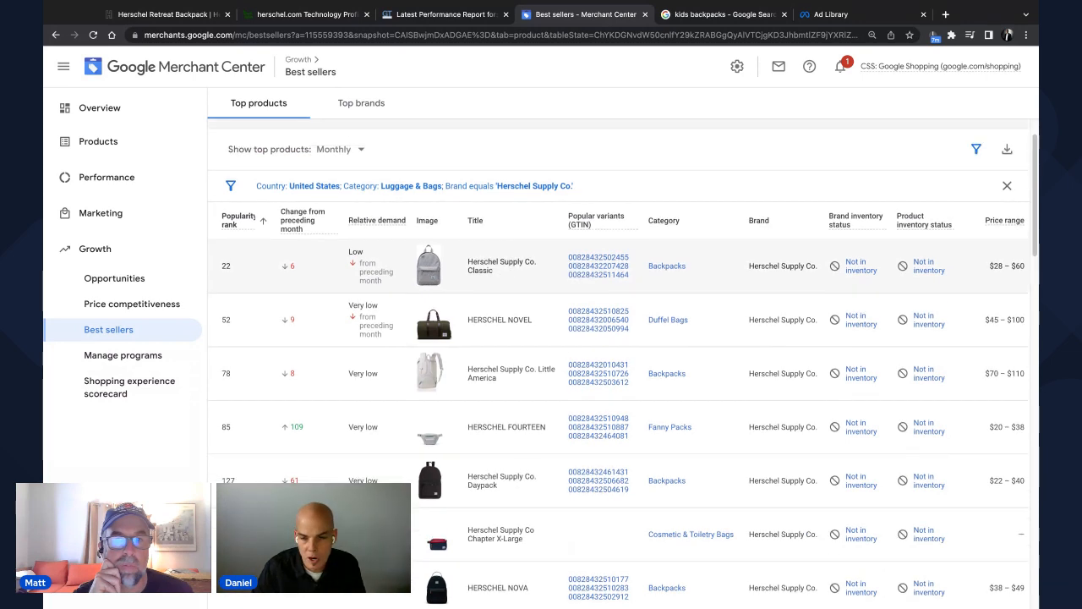
{"action": "mouse_move", "coordinate": [499, 277]}
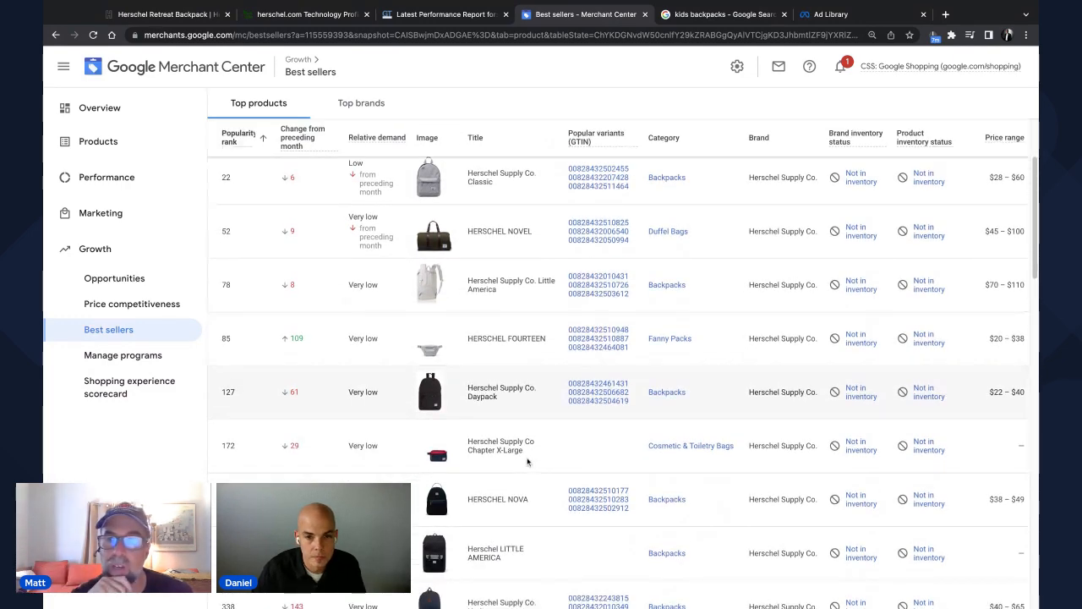
{"action": "scroll", "scroll_direction": "up", "scroll_amount": 3}
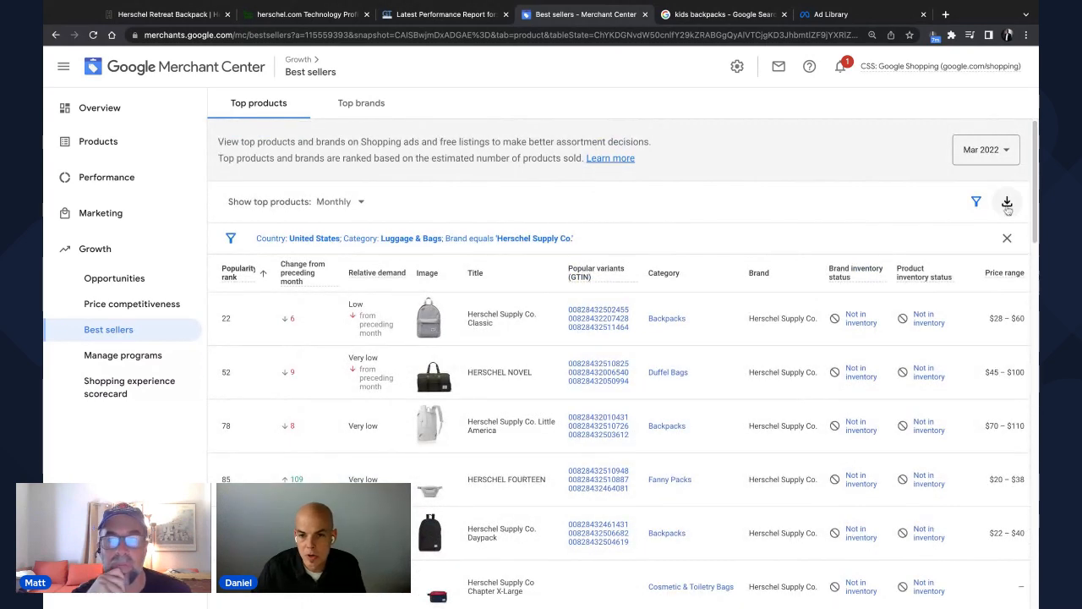
{"action": "mouse_move", "coordinate": [921, 206]}
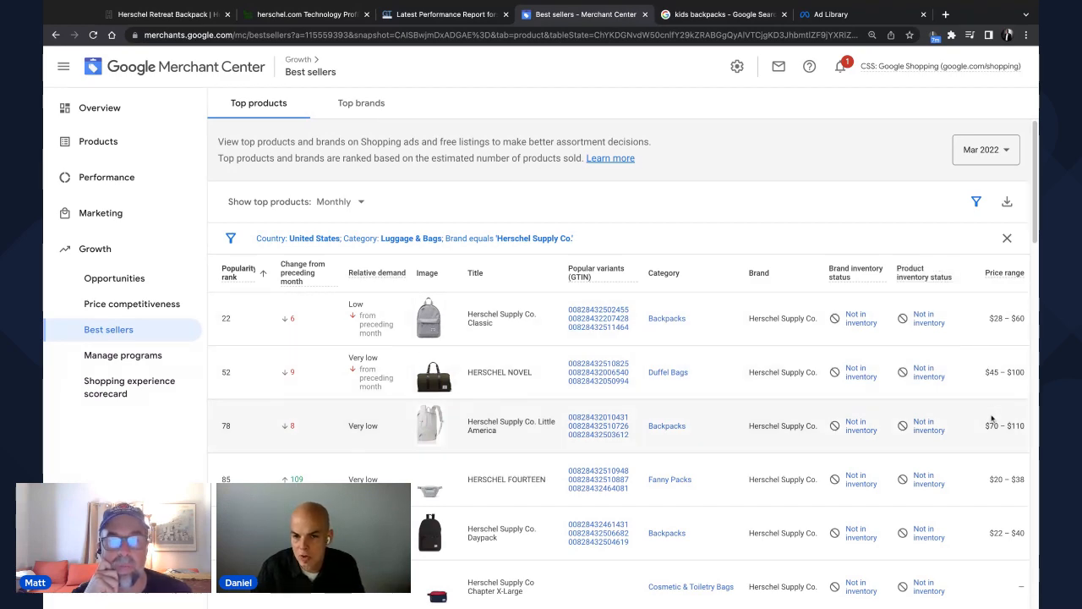
- Scroll further down the Herschel top-products ranking to the Classic Mid-Volume Sparrow details
{"action": "scroll", "scroll_direction": "down", "scroll_amount": 3}
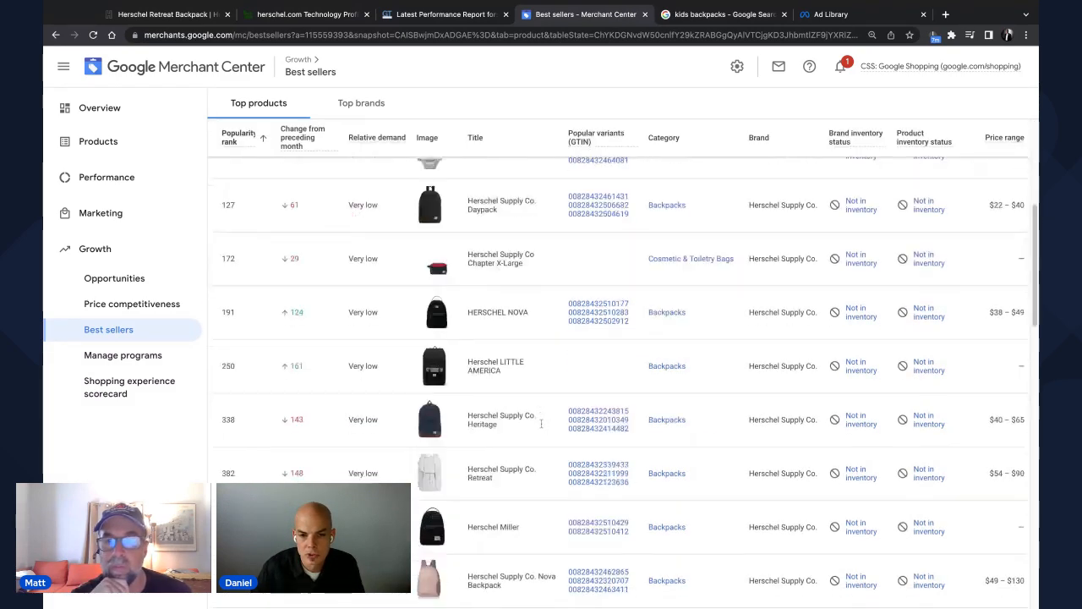
{"action": "scroll", "scroll_direction": "down", "scroll_amount": 3}
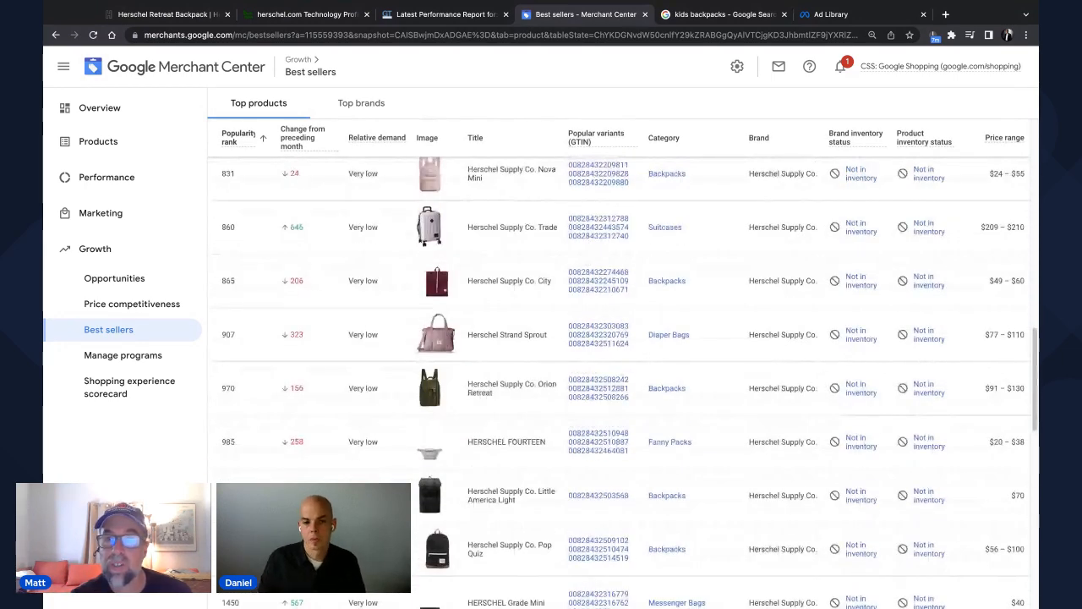
{"action": "scroll", "scroll_direction": "down", "scroll_amount": 3}
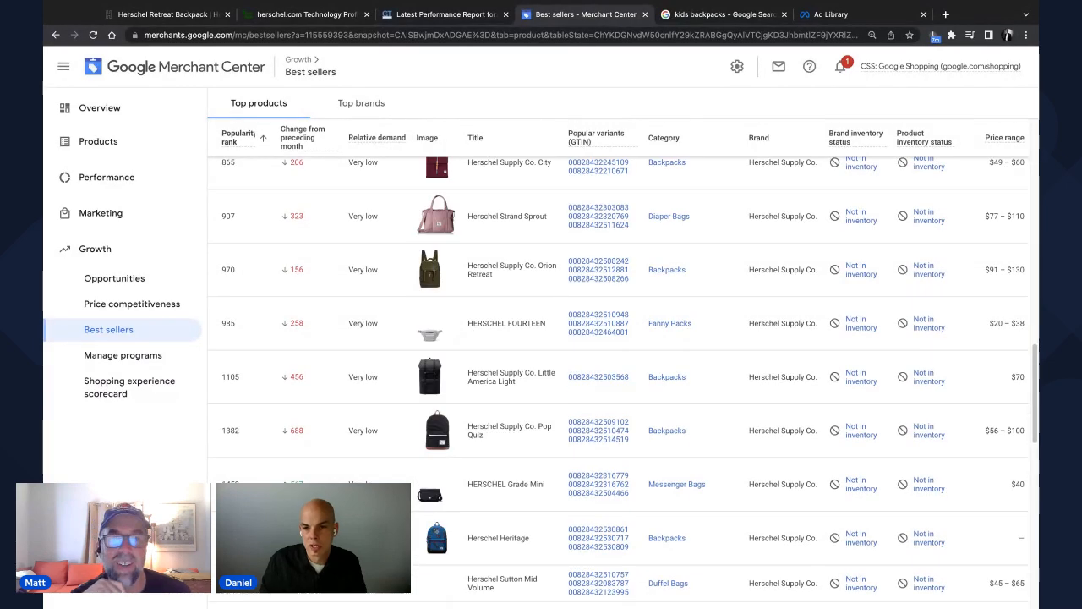
{"action": "scroll", "scroll_direction": "down", "scroll_amount": 3}
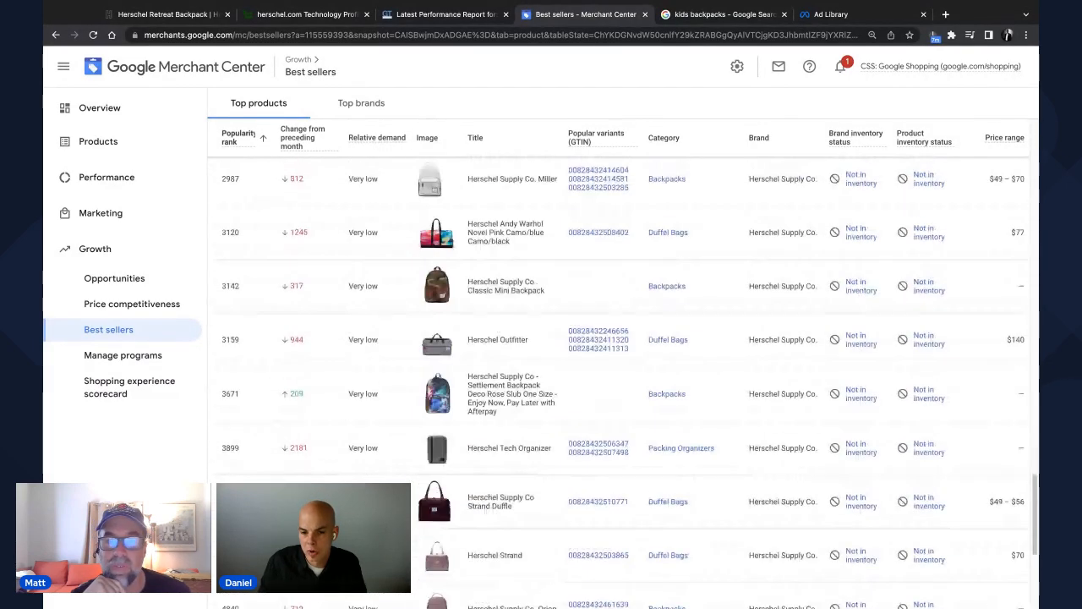
{"action": "scroll", "scroll_direction": "down", "scroll_amount": 3}
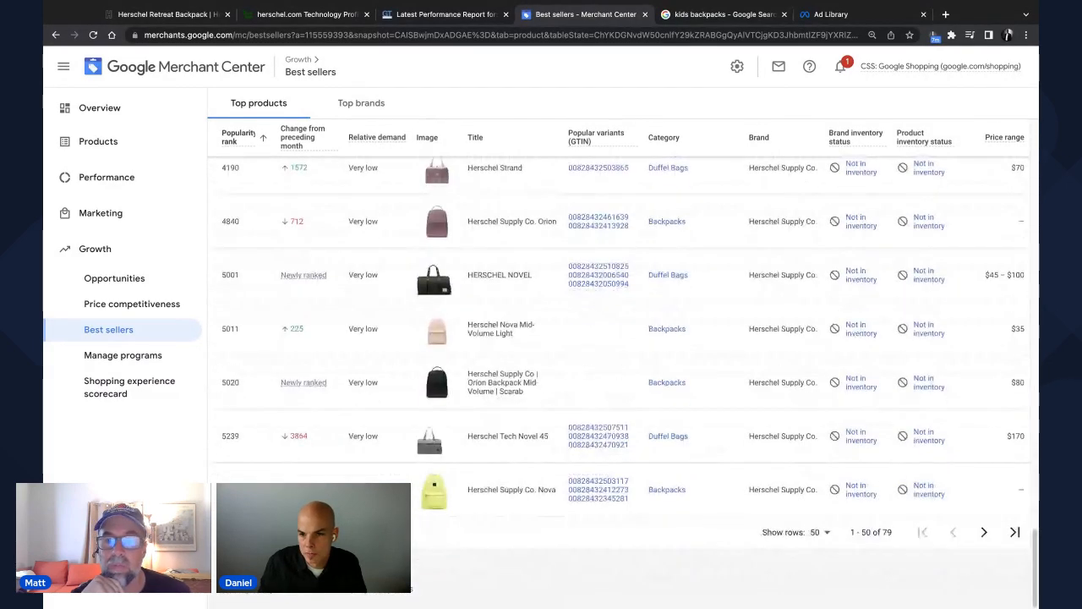
{"action": "scroll", "scroll_direction": "down", "scroll_amount": 3}
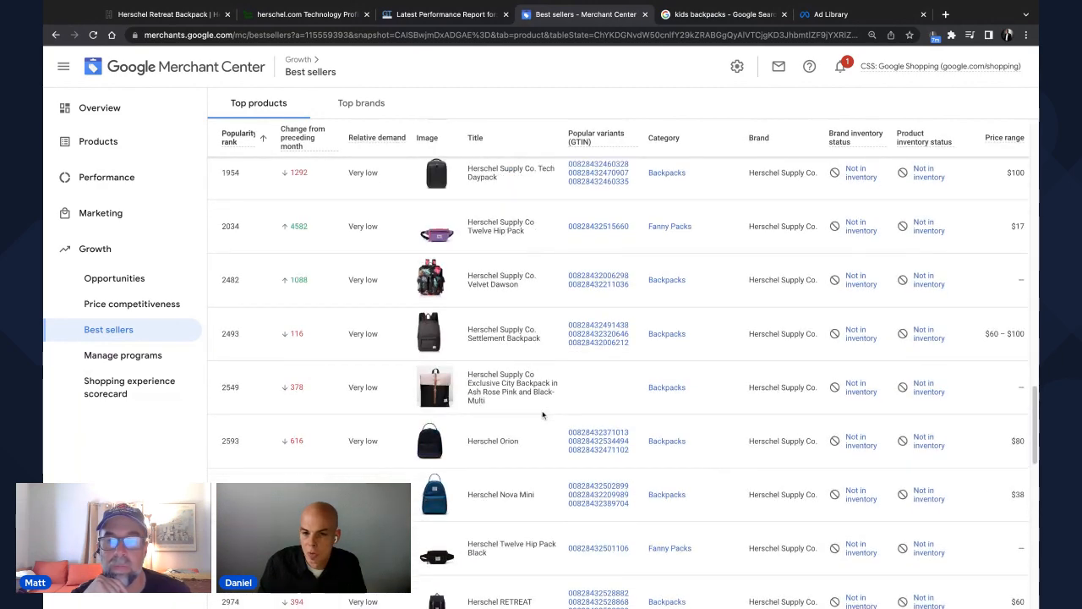
{"action": "scroll", "scroll_direction": "up", "scroll_amount": 3}
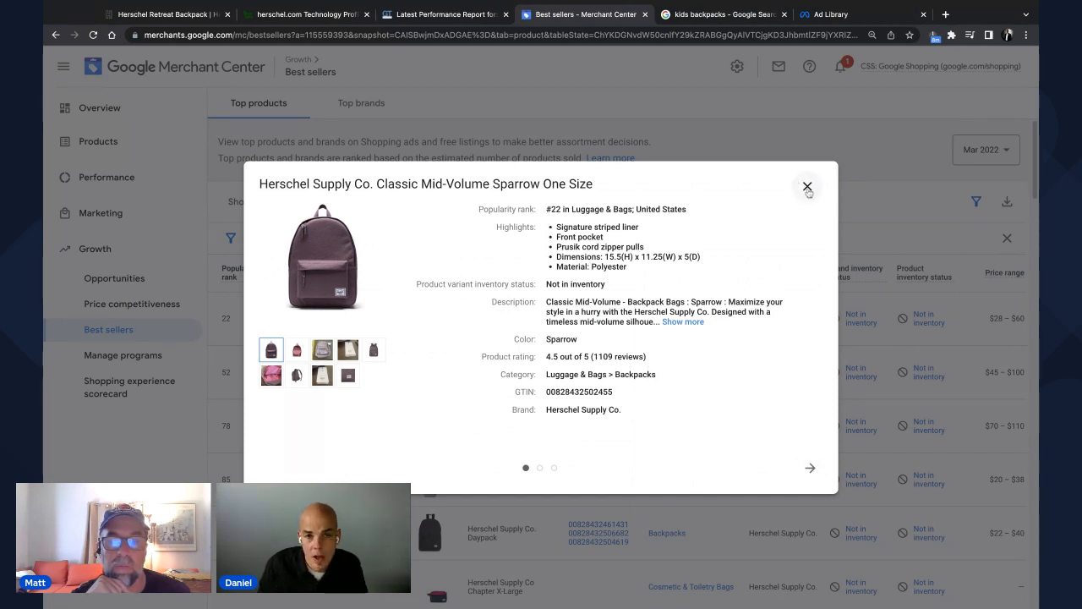
- Dismiss the Classic Mid-Volume Sparrow details and return to the kids backpacks results
{"action": "left_click", "coordinate": [806, 186]}
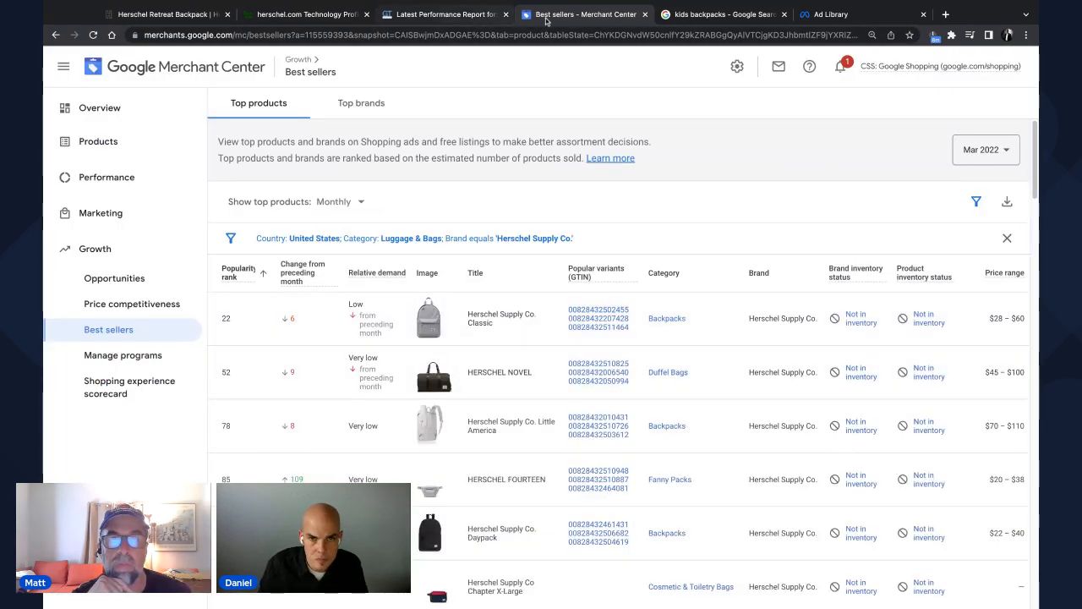
{"action": "left_click", "coordinate": [723, 14]}
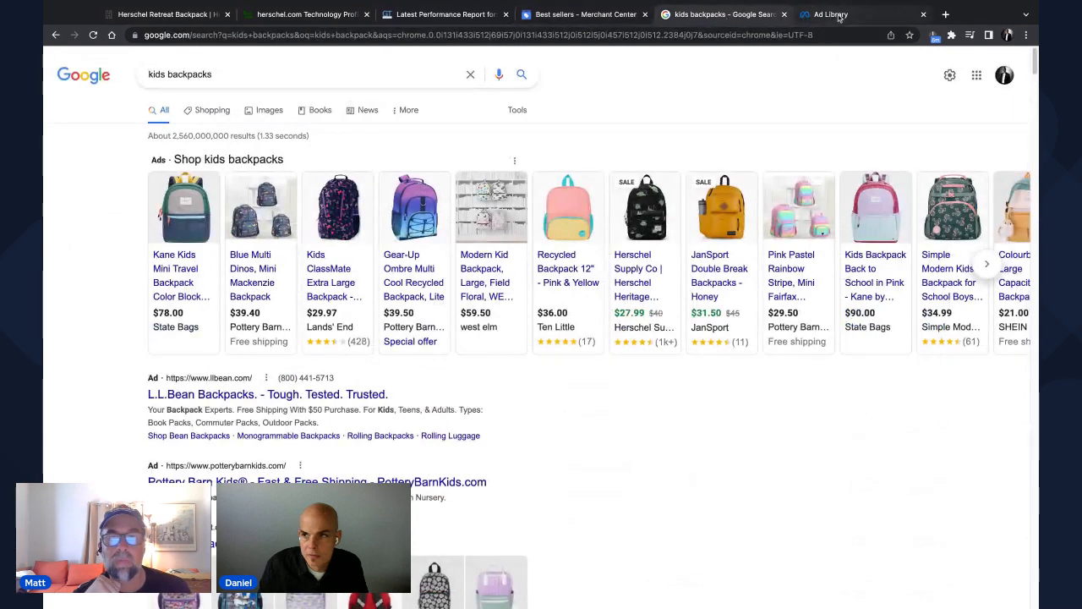
- Browse Herschel Supply Co.'s roughly 89 library ads down to those launched April 2022, then back to top
{"action": "left_click", "coordinate": [854, 13]}
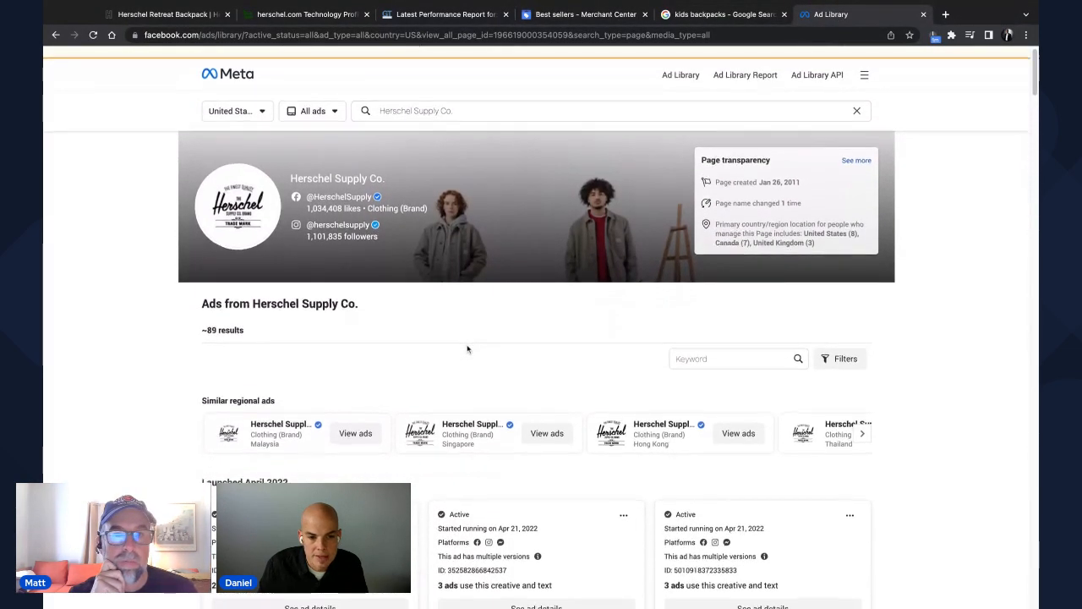
{"action": "scroll", "scroll_direction": "down", "scroll_amount": 3}
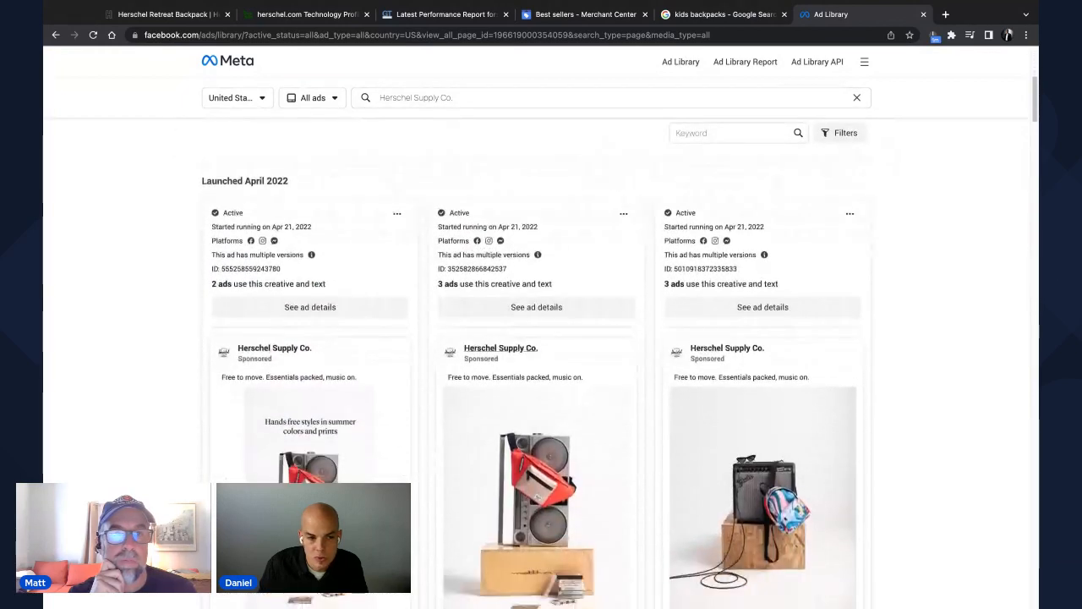
{"action": "scroll", "scroll_direction": "down", "scroll_amount": 3}
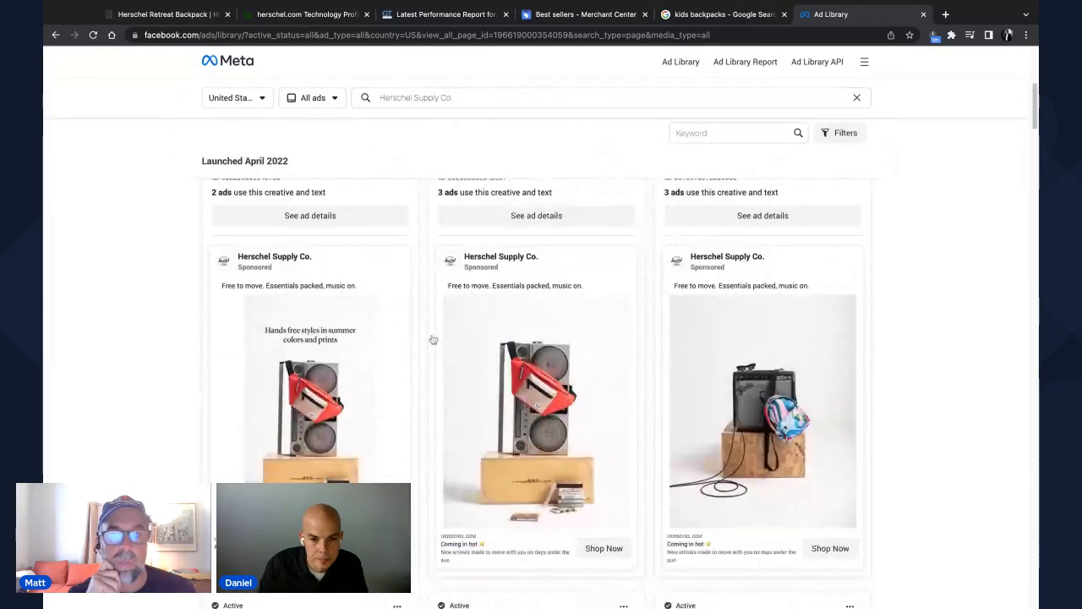
{"action": "scroll", "scroll_direction": "down", "scroll_amount": 3}
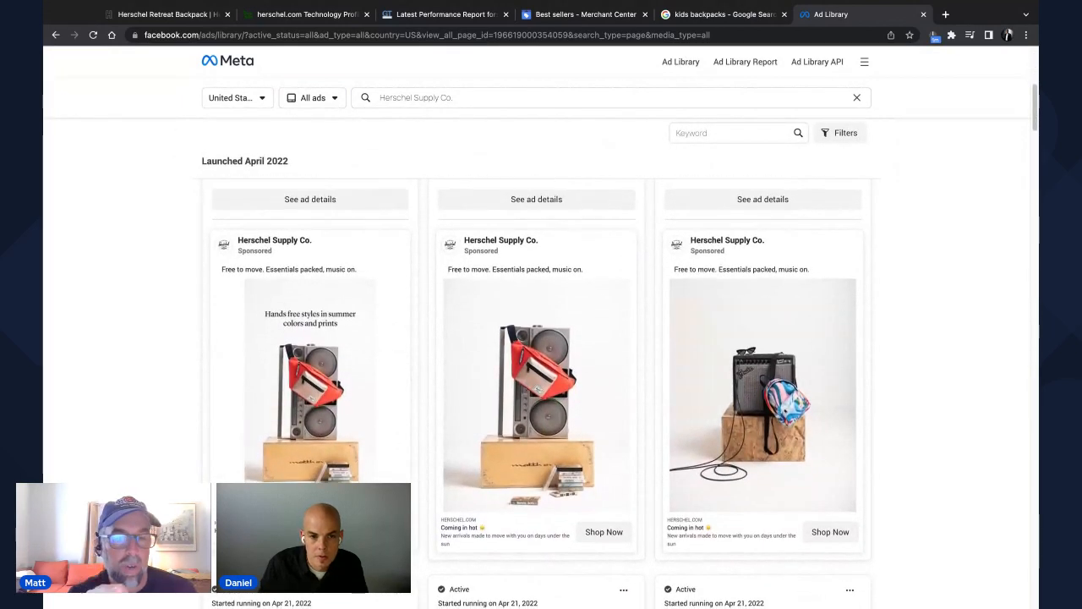
{"action": "scroll", "scroll_direction": "up", "scroll_amount": 3}
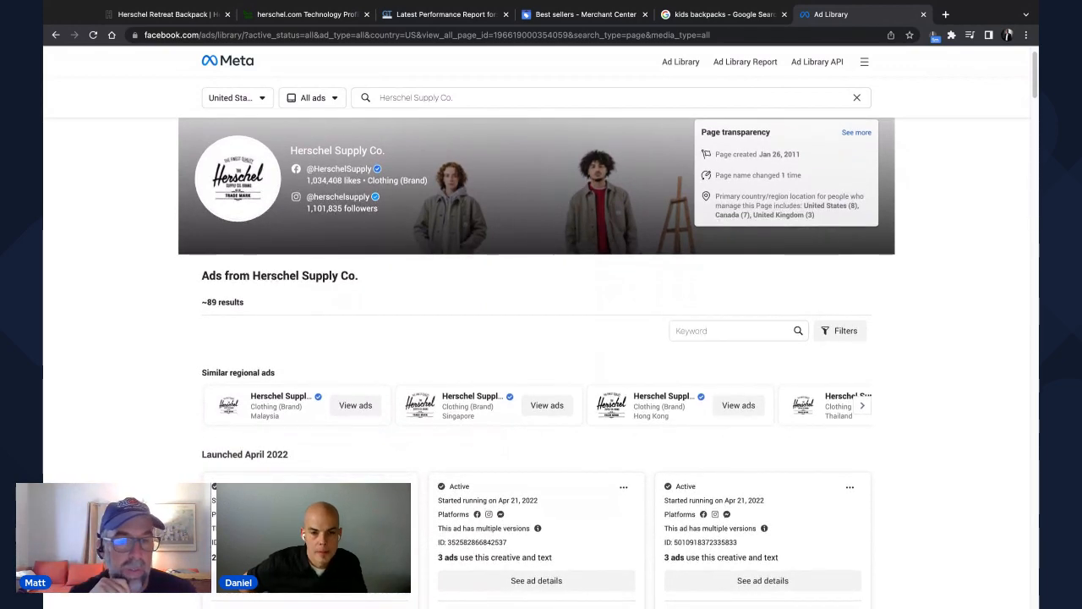
{"action": "scroll", "scroll_direction": "down", "scroll_amount": 3}
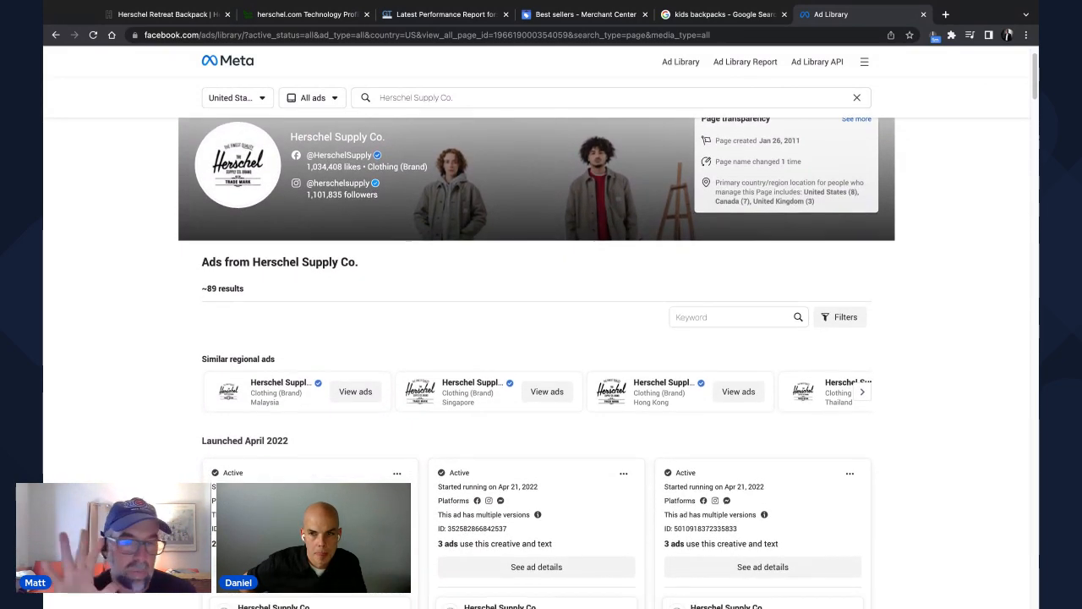
{"action": "scroll", "scroll_direction": "down", "scroll_amount": 3}
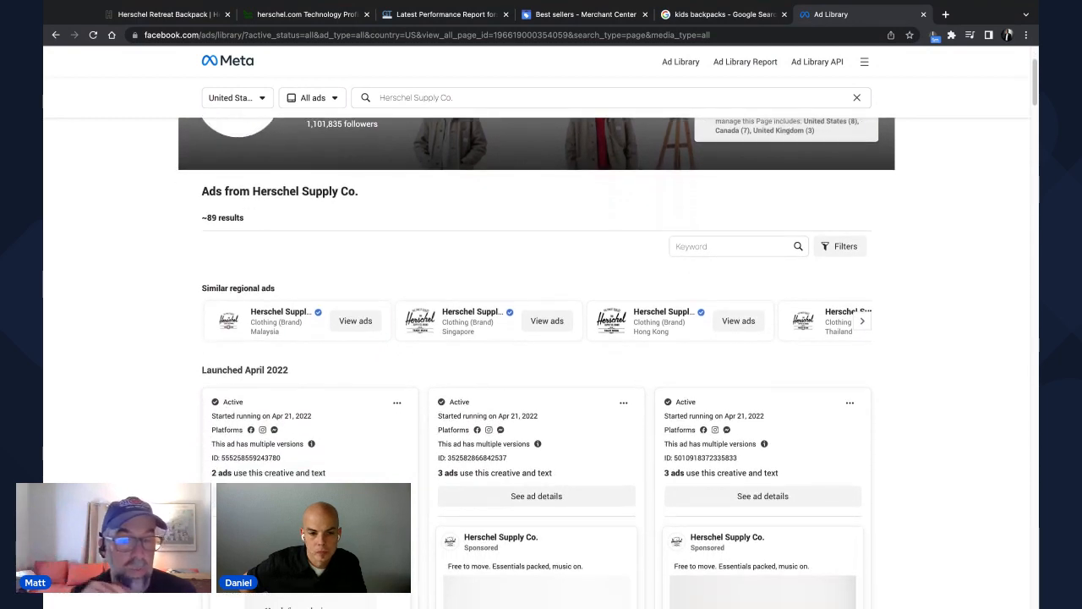
{"action": "scroll", "scroll_direction": "down", "scroll_amount": 3}
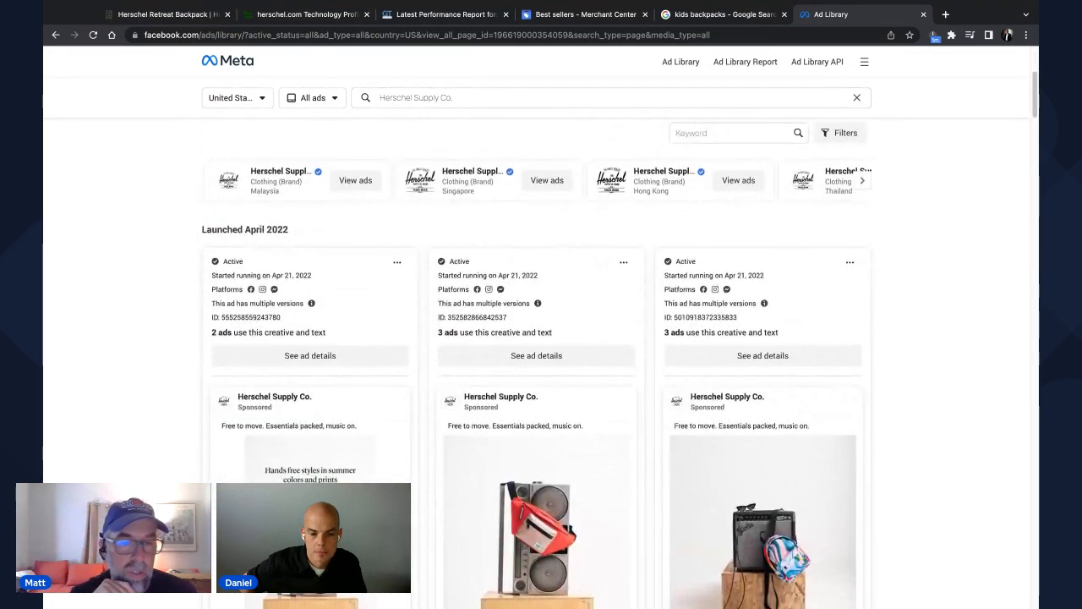
{"action": "scroll", "scroll_direction": "down", "scroll_amount": 3}
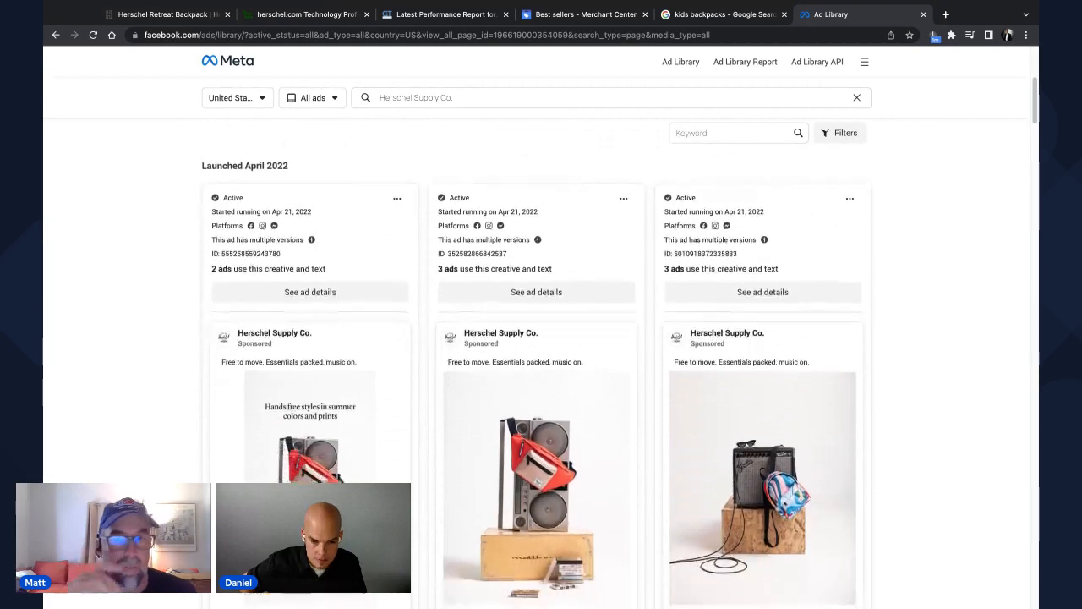
{"action": "scroll", "scroll_direction": "down", "scroll_amount": 3}
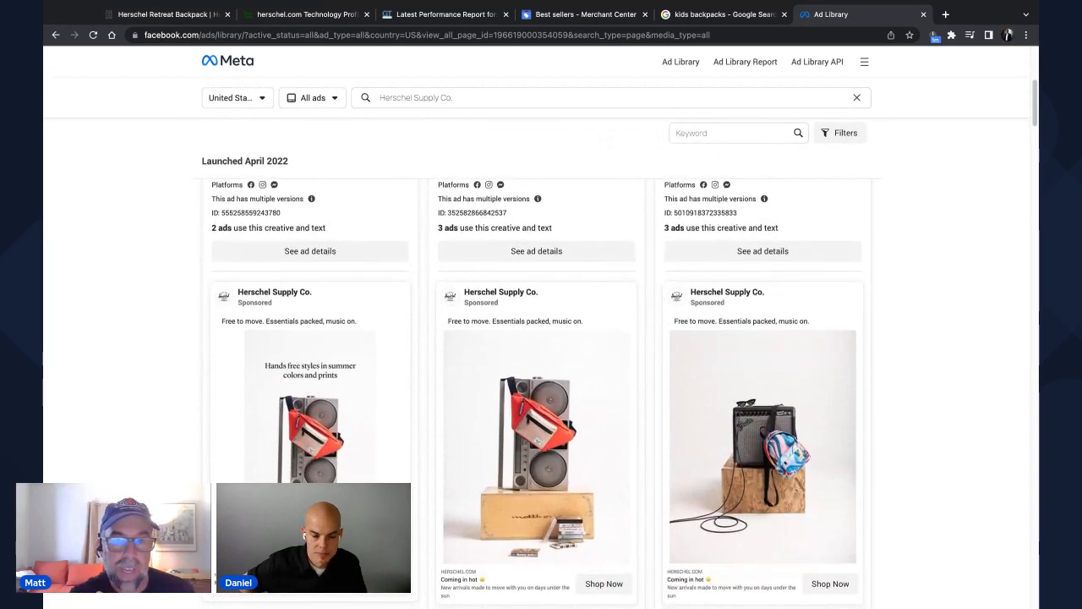
{"action": "scroll", "scroll_direction": "down", "scroll_amount": 3}
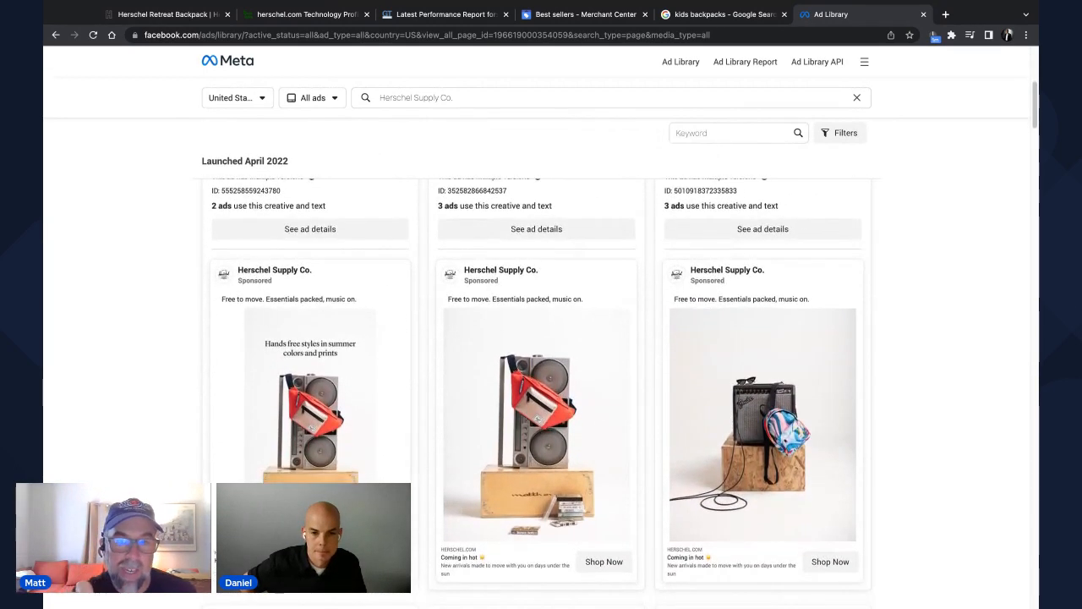
{"action": "scroll", "scroll_direction": "down", "scroll_amount": 3}
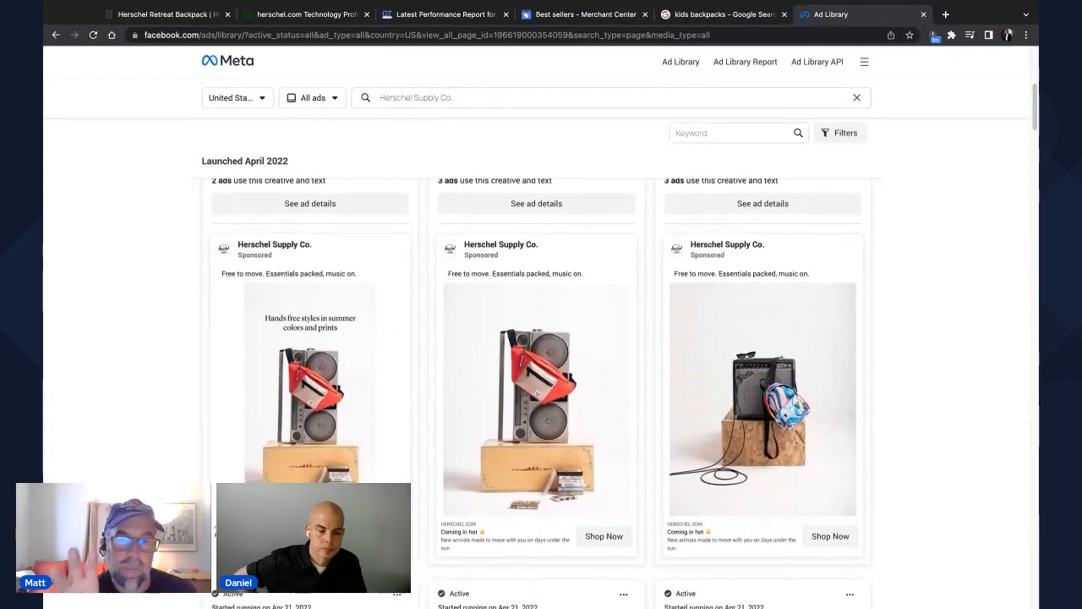
{"action": "scroll", "scroll_direction": "down", "scroll_amount": 3}
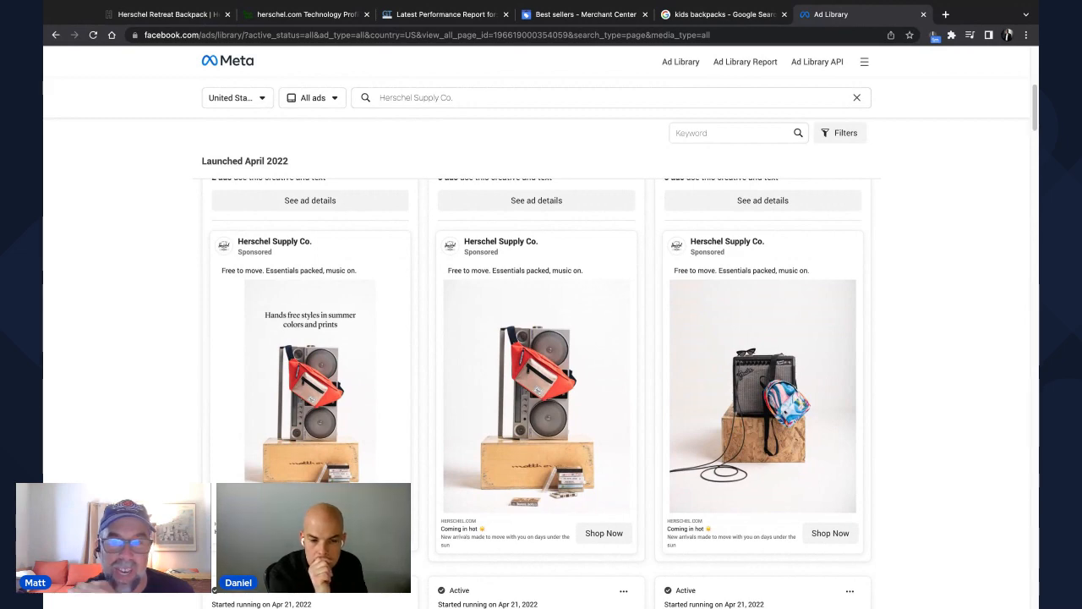
{"action": "scroll", "scroll_direction": "down", "scroll_amount": 3}
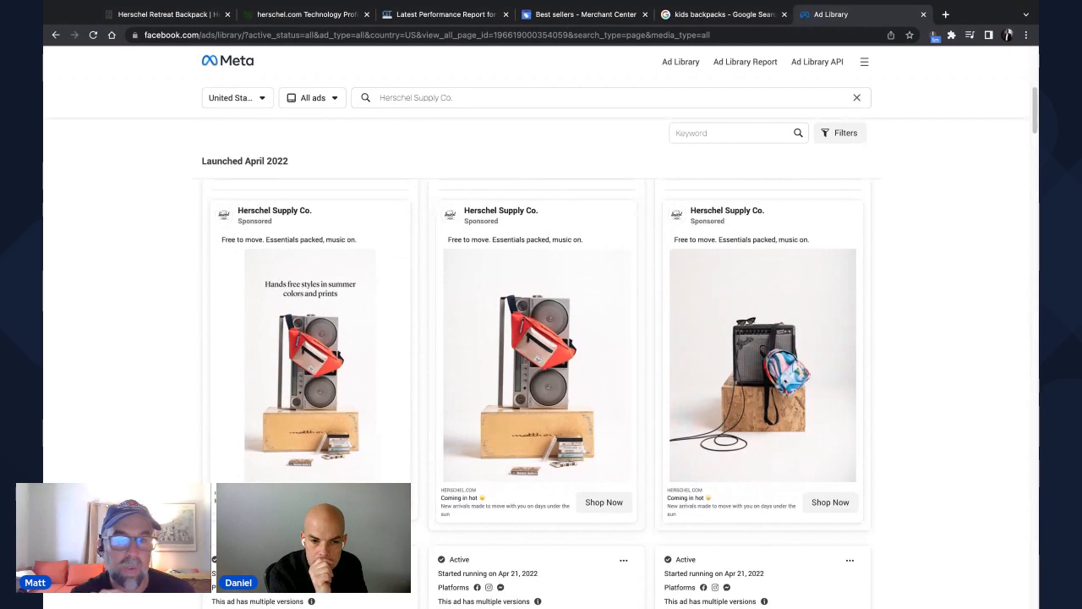
{"action": "scroll", "scroll_direction": "down", "scroll_amount": 3}
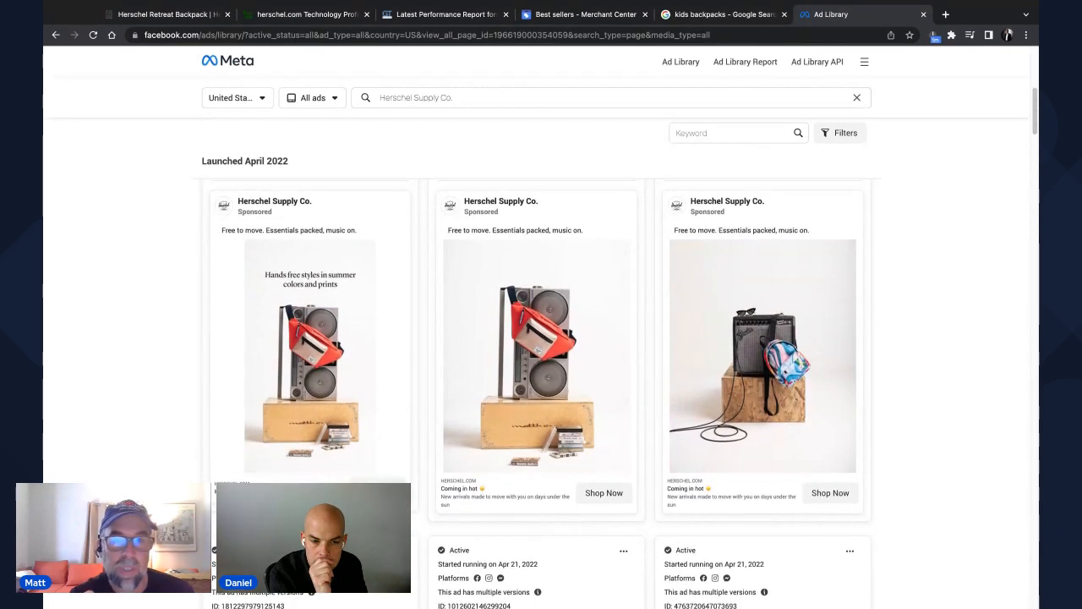
{"action": "mouse_move", "coordinate": [387, 318]}
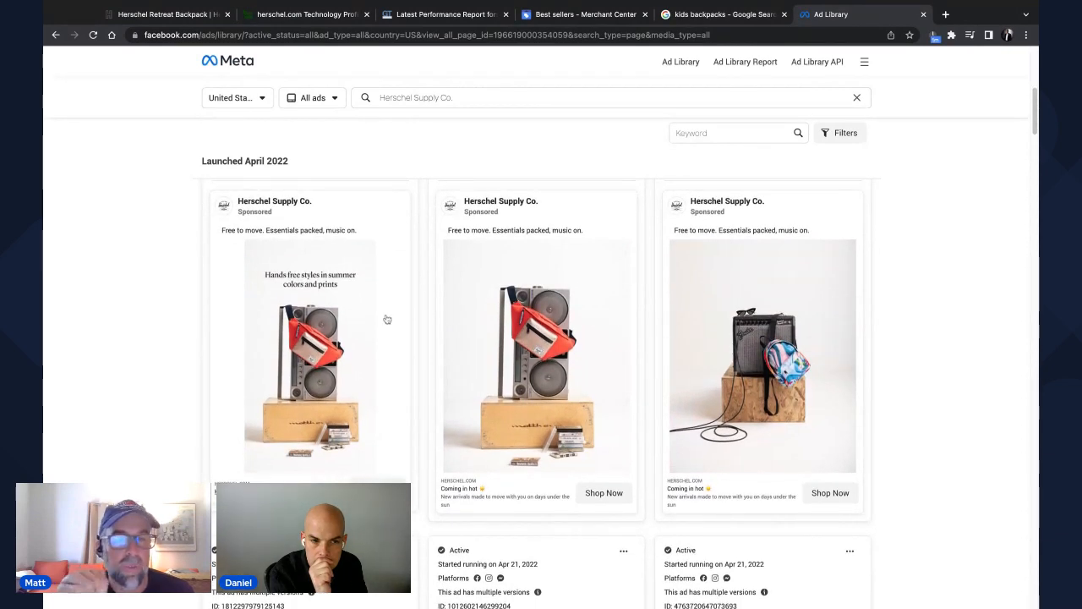
{"action": "mouse_move", "coordinate": [866, 379]}
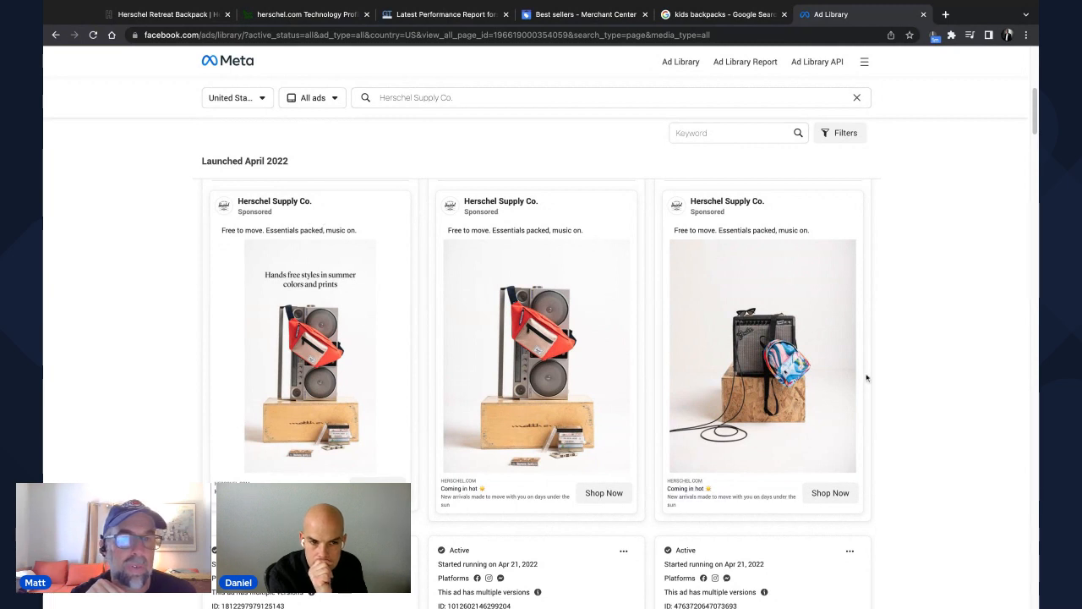
{"action": "mouse_move", "coordinate": [869, 375]}
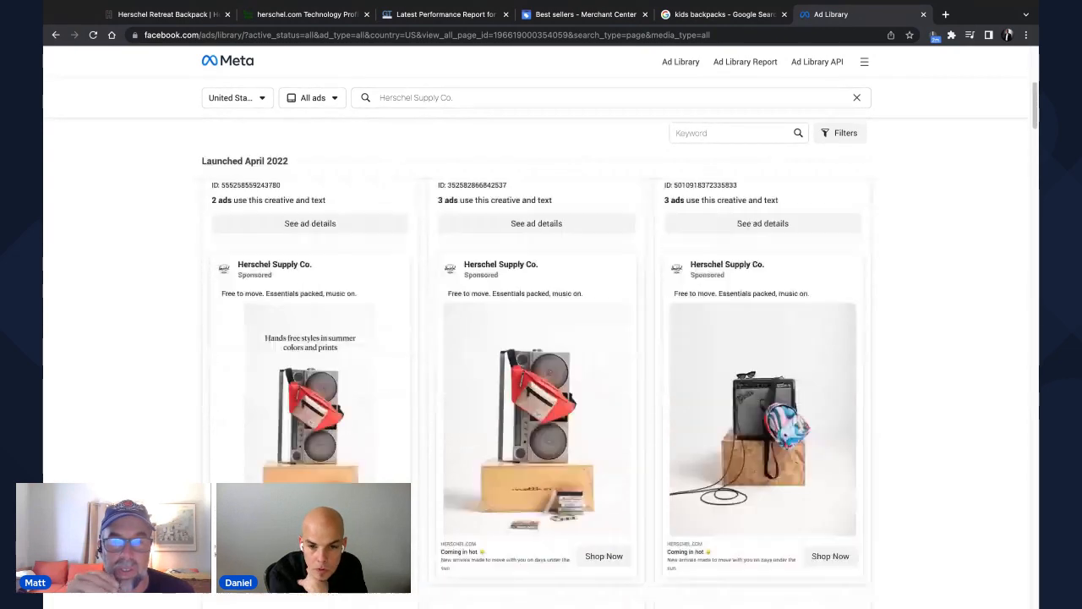
{"action": "scroll", "scroll_direction": "down", "scroll_amount": 3}
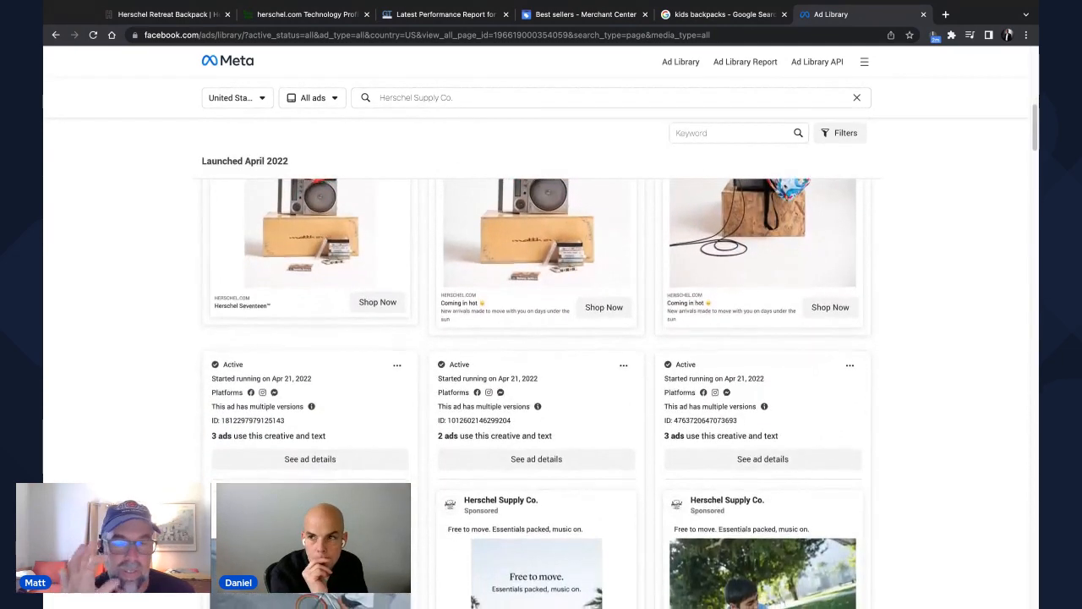
{"action": "scroll", "scroll_direction": "down", "scroll_amount": 3}
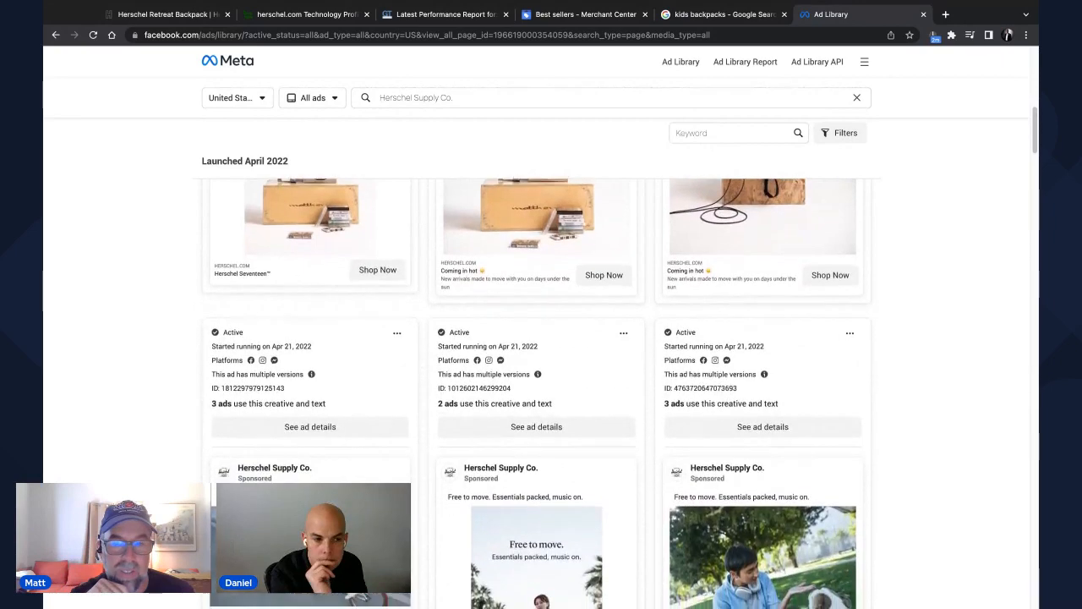
{"action": "scroll", "scroll_direction": "down", "scroll_amount": 3}
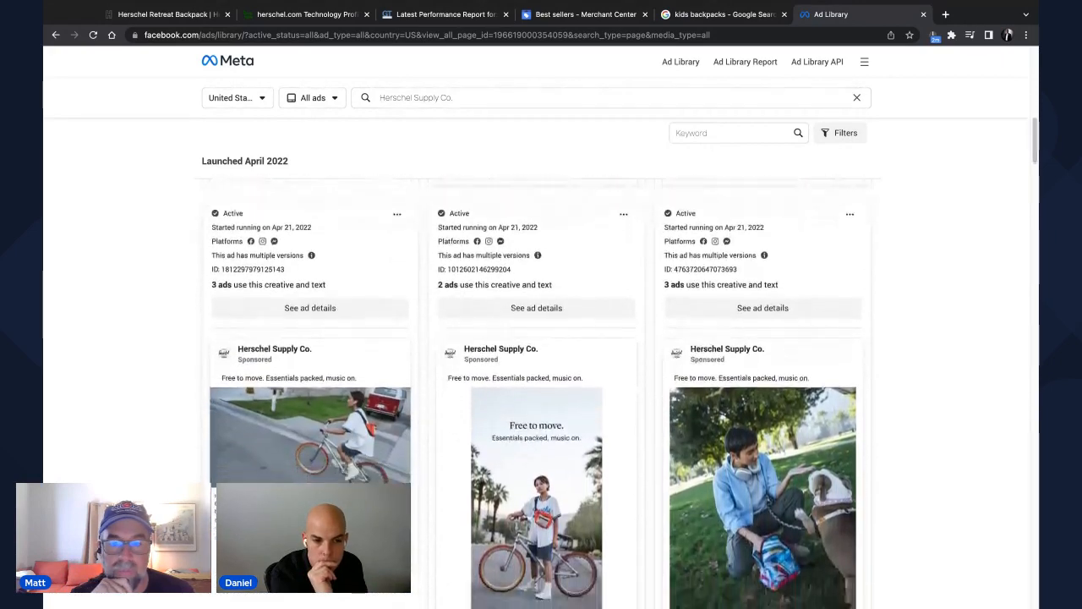
{"action": "scroll", "scroll_direction": "down", "scroll_amount": 3}
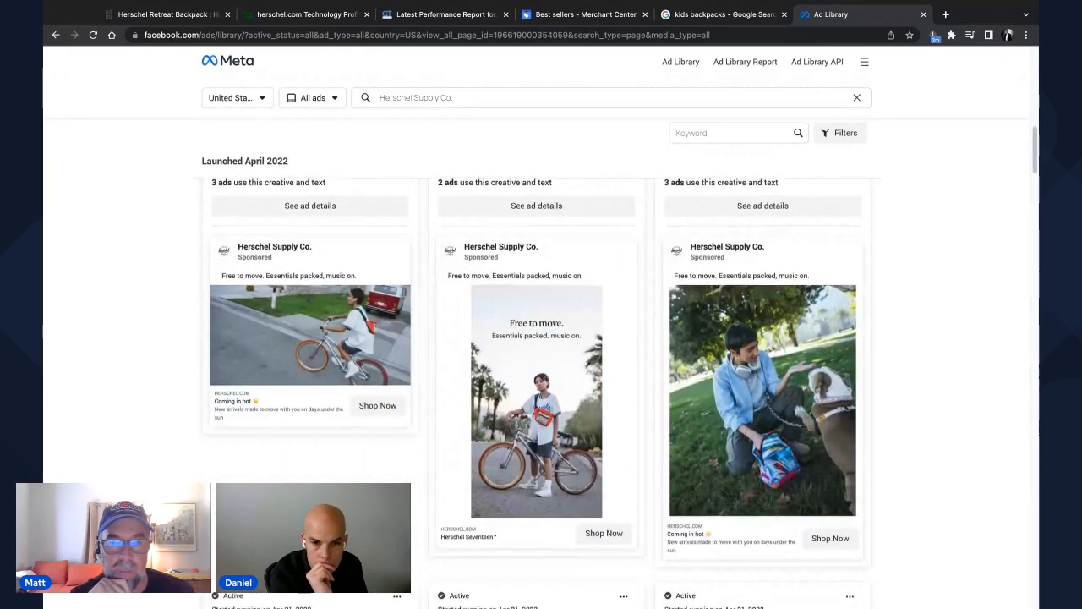
{"action": "scroll", "scroll_direction": "down", "scroll_amount": 3}
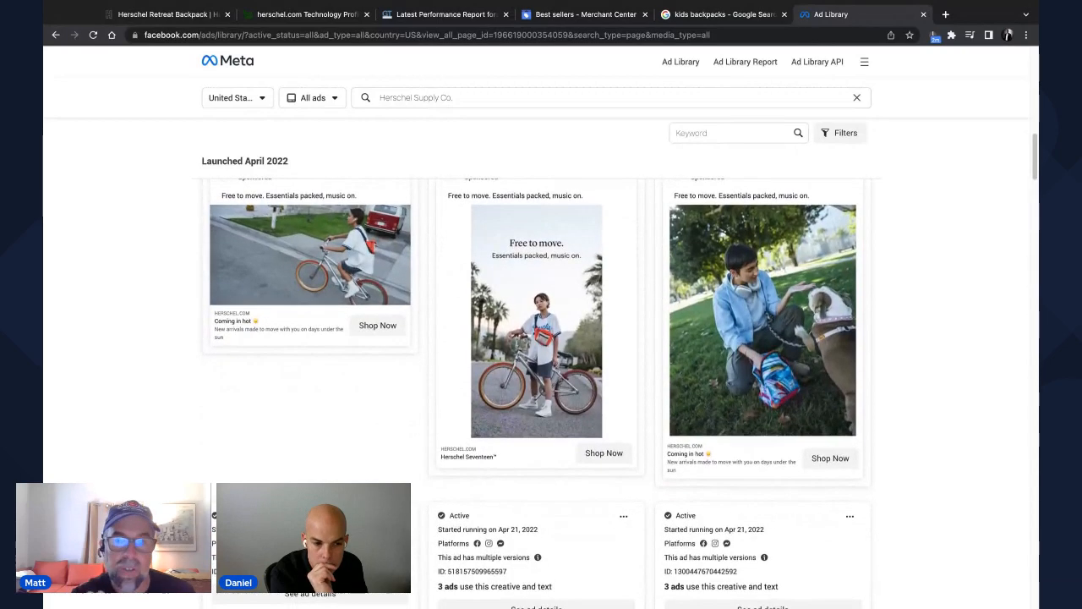
{"action": "scroll", "scroll_direction": "down", "scroll_amount": 3}
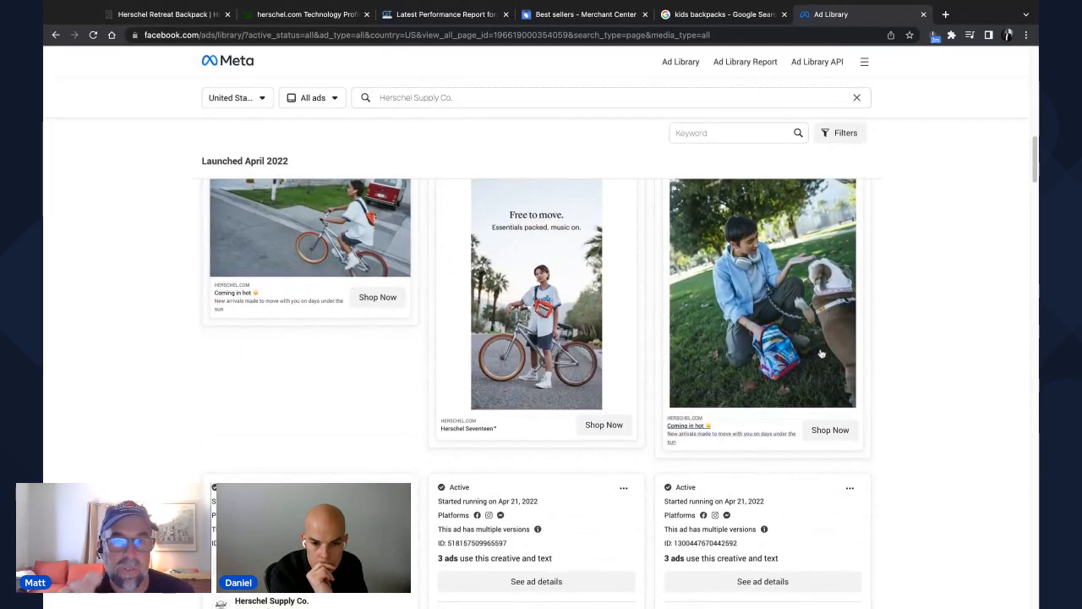
{"action": "scroll", "scroll_direction": "down", "scroll_amount": 3}
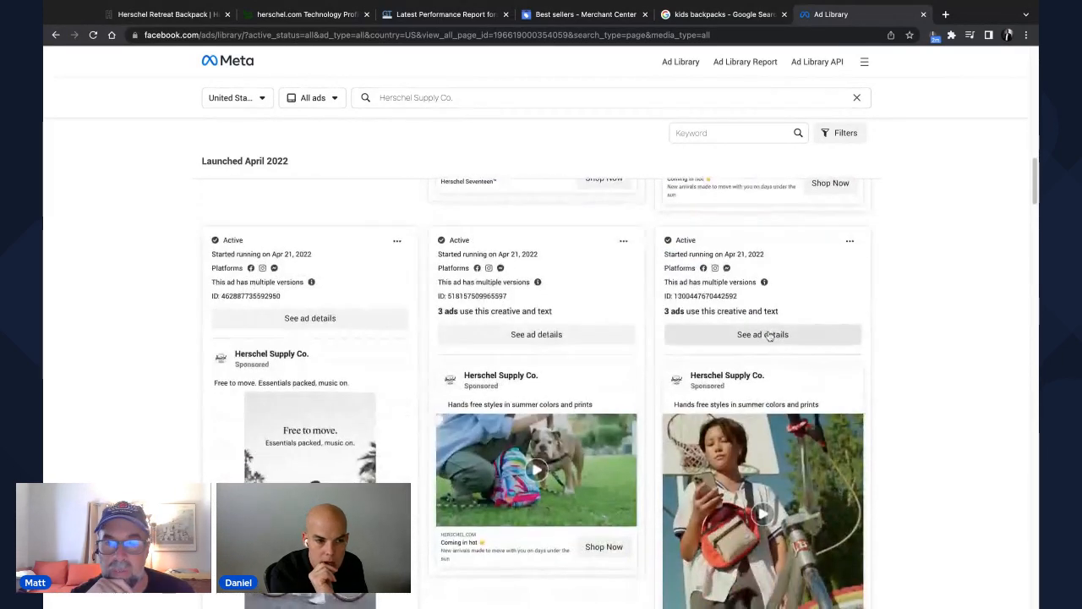
{"action": "scroll", "scroll_direction": "down", "scroll_amount": 3}
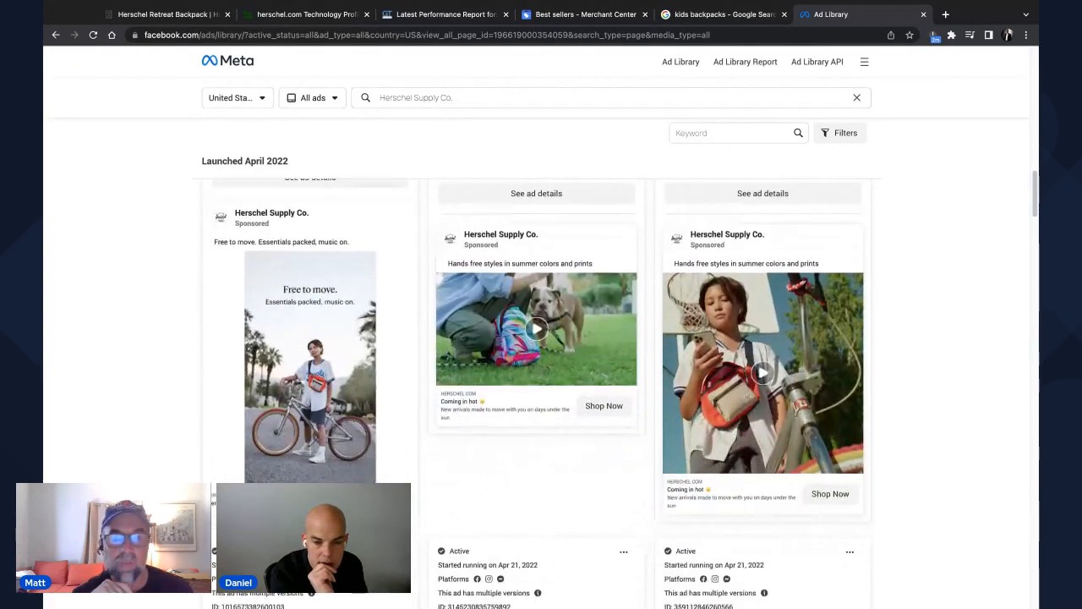
{"action": "scroll", "scroll_direction": "down", "scroll_amount": 3}
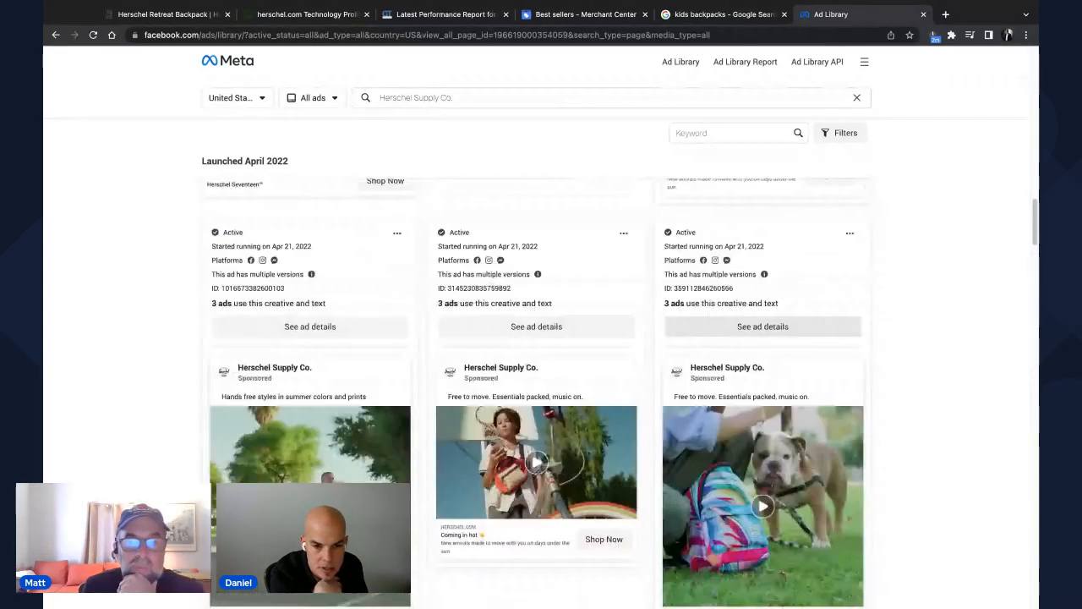
{"action": "scroll", "scroll_direction": "down", "scroll_amount": 3}
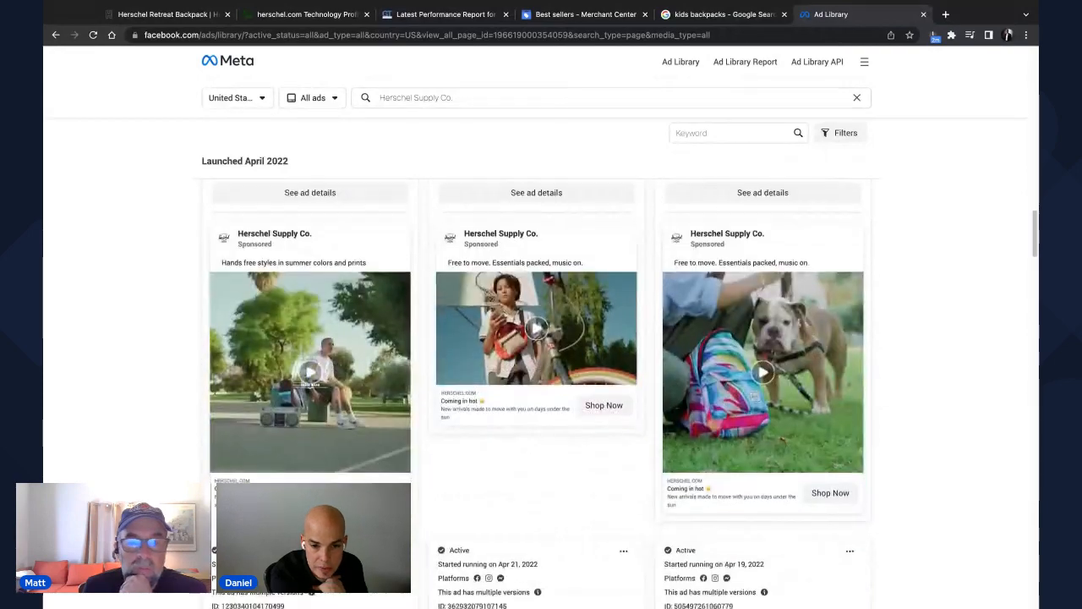
{"action": "scroll", "scroll_direction": "down", "scroll_amount": 3}
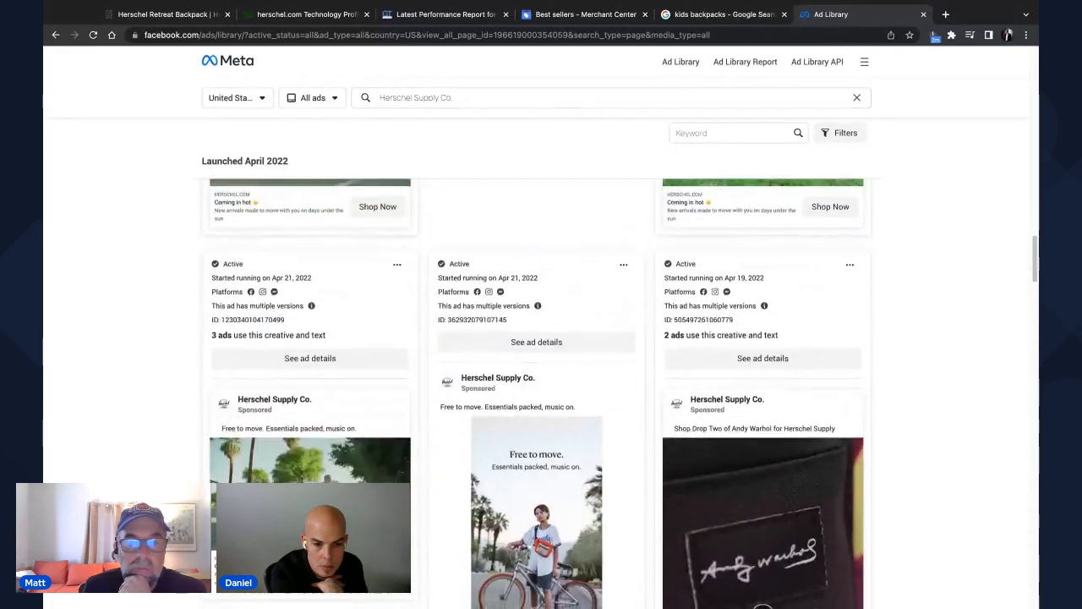
{"action": "scroll", "scroll_direction": "down", "scroll_amount": 3}
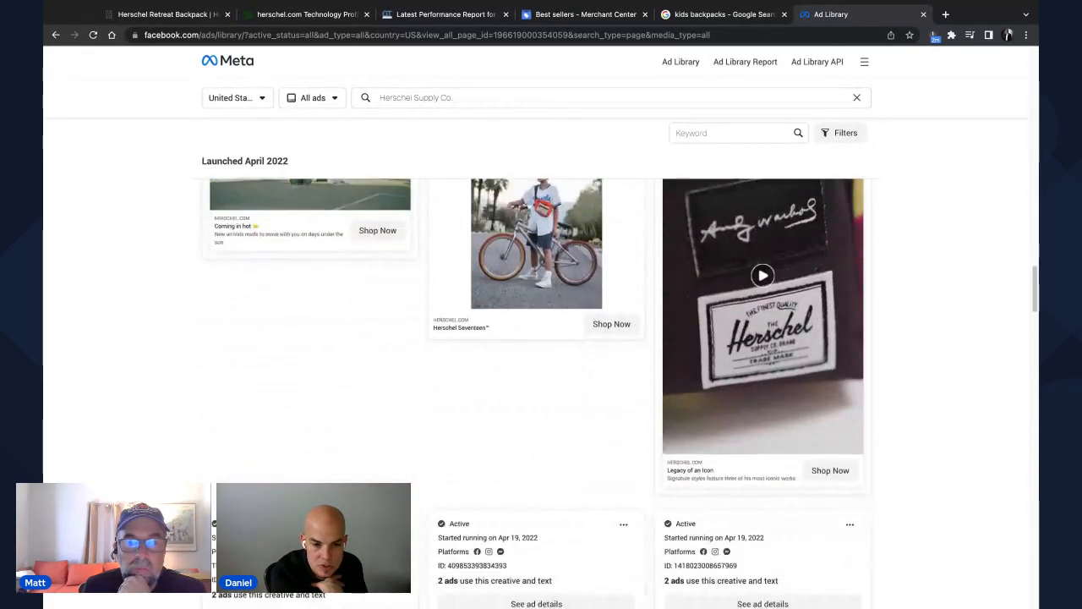
{"action": "scroll", "scroll_direction": "down", "scroll_amount": 3}
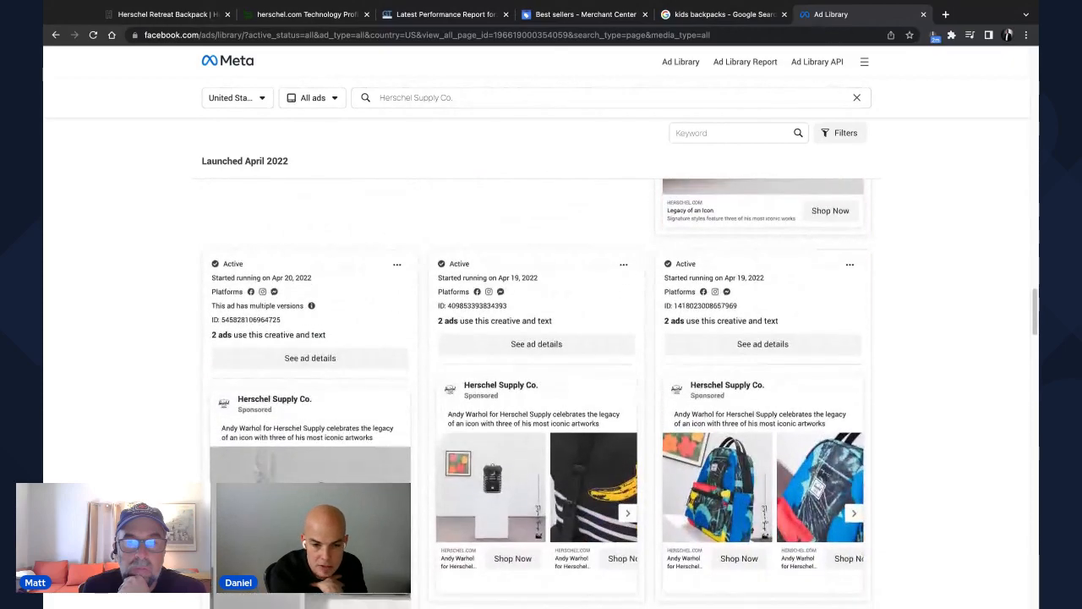
{"action": "scroll", "scroll_direction": "down", "scroll_amount": 3}
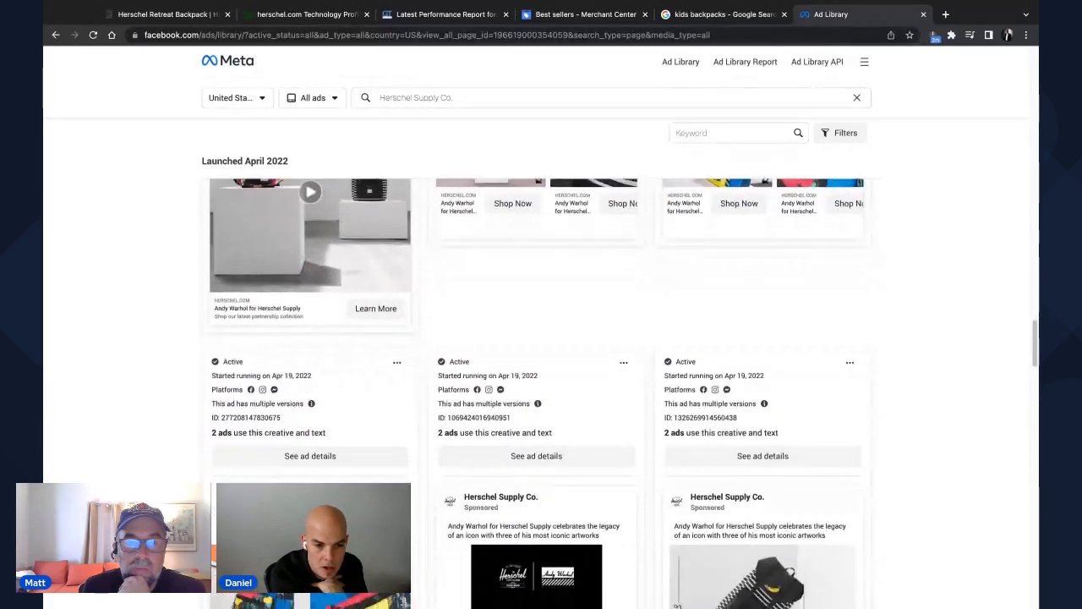
{"action": "scroll", "scroll_direction": "down", "scroll_amount": 3}
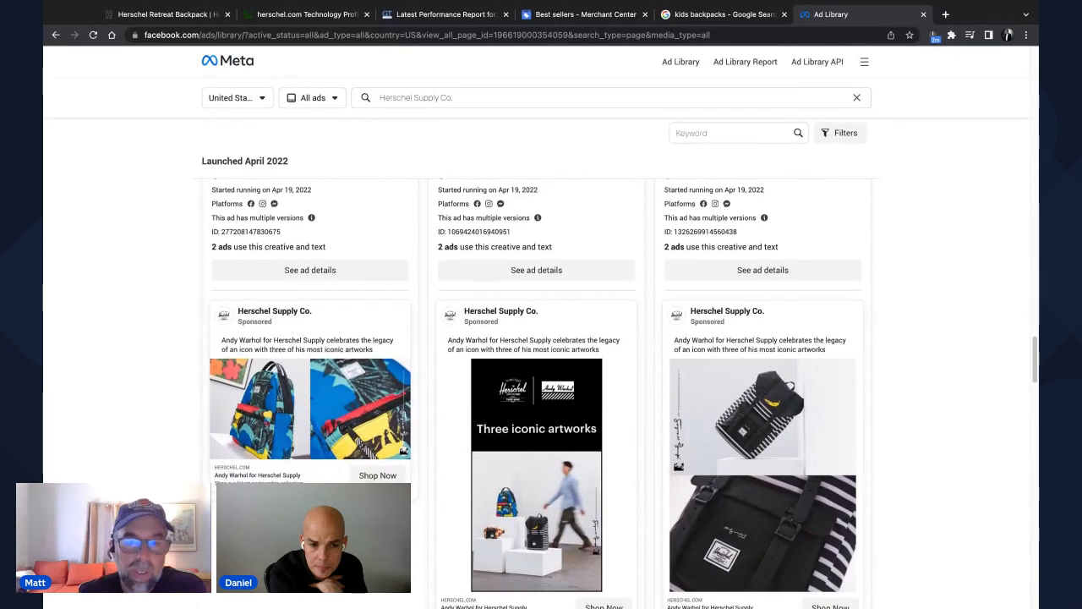
{"action": "scroll", "scroll_direction": "down", "scroll_amount": 3}
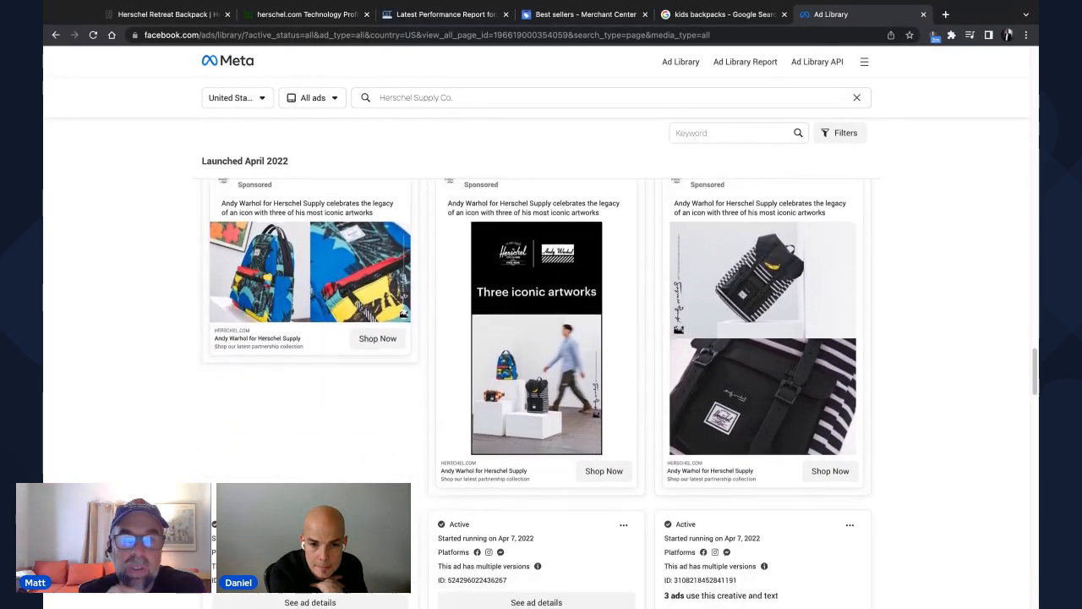
{"action": "scroll", "scroll_direction": "down", "scroll_amount": 3}
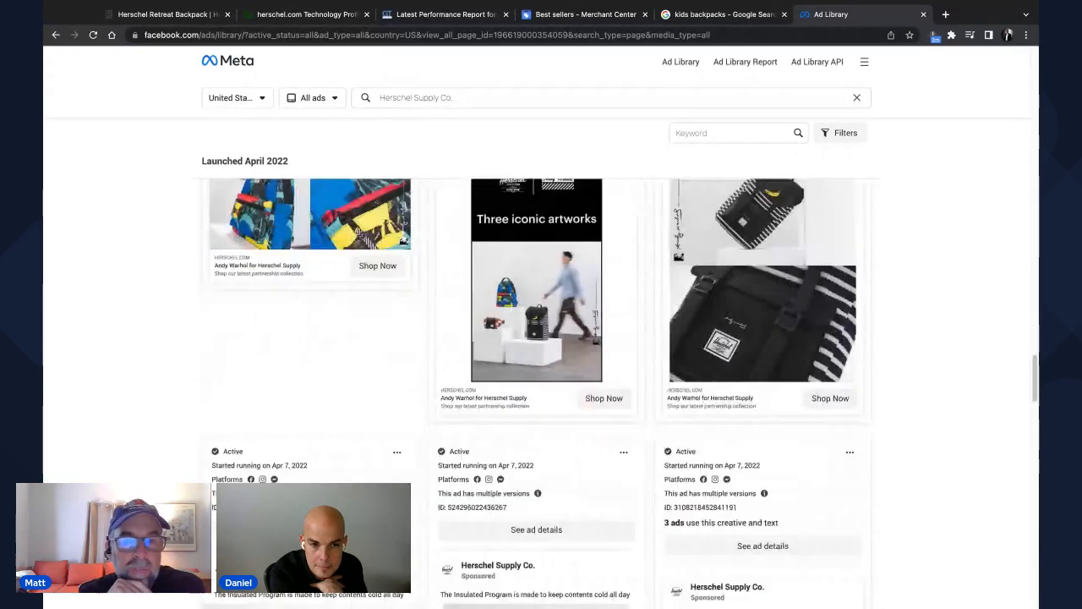
{"action": "scroll", "scroll_direction": "down", "scroll_amount": 3}
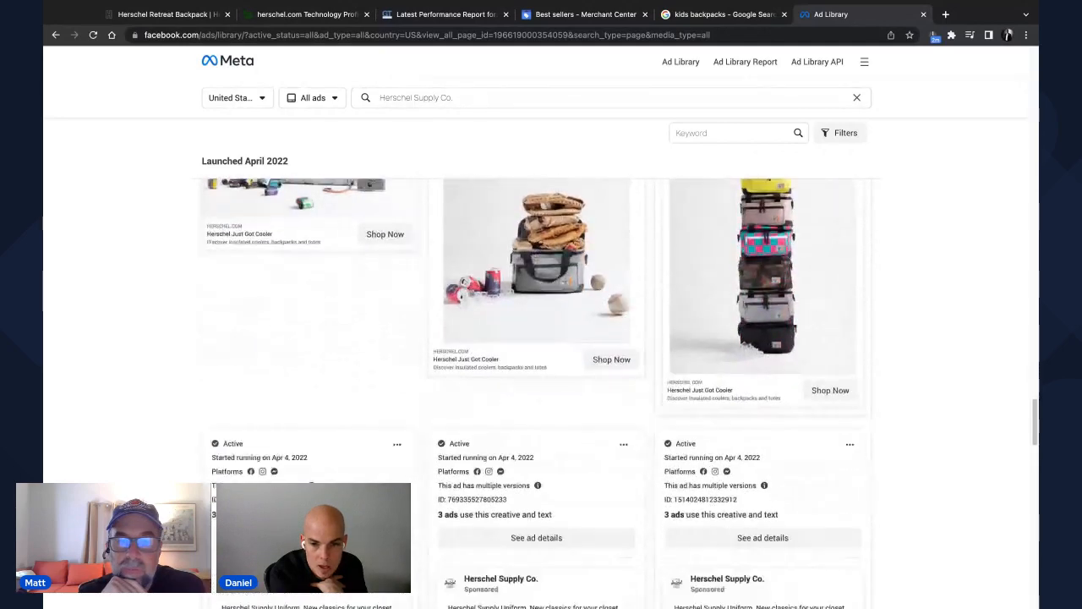
{"action": "scroll", "scroll_direction": "down", "scroll_amount": 3}
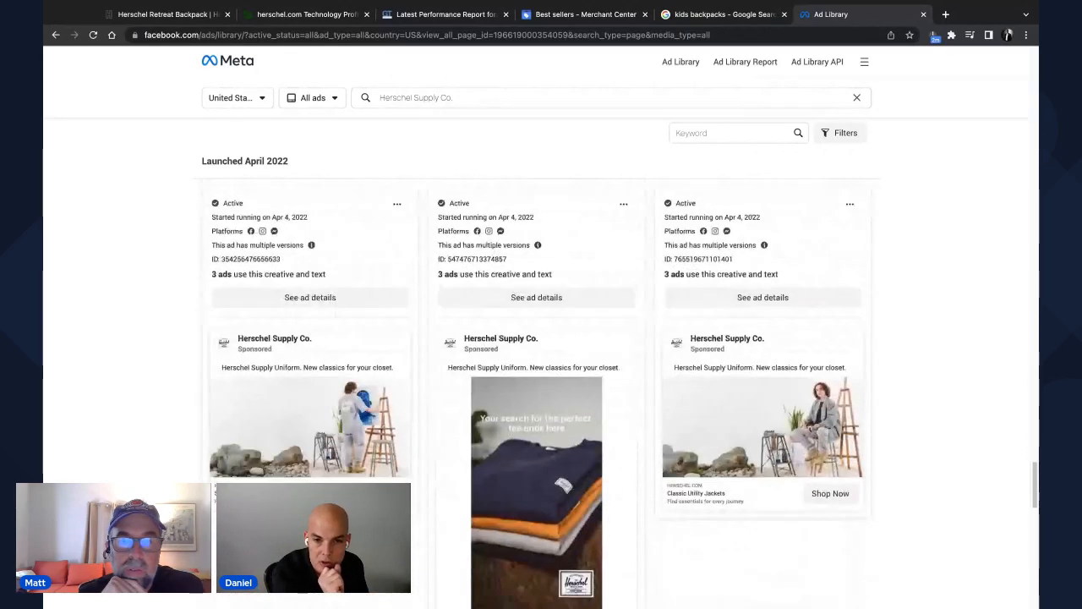
{"action": "scroll", "scroll_direction": "down", "scroll_amount": 3}
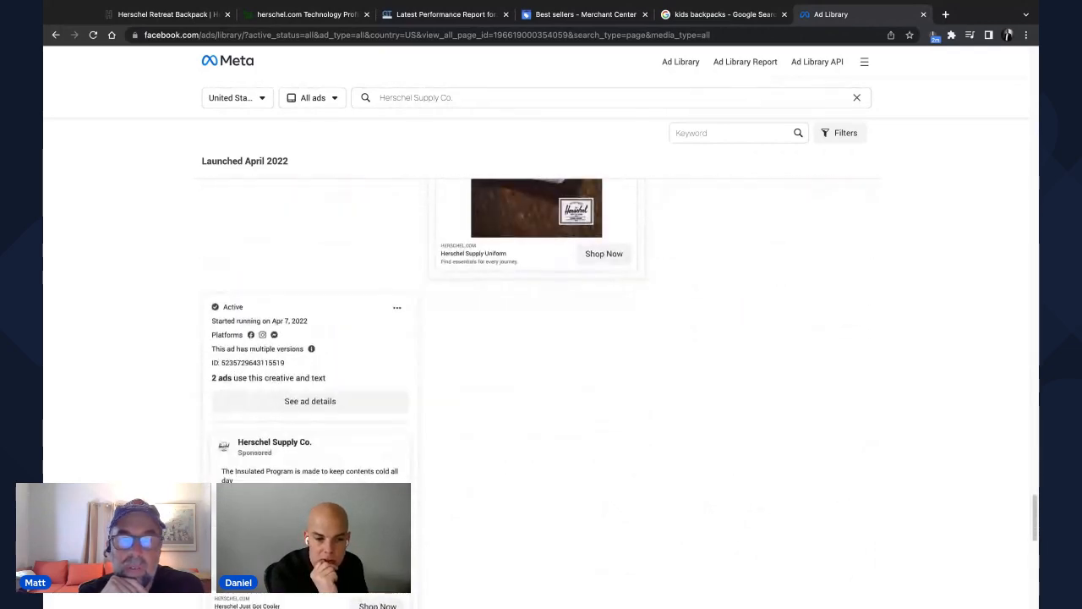
{"action": "scroll", "scroll_direction": "down", "scroll_amount": 3}
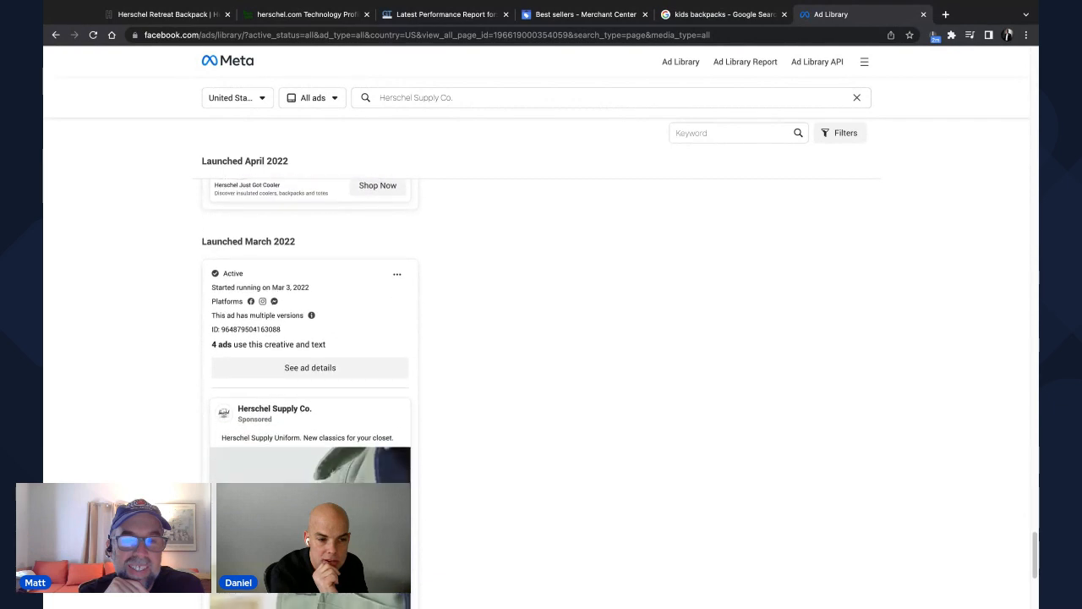
{"action": "scroll", "scroll_direction": "down", "scroll_amount": 3}
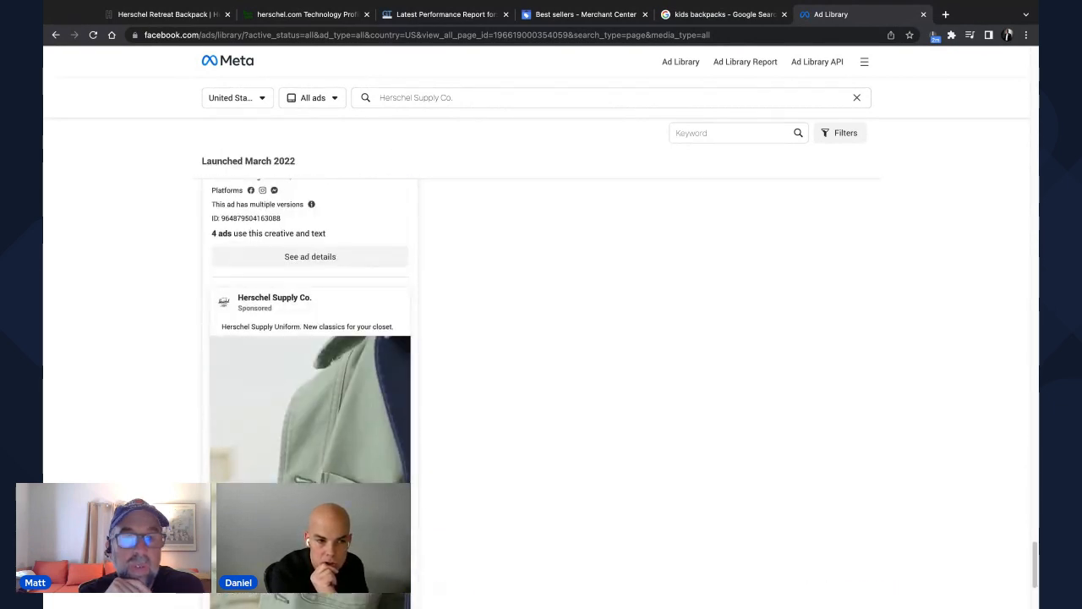
{"action": "scroll", "scroll_direction": "up", "scroll_amount": 3}
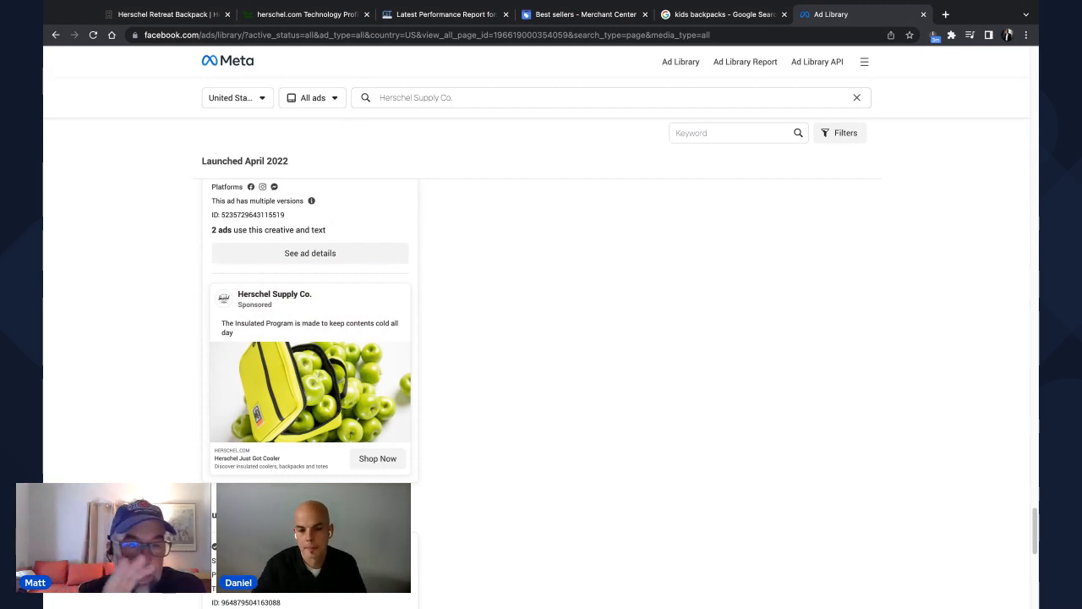
{"action": "scroll", "scroll_direction": "down", "scroll_amount": 3}
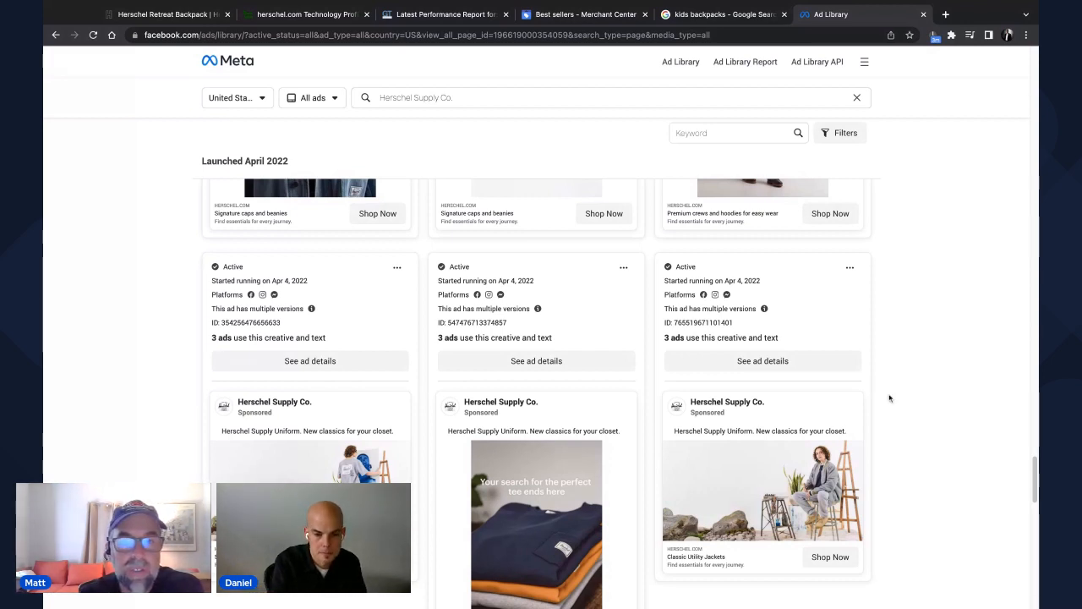
{"action": "scroll", "scroll_direction": "down", "scroll_amount": 3}
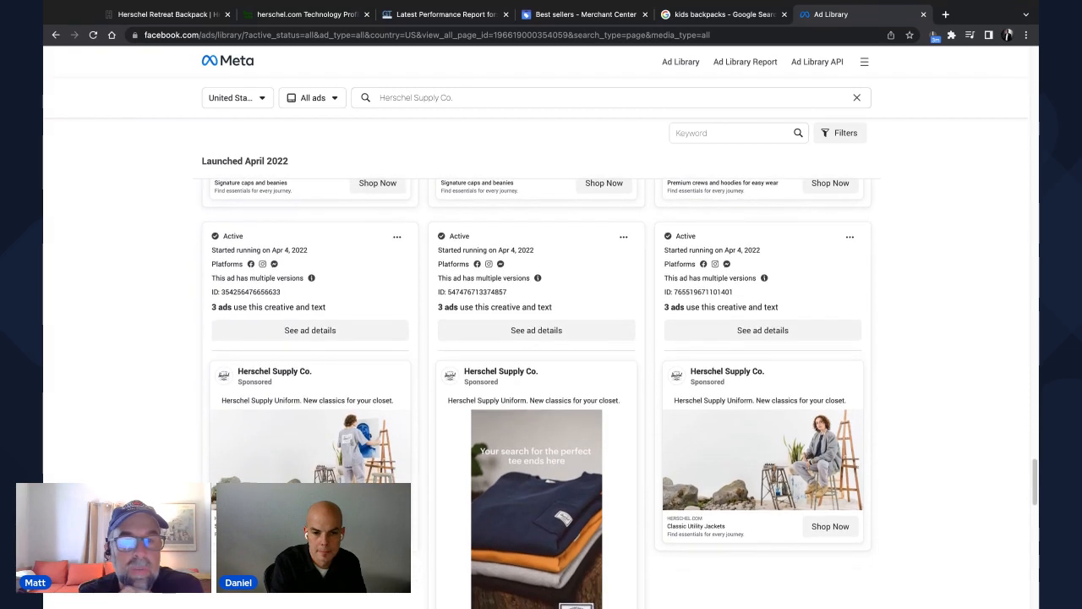
{"action": "scroll", "scroll_direction": "down", "scroll_amount": 3}
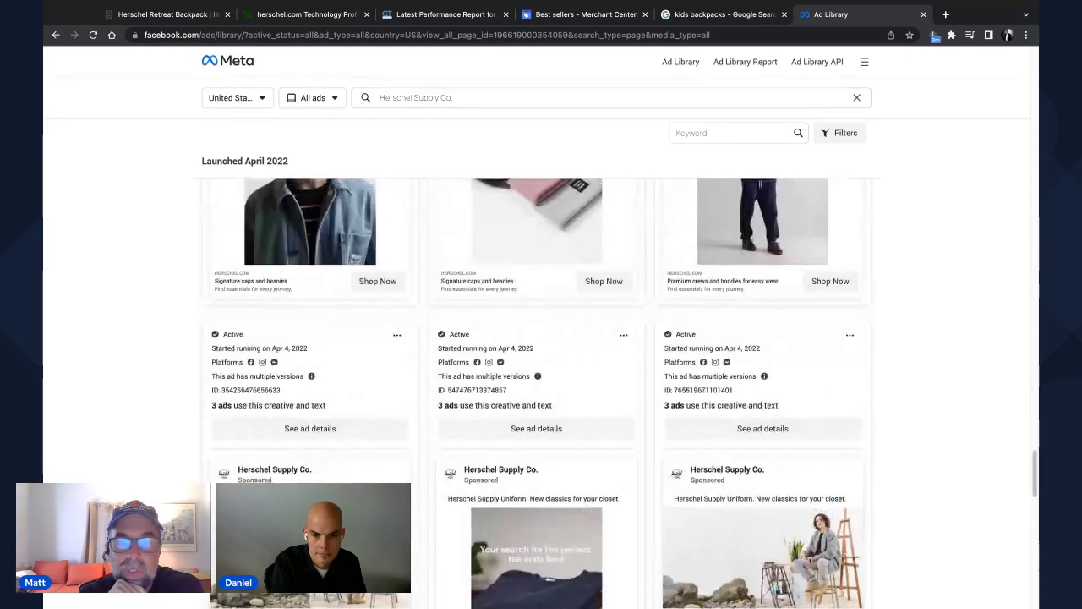
{"action": "scroll", "scroll_direction": "down", "scroll_amount": 3}
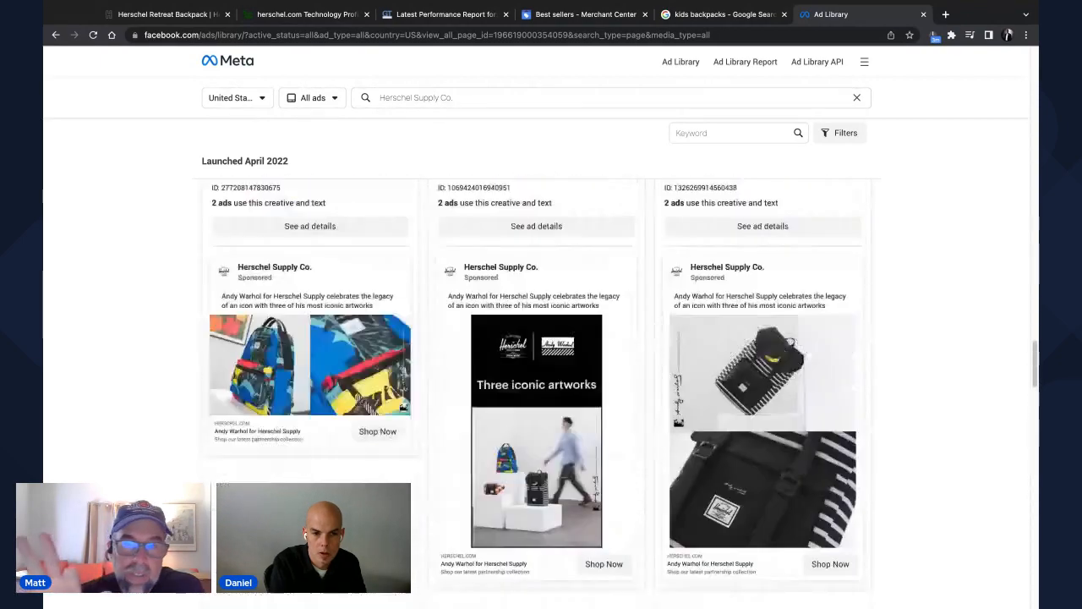
{"action": "scroll", "scroll_direction": "down", "scroll_amount": 3}
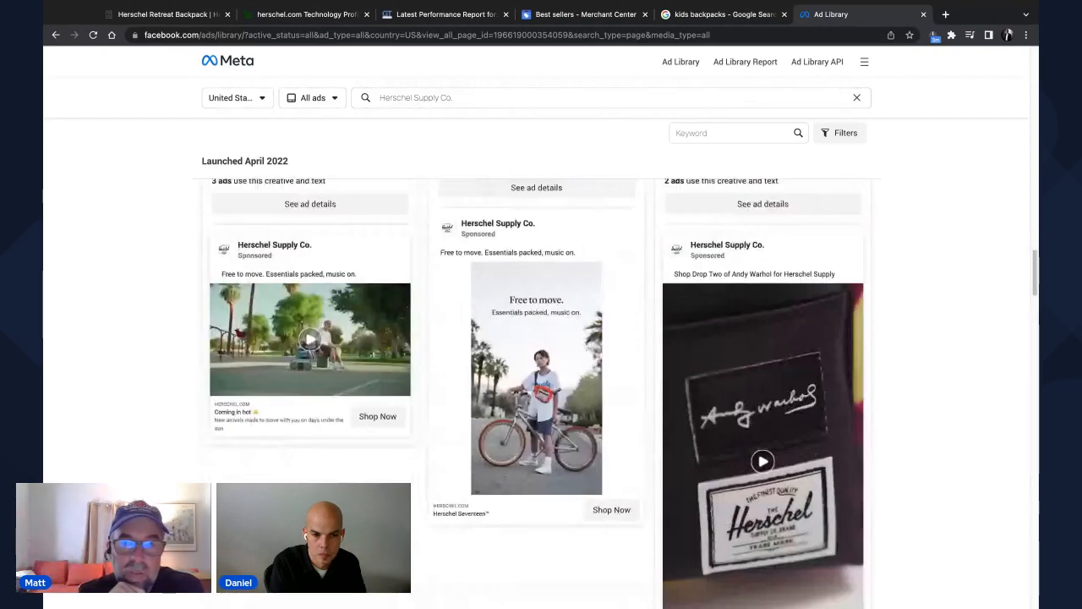
{"action": "scroll", "scroll_direction": "up", "scroll_amount": 3}
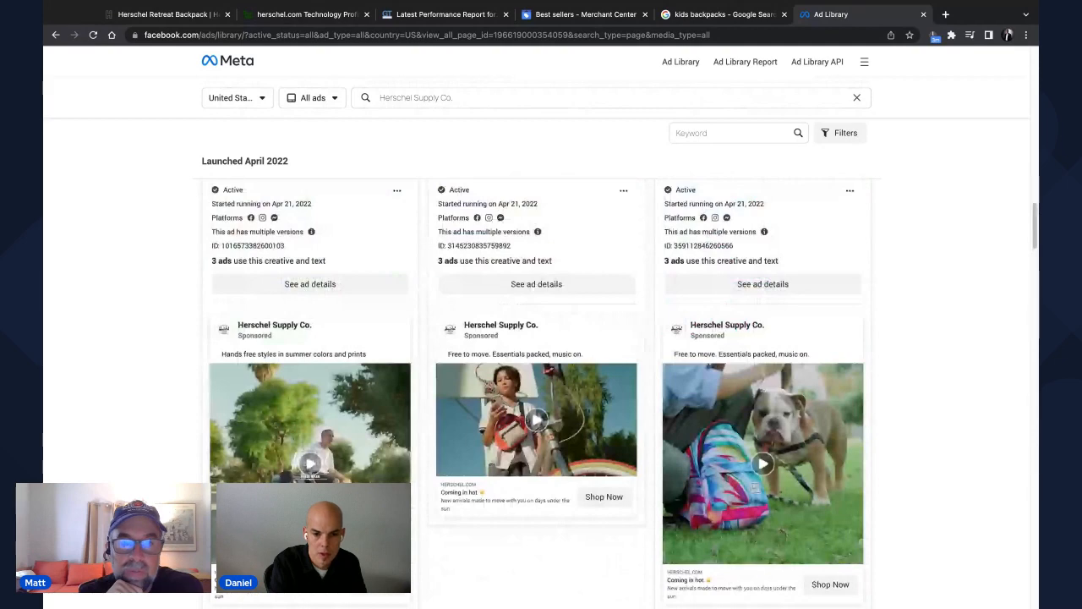
{"action": "scroll", "scroll_direction": "down", "scroll_amount": 3}
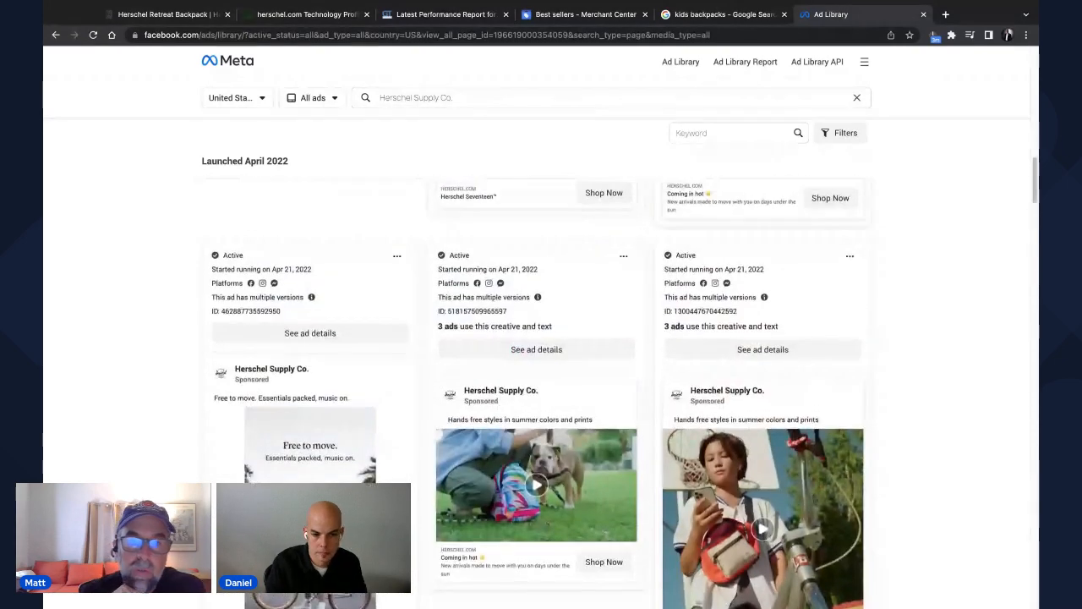
{"action": "scroll", "scroll_direction": "up", "scroll_amount": 3}
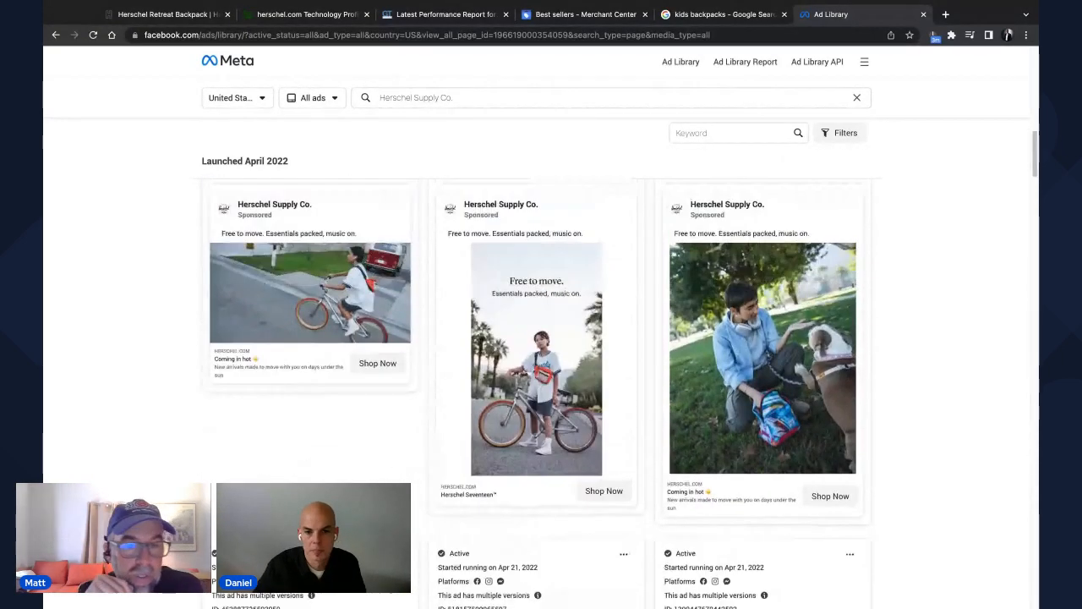
{"action": "scroll", "scroll_direction": "down", "scroll_amount": 3}
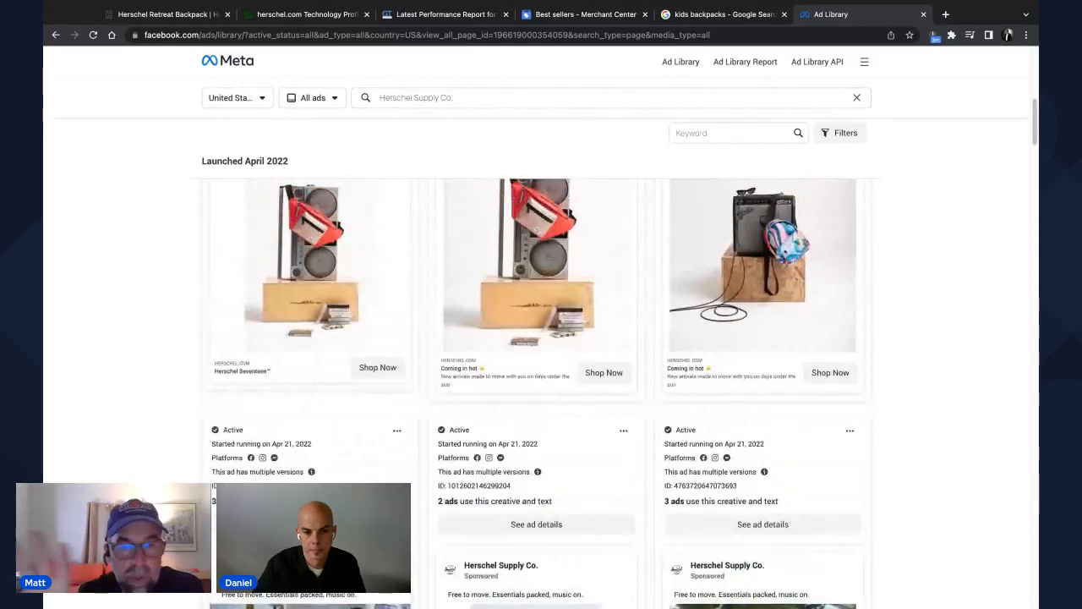
{"action": "scroll", "scroll_direction": "up", "scroll_amount": 3}
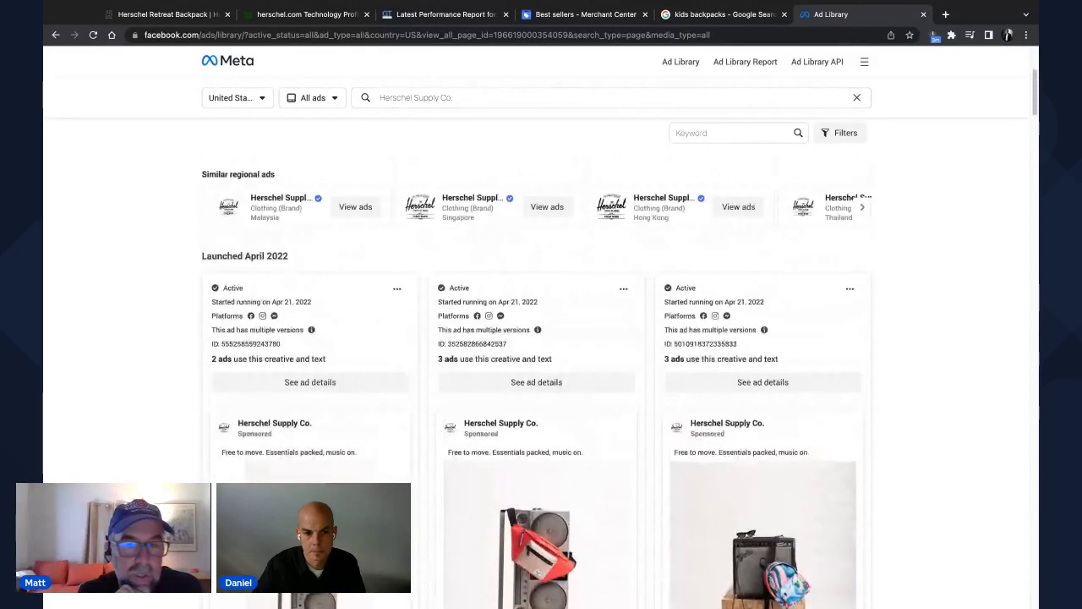
{"action": "scroll", "scroll_direction": "up", "scroll_amount": 3}
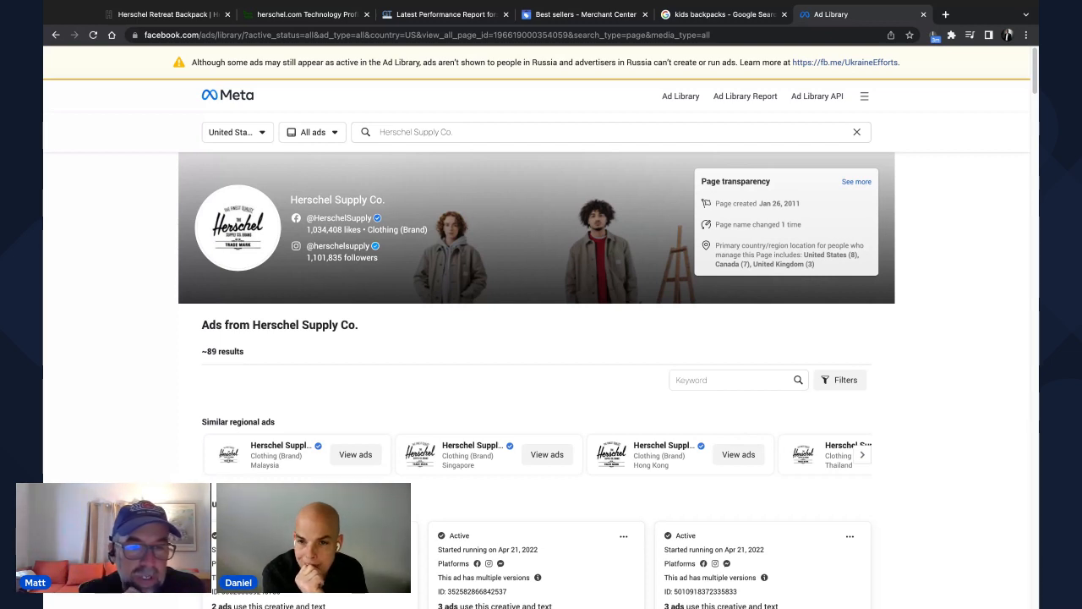
{"action": "mouse_move", "coordinate": [976, 336]}
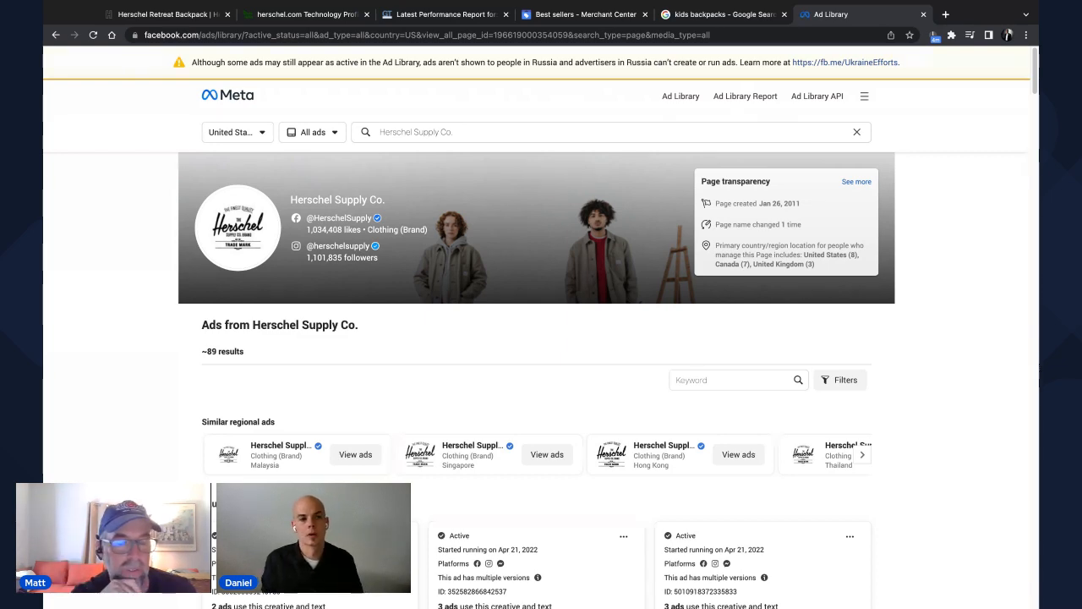
- From the Retreat Backpack page, load the herschel.com homepage with the Andy Warhol hero banner
{"action": "left_click", "coordinate": [166, 13]}
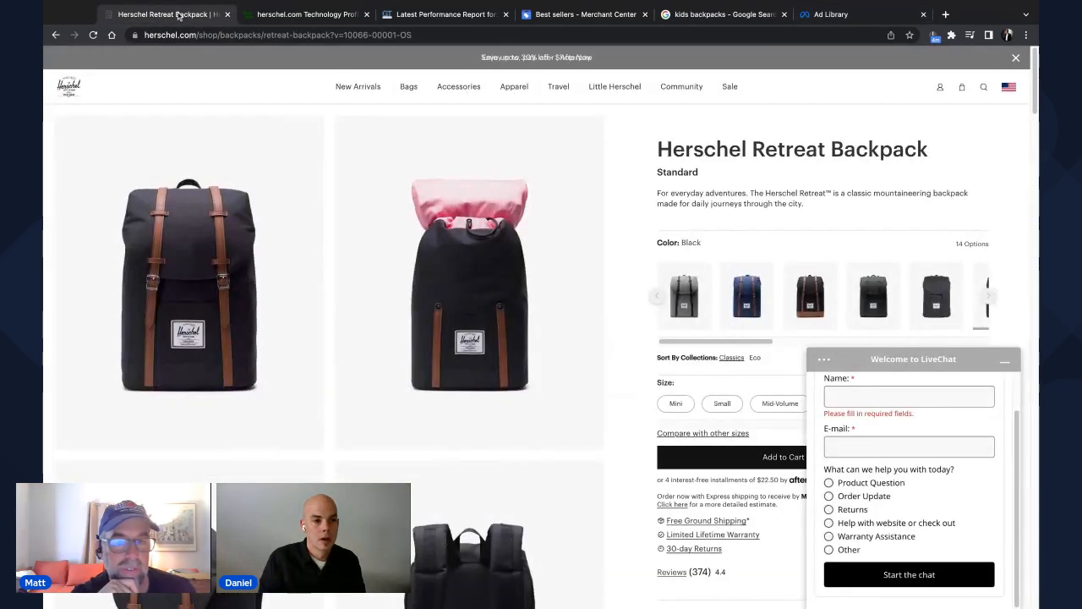
{"action": "left_click", "coordinate": [358, 86]}
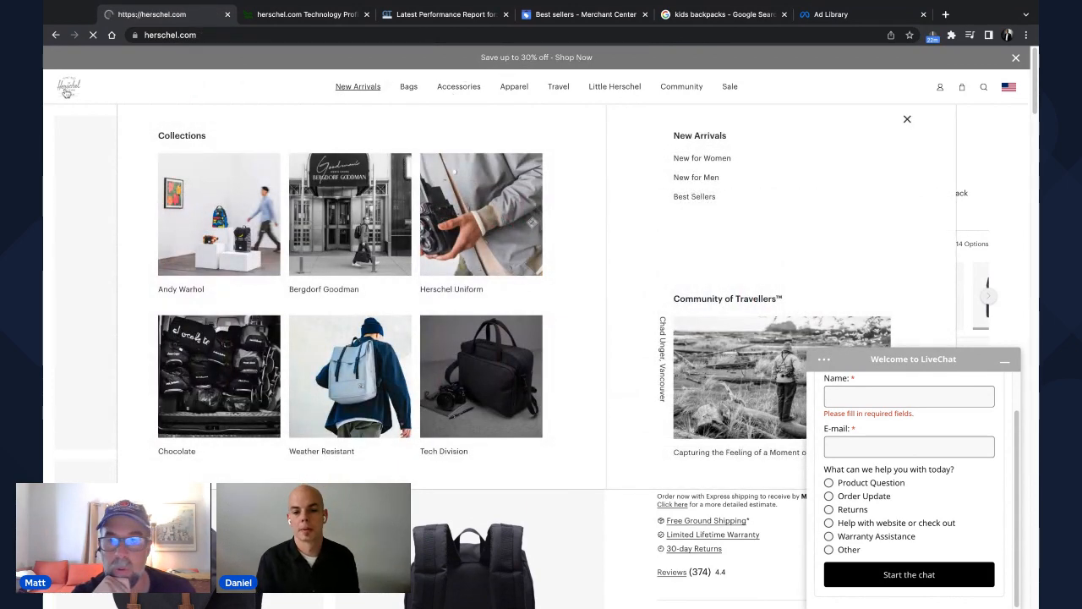
{"action": "left_click", "coordinate": [218, 213]}
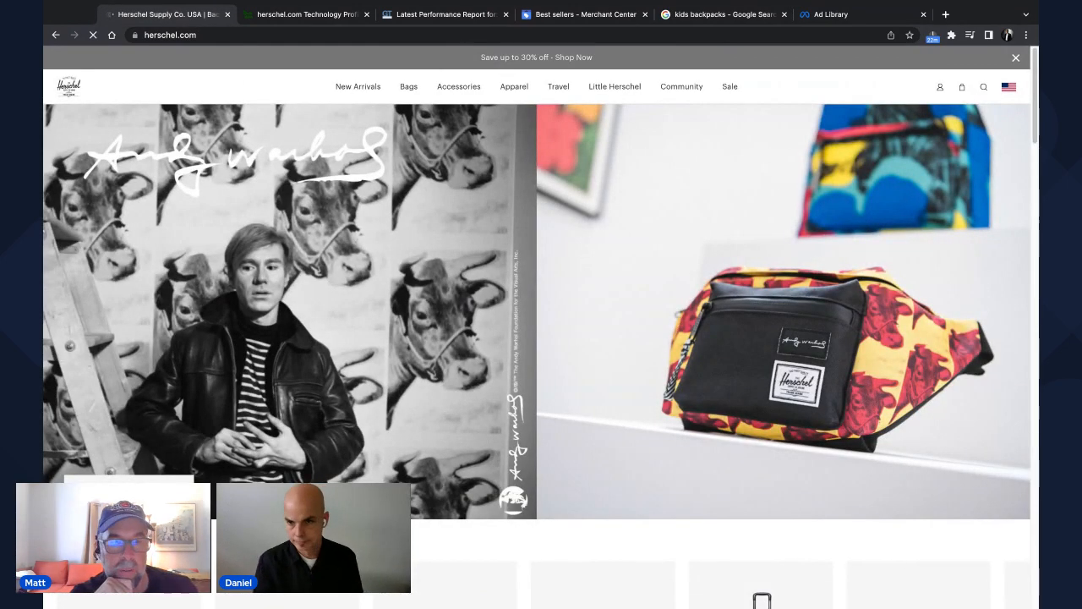